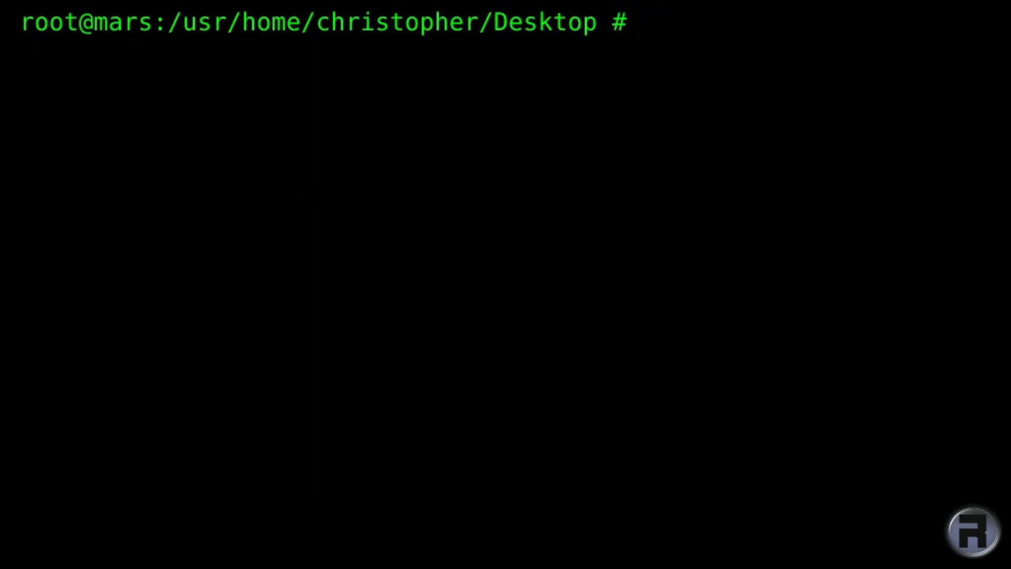
Start the Apache build with portmaster www/apache24.
type("p")
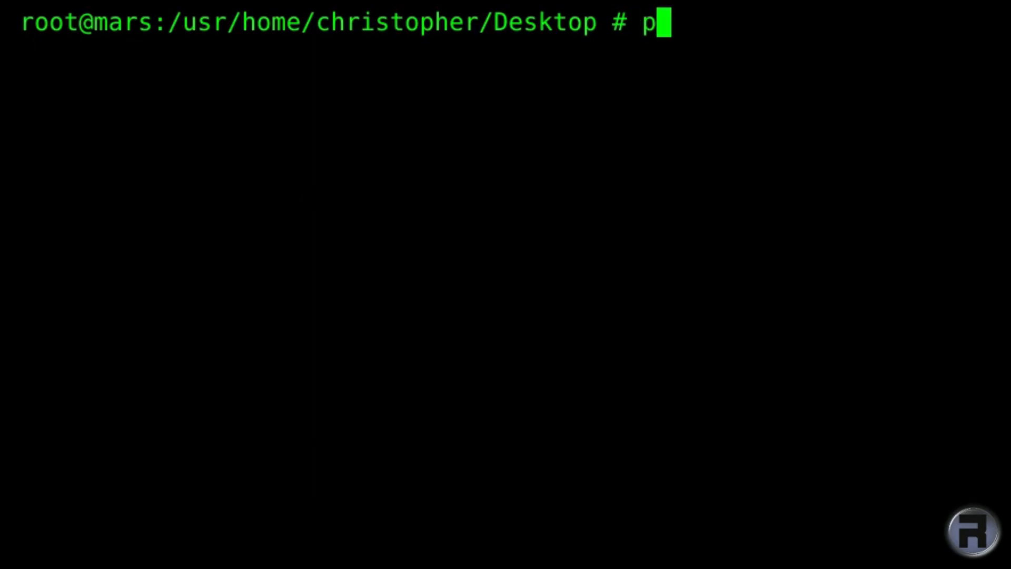
type("ortmaster")
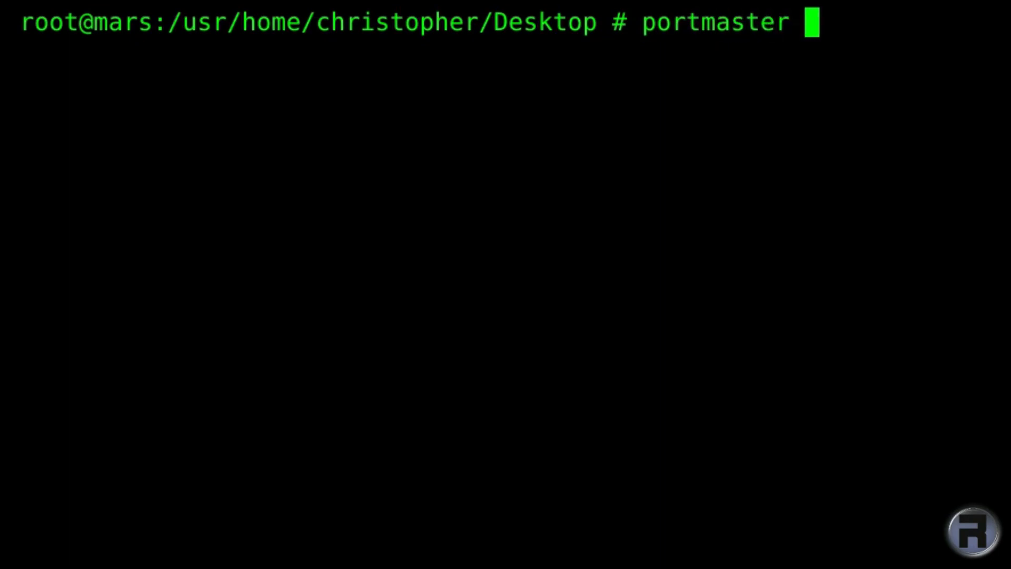
type("www/a")
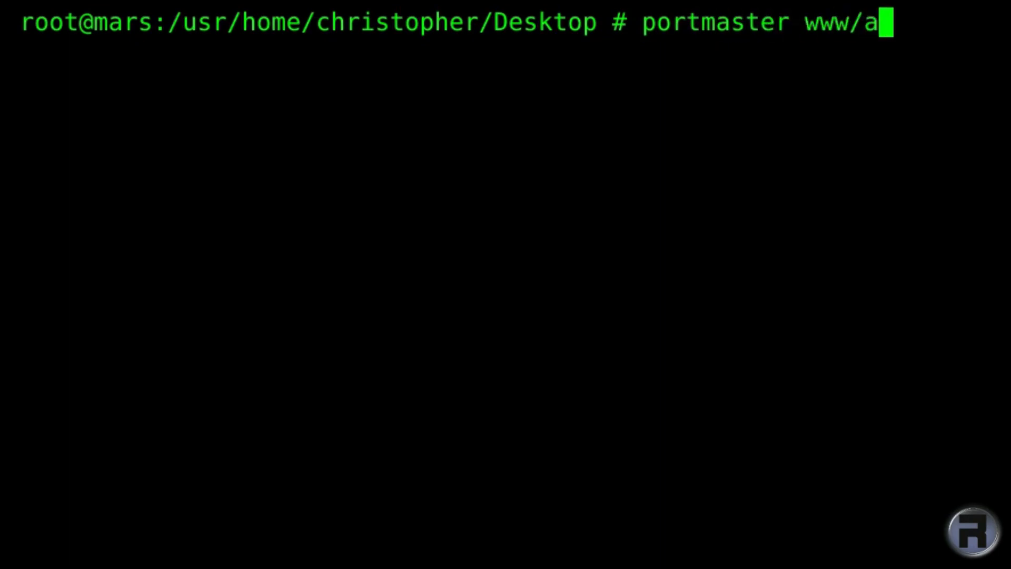
type("pache24")
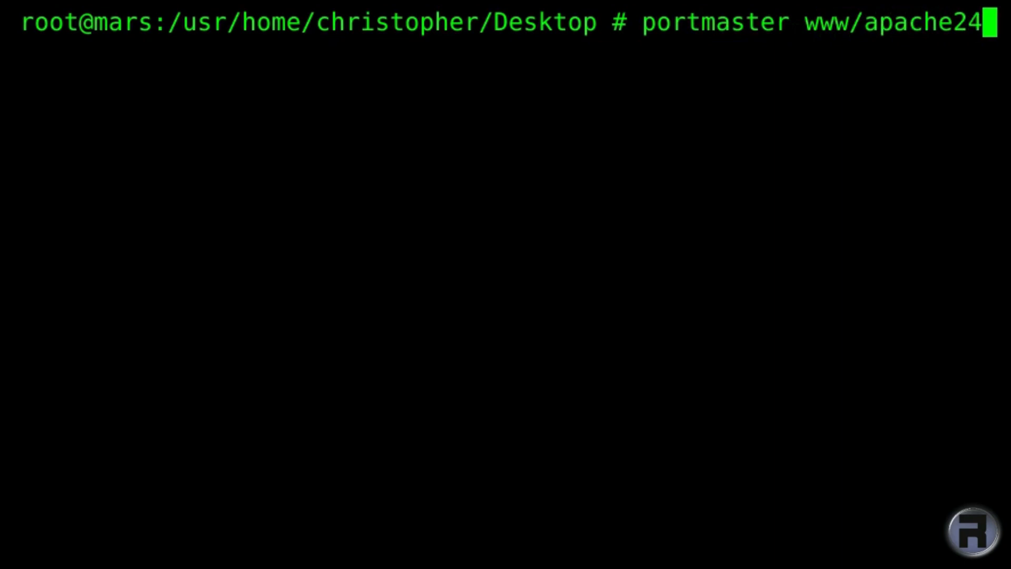
key("Return")
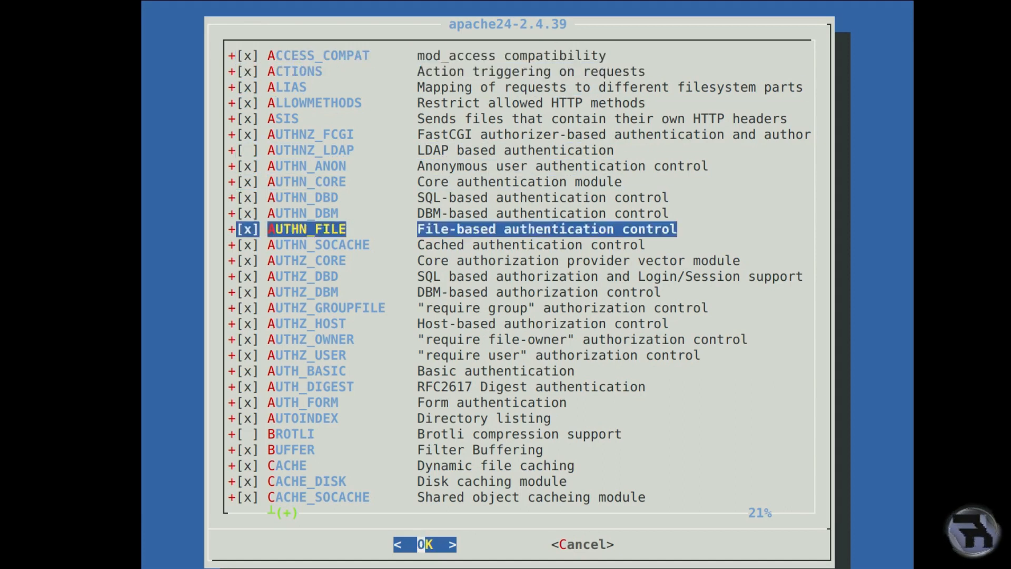
Scroll through the apache24-2.4.39 module options and review the default MPM choices.
scroll("down", 3)
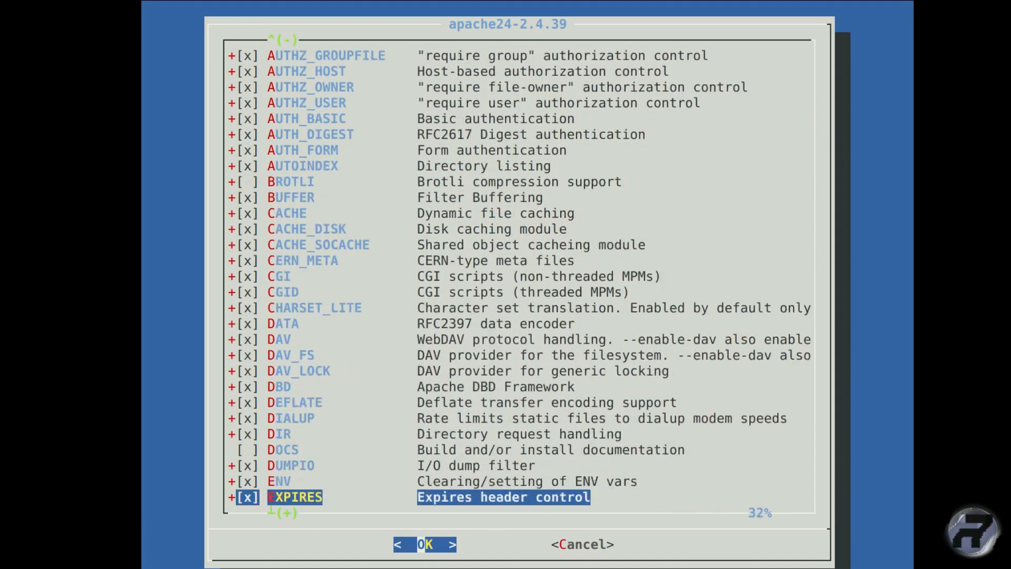
scroll("down", 3)
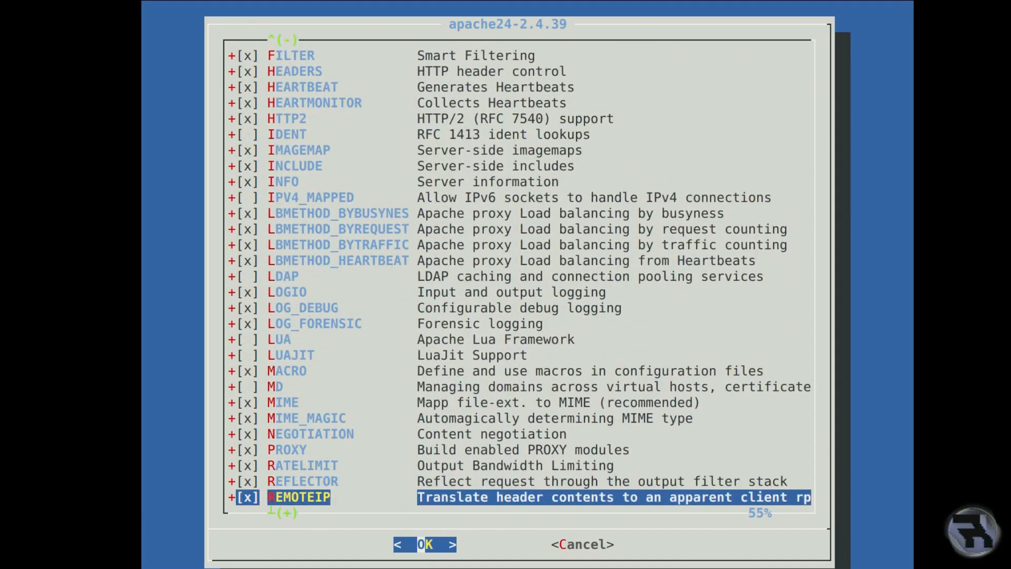
scroll("down", 3)
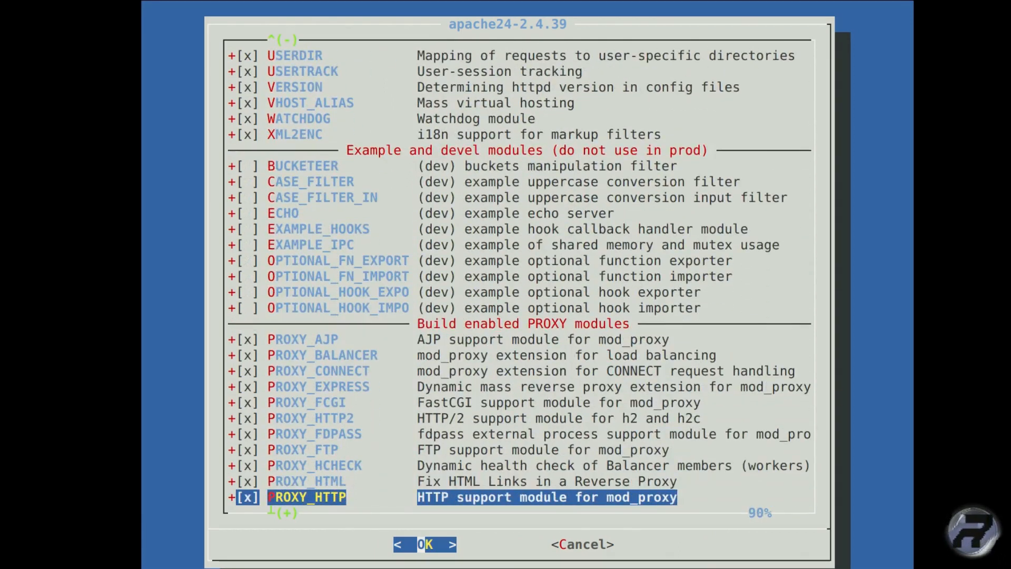
scroll("down", 3)
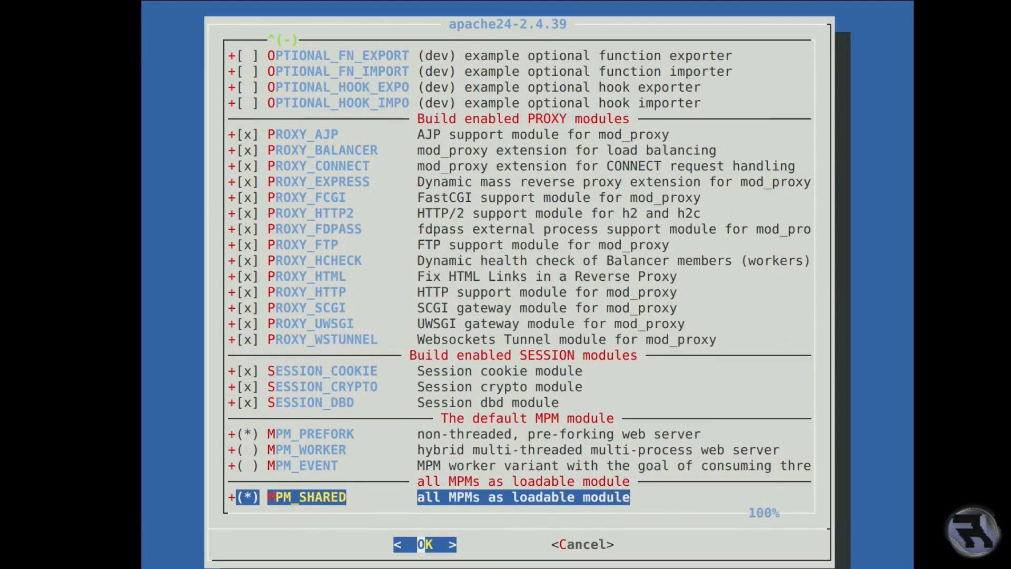
key("Up")
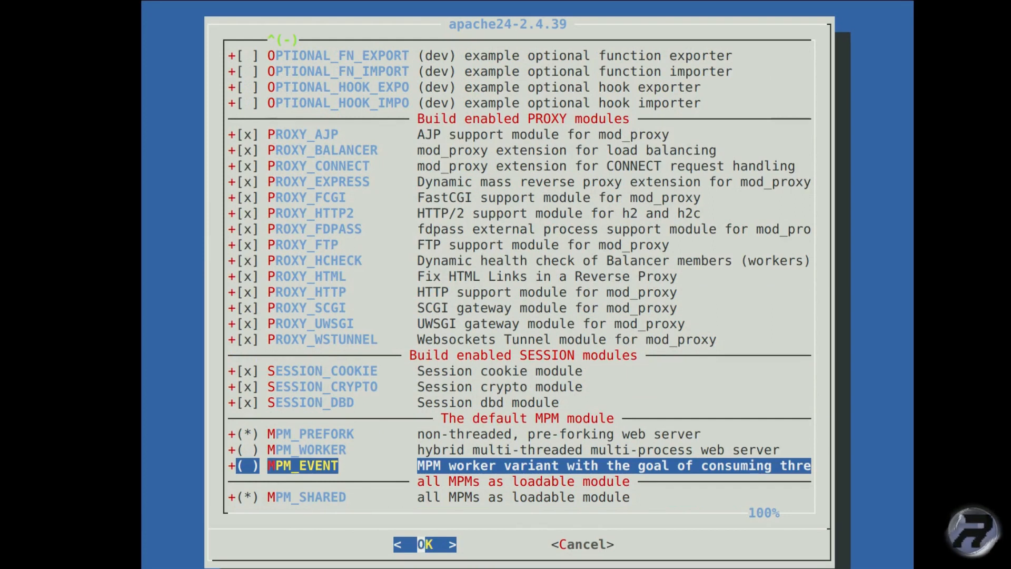
scroll("up", 3)
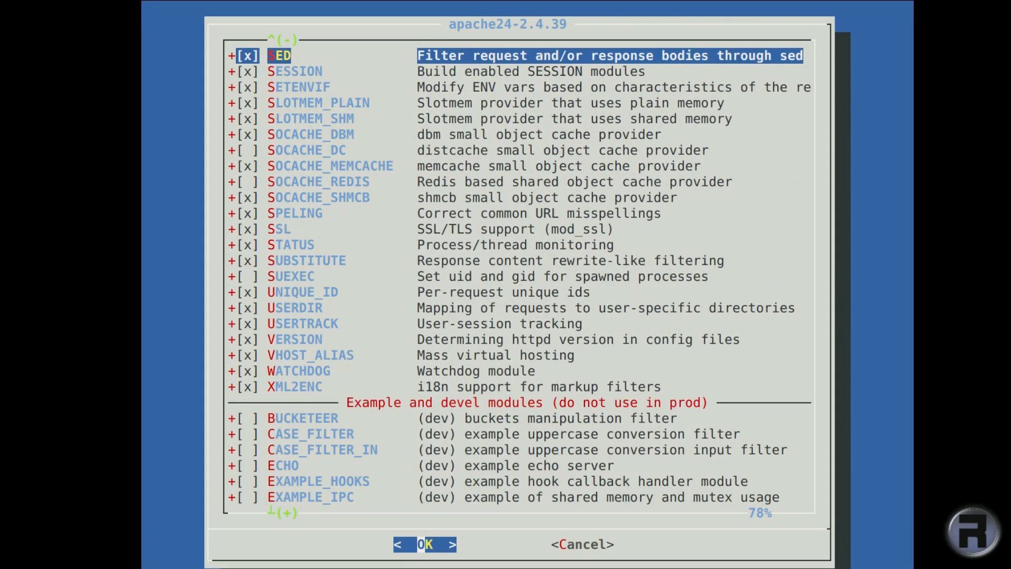
scroll("up", 3)
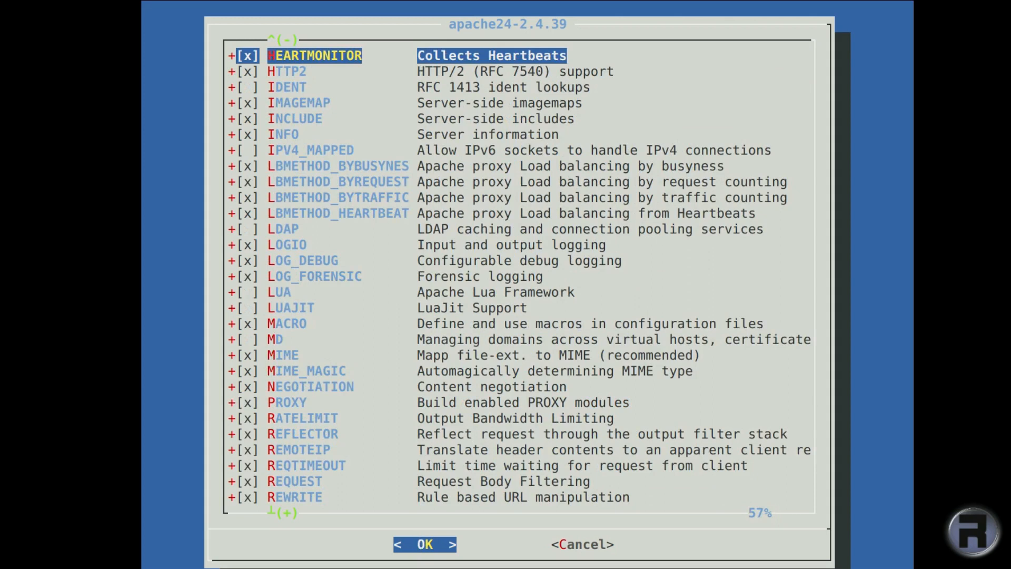
scroll("up", 3)
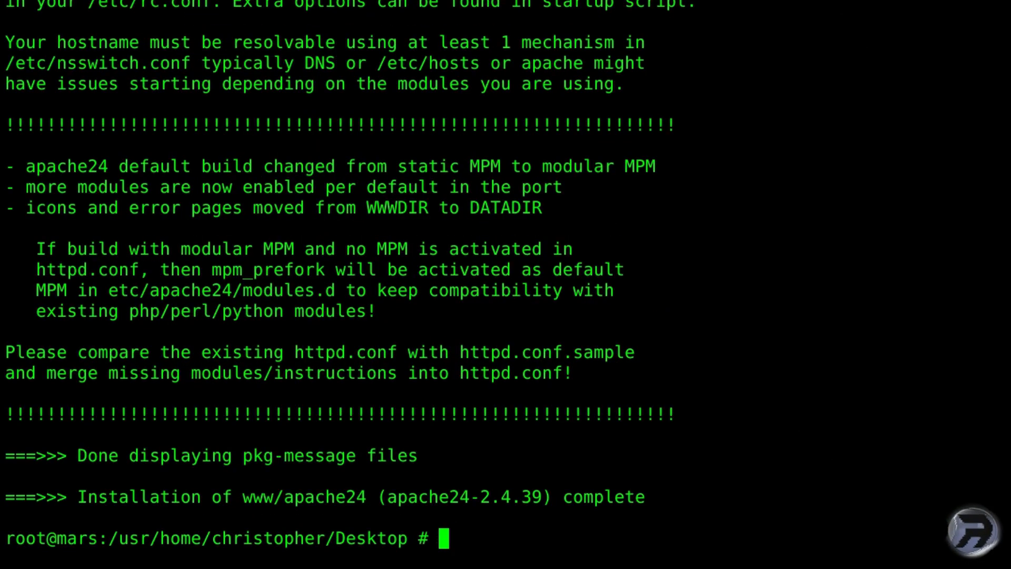
Begin typing the edit command for /etc/rc.conf at the prompt.
type("edit")
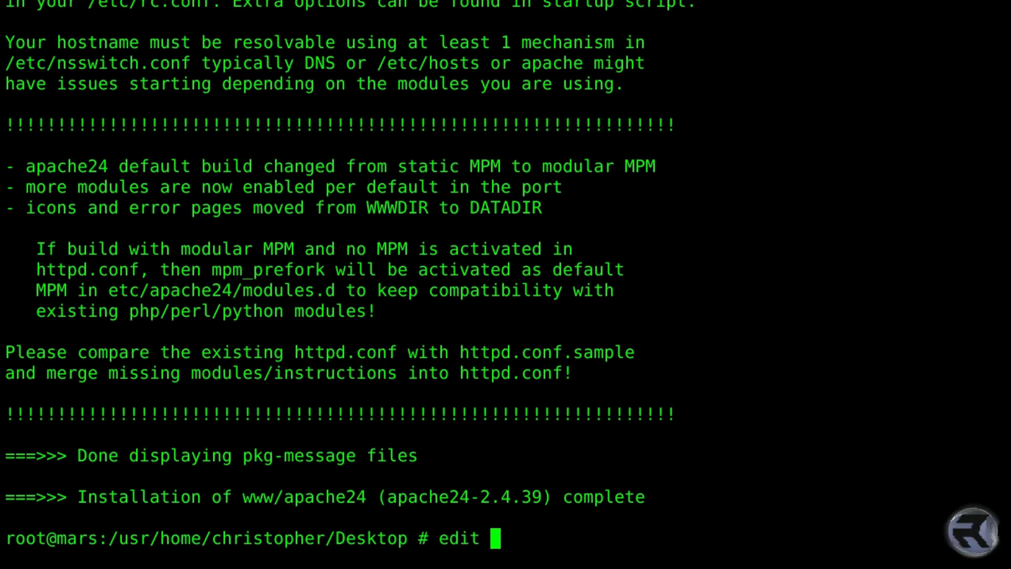
Open /etc/rc.conf in ee and append apache24_enable="YES" at the end.
type("/etc/rc.co")
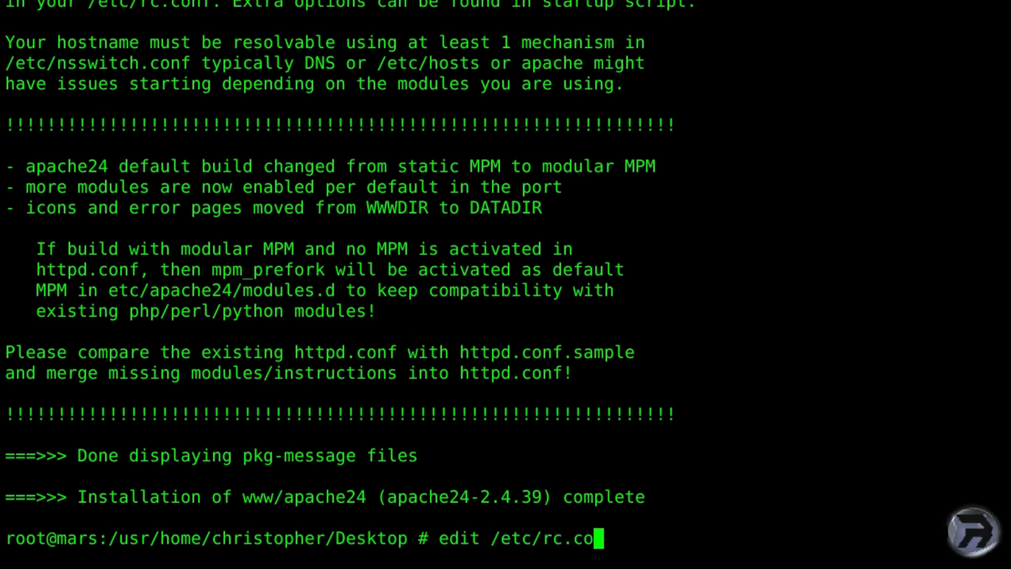
key("Return")
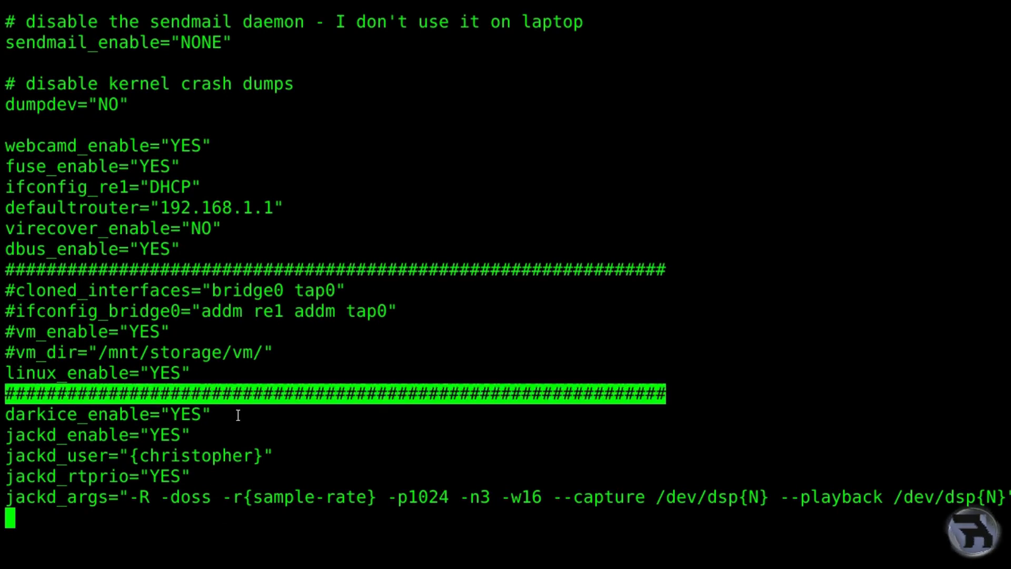
scroll("down", 3)
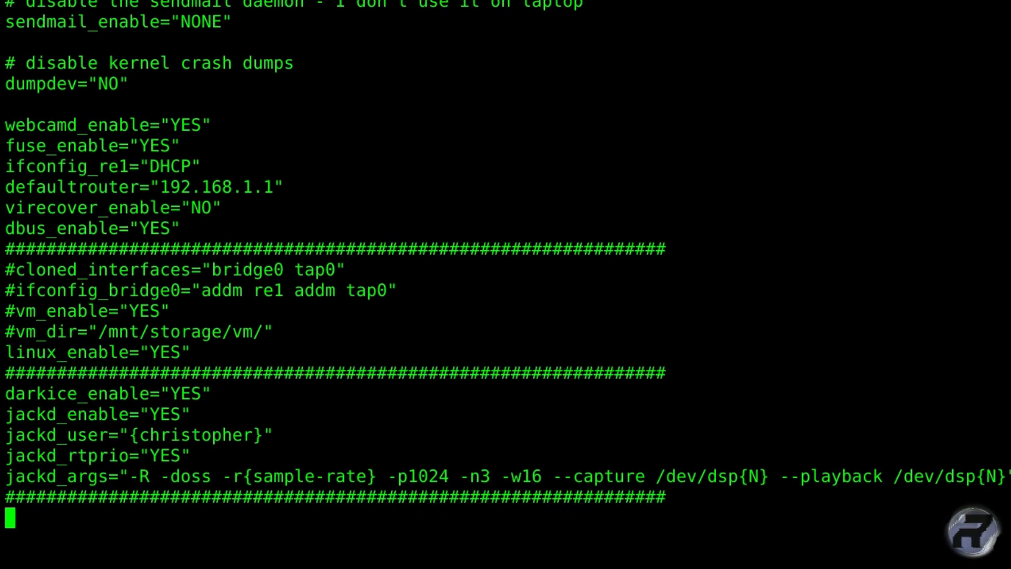
type("apache")
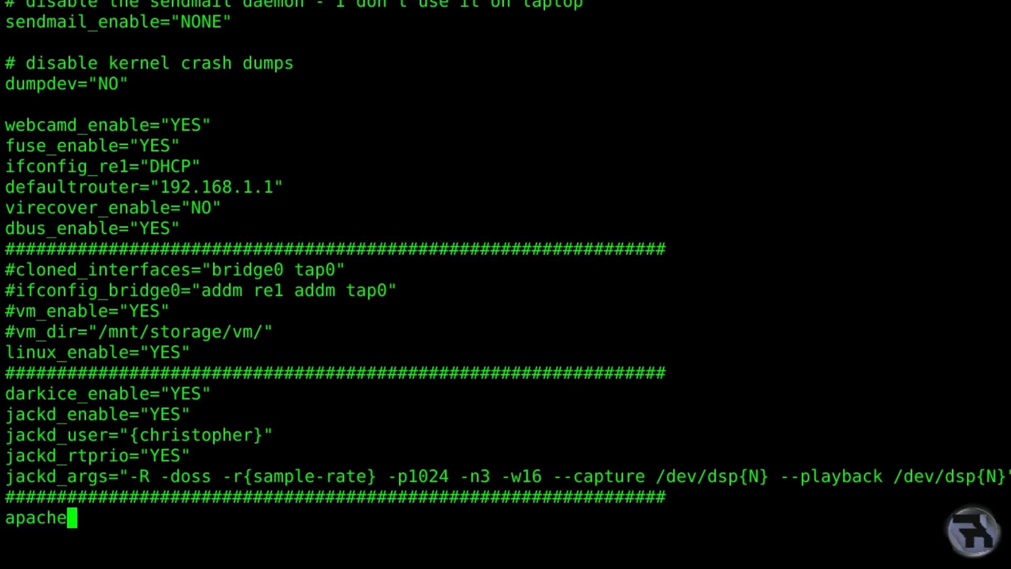
type("24_")
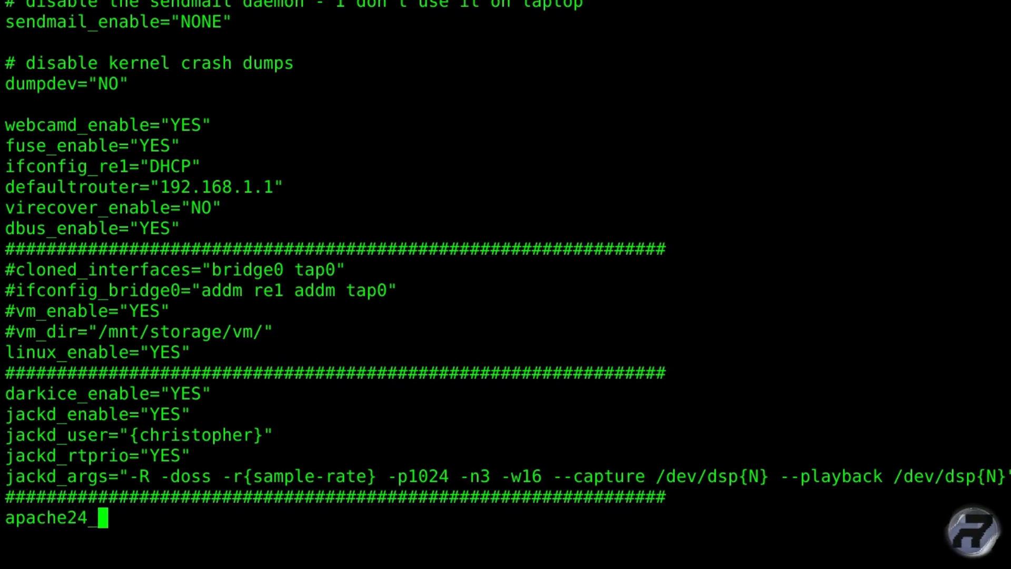
type("enable=")
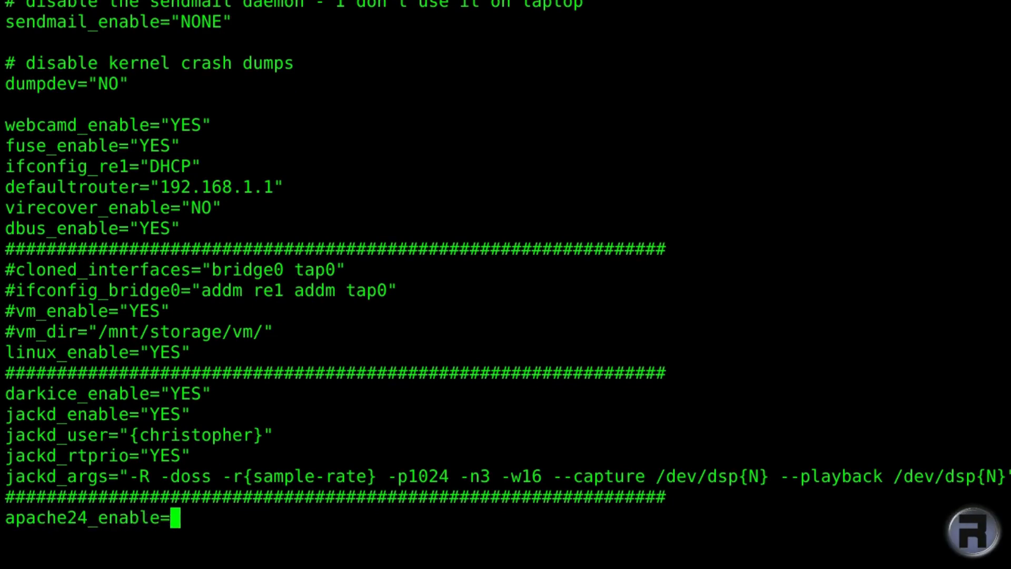
type("\"YES")
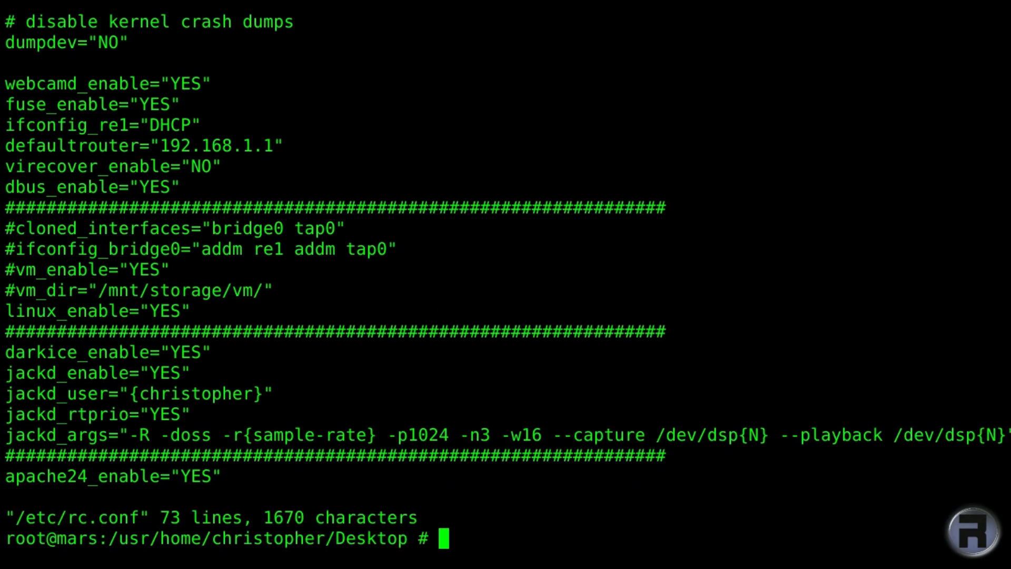
Clear the screen and run service apache24 start.
type("clear")
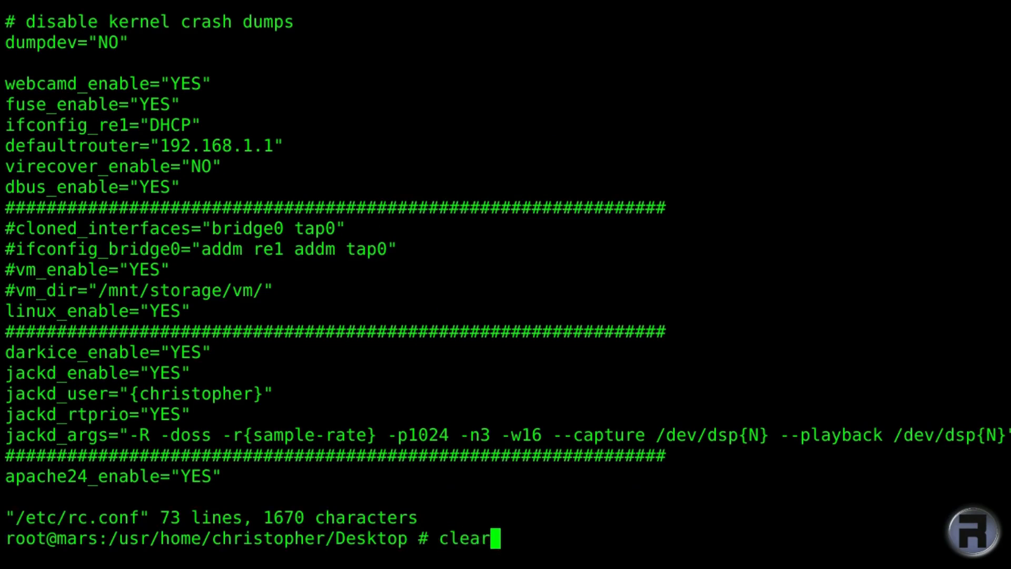
key("Return")
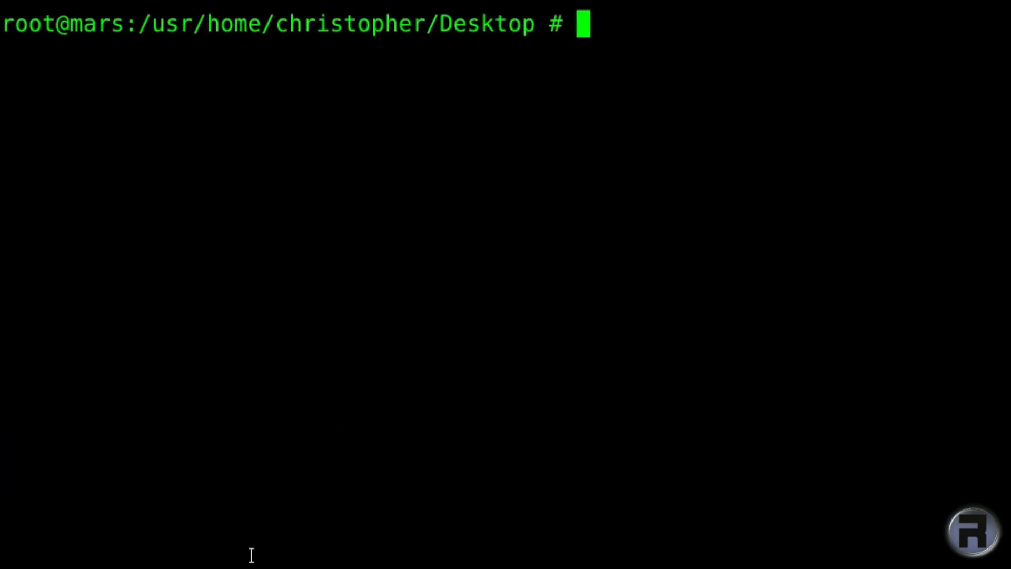
type("service")
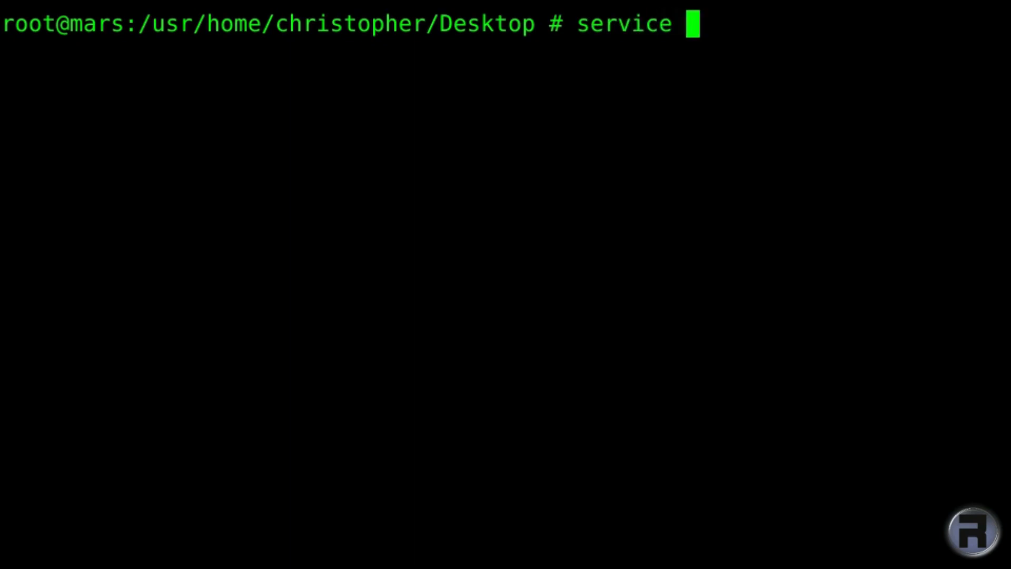
type("apache2")
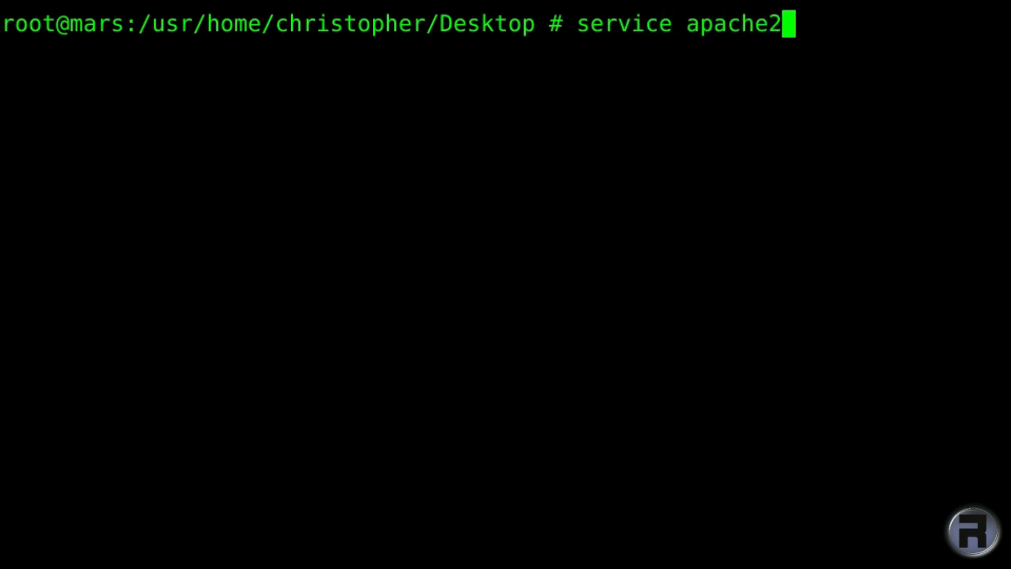
type("4 start")
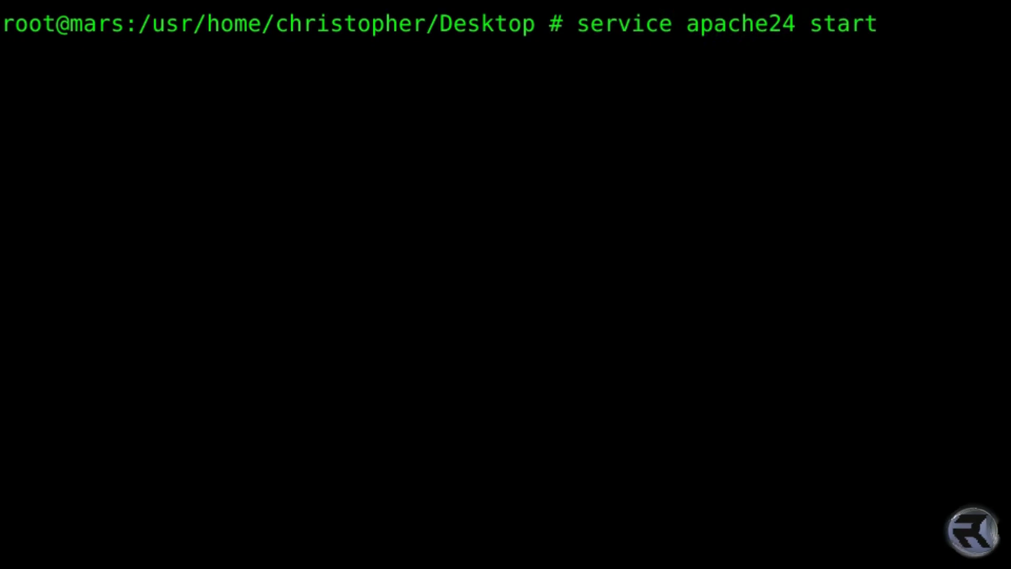
key("Return")
type("port")
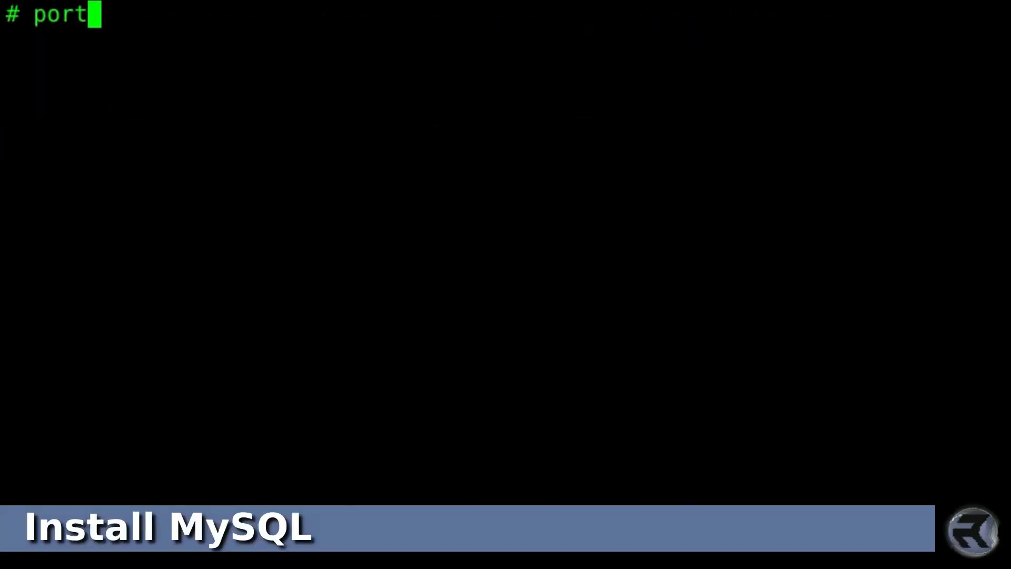
Run portmaster databases/mysql56-server and step through its storage-engine options.
type("master")
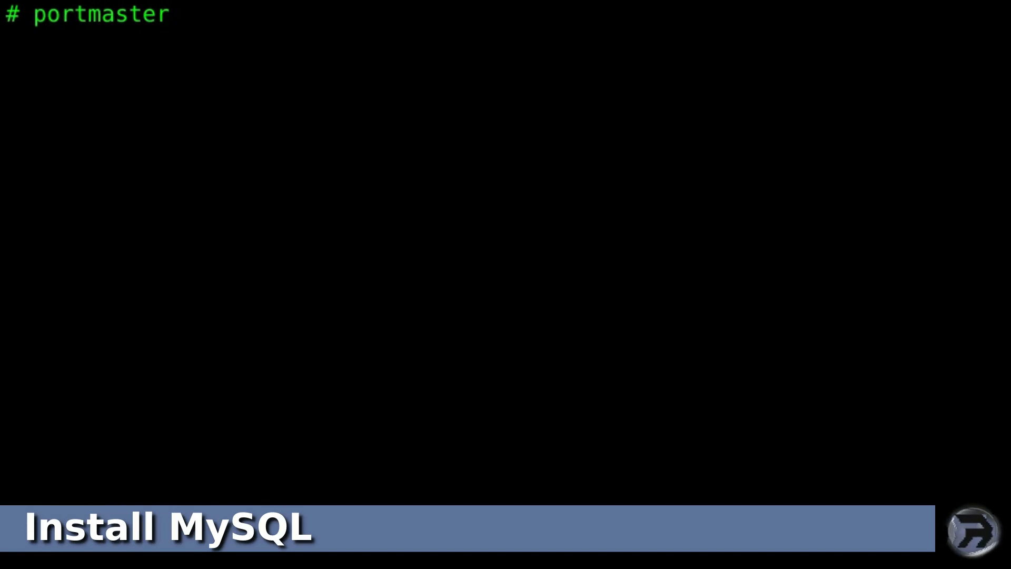
type("database")
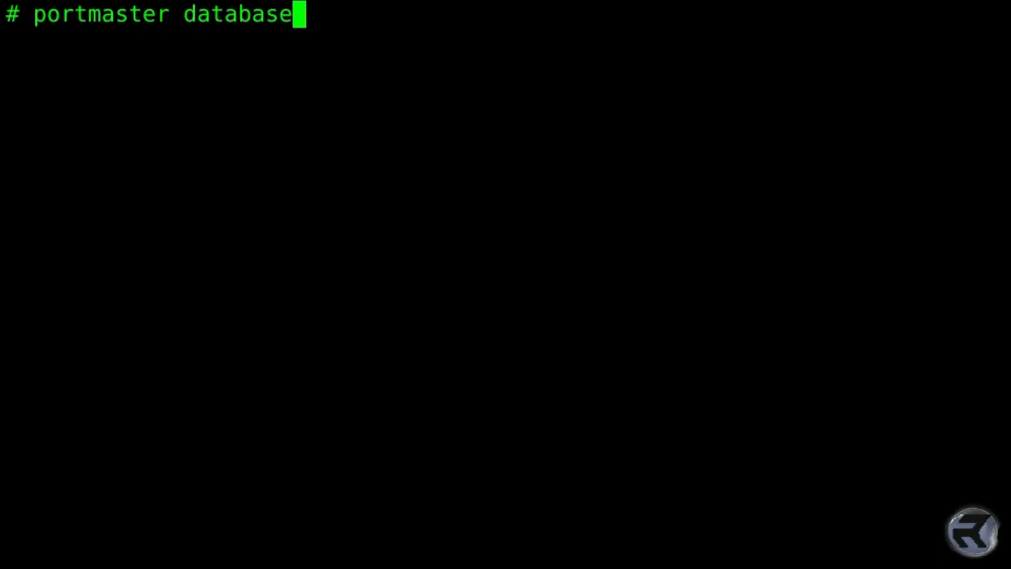
type("s/my")
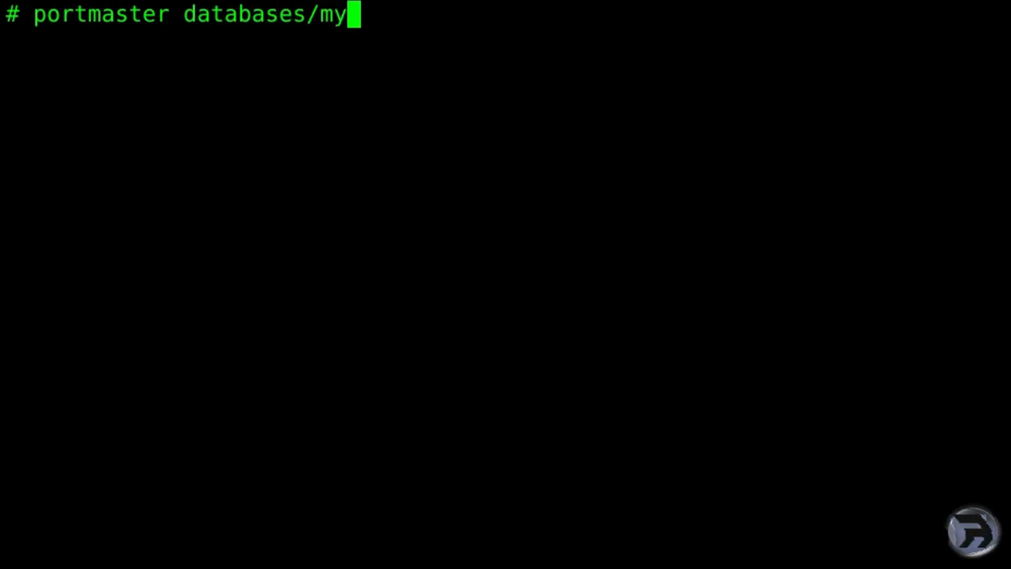
type("sql")
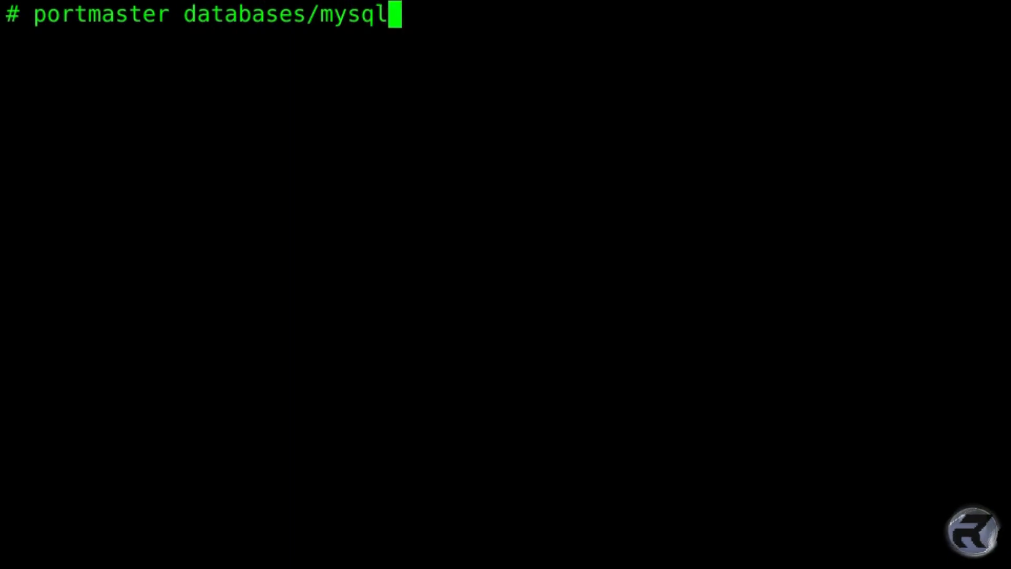
type("56-se")
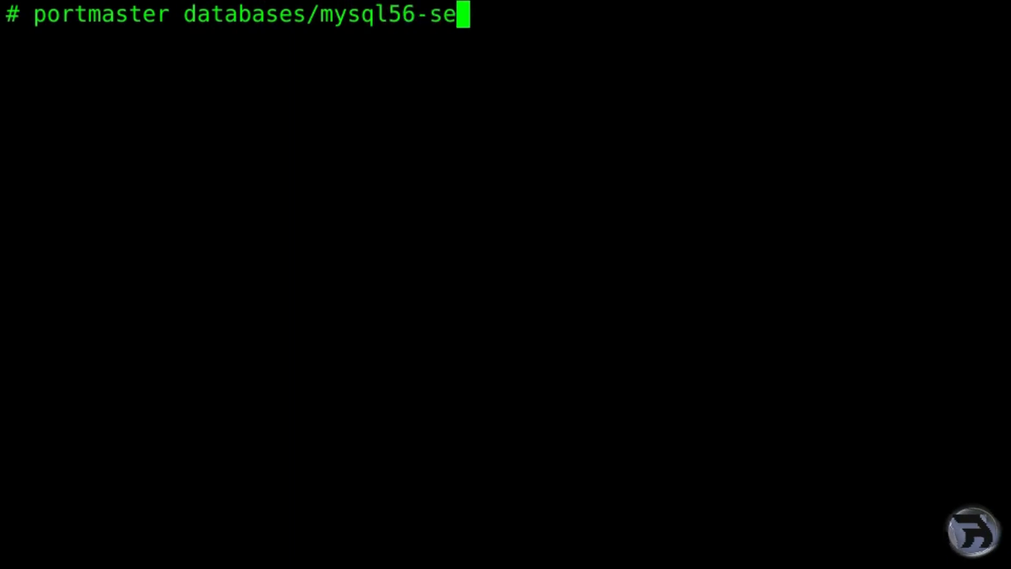
key("Return")
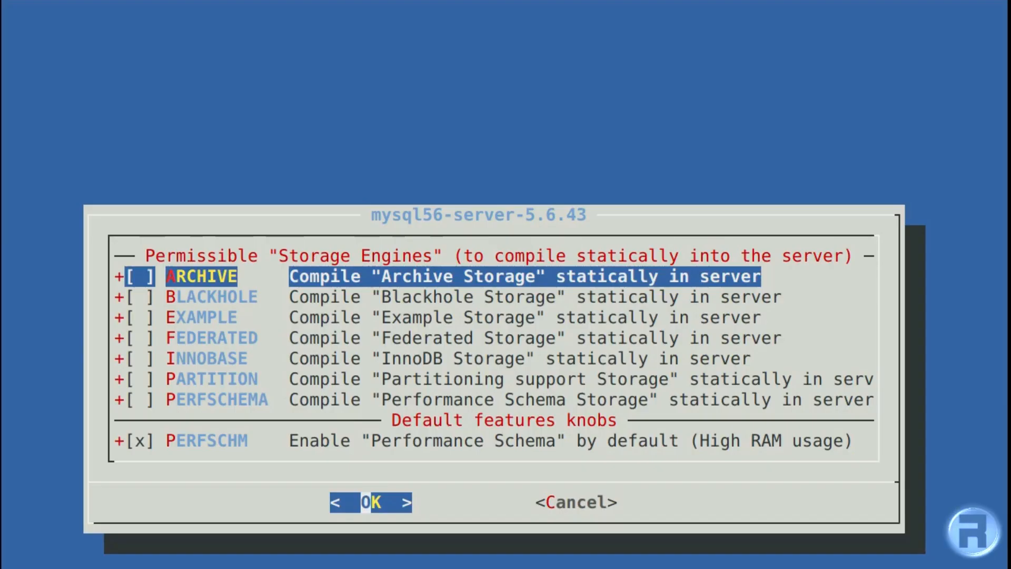
key("Down")
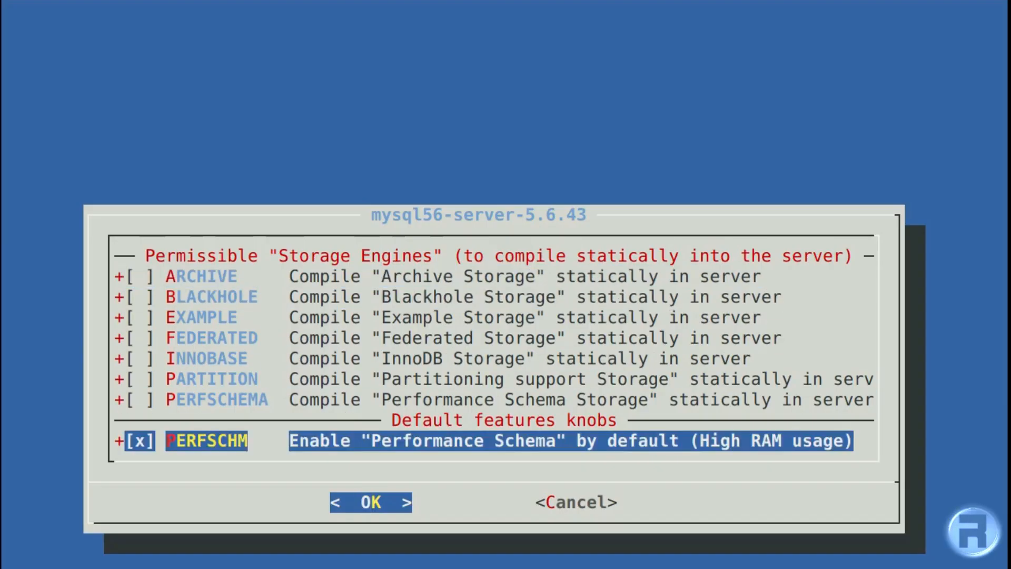
Accept the default mysql56-server-5.6.43 options, follow the build, and dismiss the pkg-message.
left_click(370, 502)
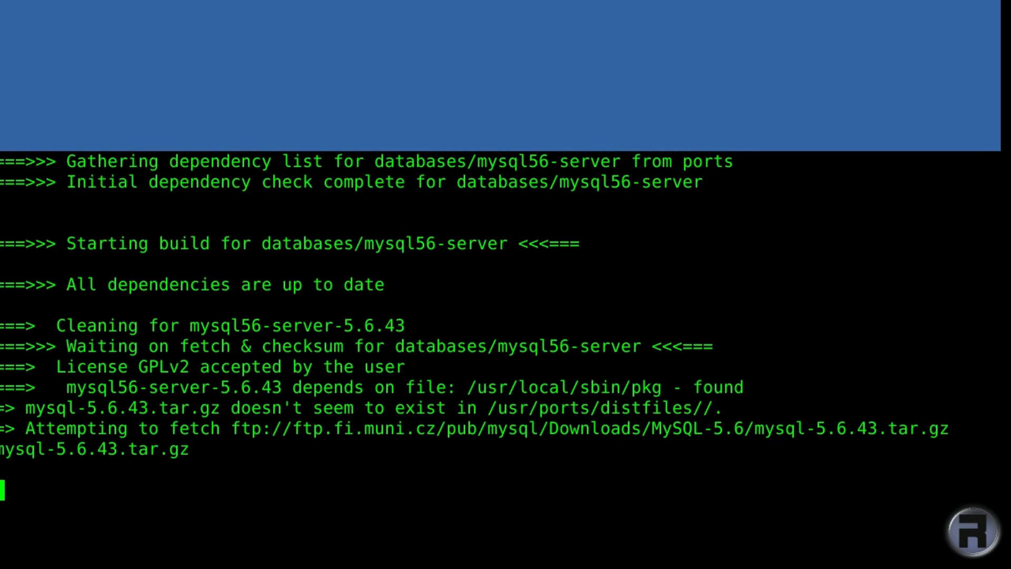
scroll("down", 3)
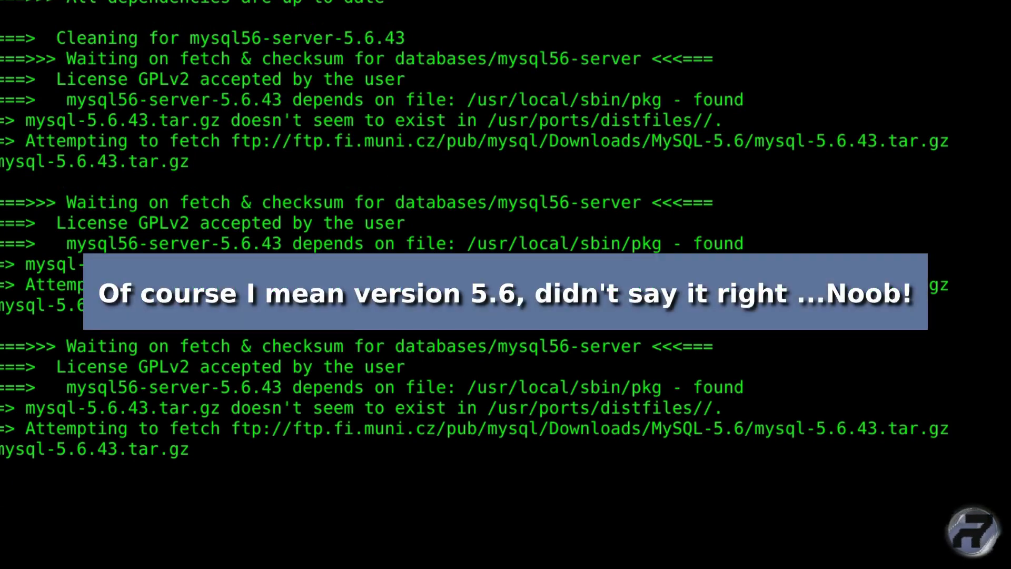
scroll("down", 3)
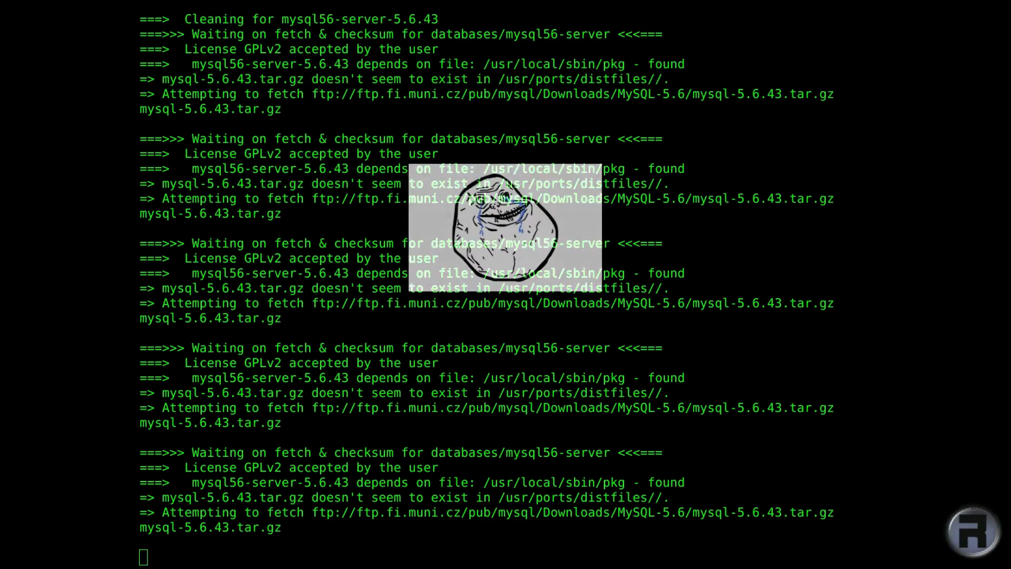
scroll("down", 3)
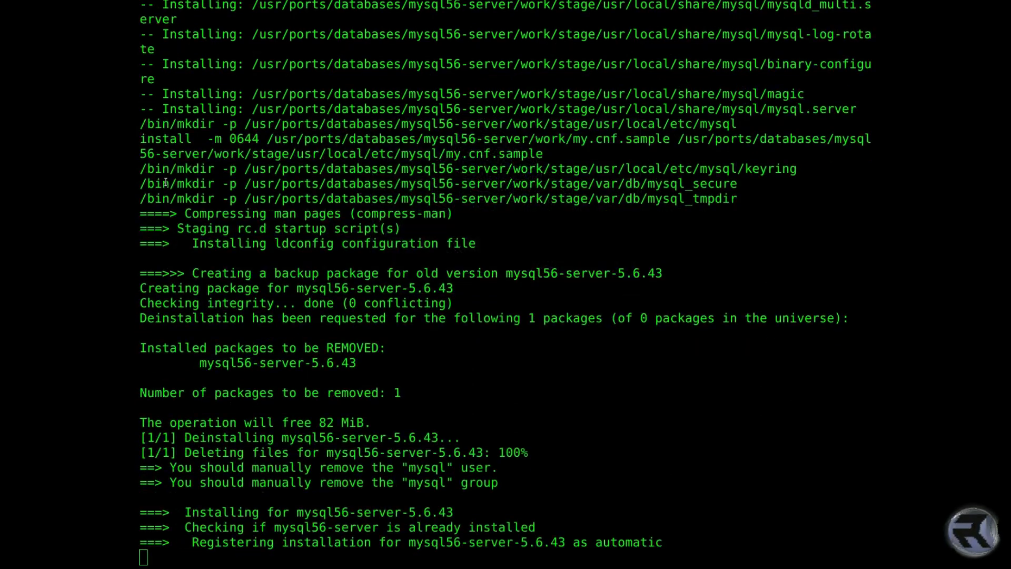
scroll("down", 3)
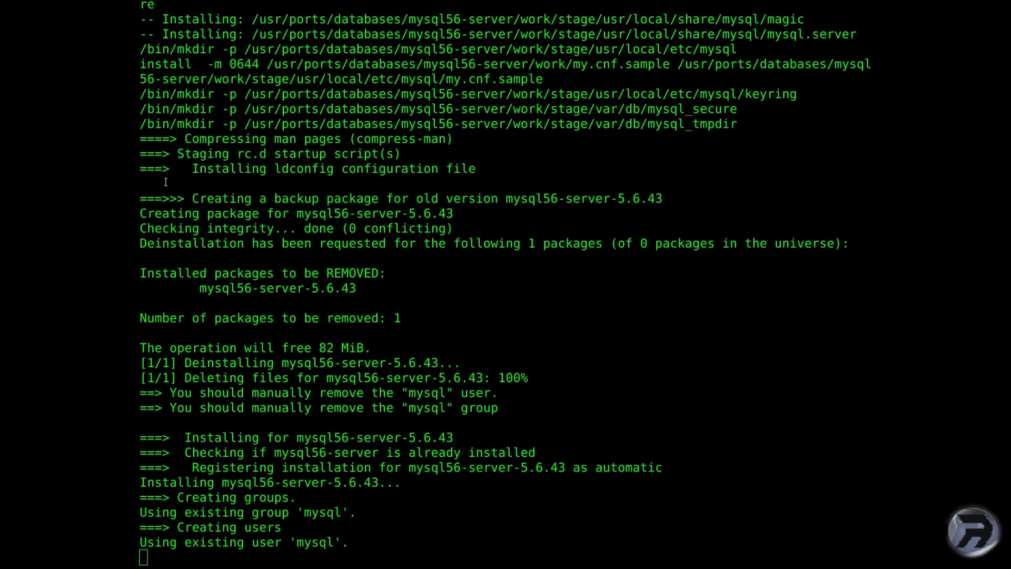
scroll("down", 3)
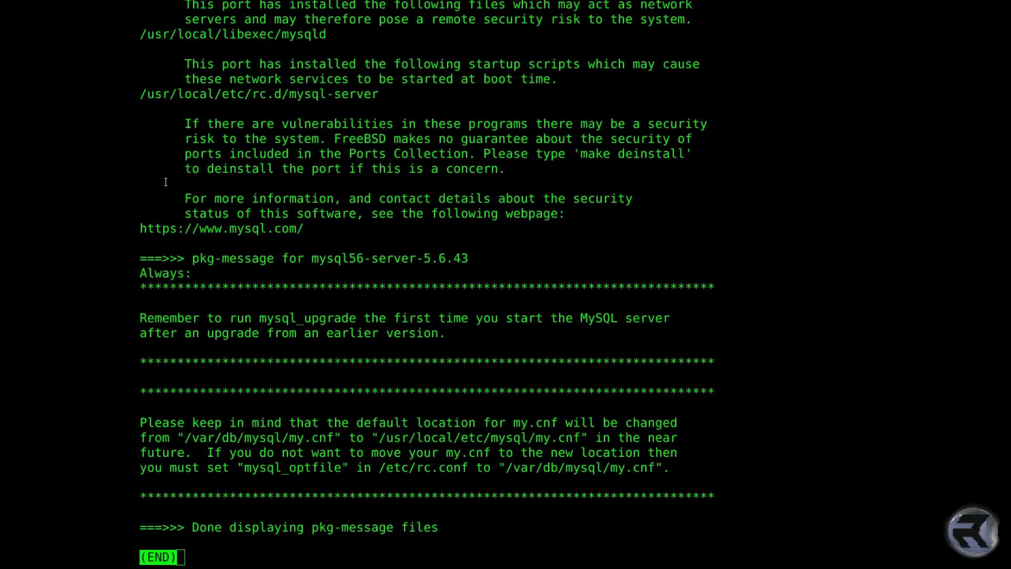
mouse_move(299, 153)
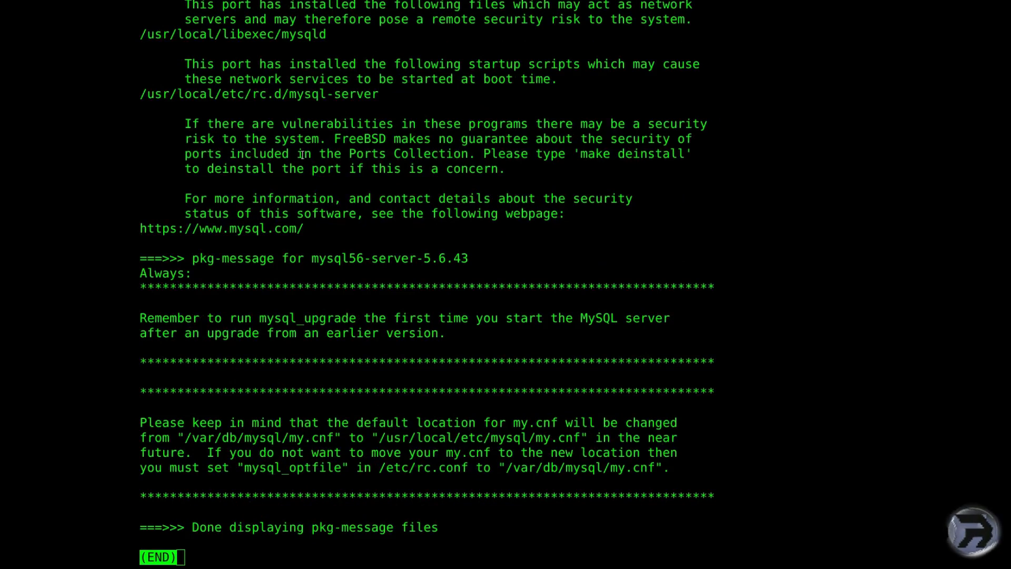
key("q")
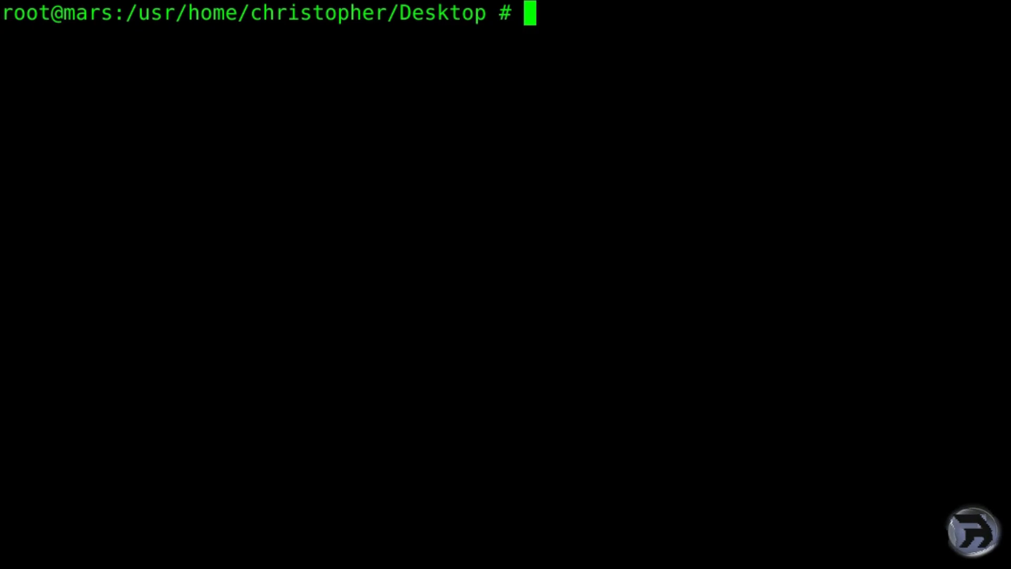
Open /etc/rc.conf and add mysql_enable="YES" at the end.
type("edit /etc")
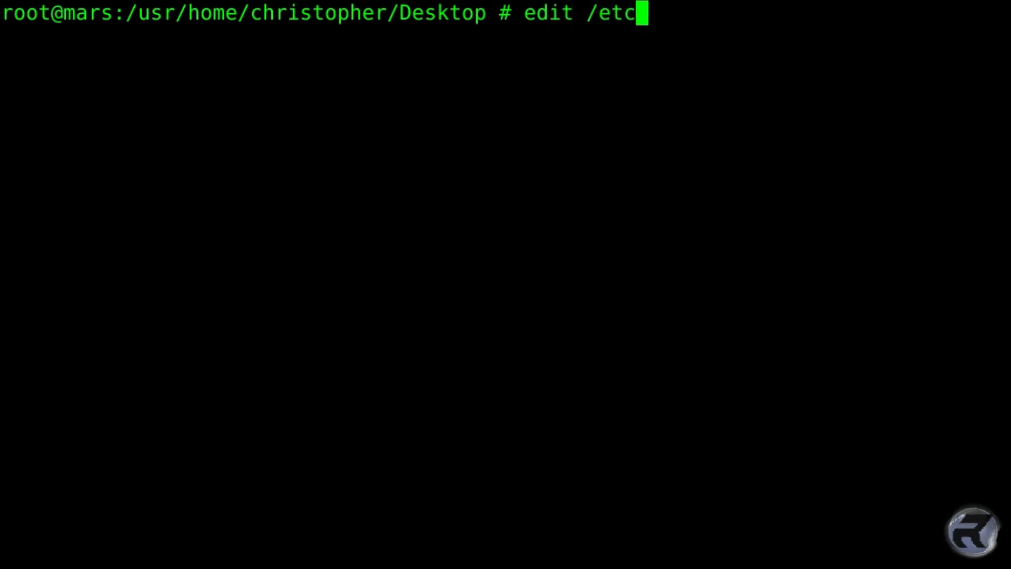
key("Return")
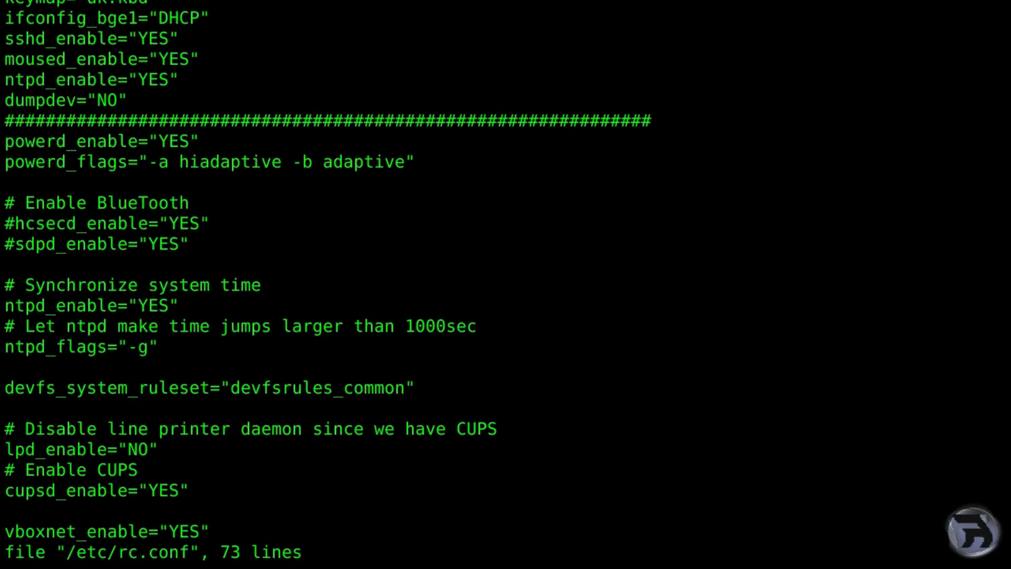
scroll("down", 3)
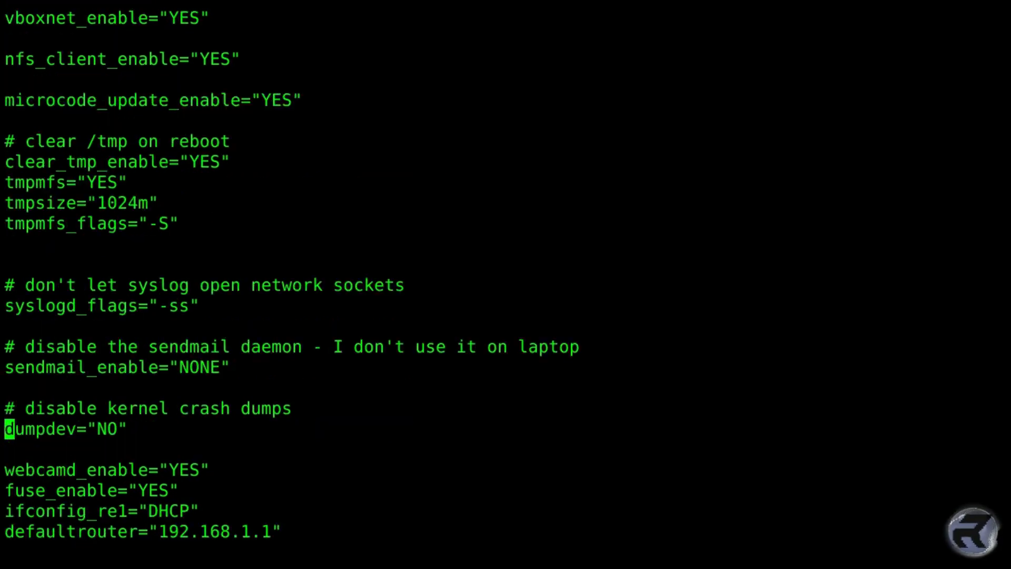
scroll("down", 3)
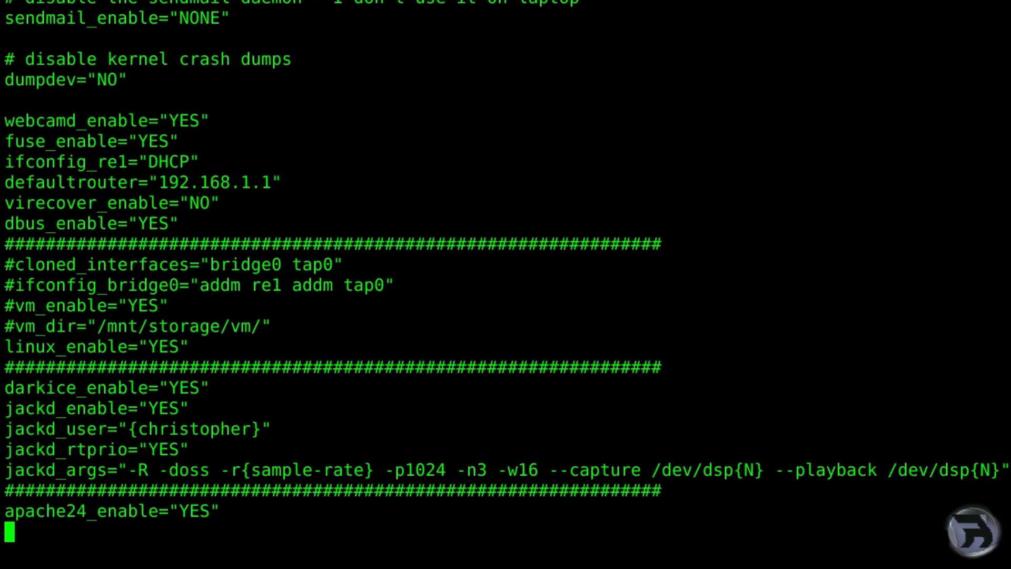
type("mysql_")
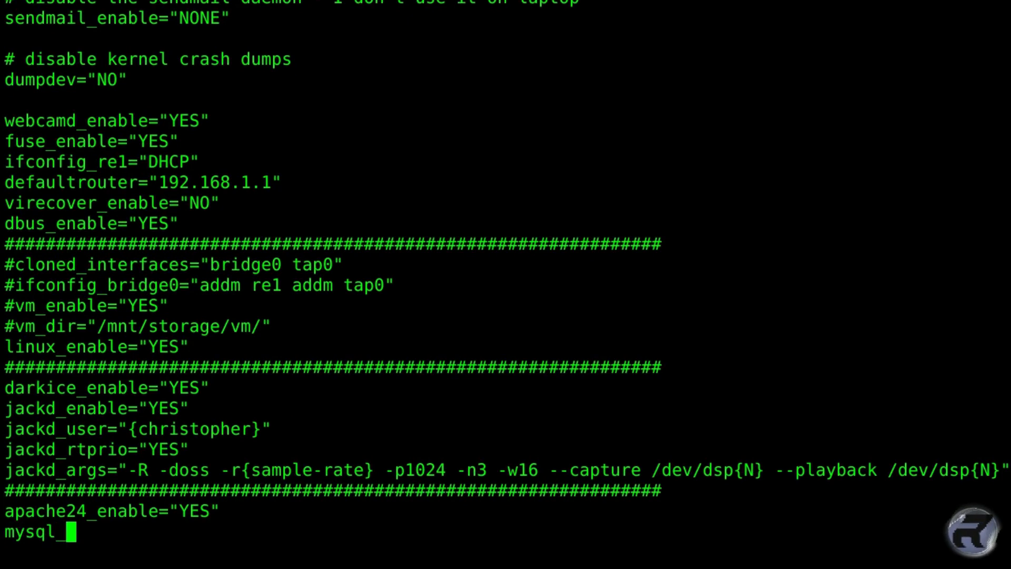
type("enable=\"")
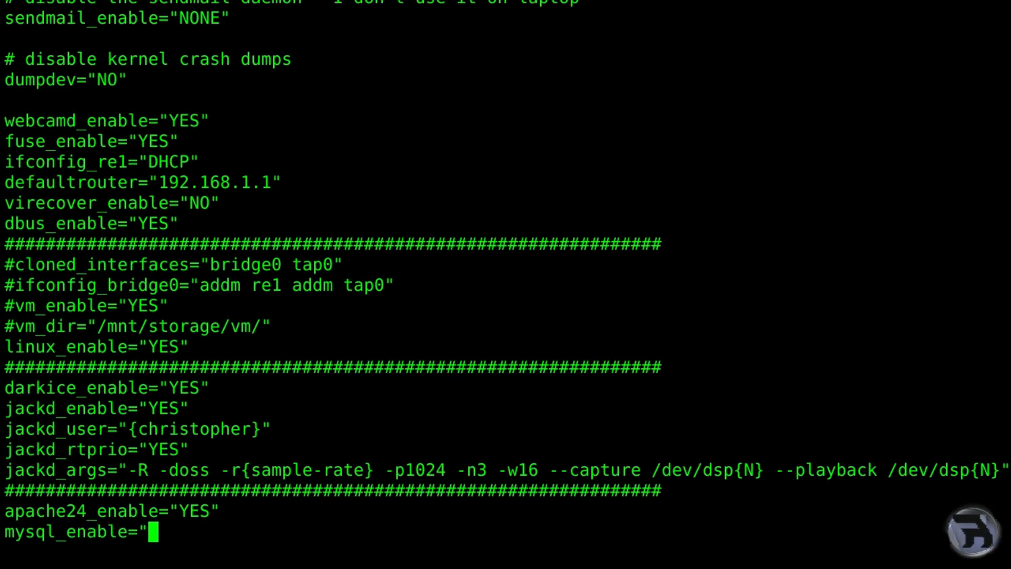
type("YES\"")
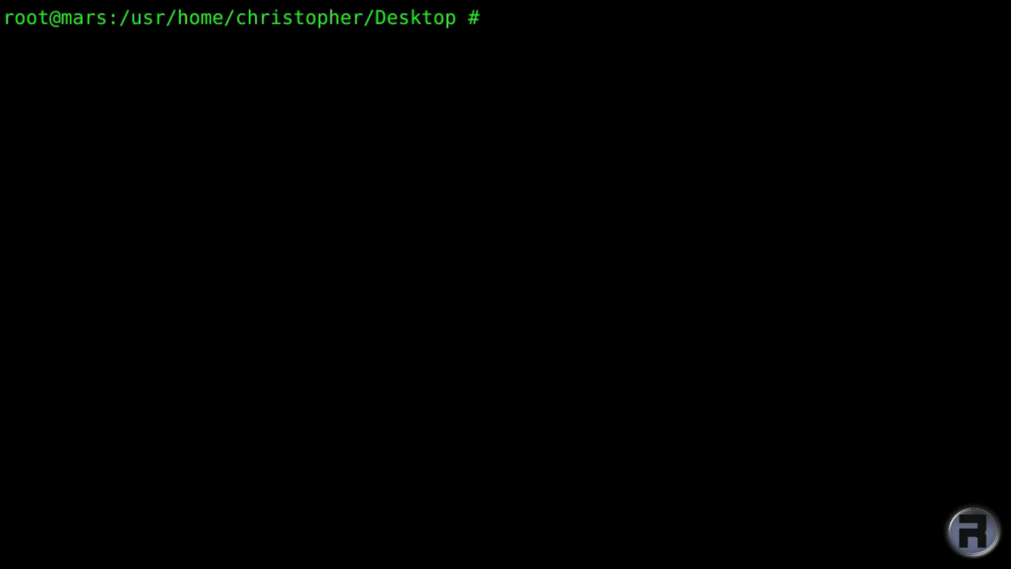
Run service mysql-server start and return to a fresh prompt.
type("servic")
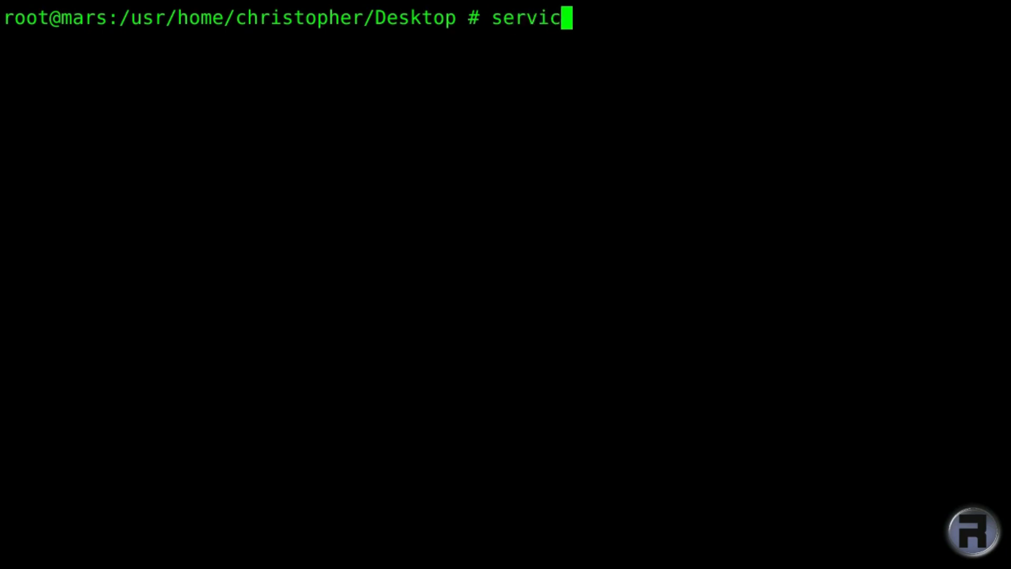
type("e")
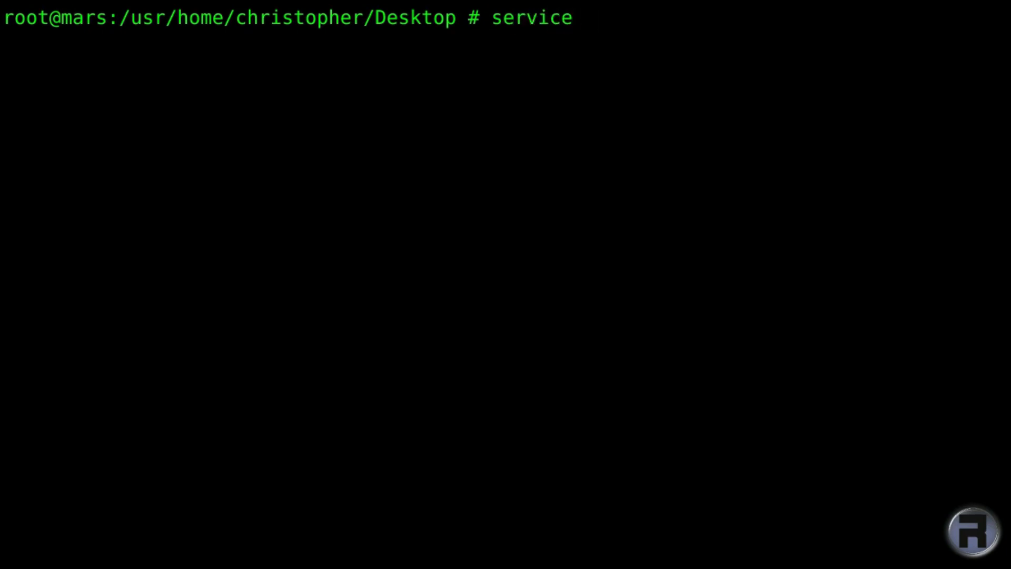
type("mysql")
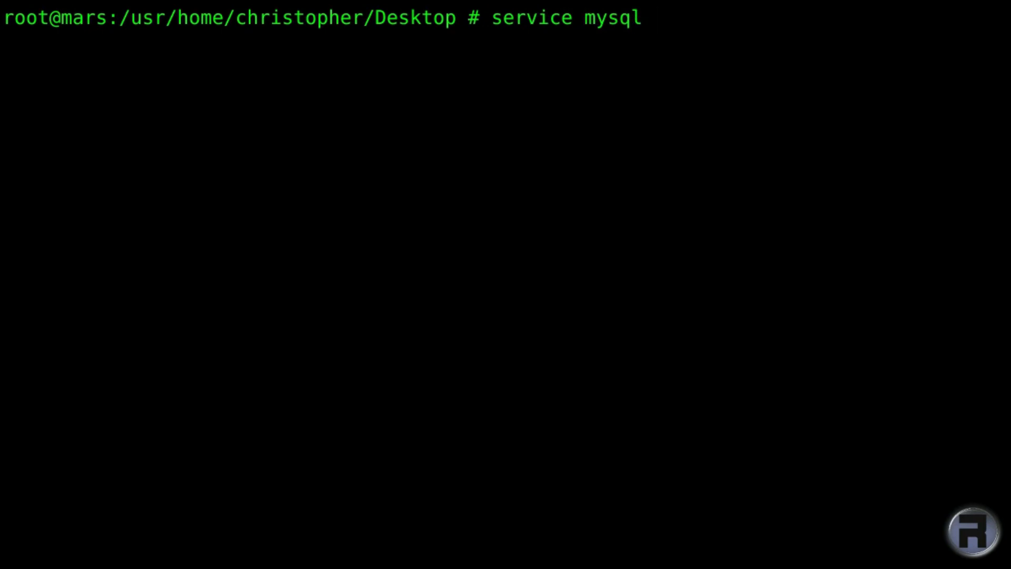
type("-ser")
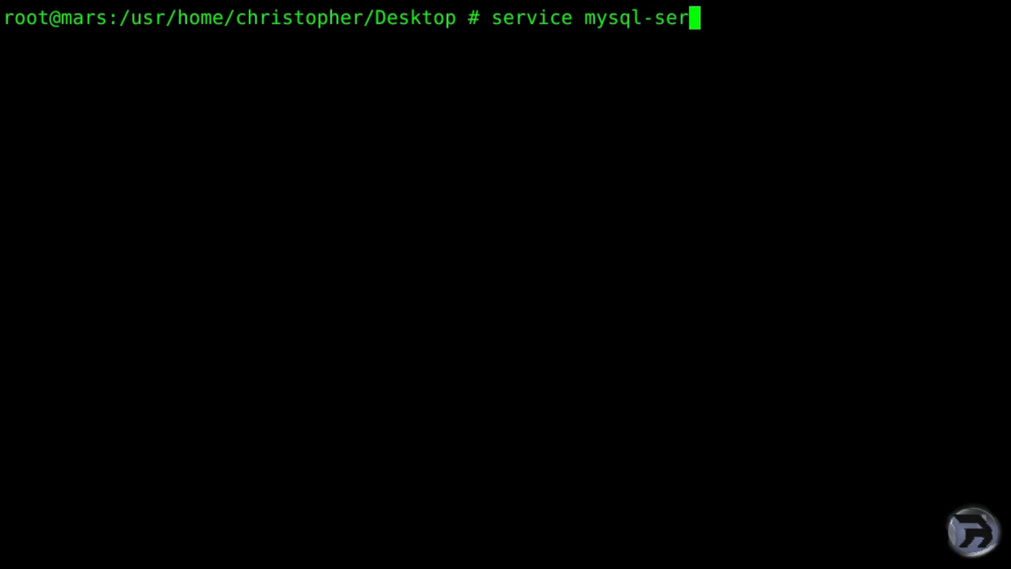
type("ver start")
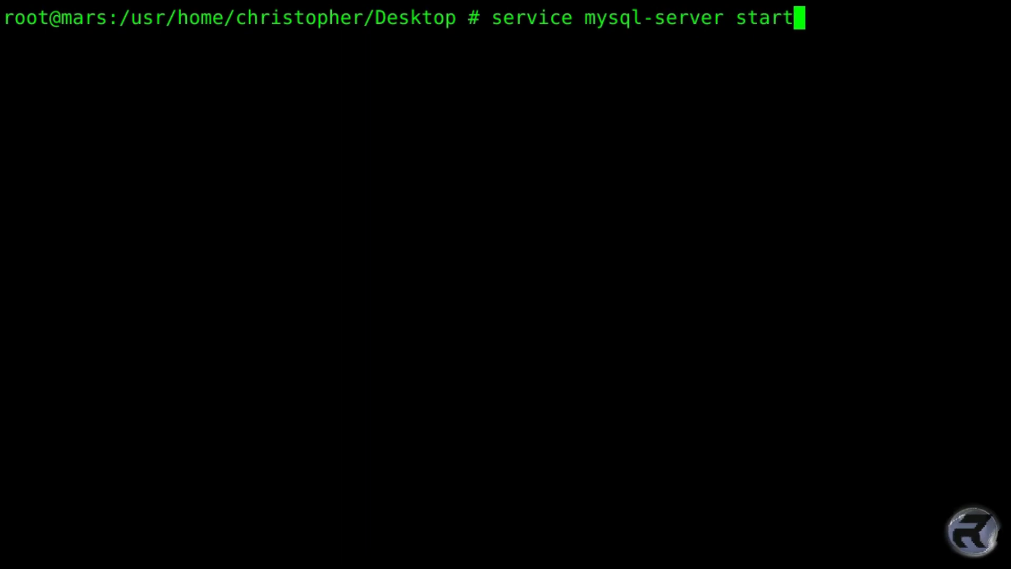
key("Return")
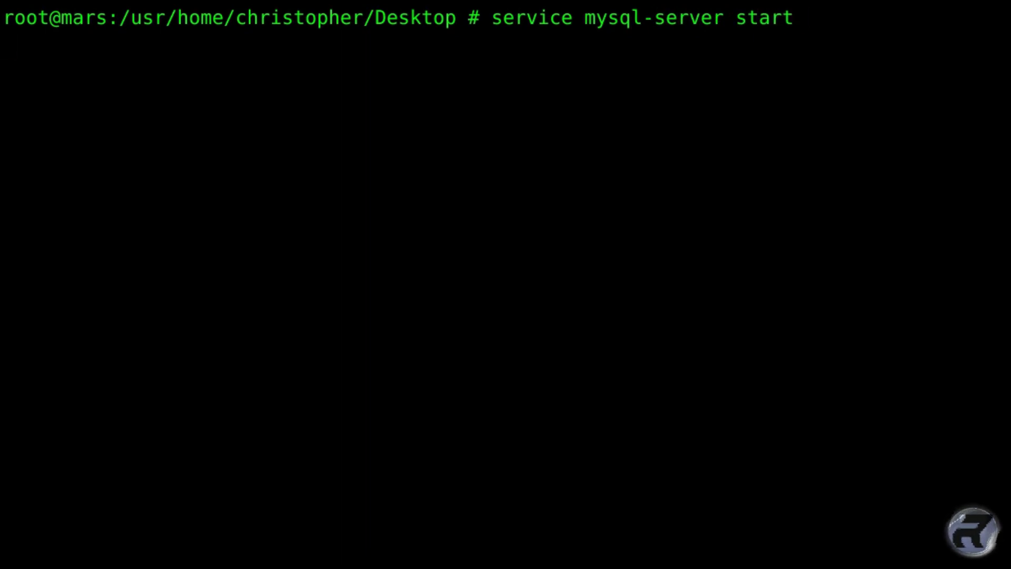
key("Return")
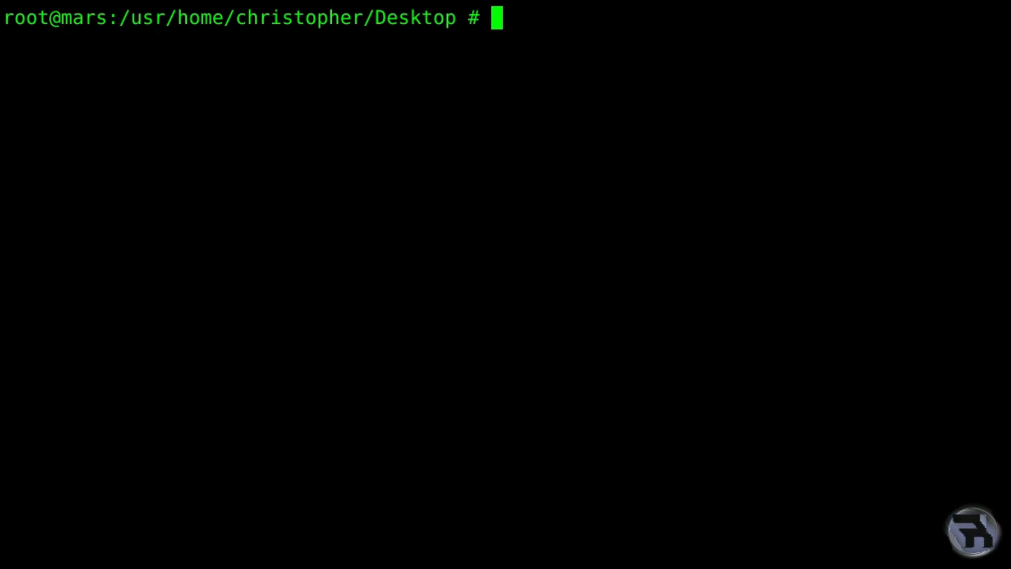
Run mysql_secure_installation and set a new MySQL root password.
type("my")
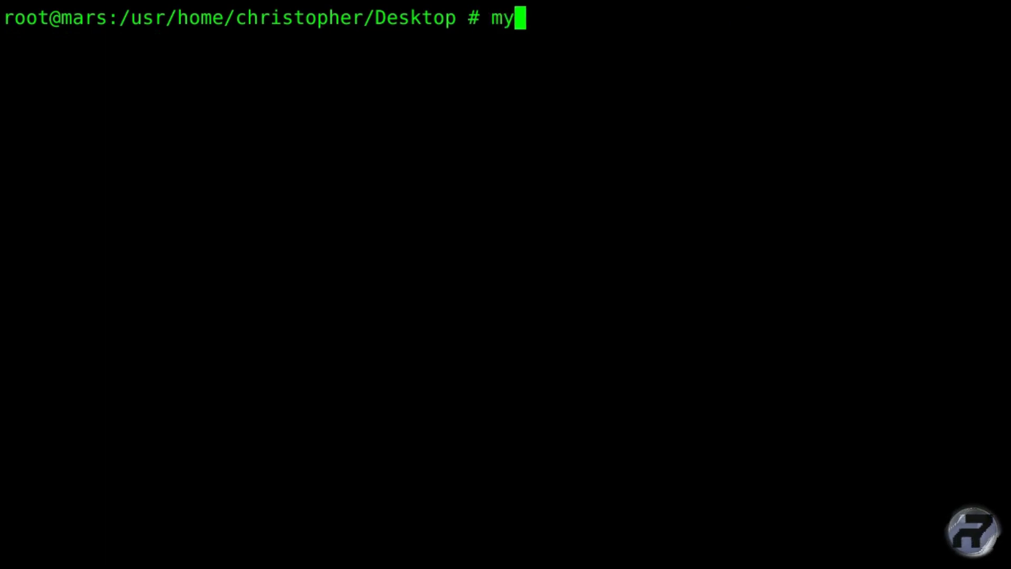
type("sql_sec")
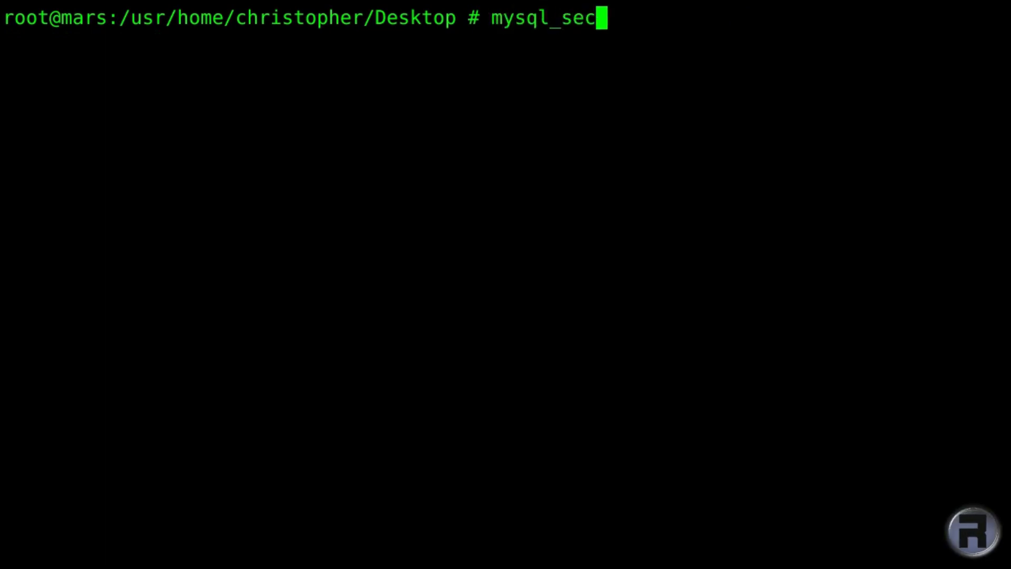
type("ure_inst")
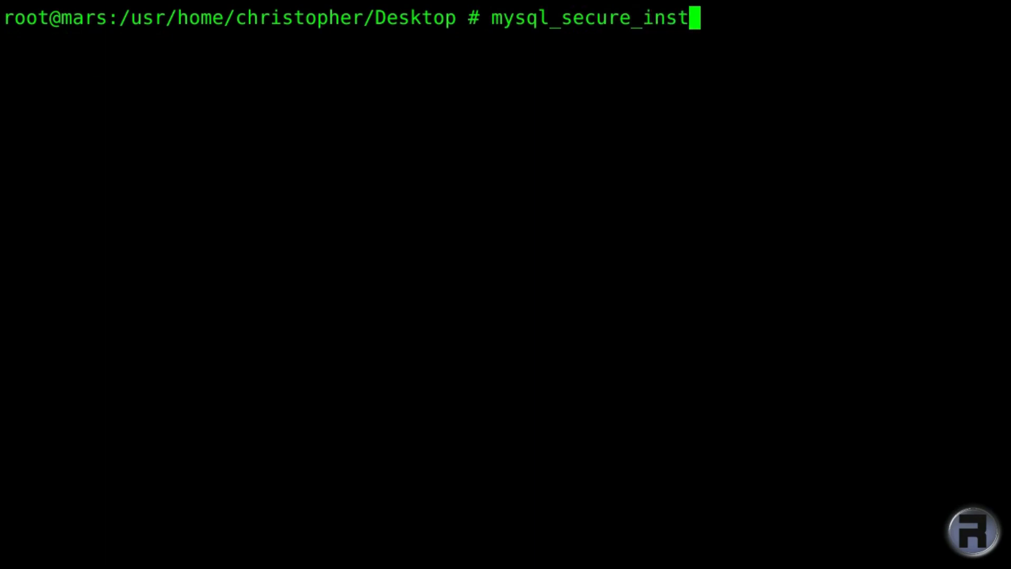
type("allation")
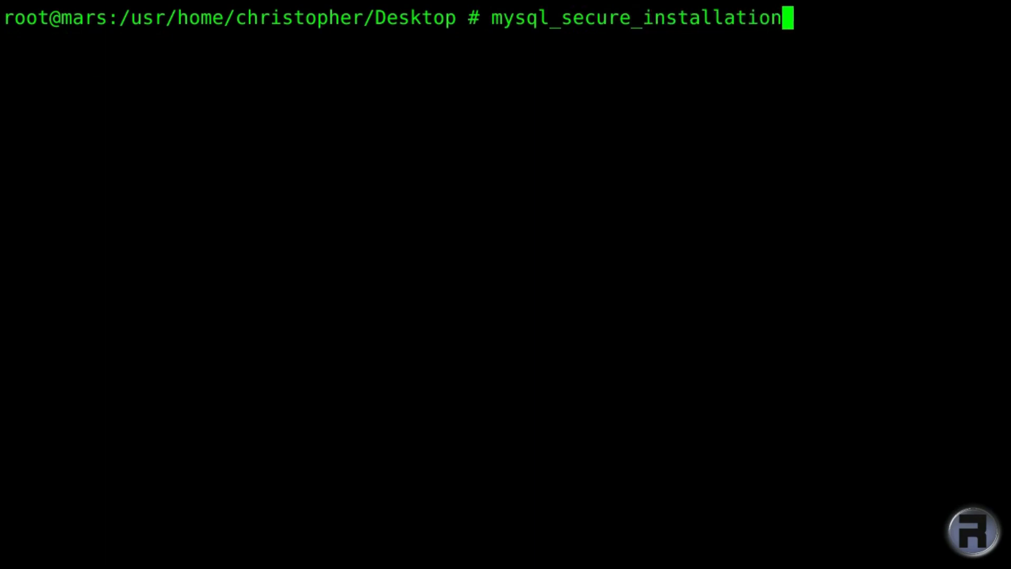
key("Return")
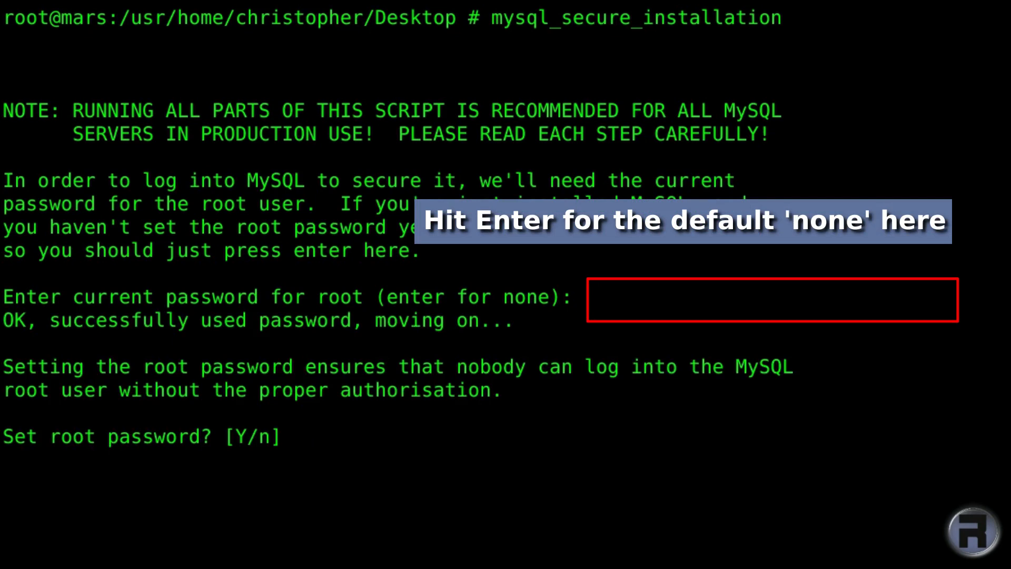
key("Return")
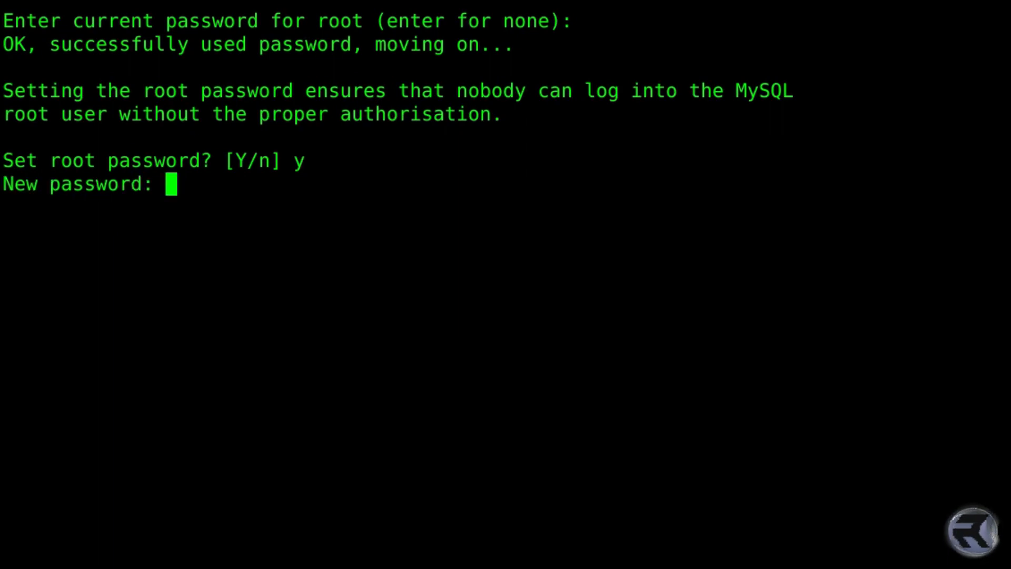
key("Return")
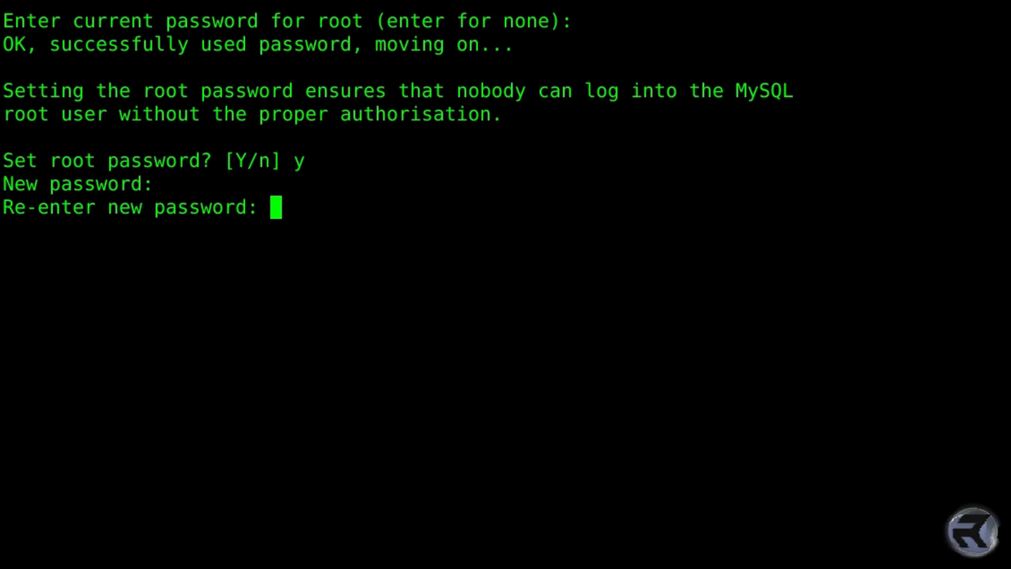
key("Return")
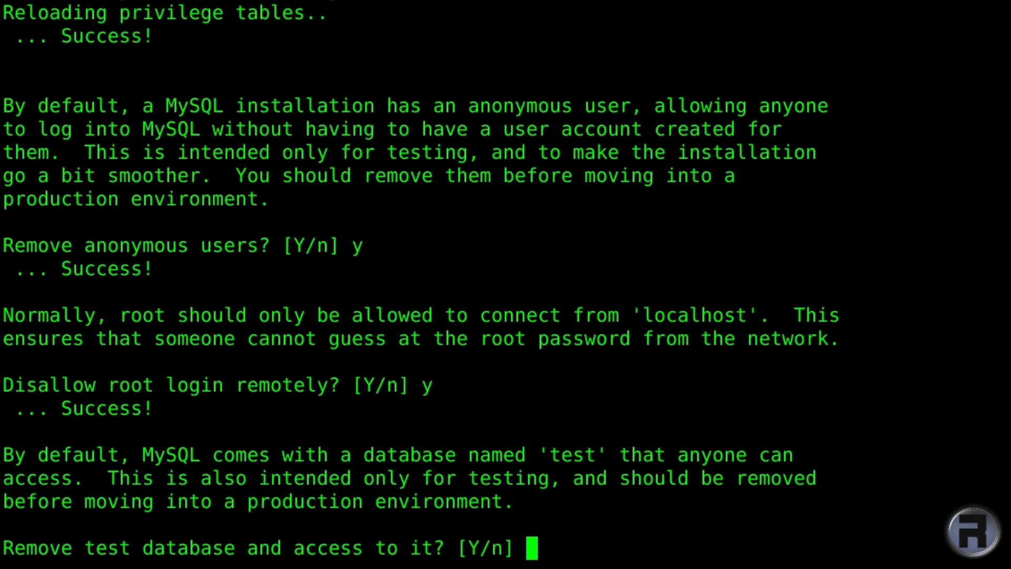
Answer yes to remove anonymous users, remote root login and the test database.
type("y")
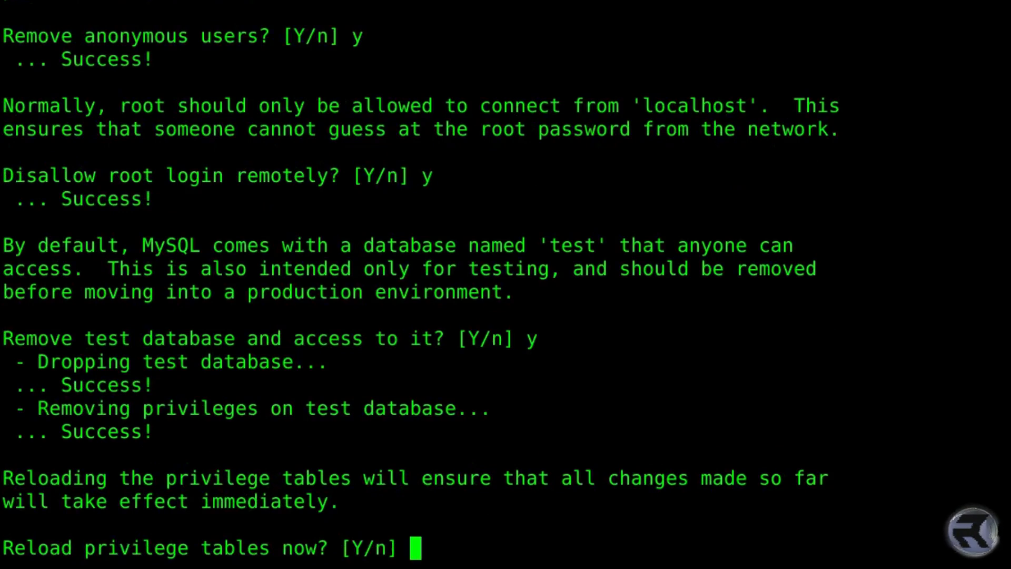
type("y")
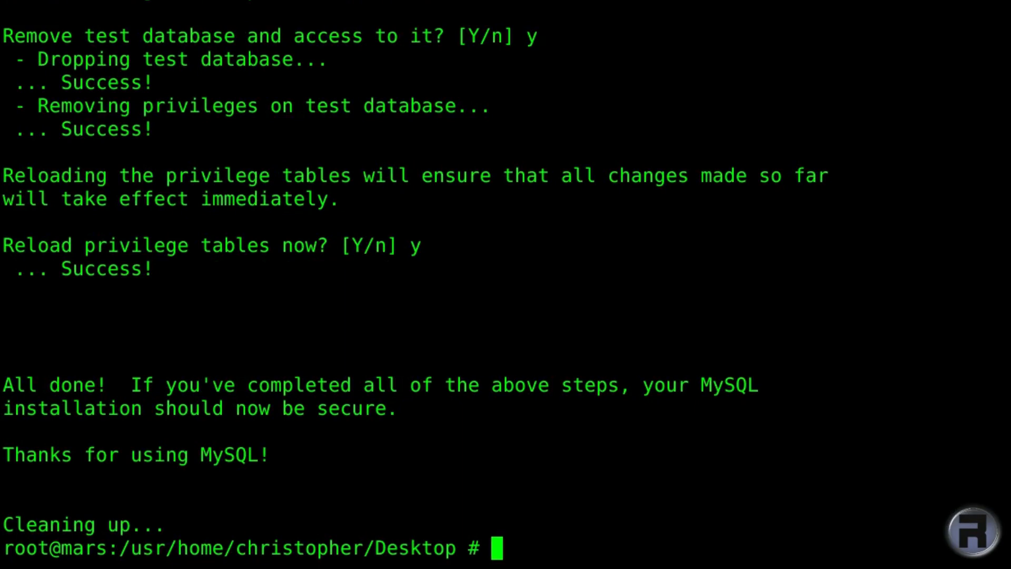
type("c")
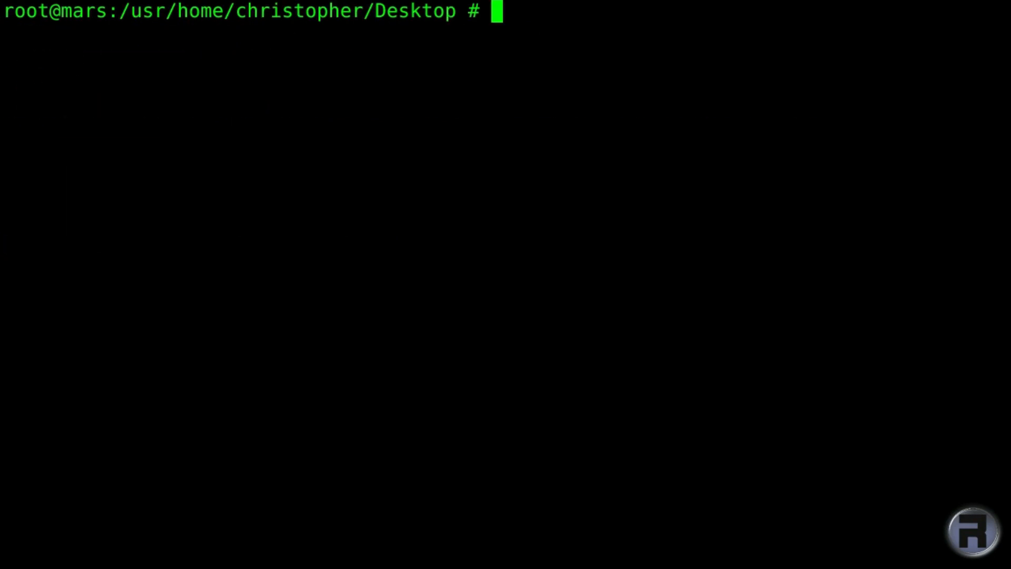
Locate php73 with whereis, then start typing portmaster lang/php73.
type("wh")
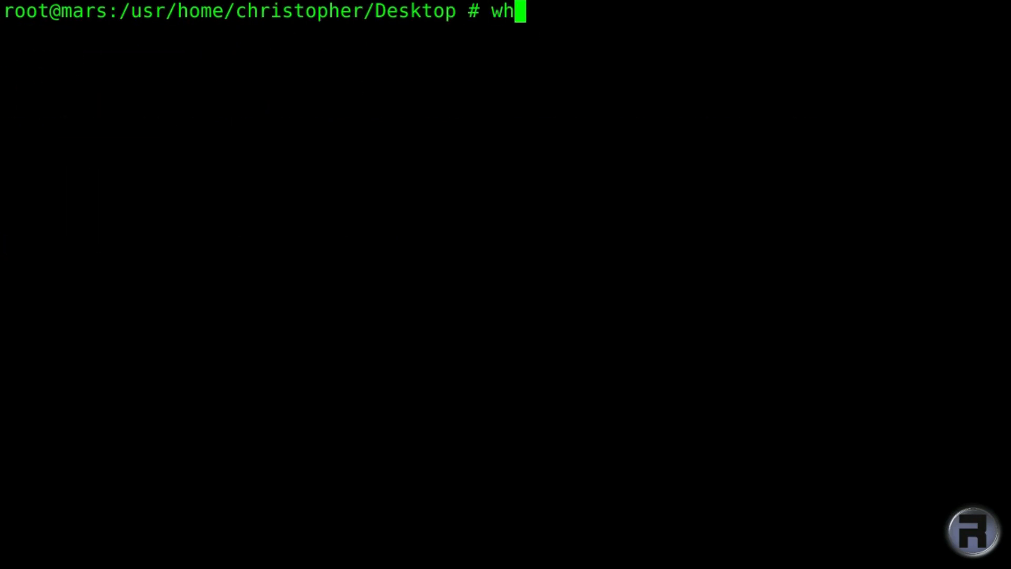
type("ereis php")
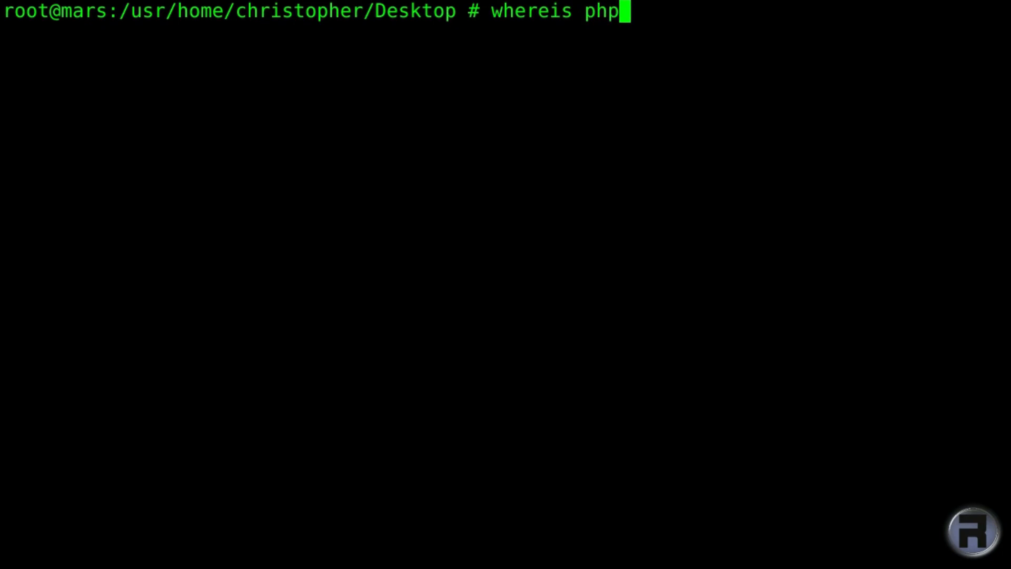
key("Return")
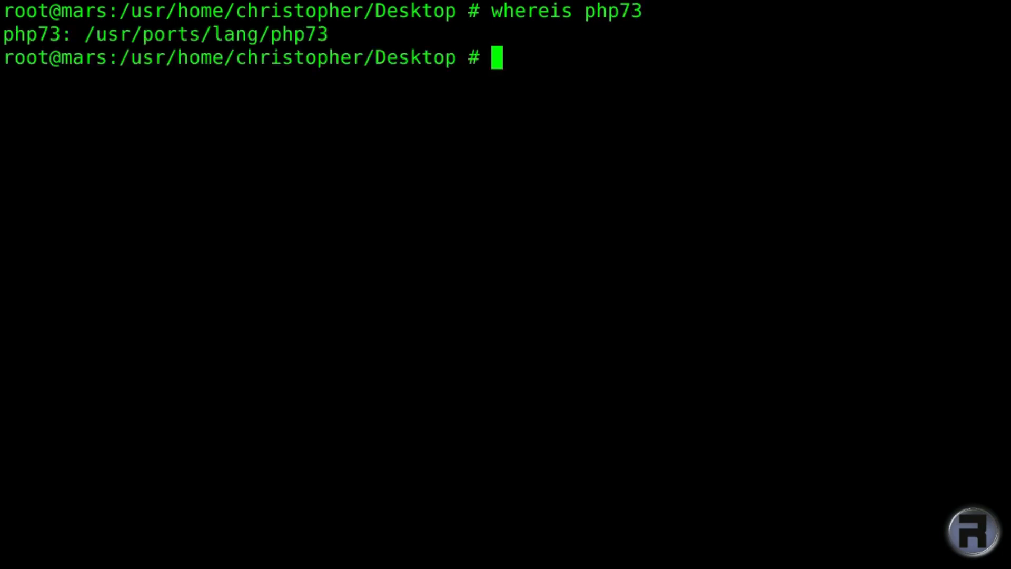
type("po")
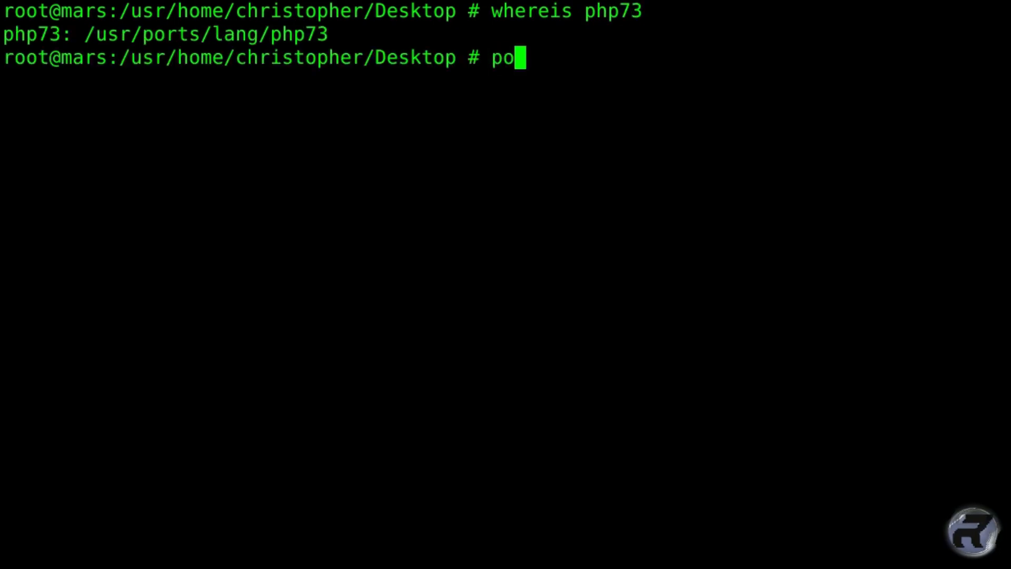
type("rtmaster lang/php73")
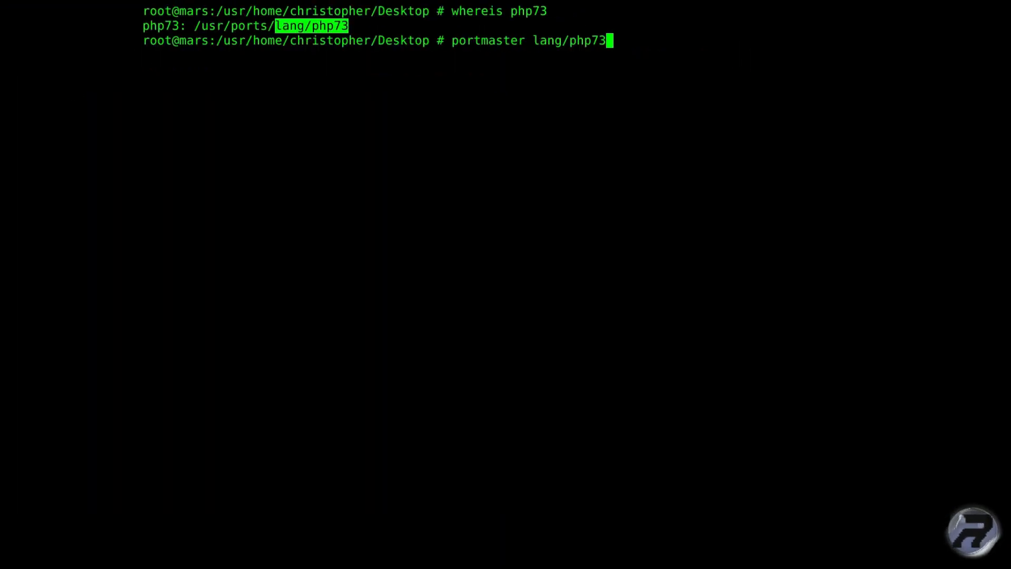
Run portmaster for php73, step through its build options and accept the defaults.
key("Return")
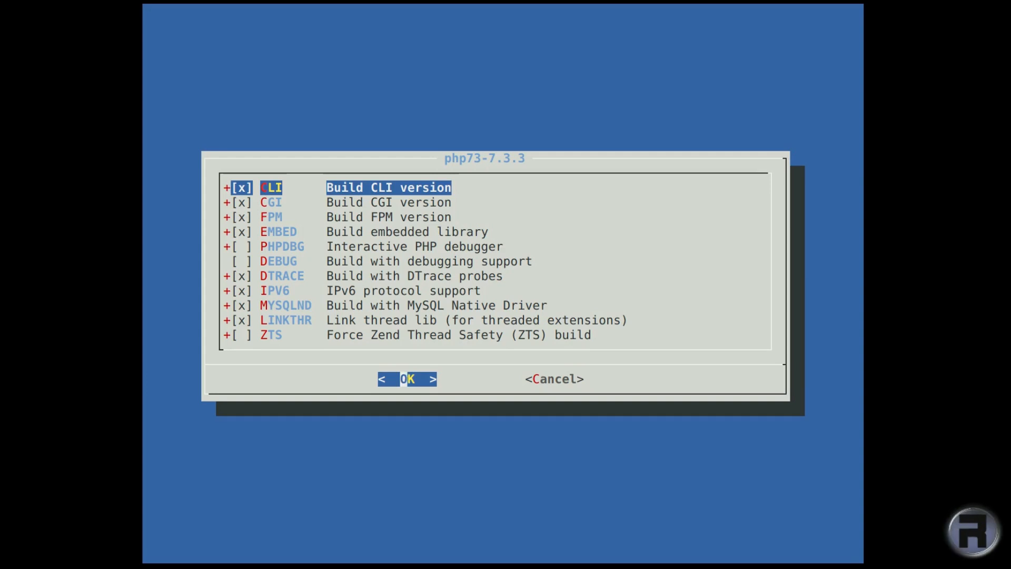
key("Down")
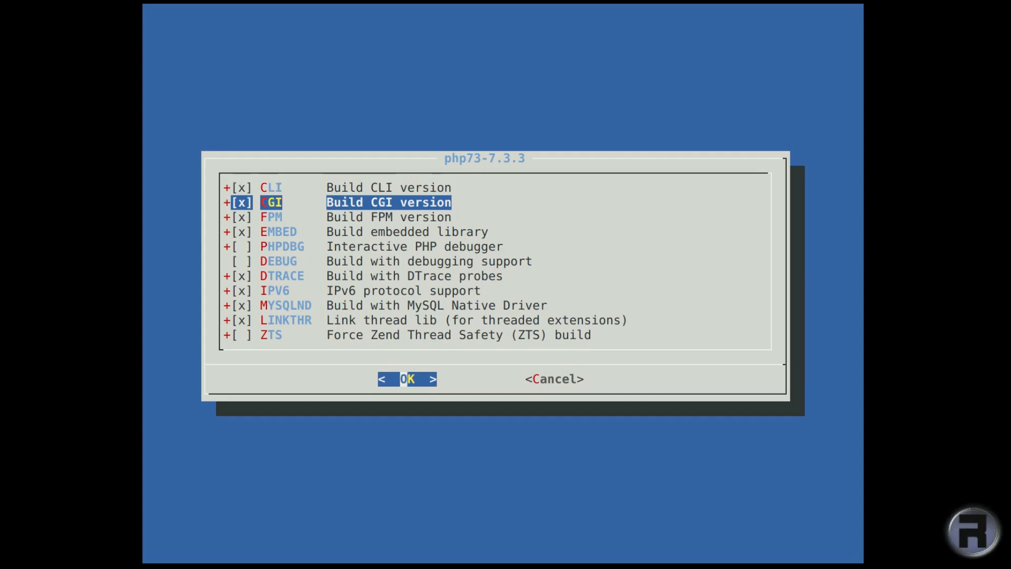
key("Down")
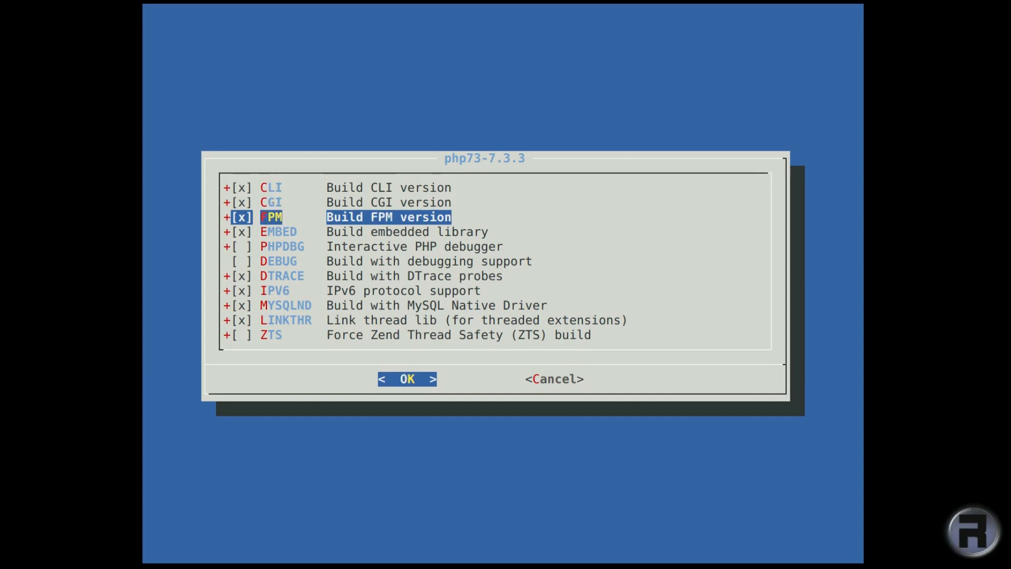
left_click(406, 379)
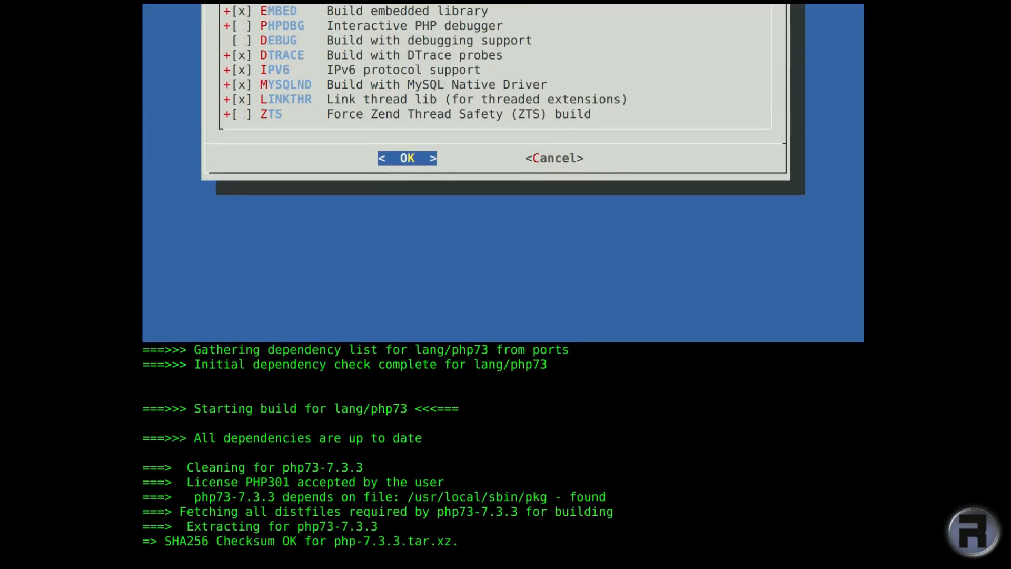
Follow the php73 build output until 'Installation of lang/php73 (php73-7.3.3) complete' appears.
left_click(407, 157)
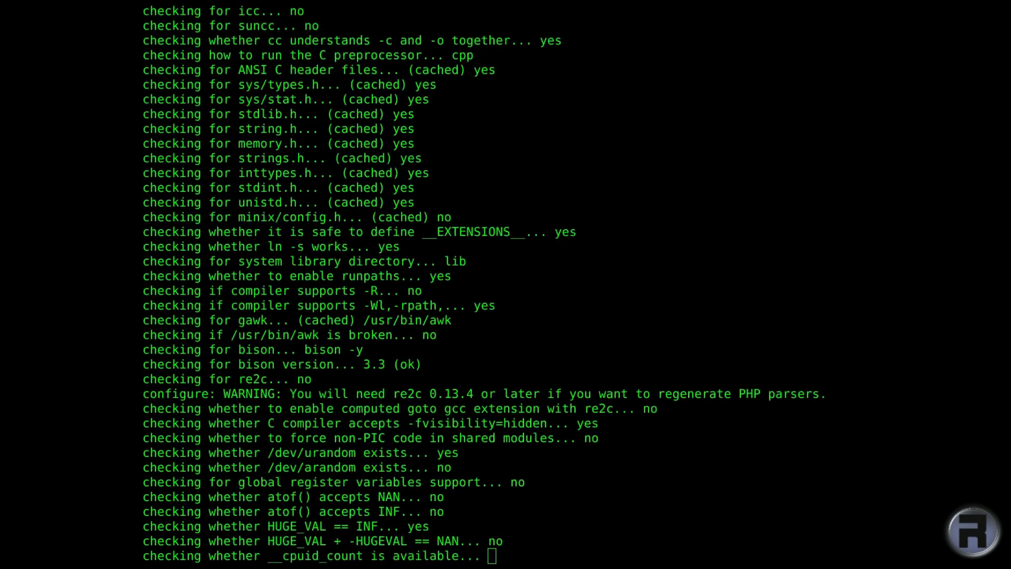
scroll("down", 3)
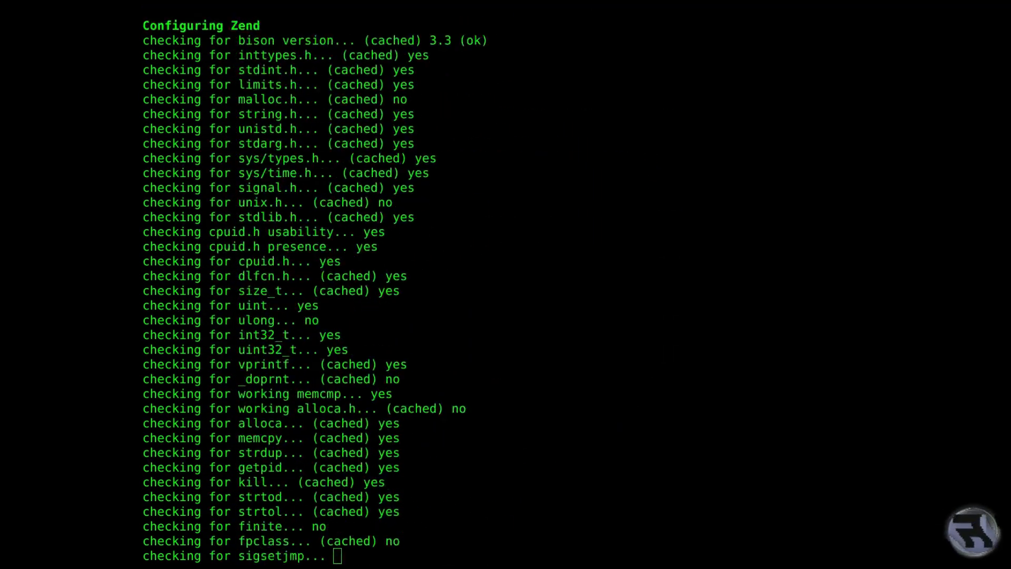
scroll("down", 3)
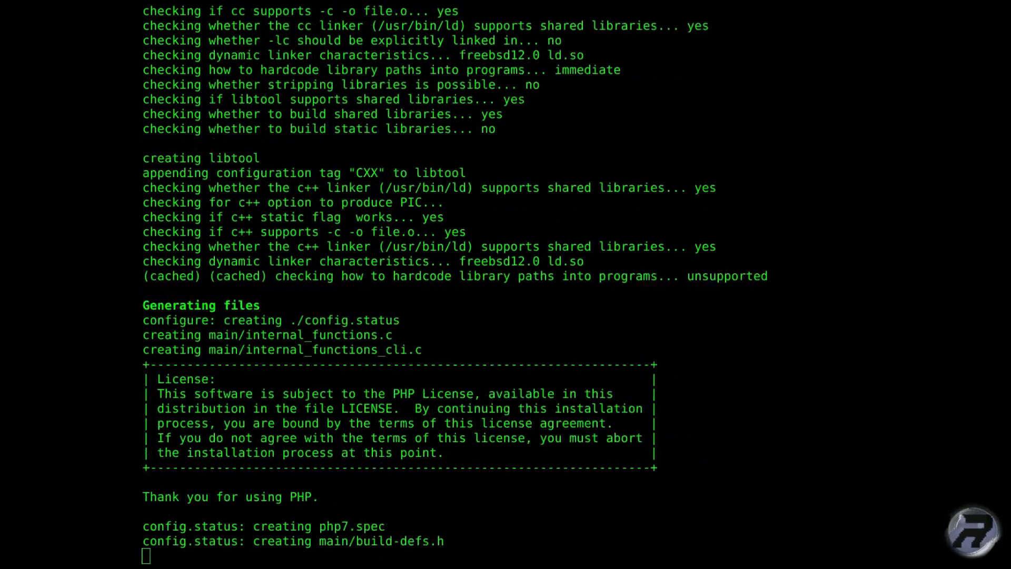
scroll("down", 3)
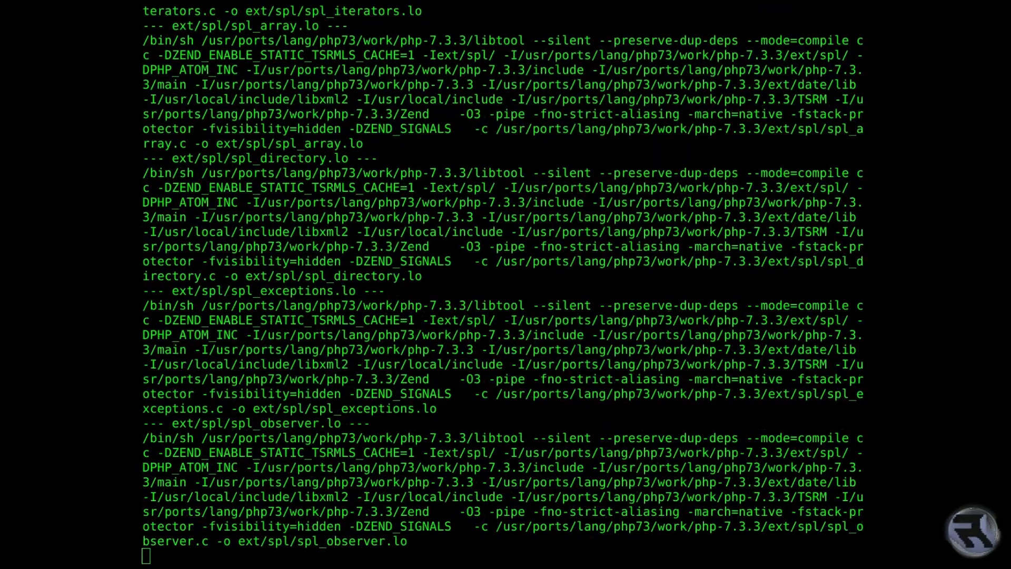
scroll("down", 3)
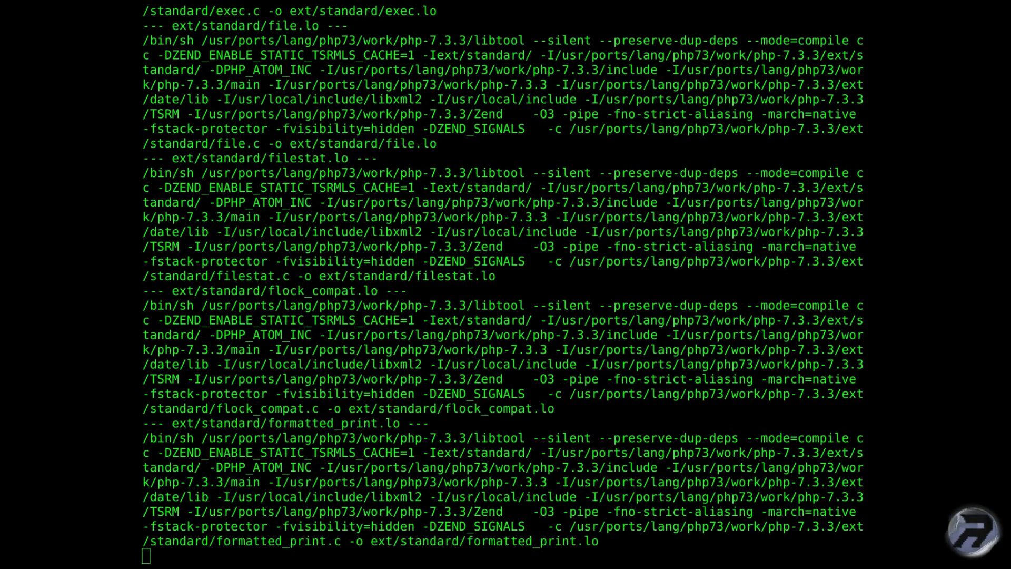
scroll("down", 3)
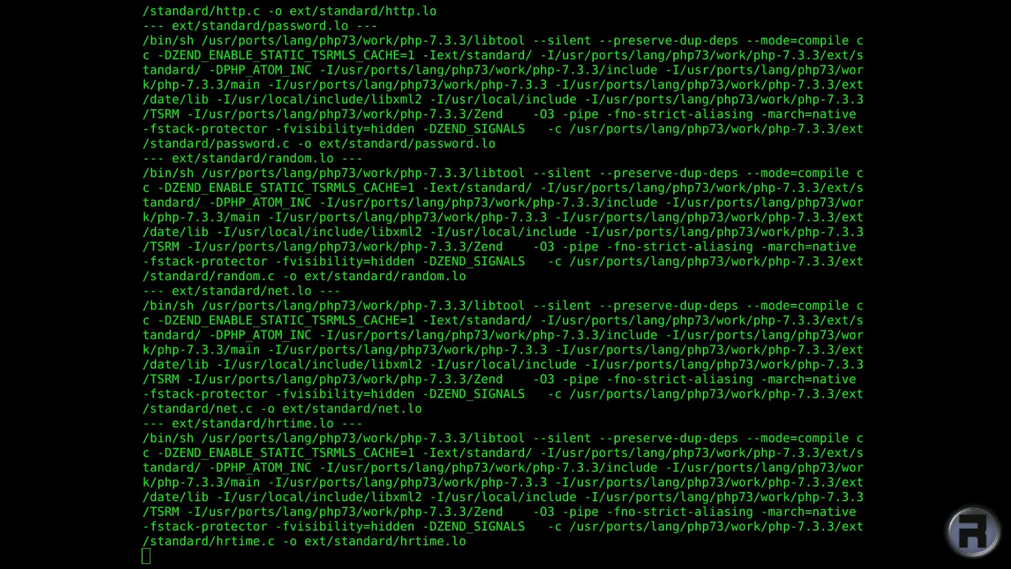
scroll("down", 3)
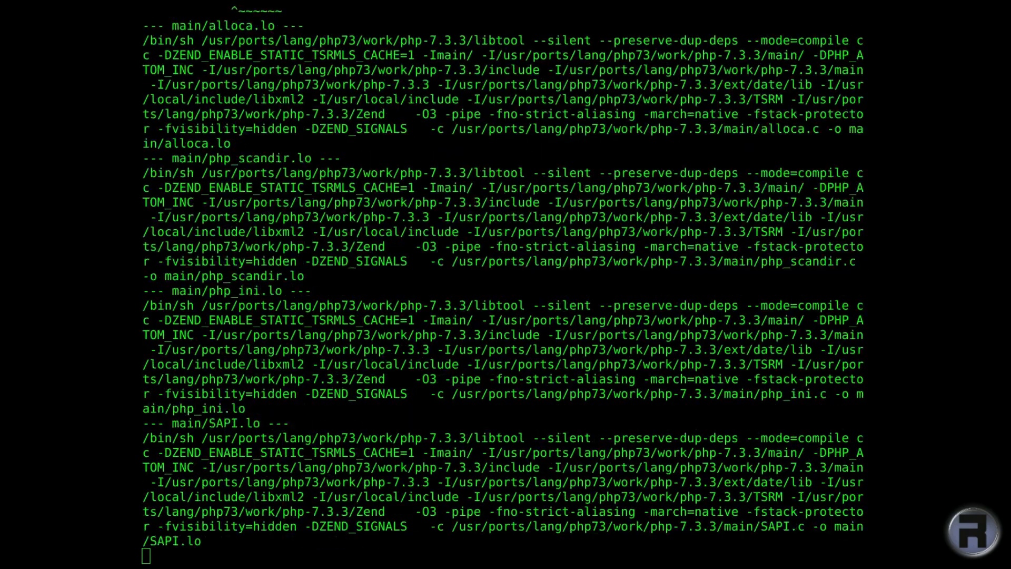
scroll("down", 3)
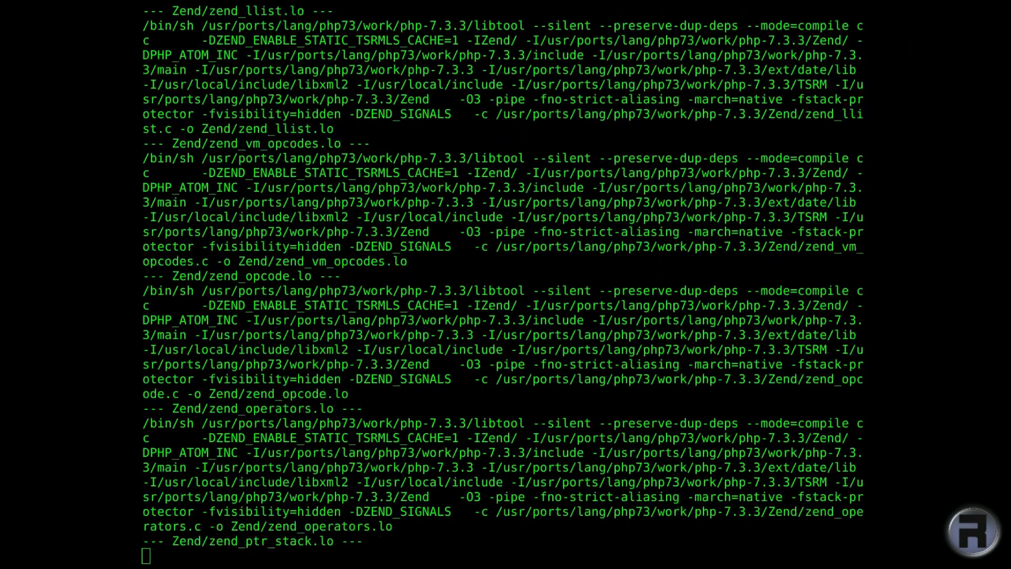
scroll("down", 3)
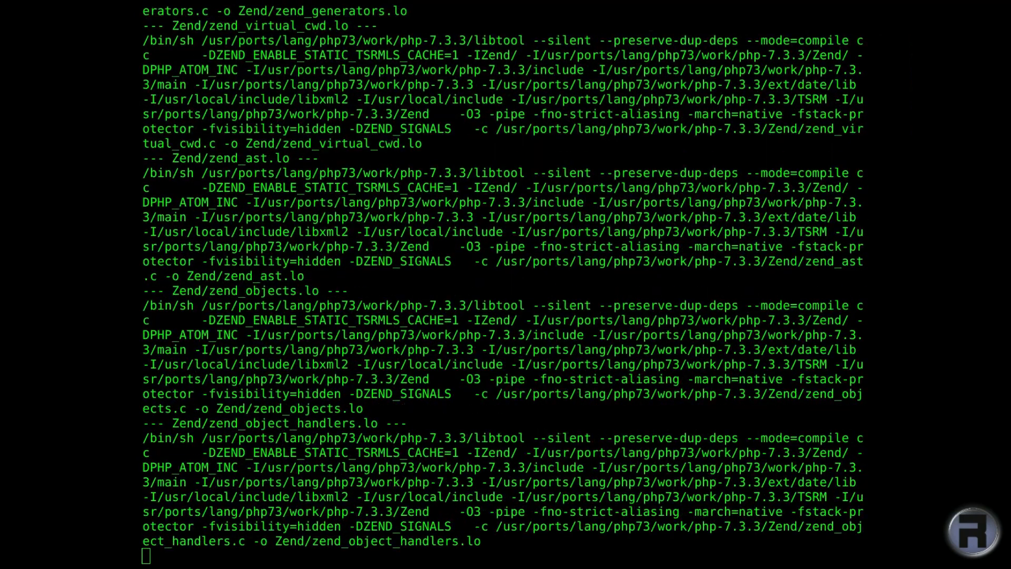
scroll("down", 3)
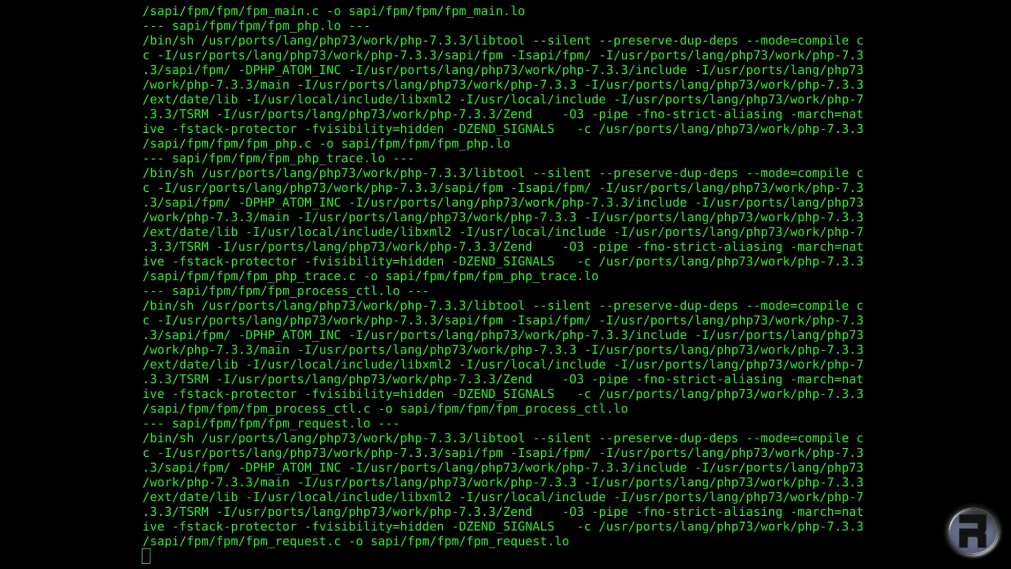
scroll("down", 3)
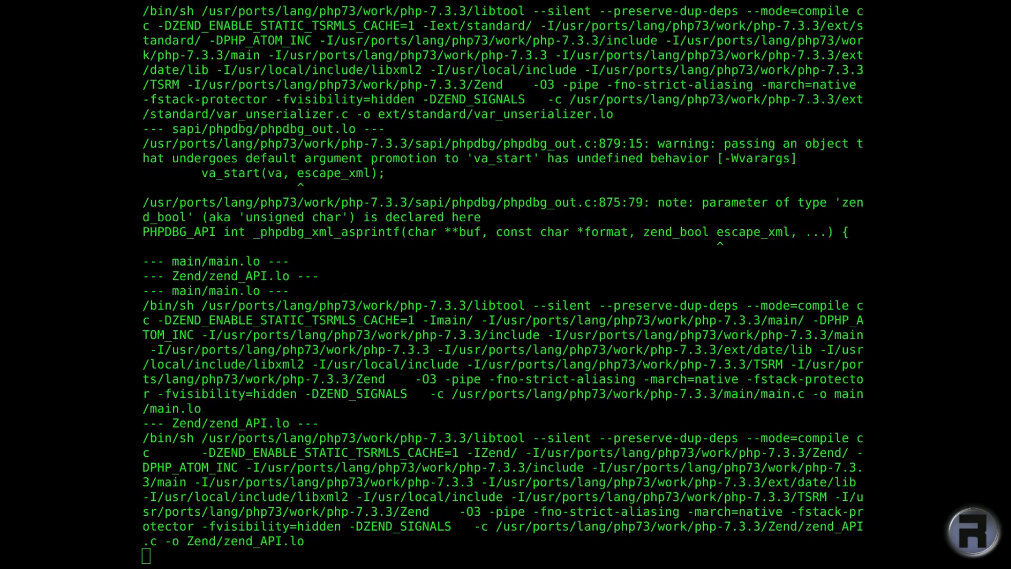
scroll("down", 3)
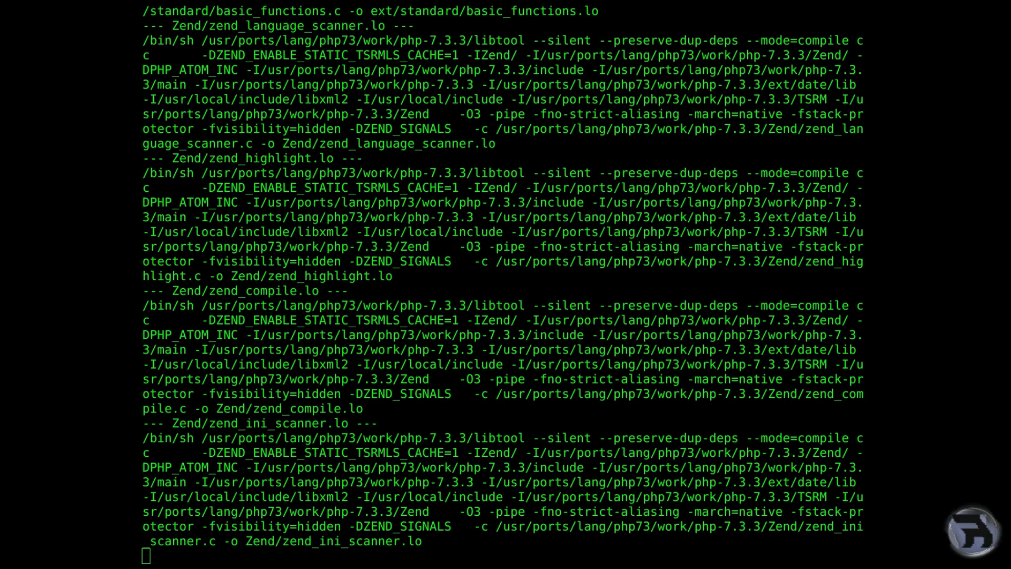
scroll("down", 3)
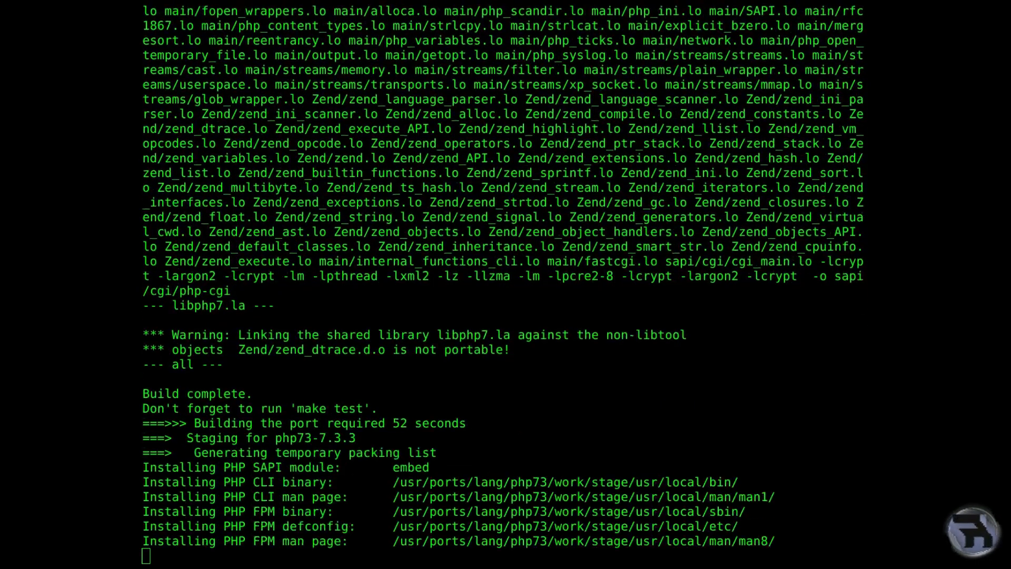
scroll("down", 3)
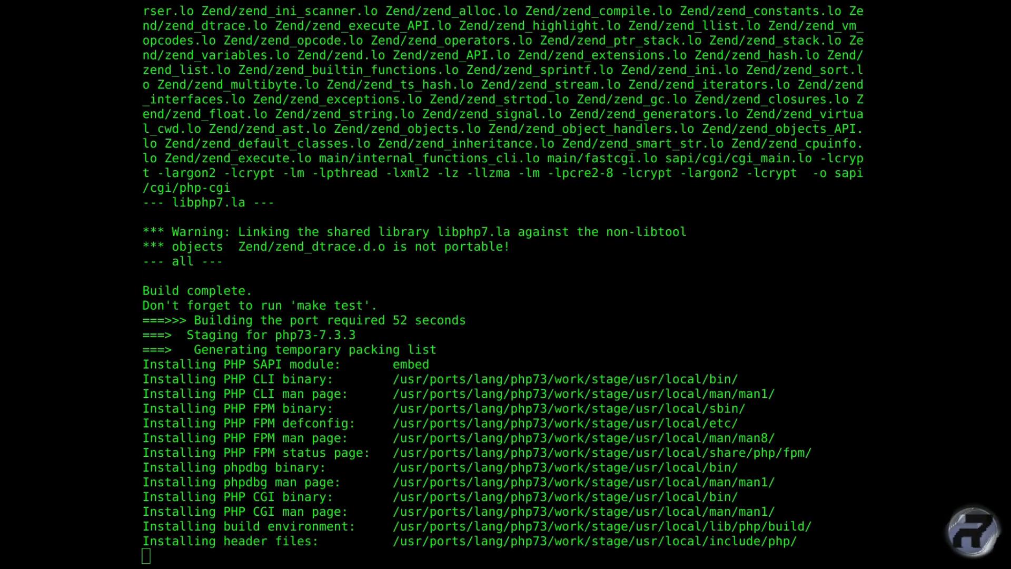
scroll("down", 3)
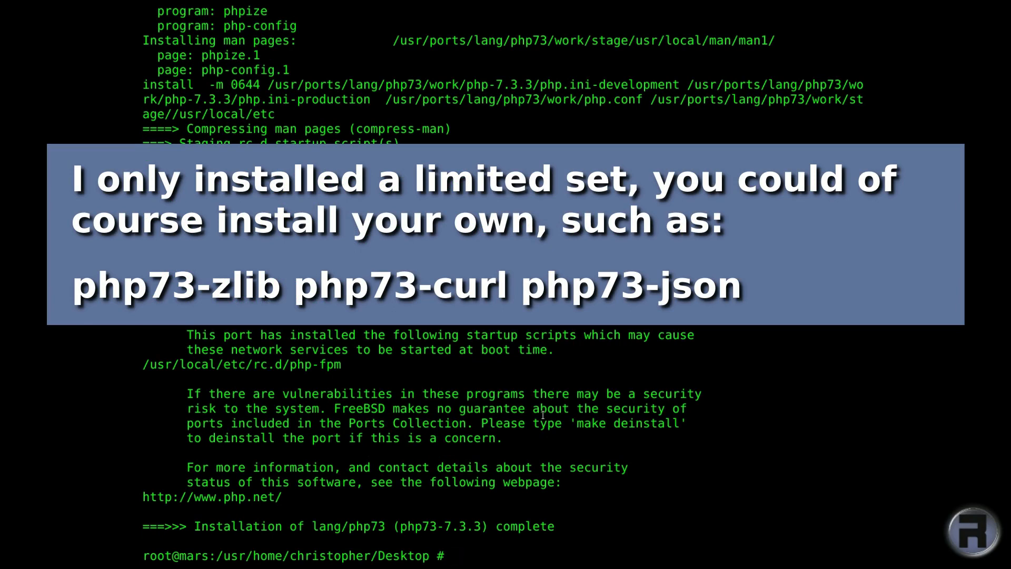
type("whereis")
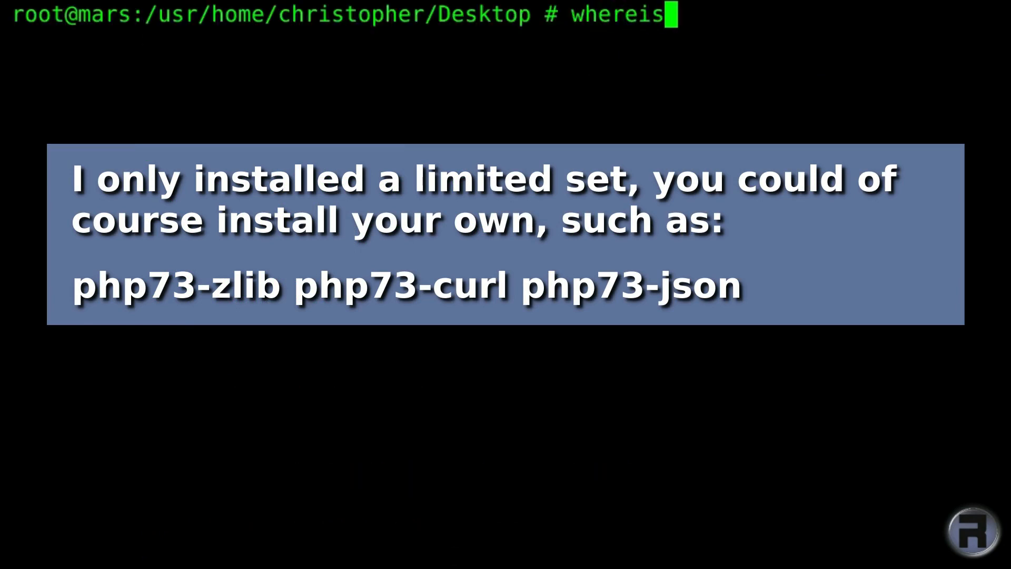
Look up the mod_php73 and php73-pdo_mysql port locations with whereis.
type("m")
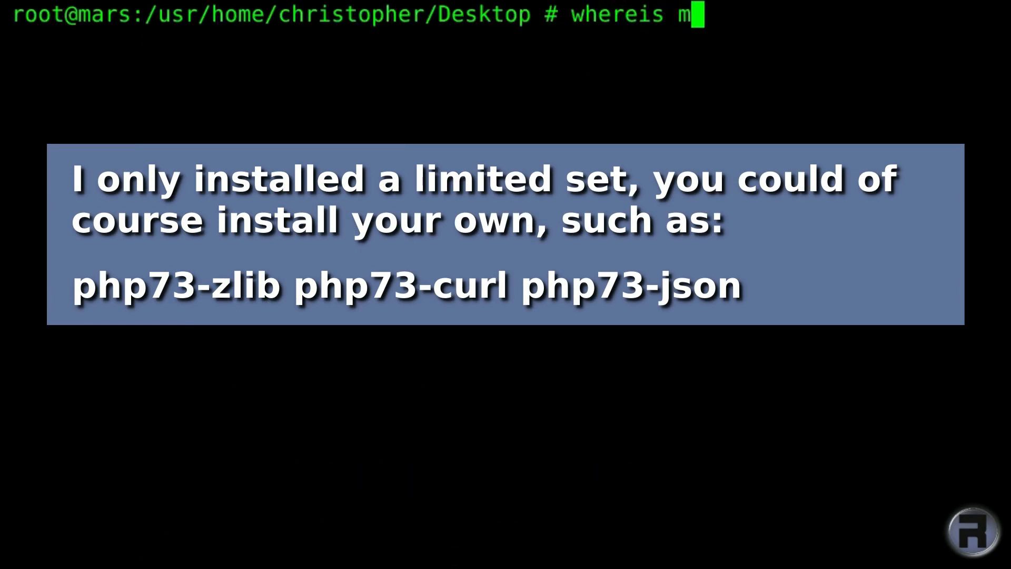
type("od_php")
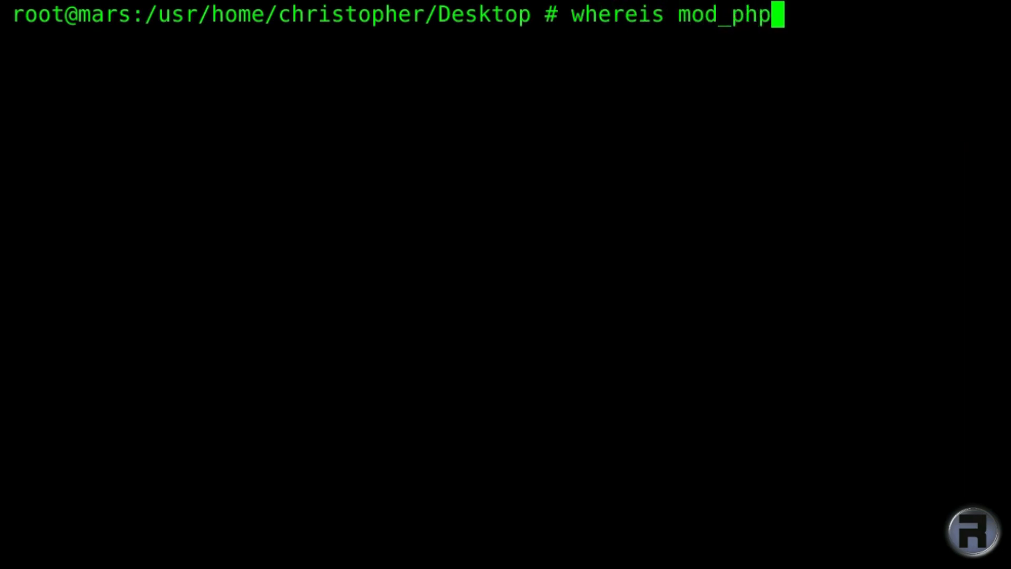
key("Return")
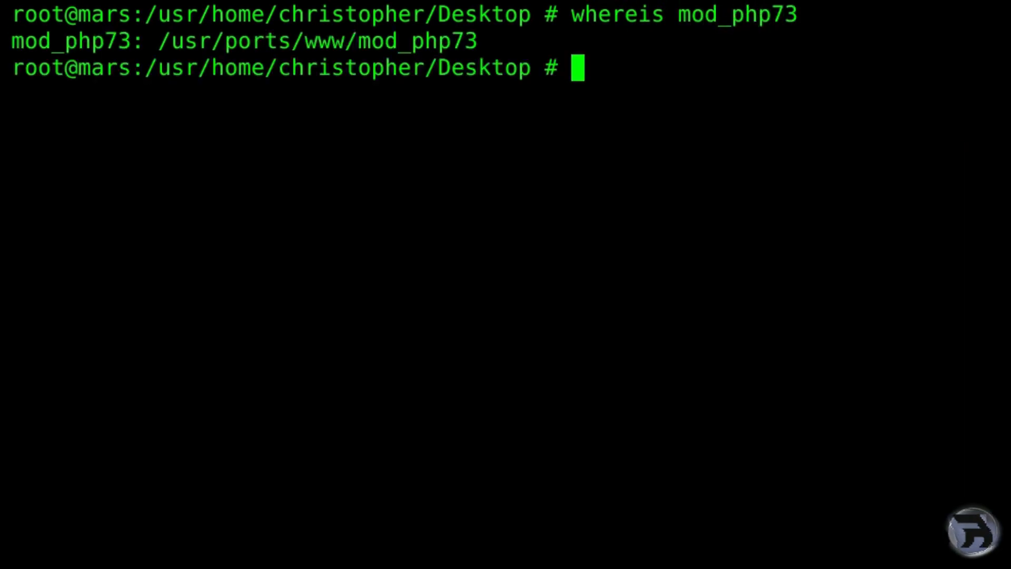
type("po")
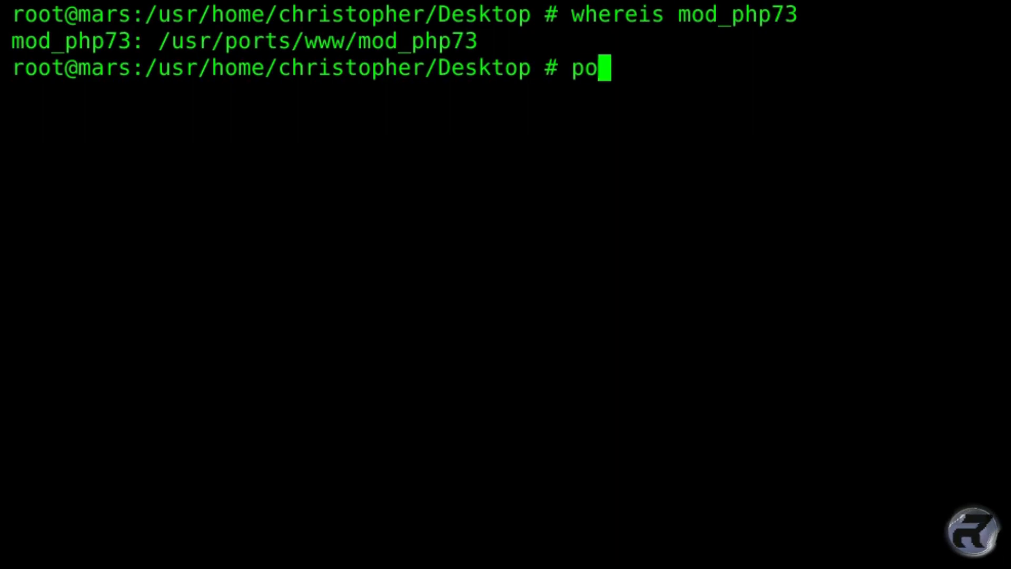
type("rtmaster")
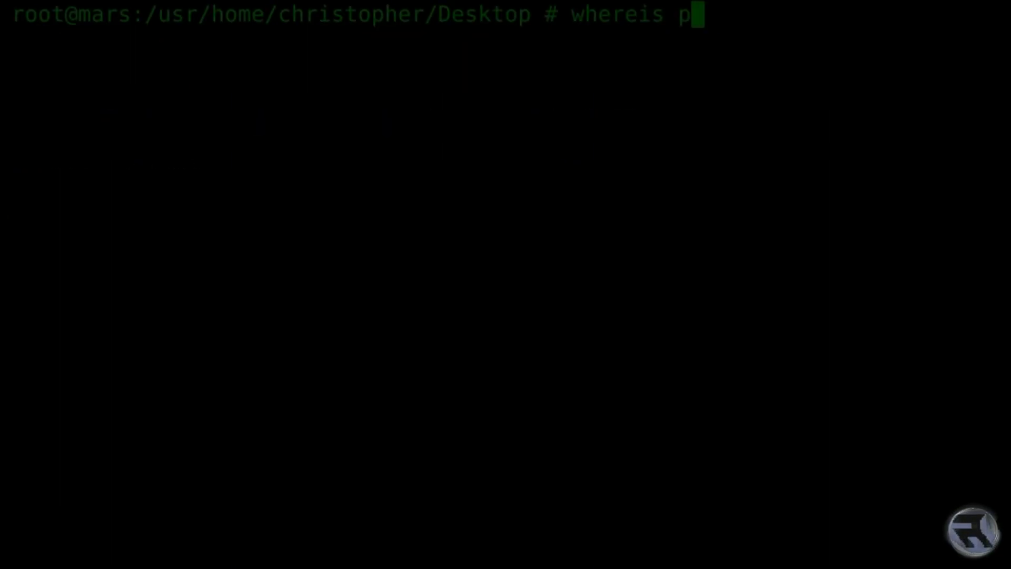
type("hp73")
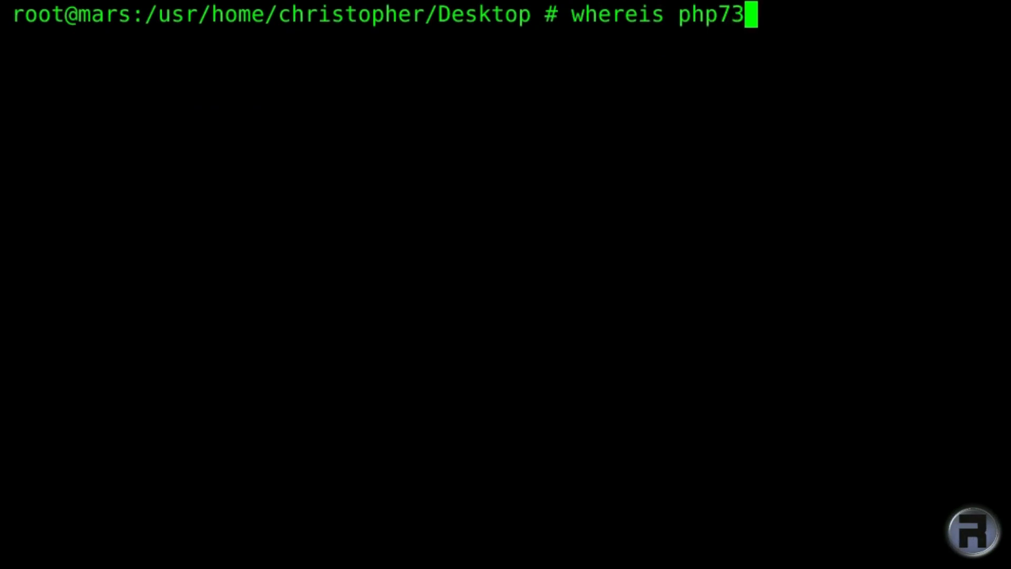
type("-")
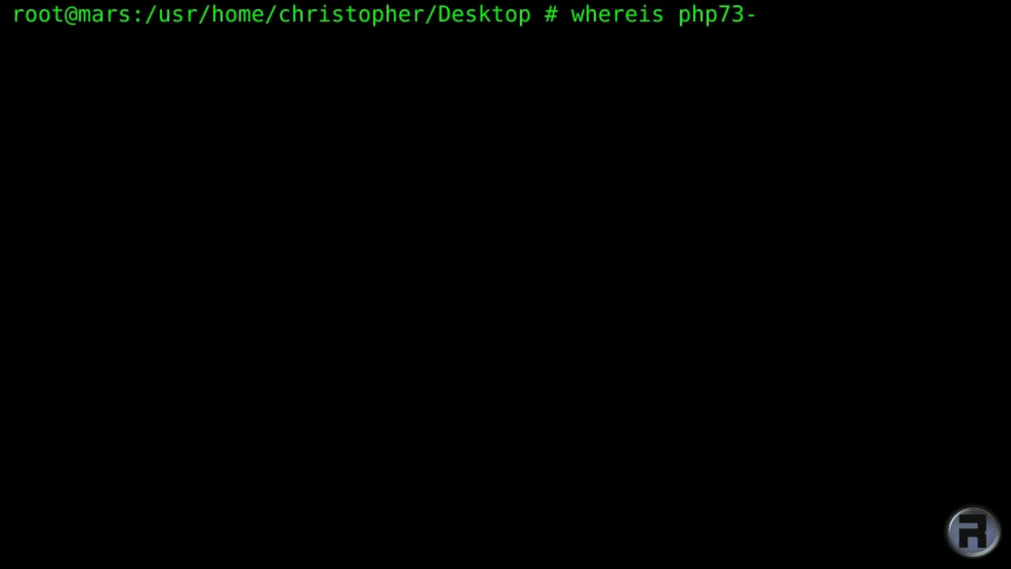
type("pd")
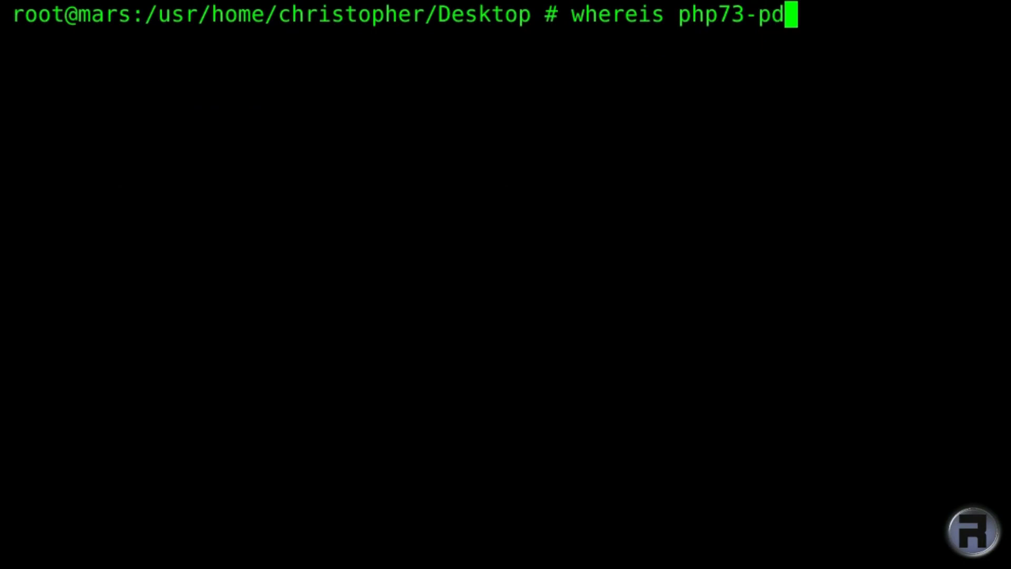
type("o_mysql")
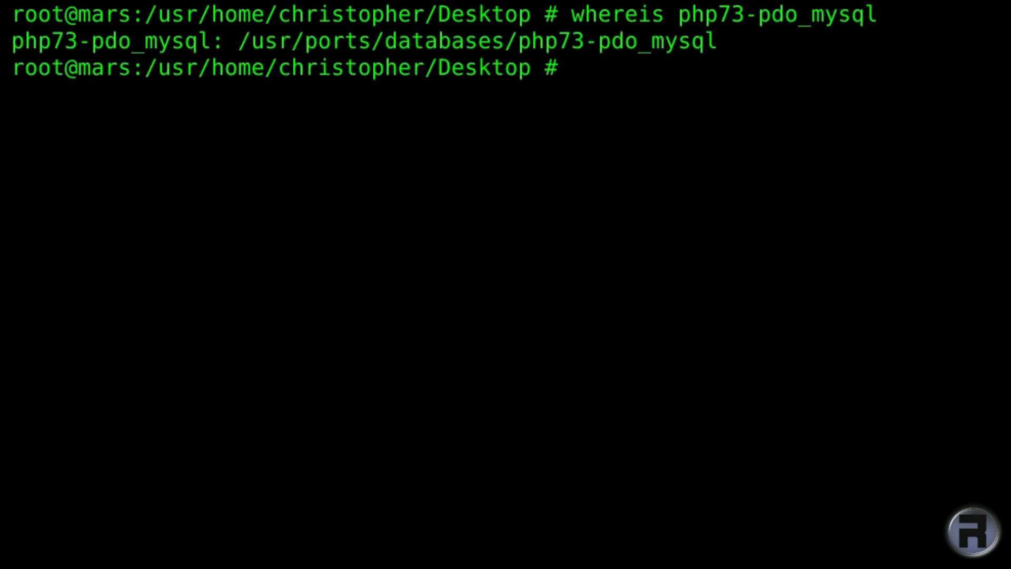
Install databases/php73-pdo_mysql via portmaster using the MySQL native driver option.
type("portmas")
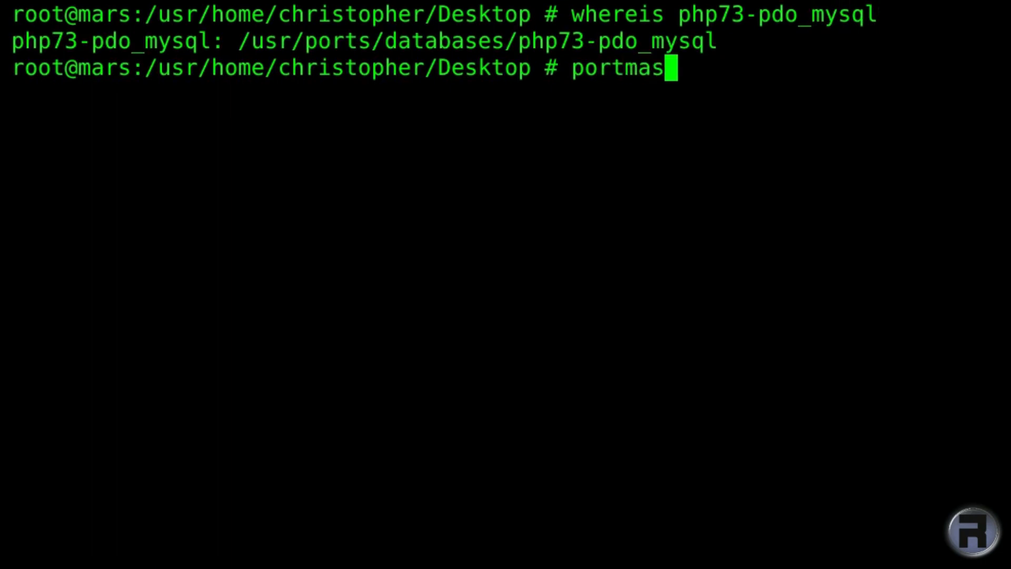
type("ter")
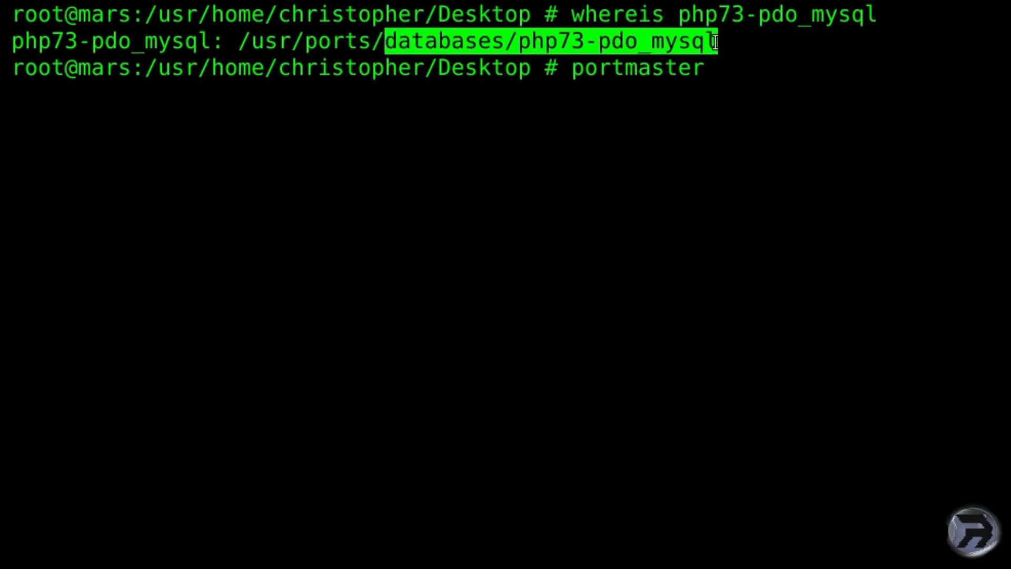
key("Return")
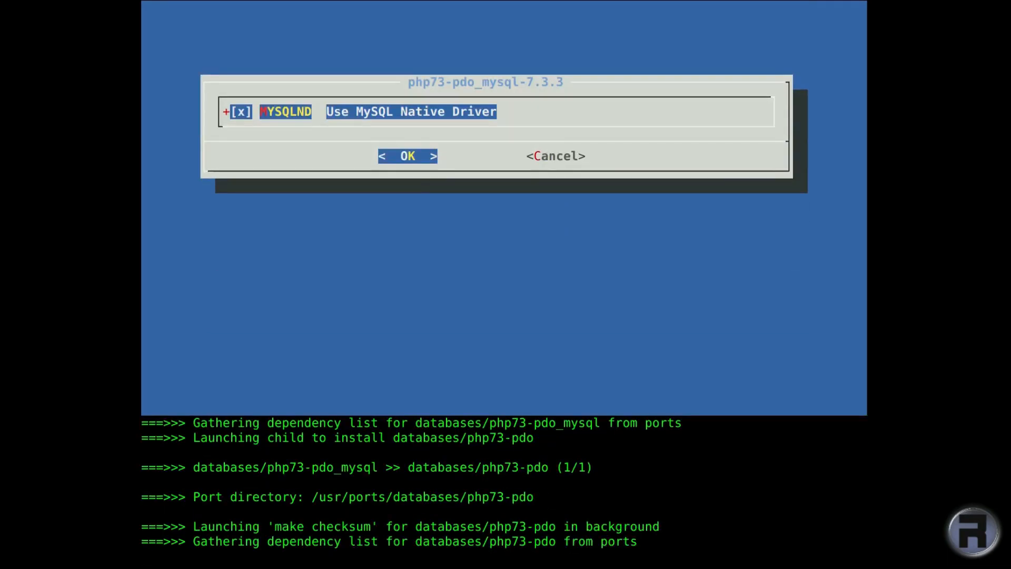
left_click(407, 156)
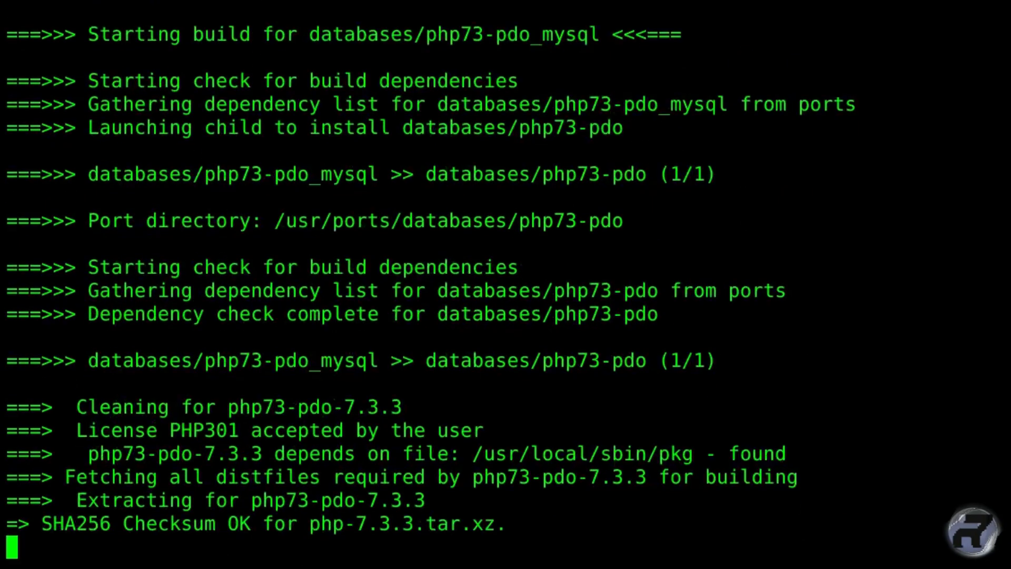
scroll("down", 3)
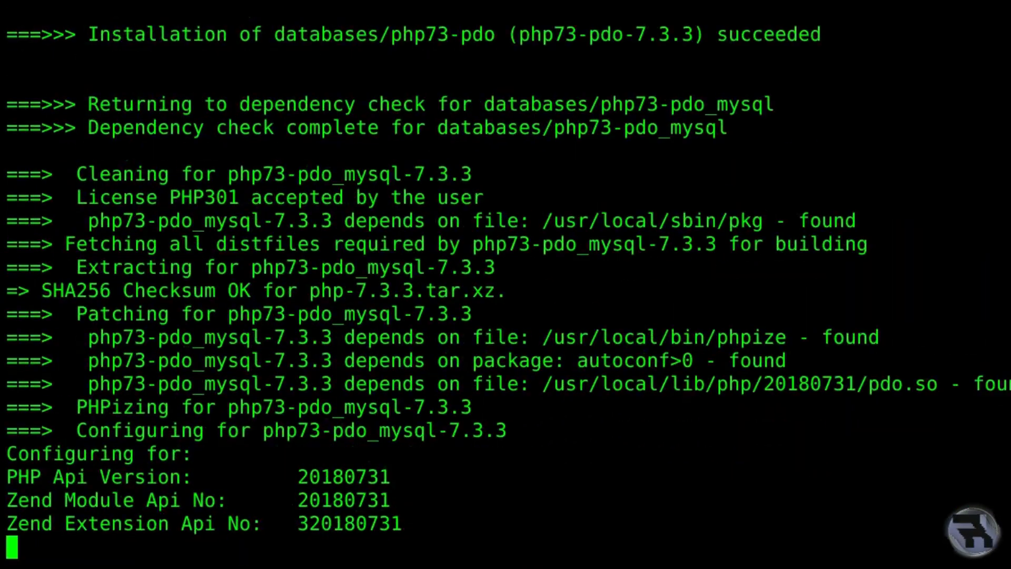
scroll("down", 3)
type("where")
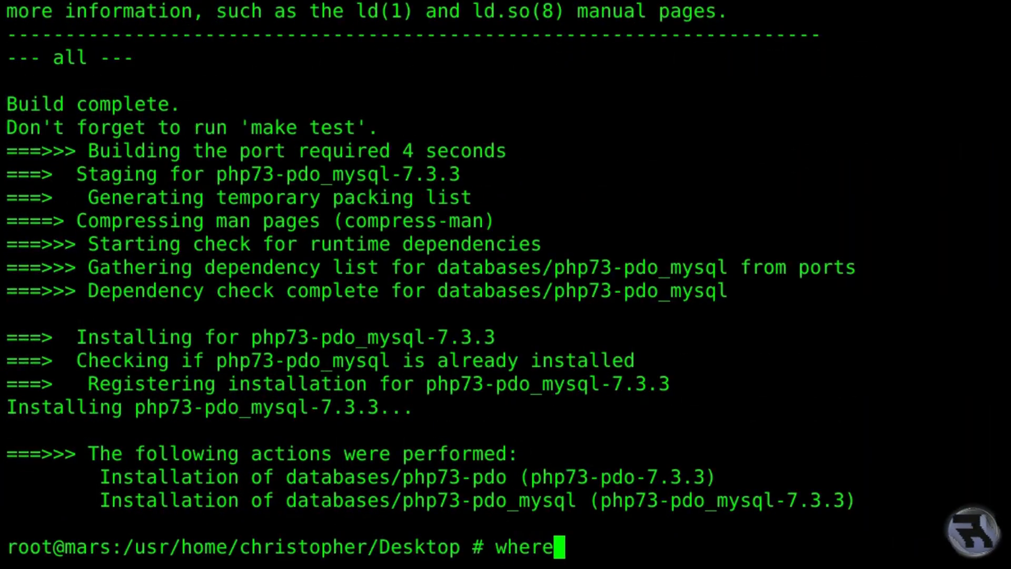
Look up where the php73-gd port lives with whereis.
type("is")
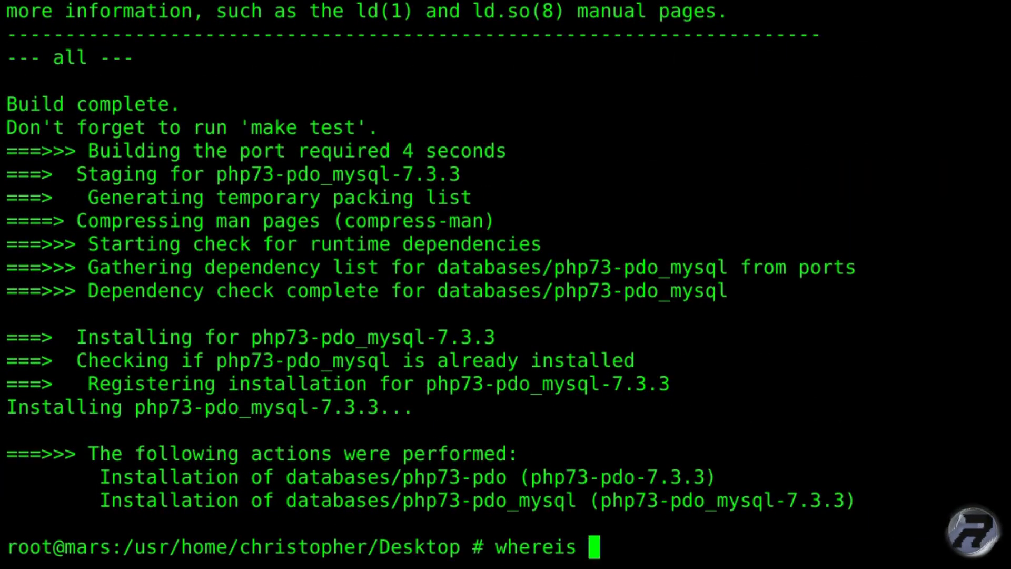
type("php")
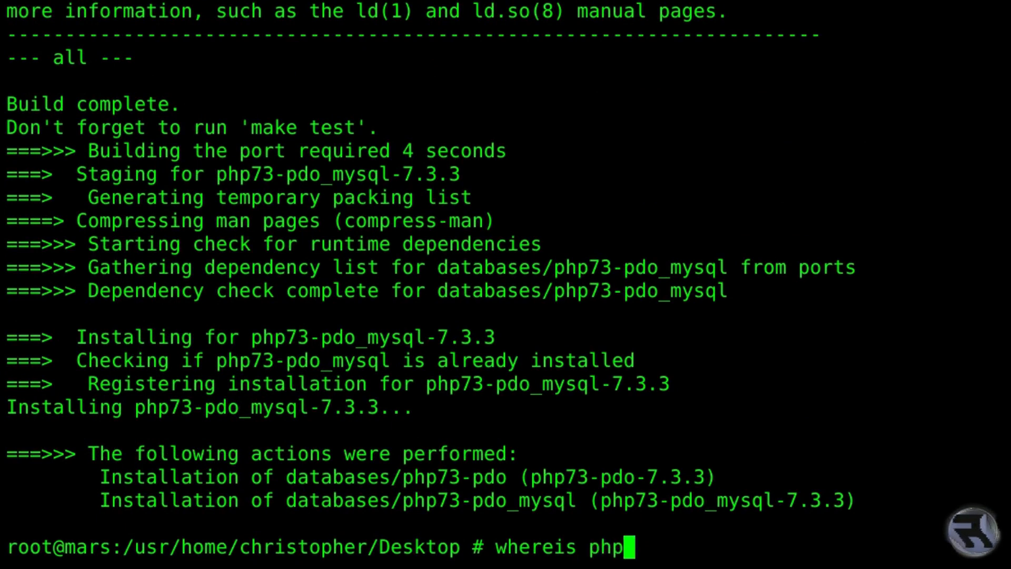
type("73")
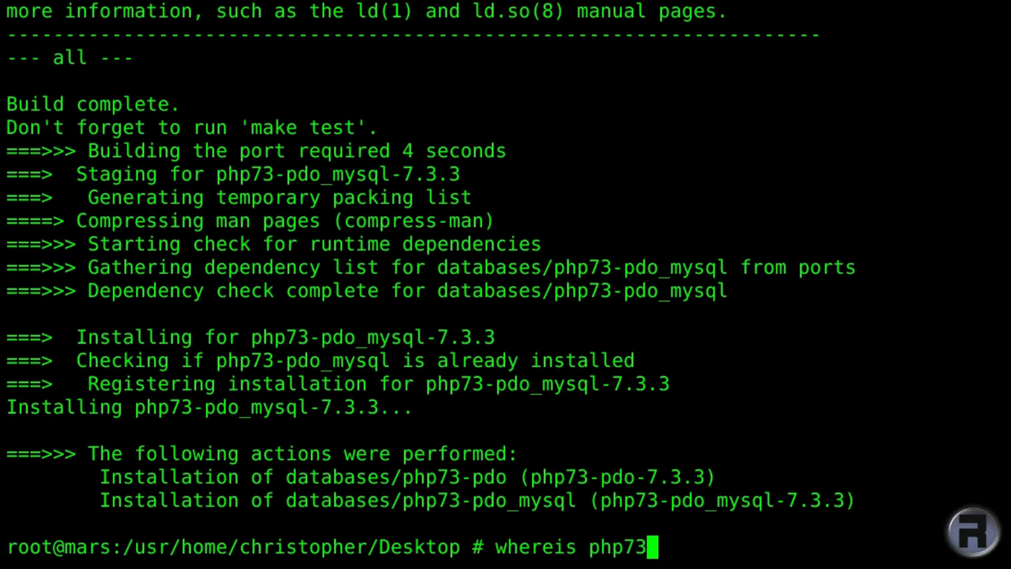
key("Return")
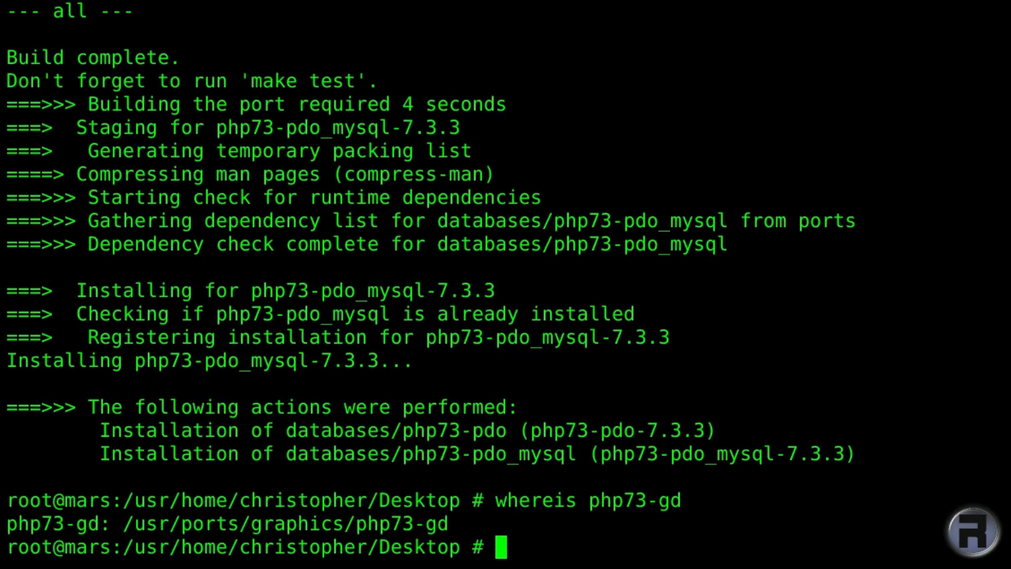
Install graphics/php73-gd via portmaster with XPM support enabled.
type("port")
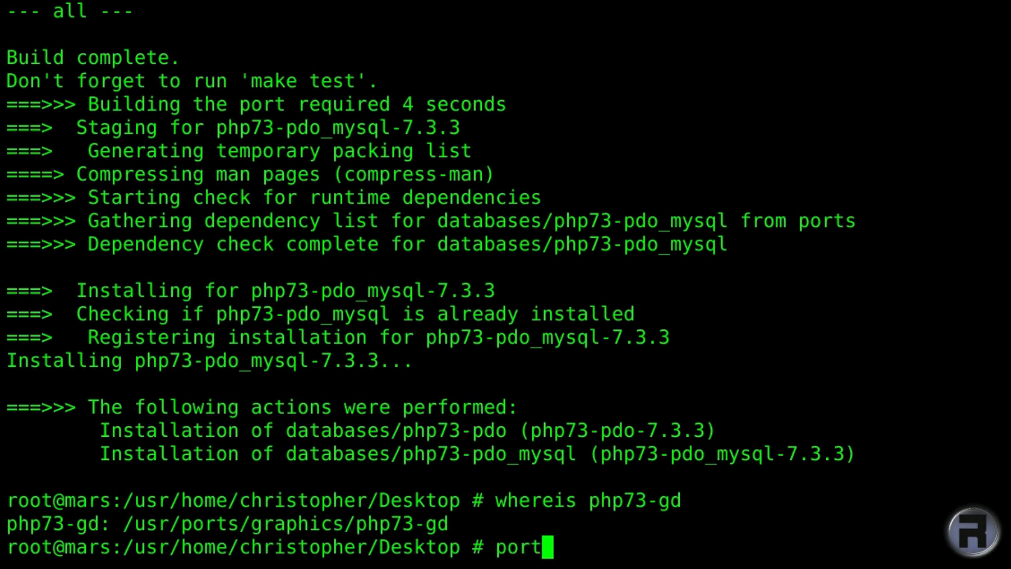
type("master")
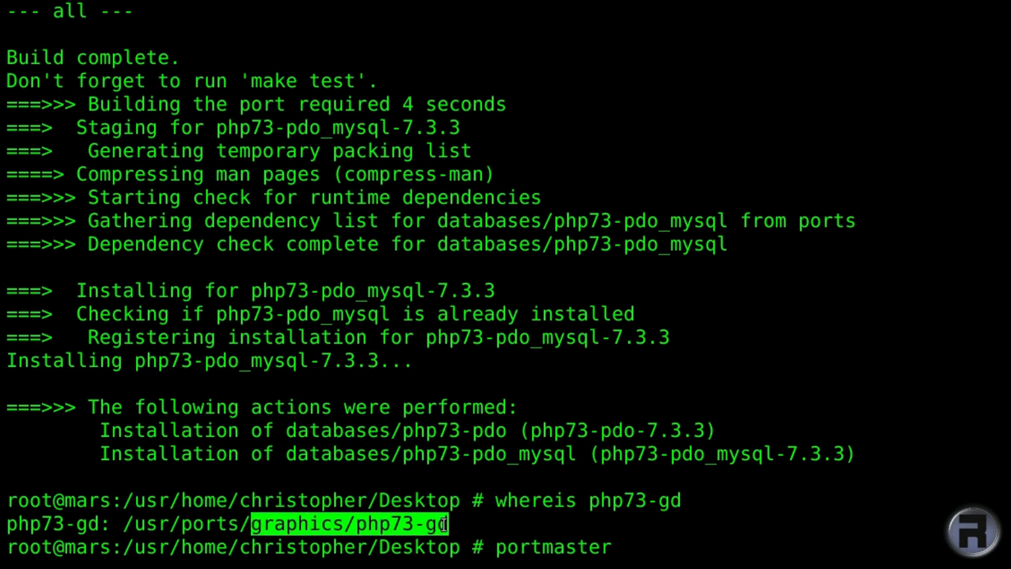
type("graphics/php73-gd")
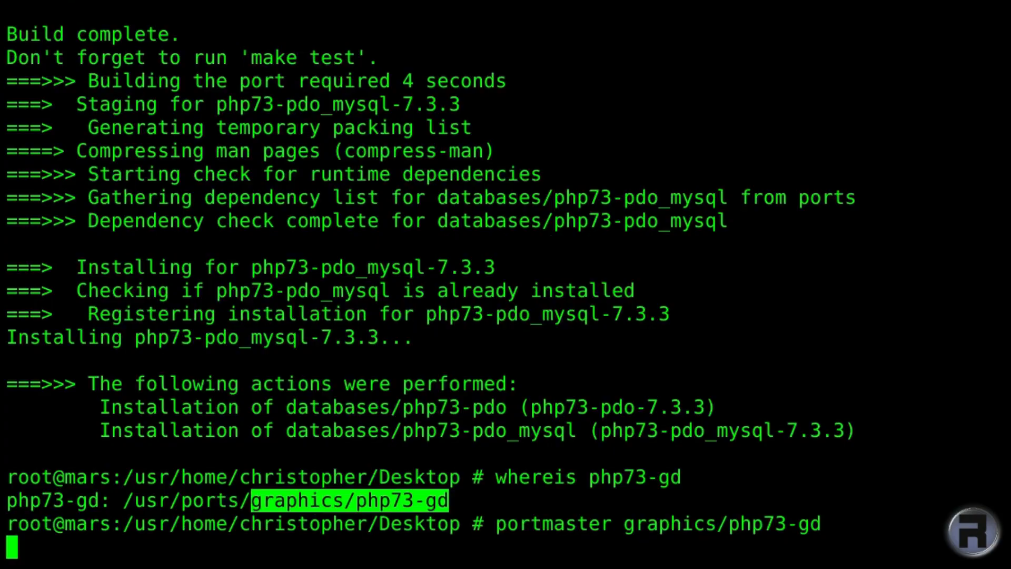
key("Return")
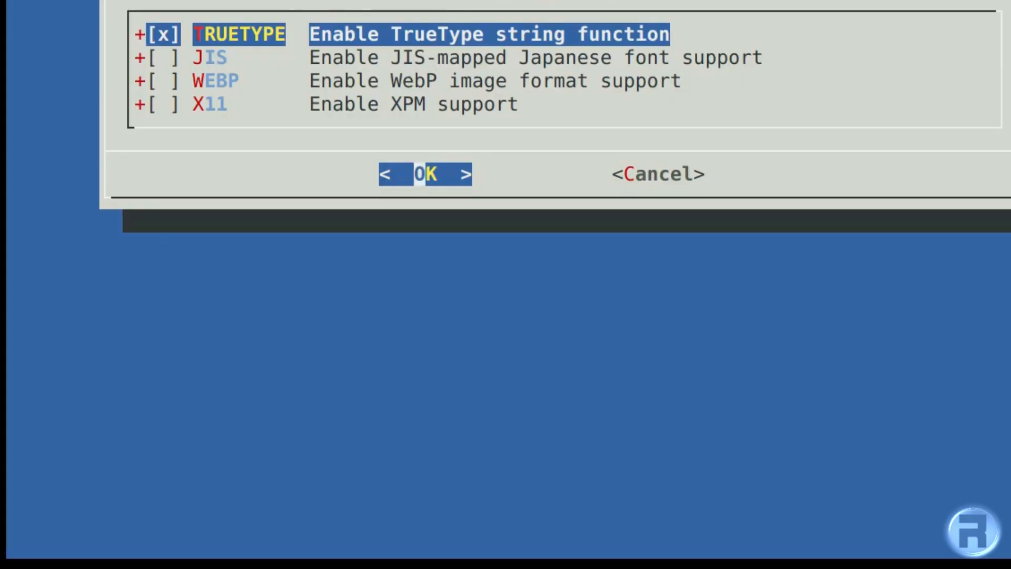
key("Down")
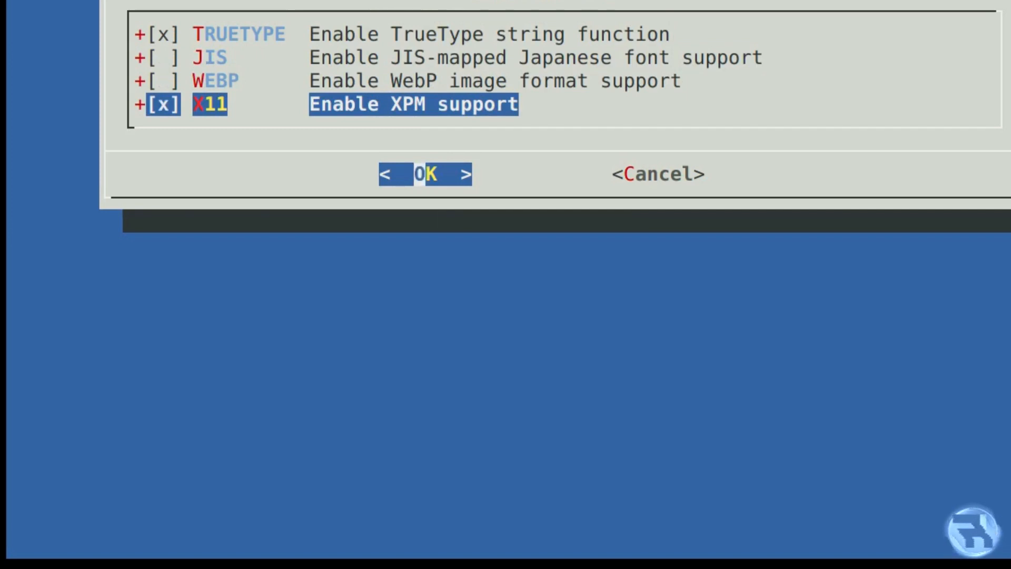
left_click(426, 174)
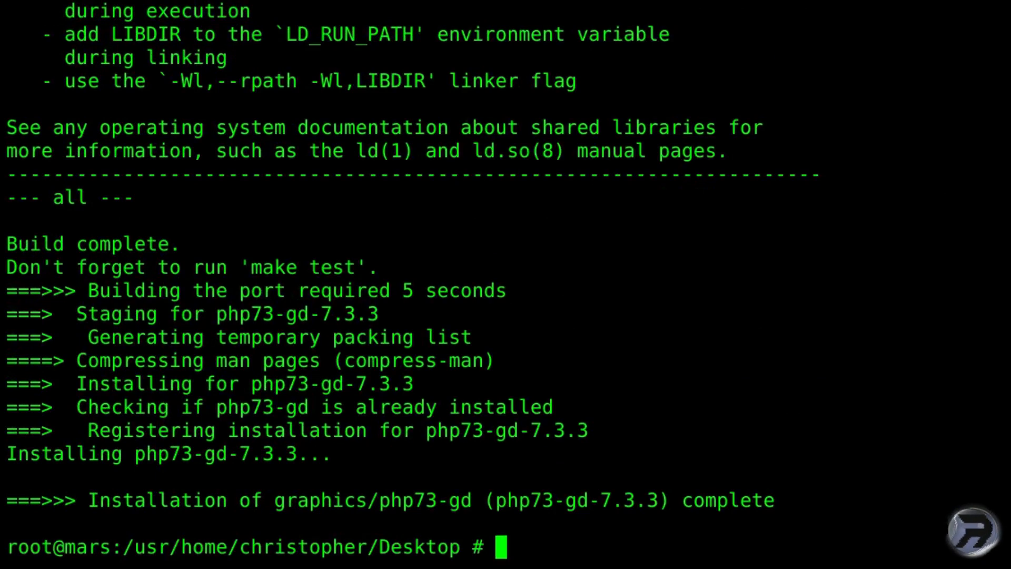
Look up where the php73-mbstring port lives with whereis.
type("whereis")
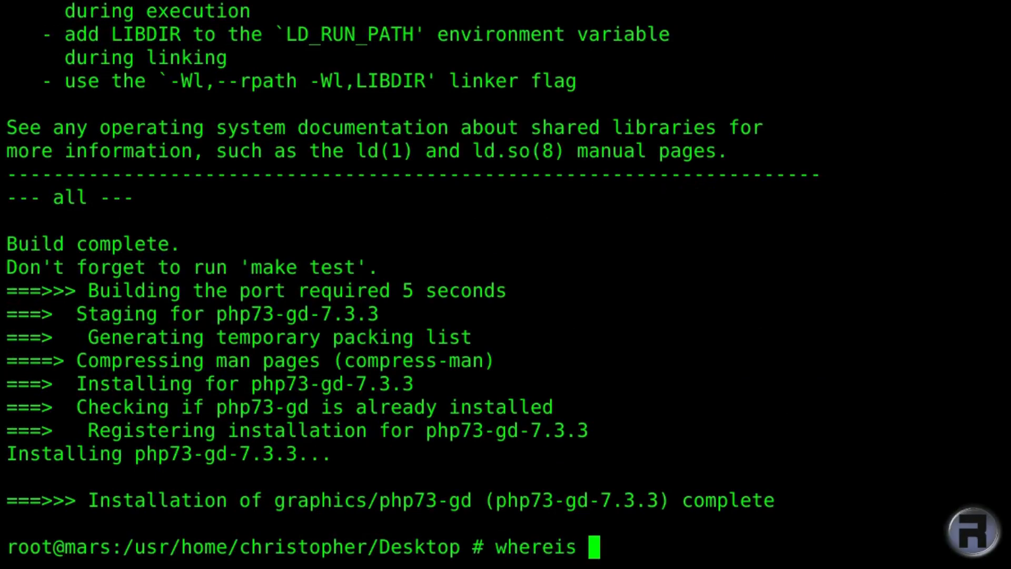
type("php73")
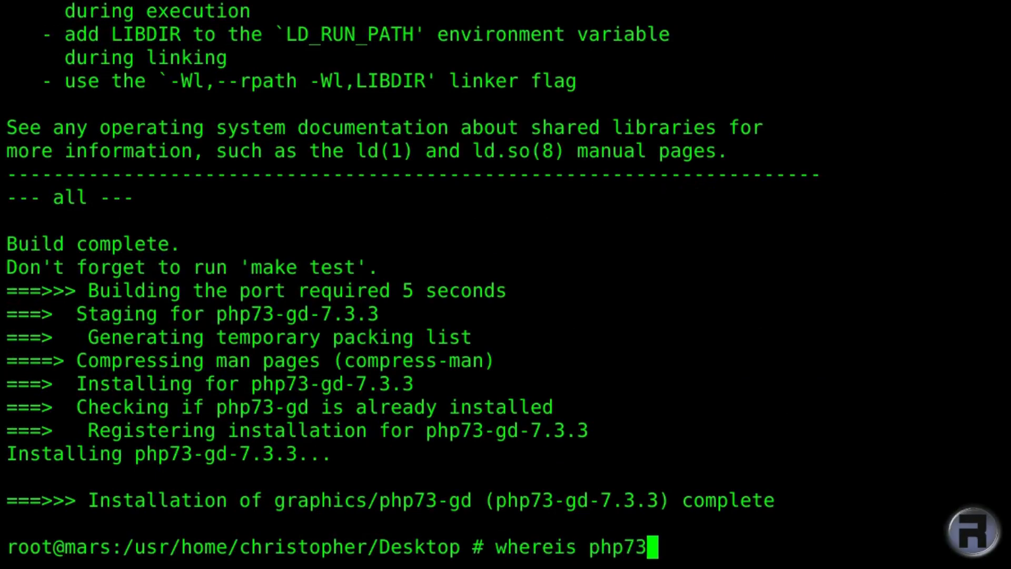
type("0")
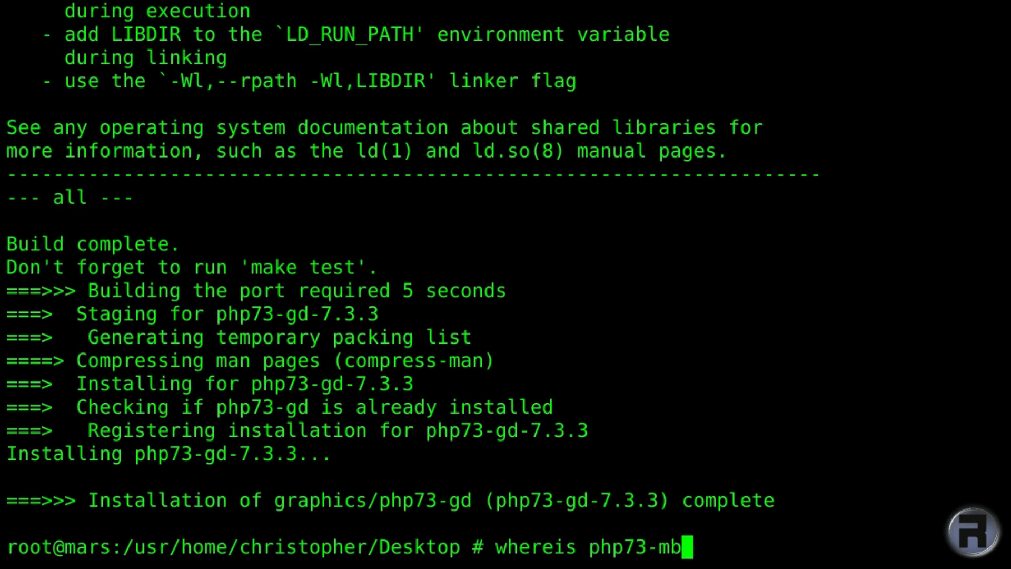
key("Return")
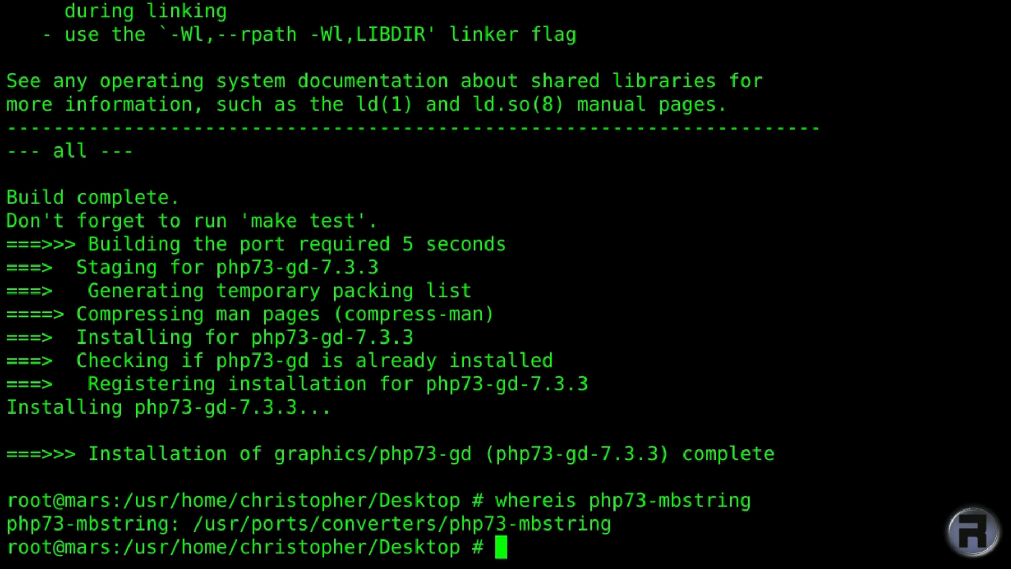
Install converters/php73-mbstring via portmaster with default options.
type("por")
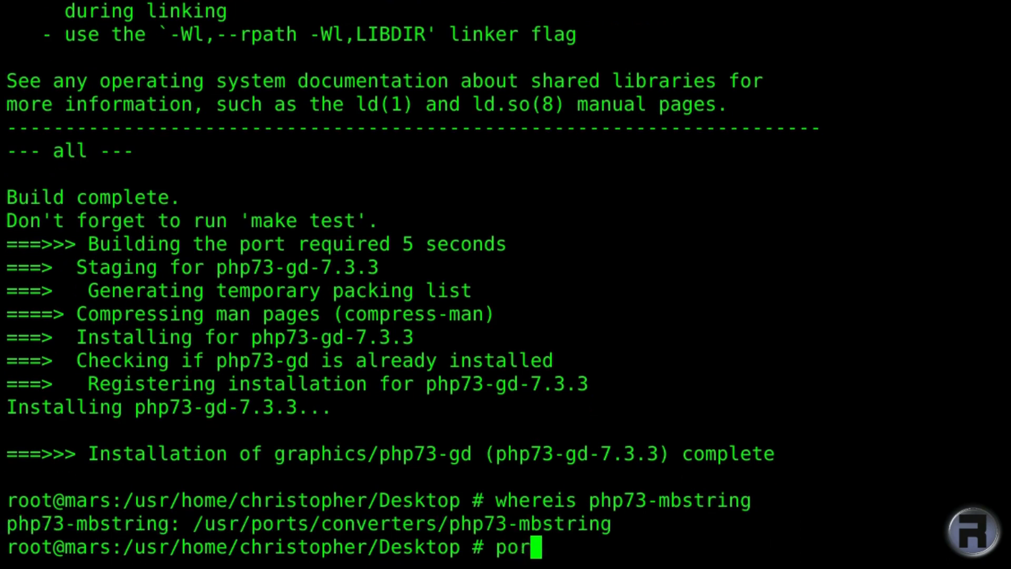
type("tmaster")
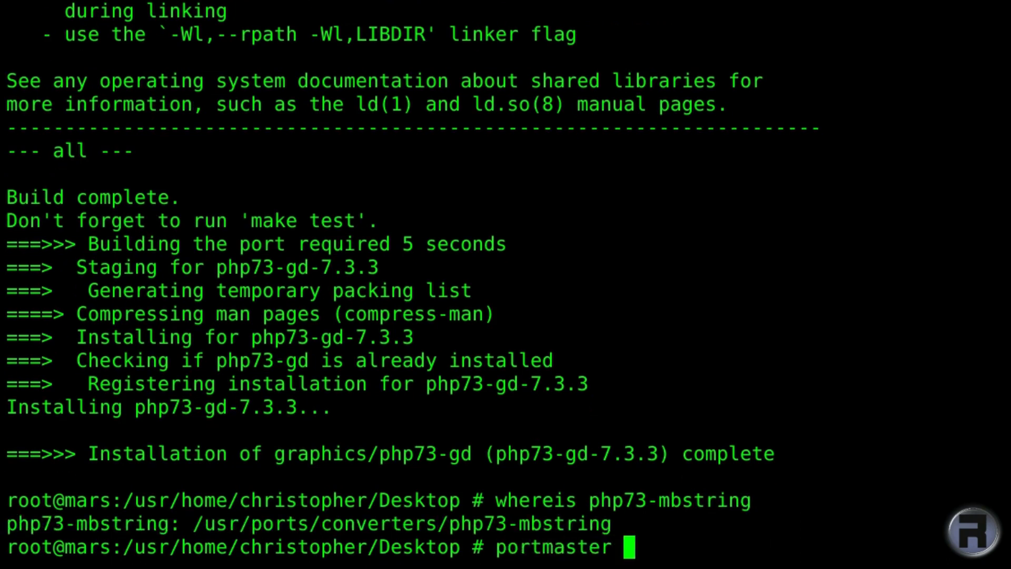
mouse_move(386, 517)
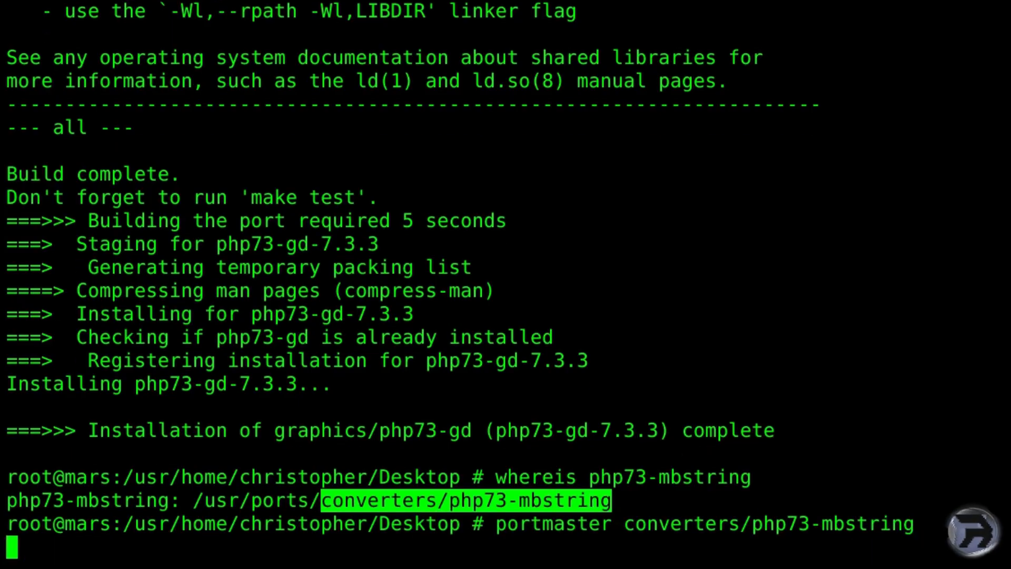
key("Return")
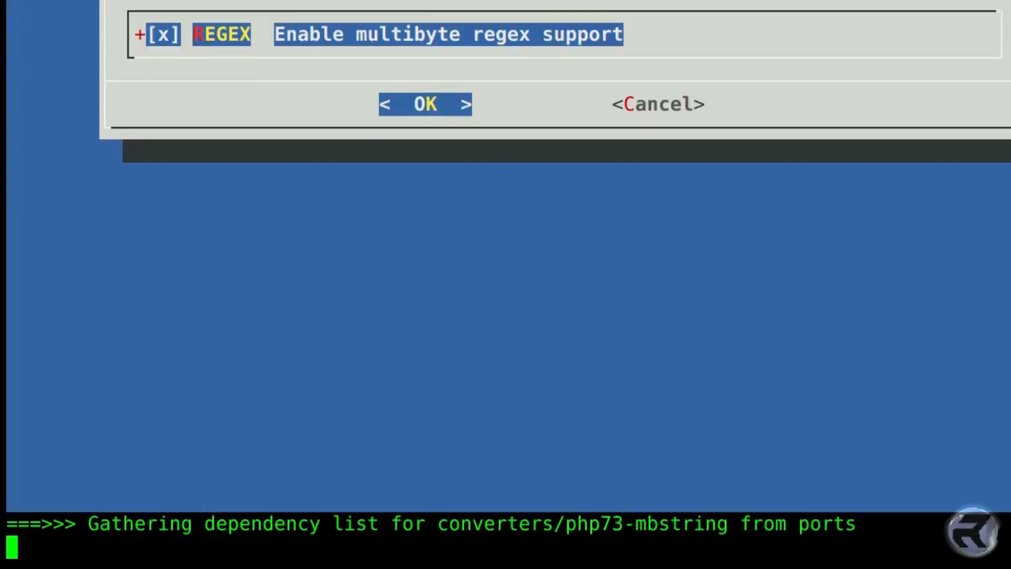
left_click(424, 103)
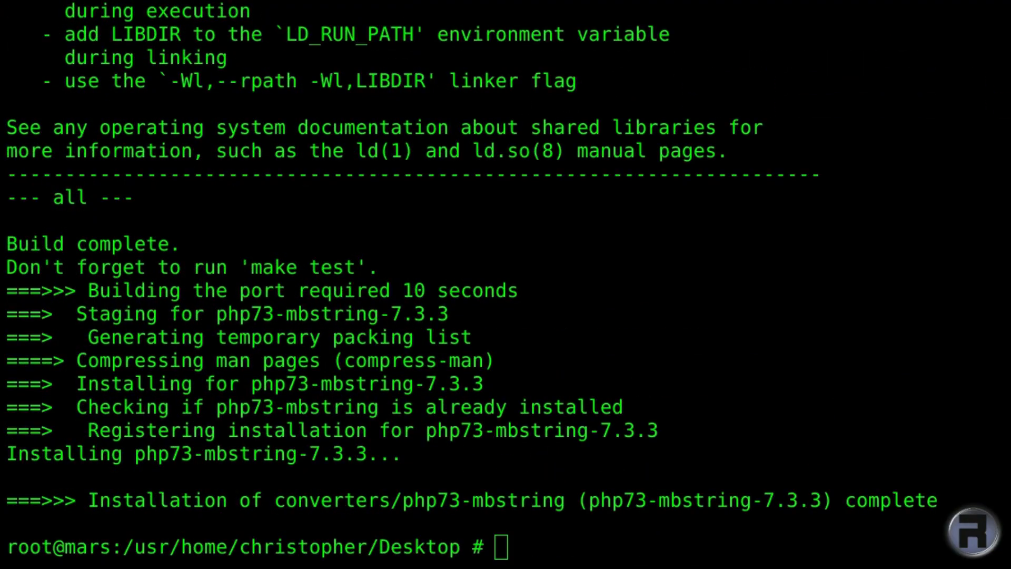
Copy /usr/local/etc/php.ini-production to /usr/local/etc/php.ini with cp.
type("cl")
type("cp /usr/local/")
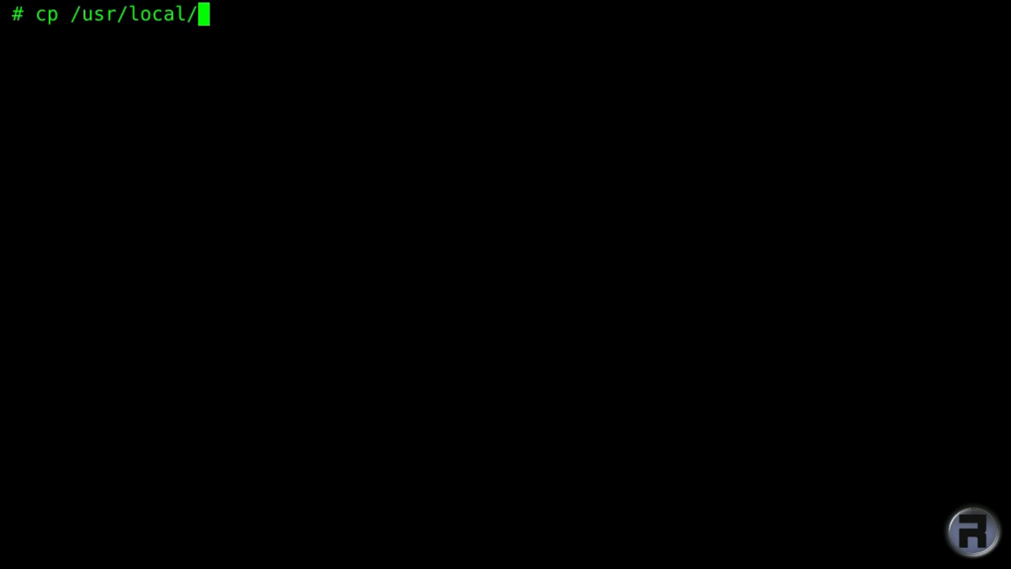
type("etc/p")
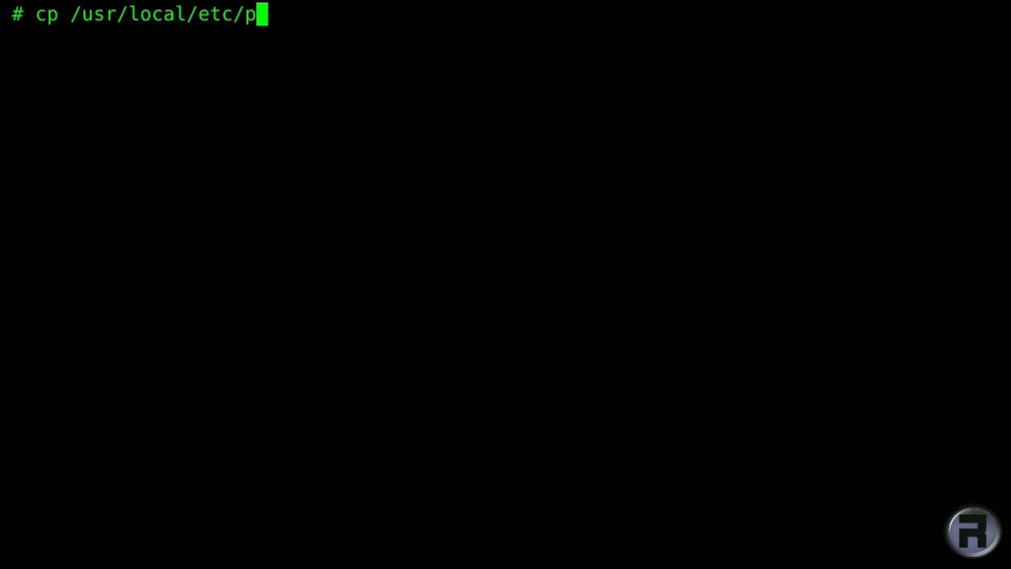
type("hp.ini")
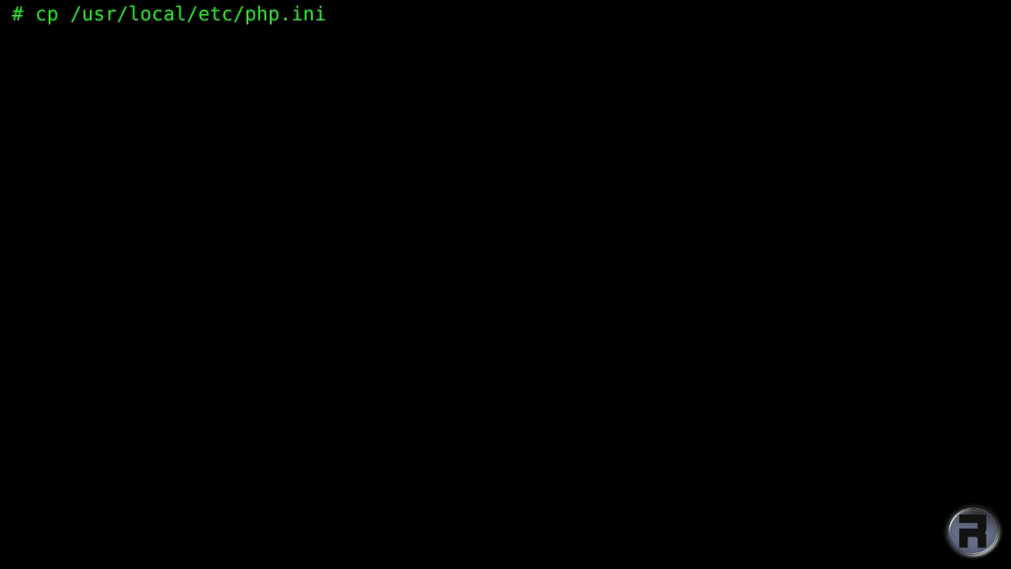
type("-productio")
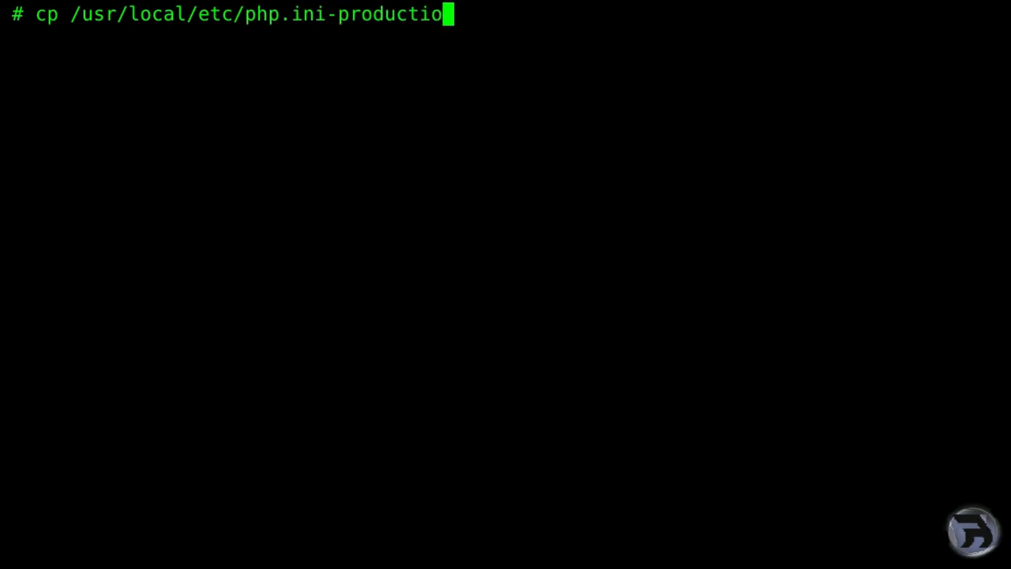
type("n")
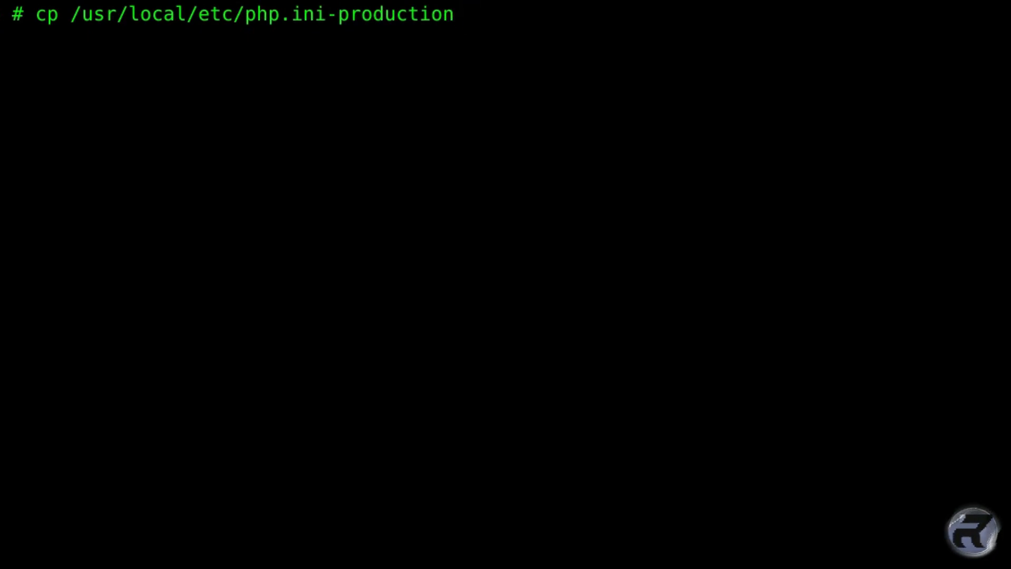
type("/usr/loc")
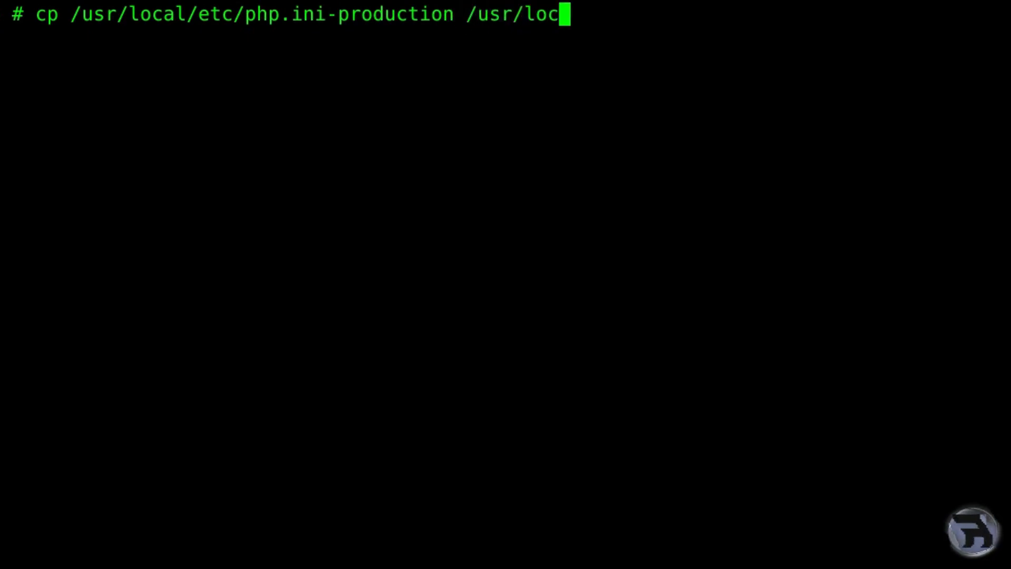
type("al/etc/php.")
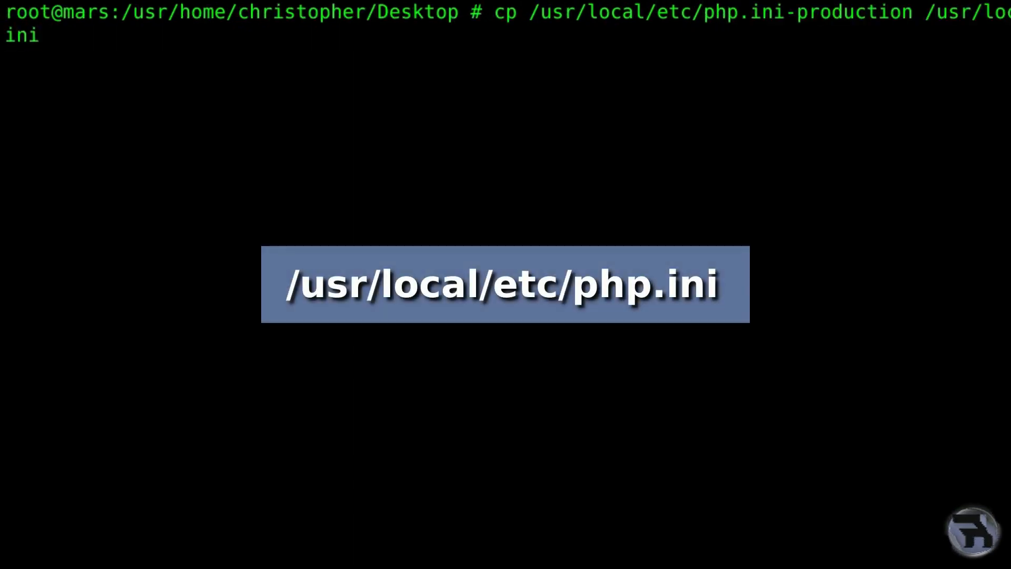
key("Return")
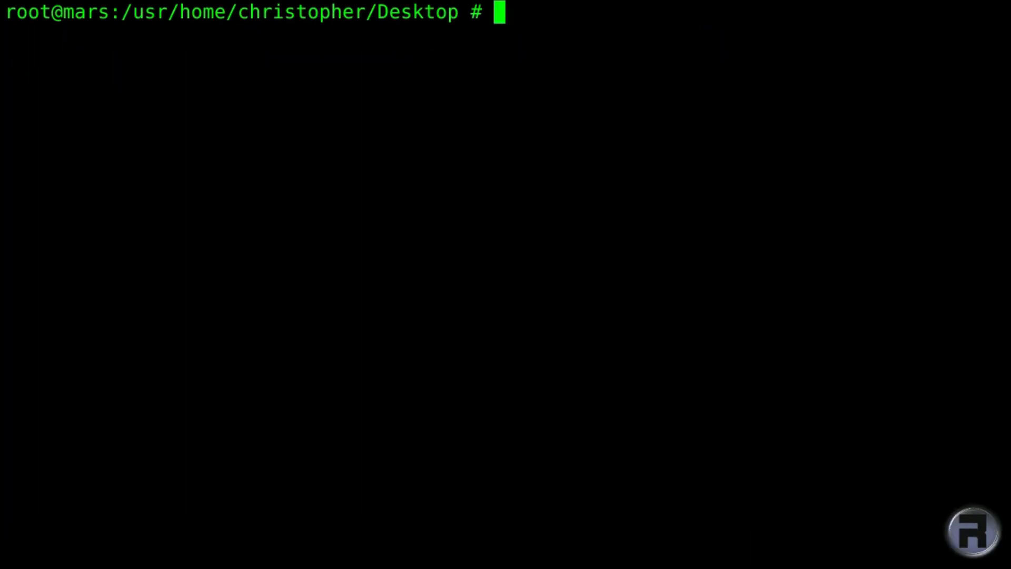
Open /usr/local/etc/apache24/httpd.conf in the ee editor.
type("edit /")
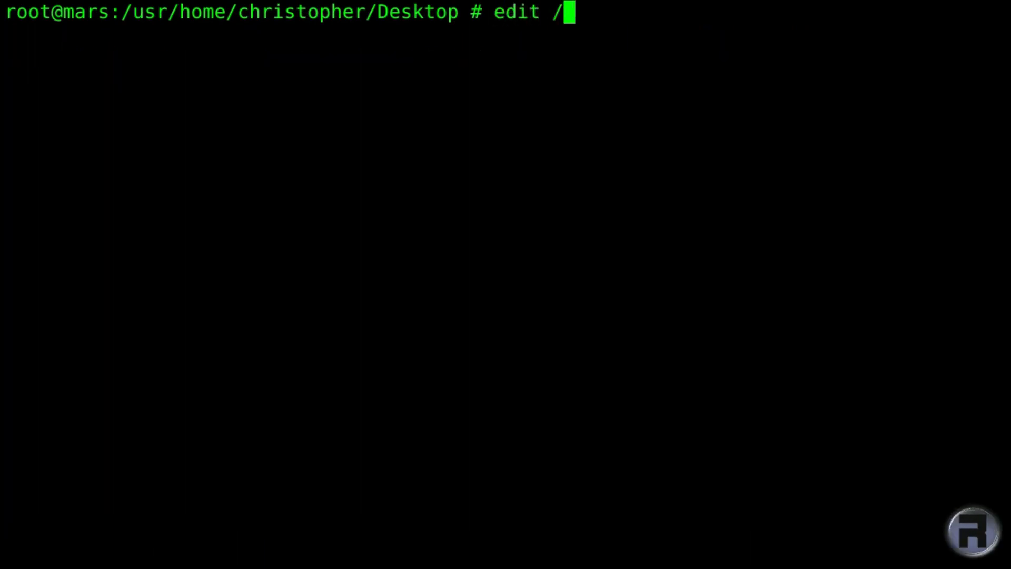
type("usr/")
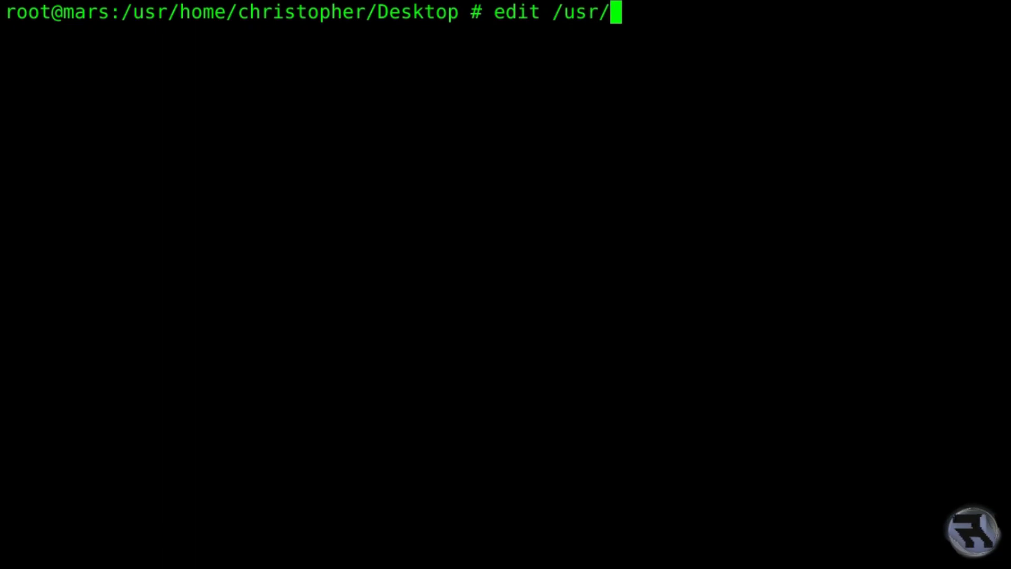
type("local")
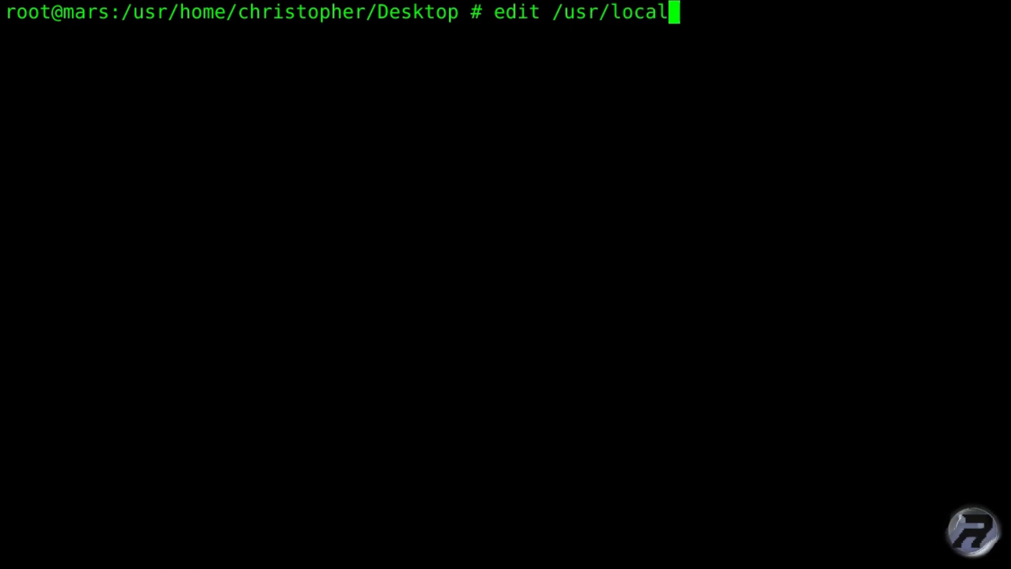
type("/etc/")
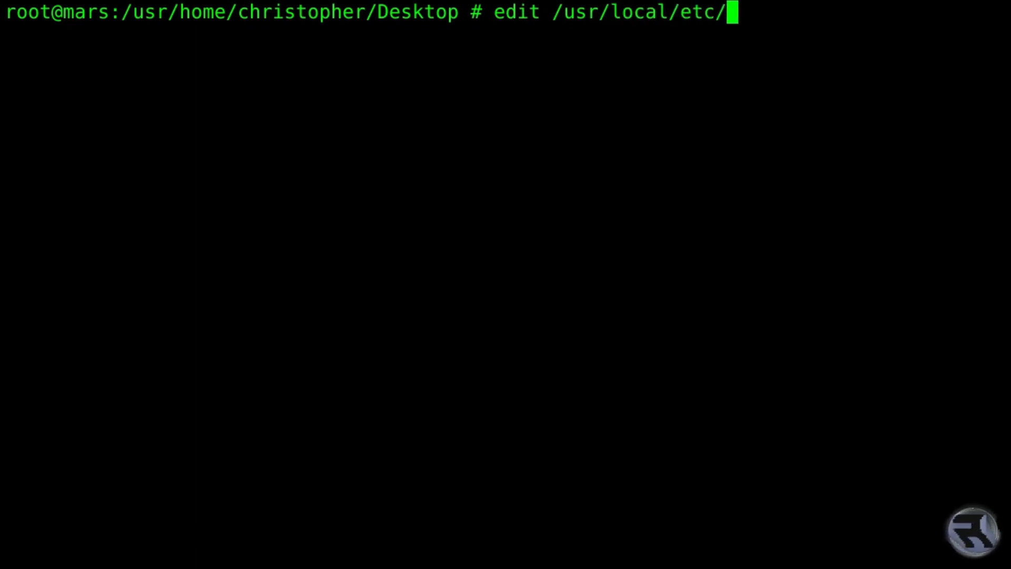
type("apa")
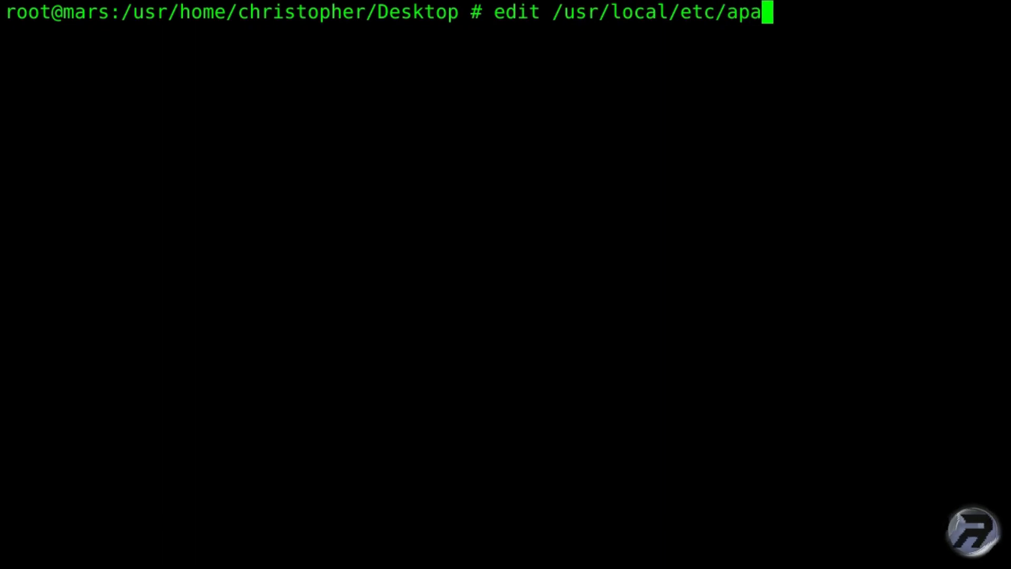
type("che24")
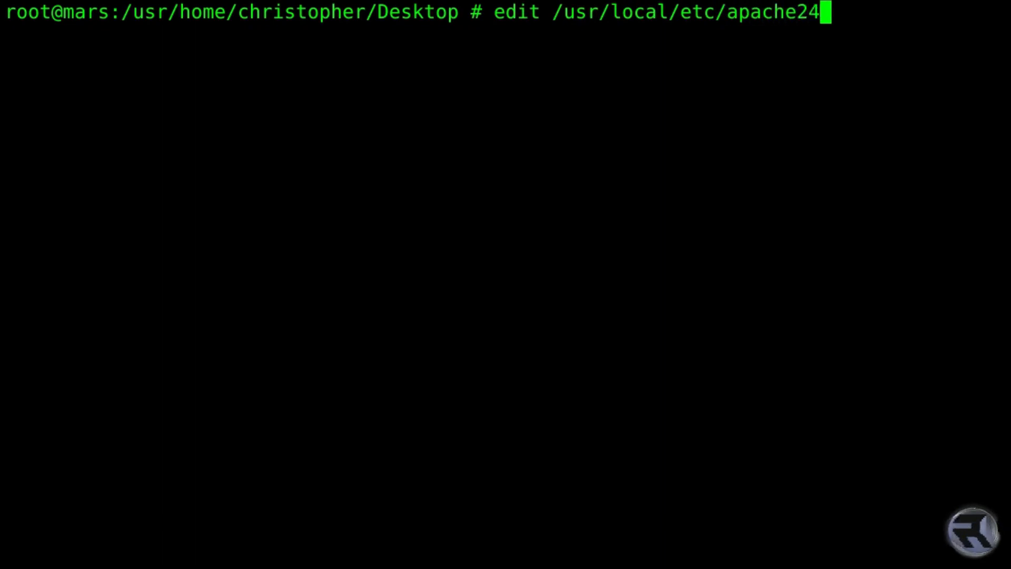
type("/httpd")
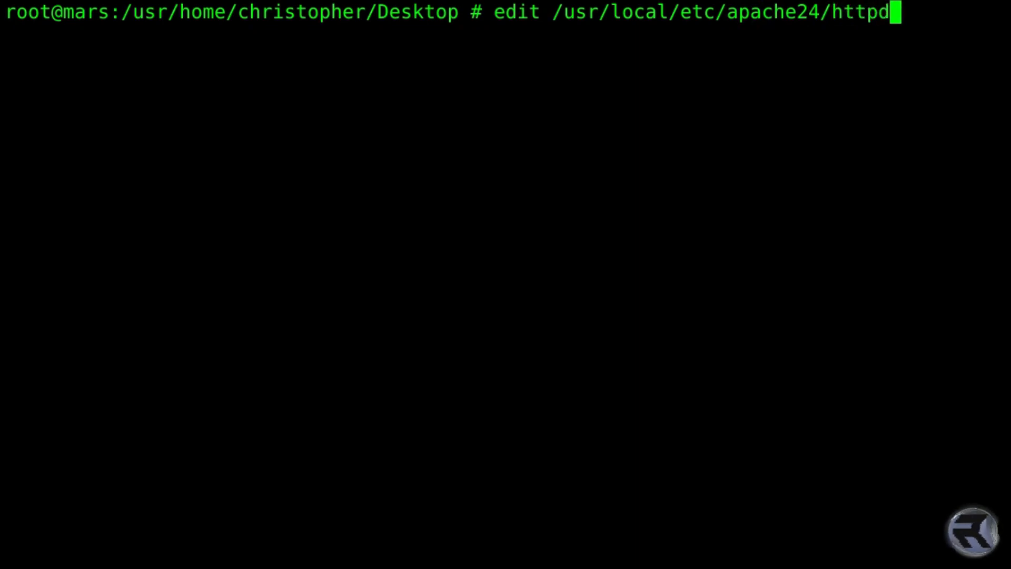
key("Return")
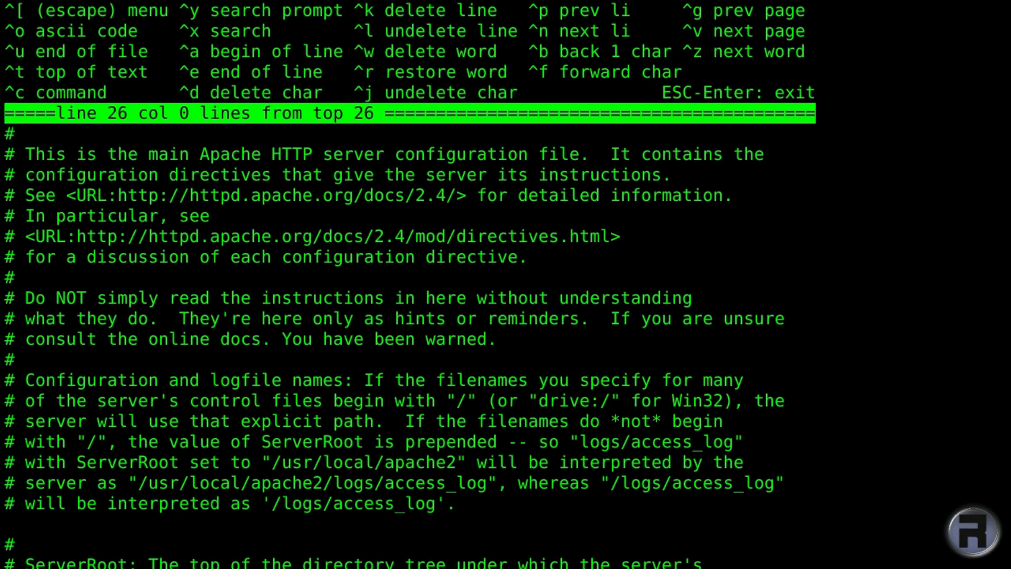
Scroll httpd.conf down to the dir_module DirectoryIndex block.
scroll("down", 3)
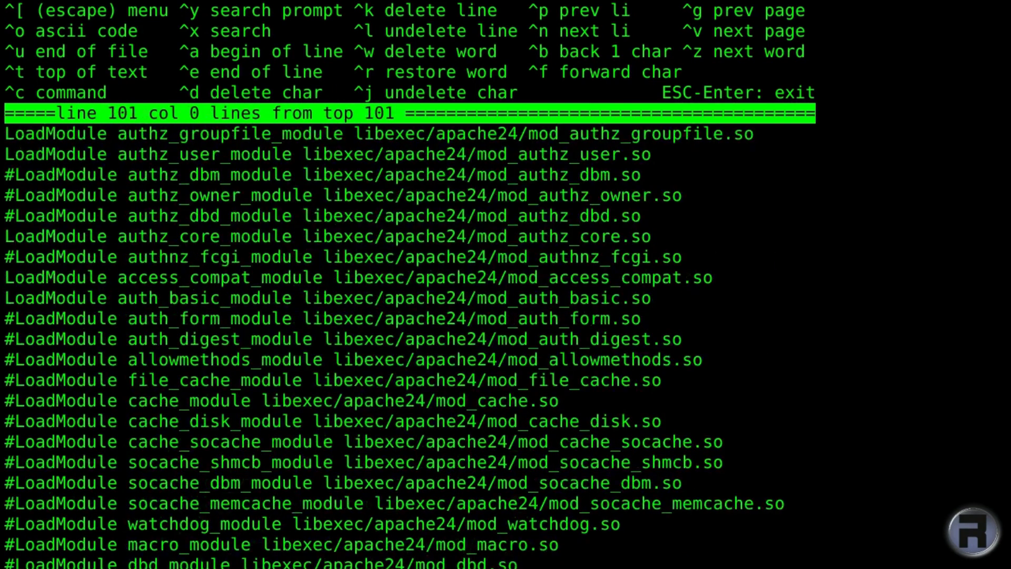
scroll("down", 3)
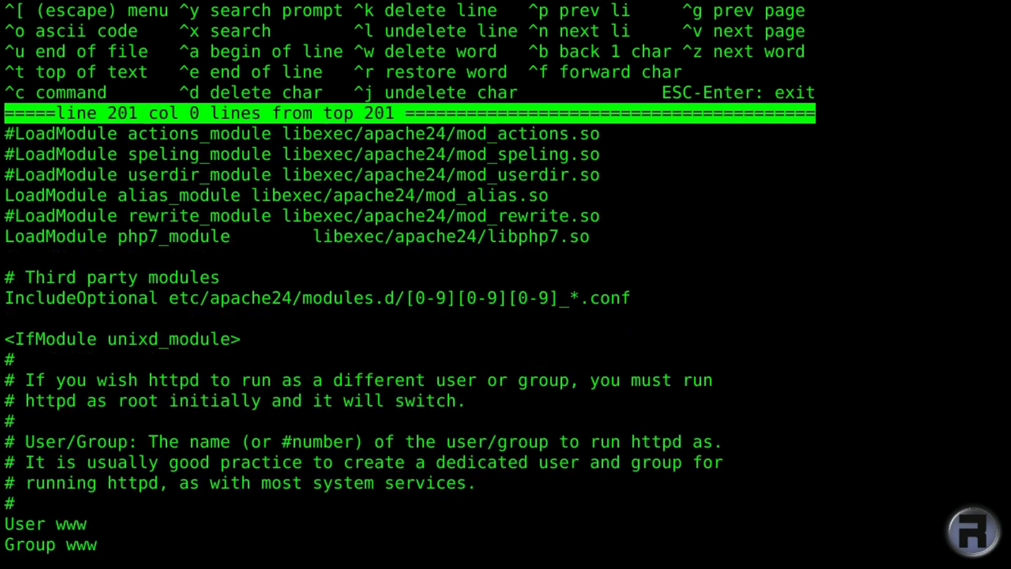
scroll("down", 3)
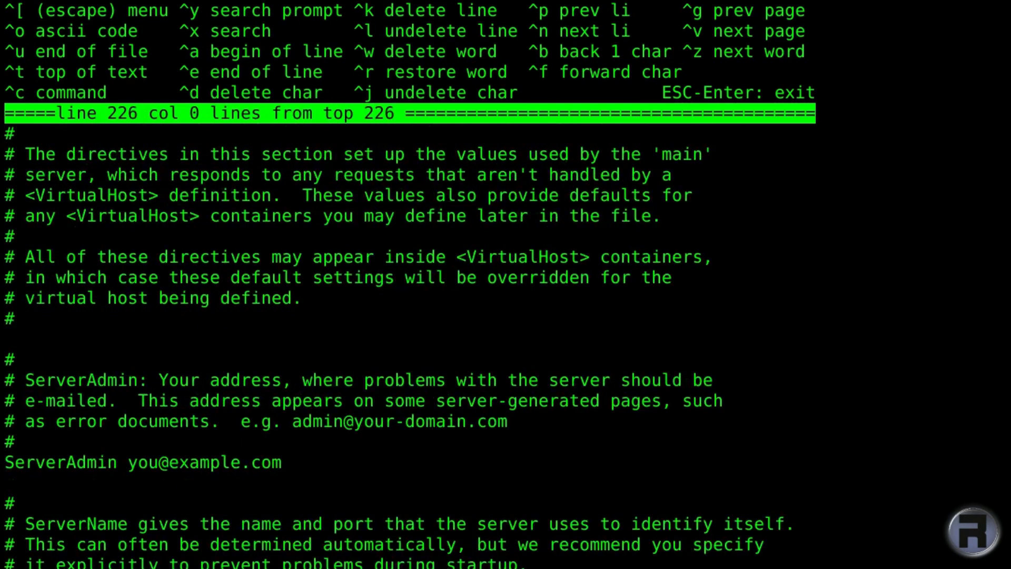
scroll("down", 3)
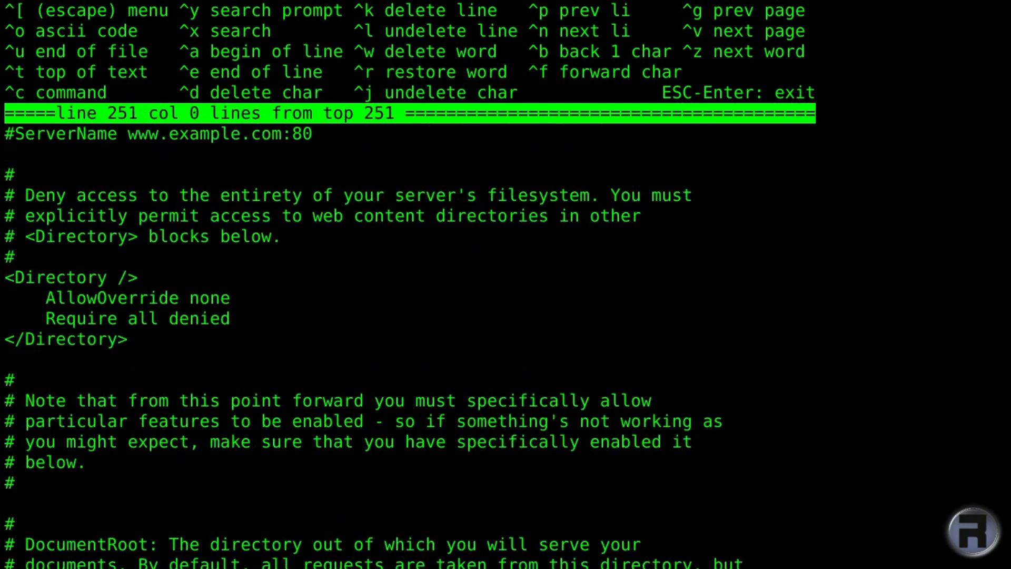
scroll("down", 3)
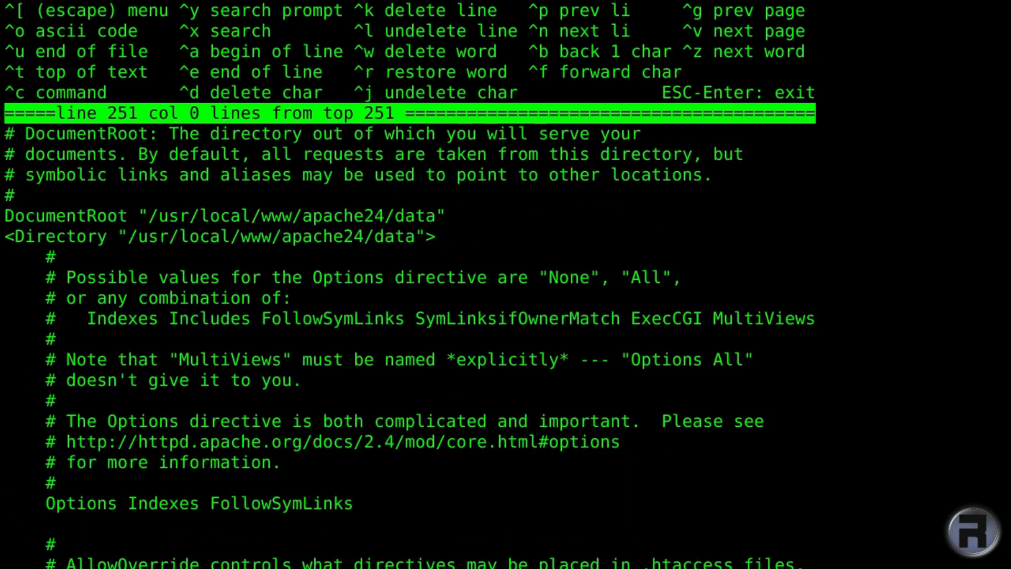
scroll("down", 3)
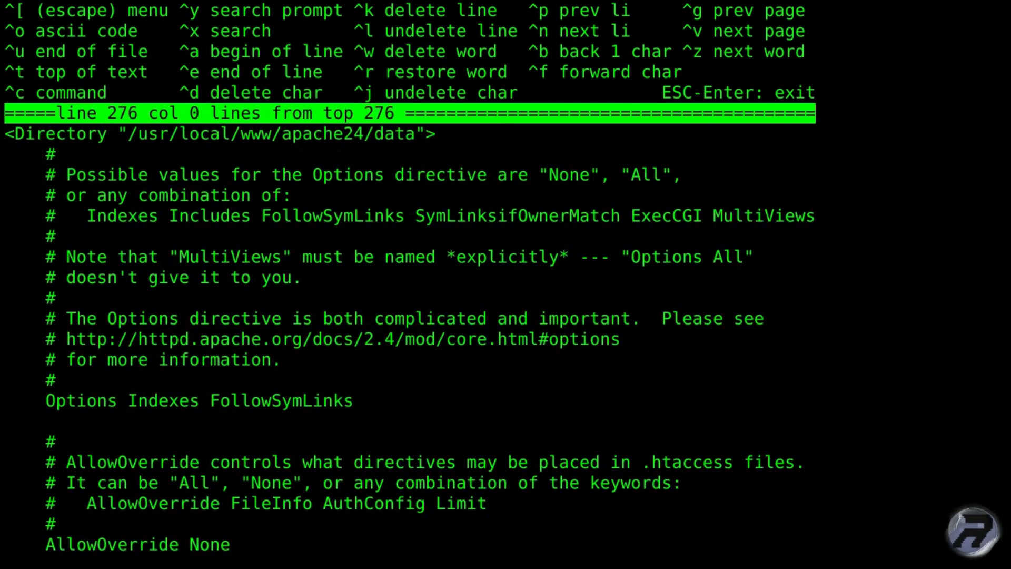
scroll("down", 3)
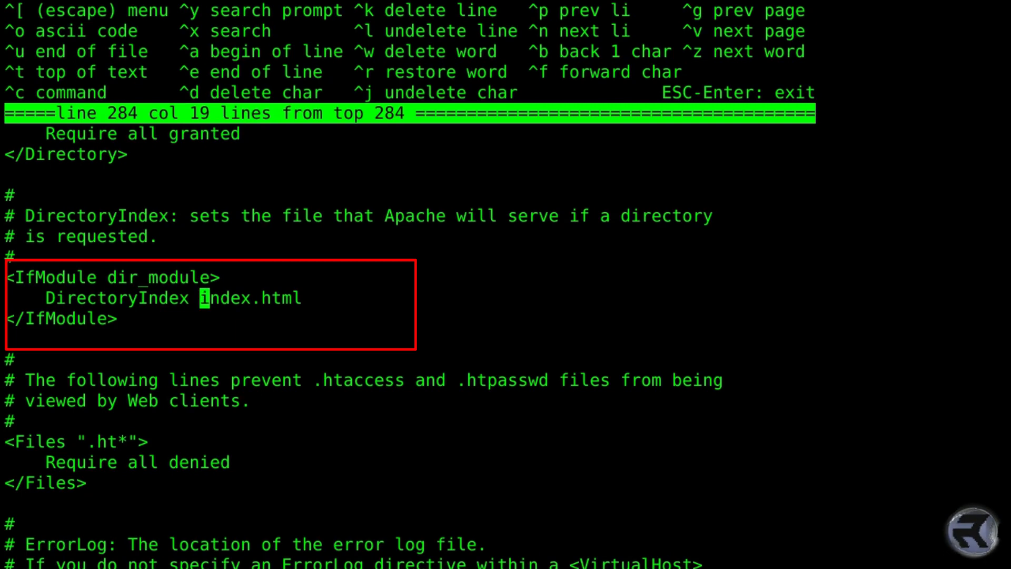
Add index.php in front of index.html on the DirectoryIndex line.
type("index.")
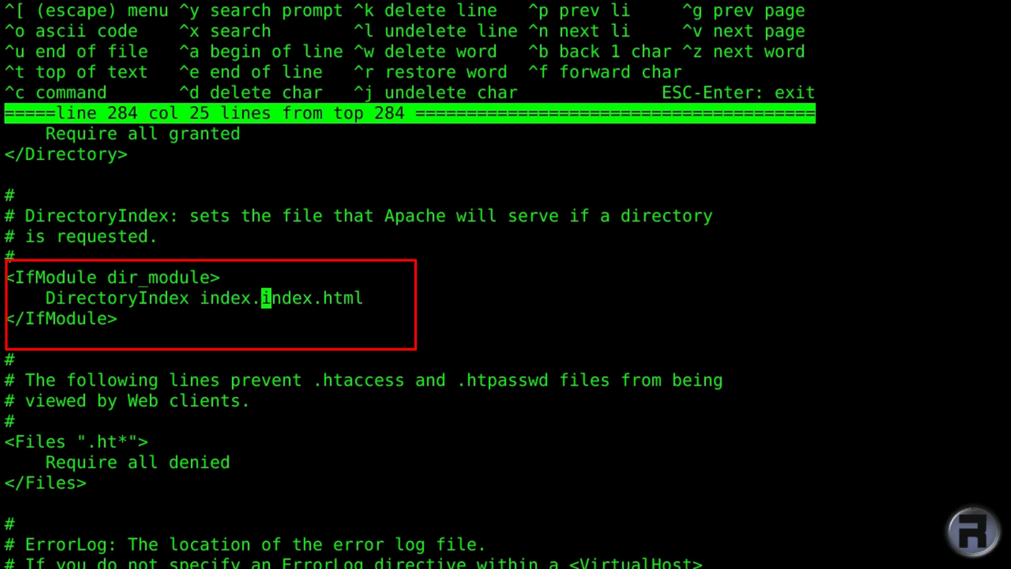
type("php")
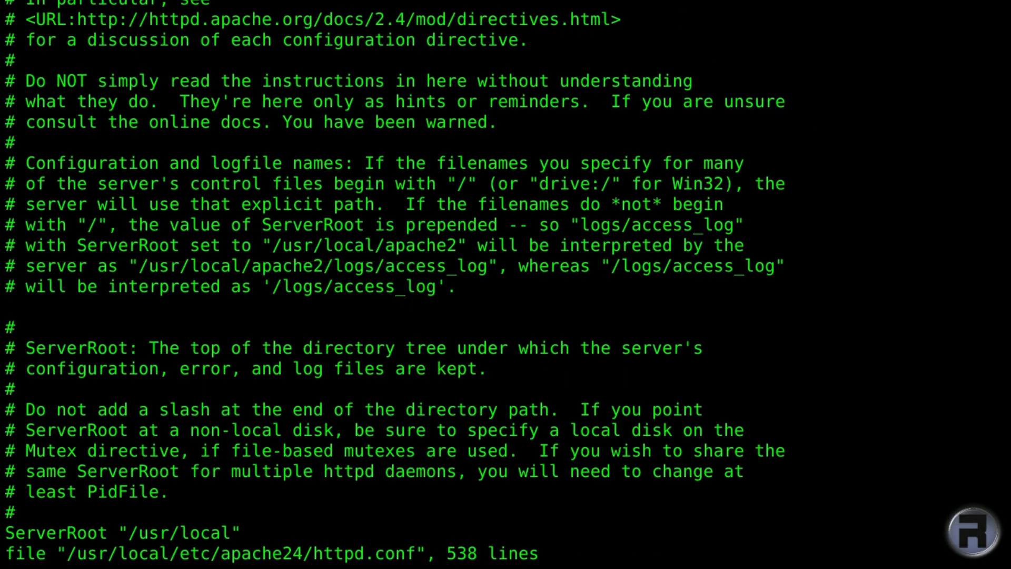
At the end of httpd.conf, type the opening <FilesMatch "\.php$"> line.
key("G")
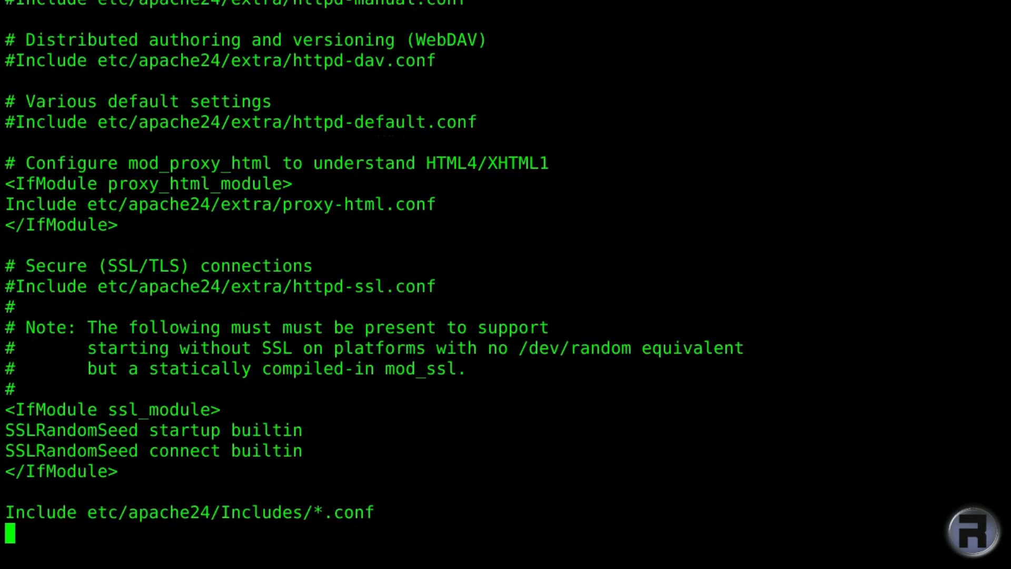
scroll("up", 3)
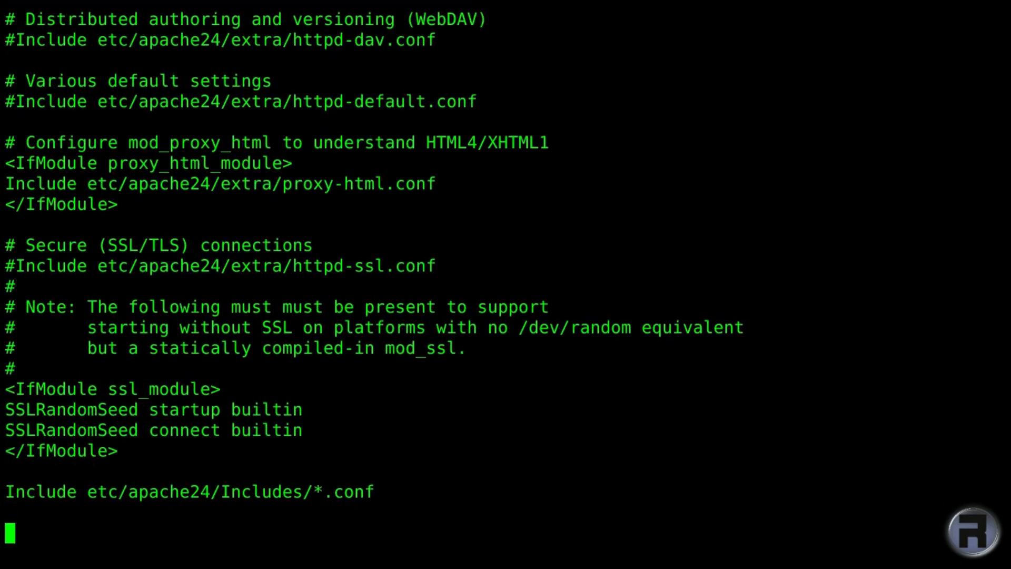
type("<")
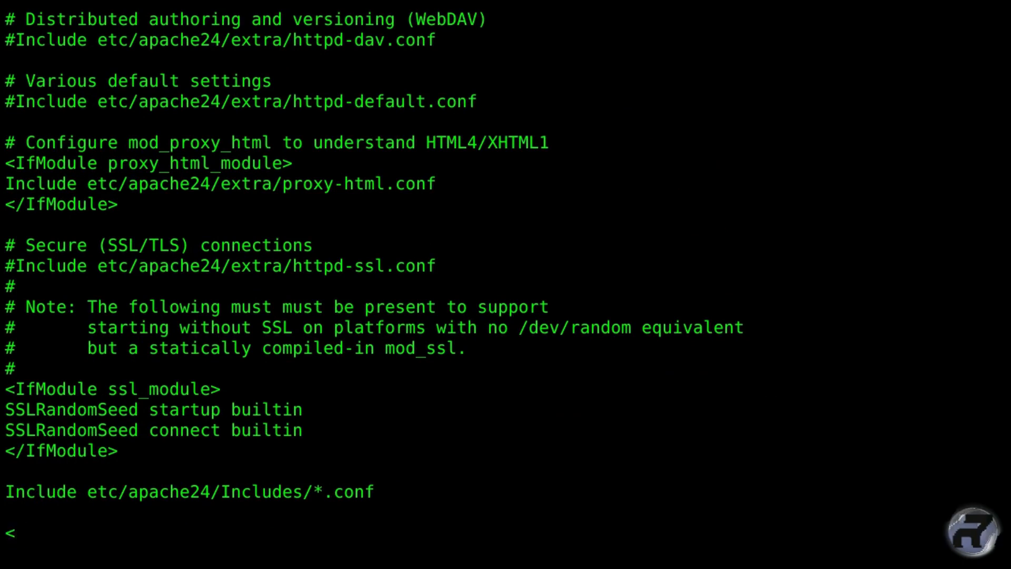
type("Files")
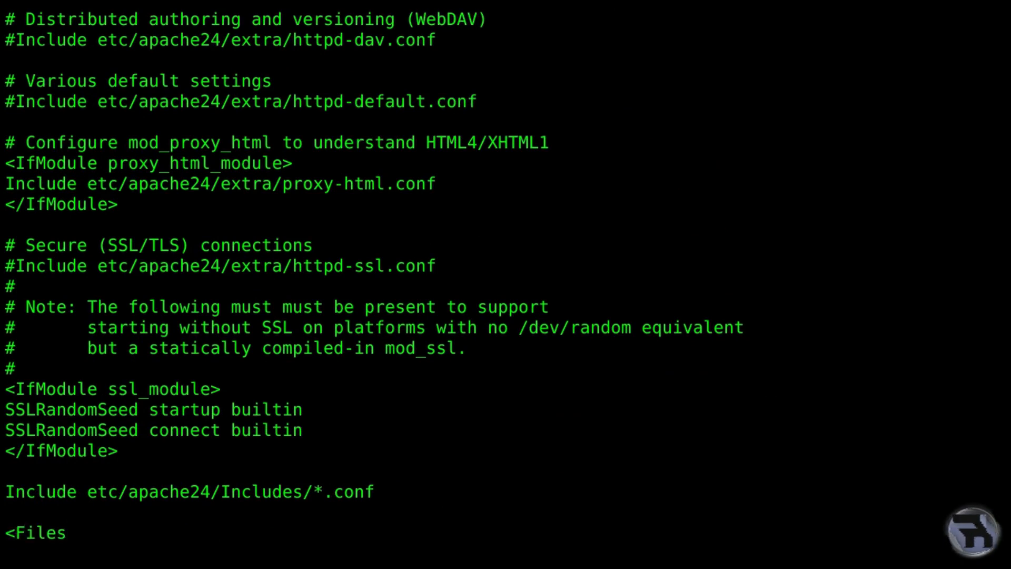
type("Match \"")
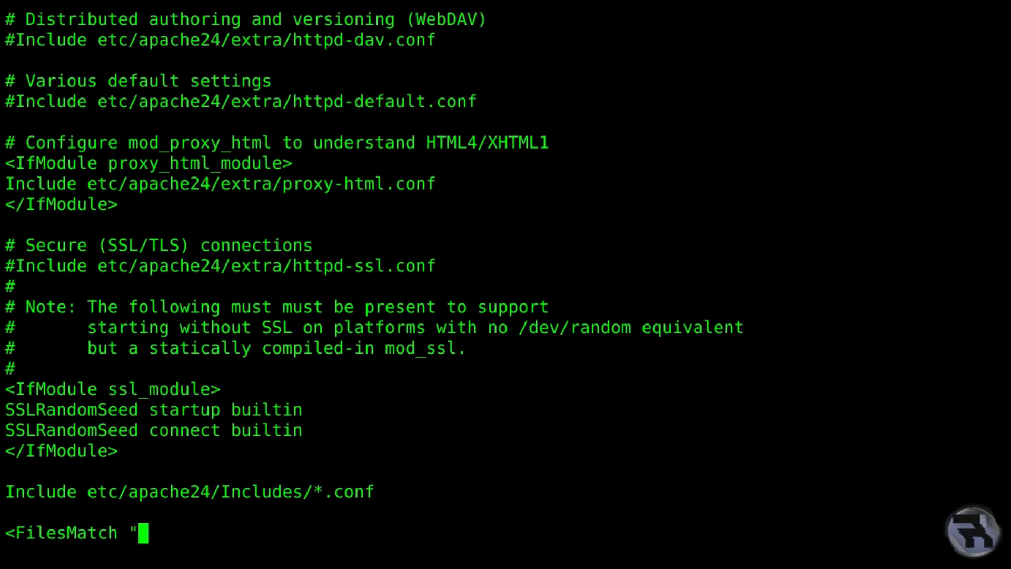
type("\\")
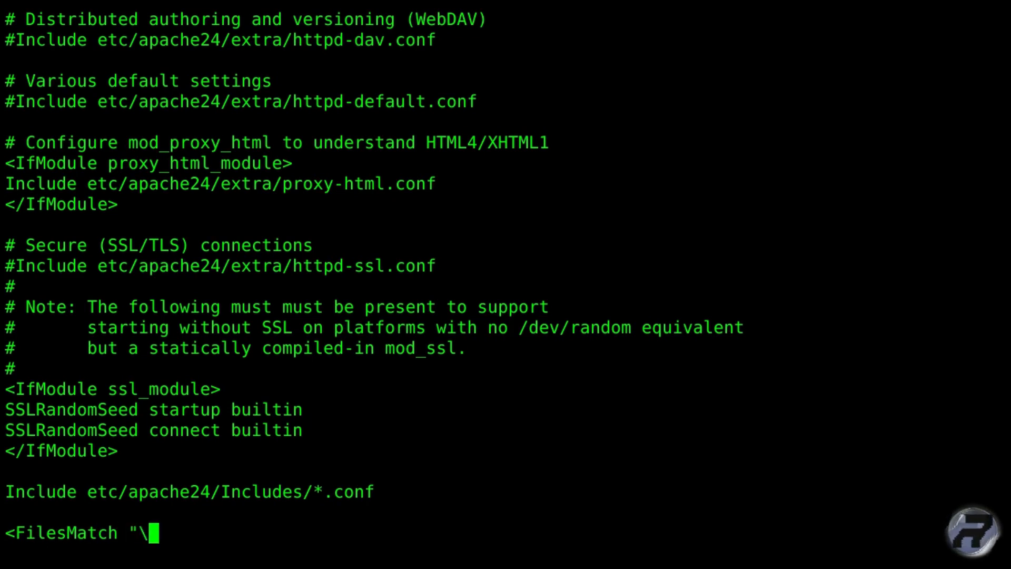
type(".php")
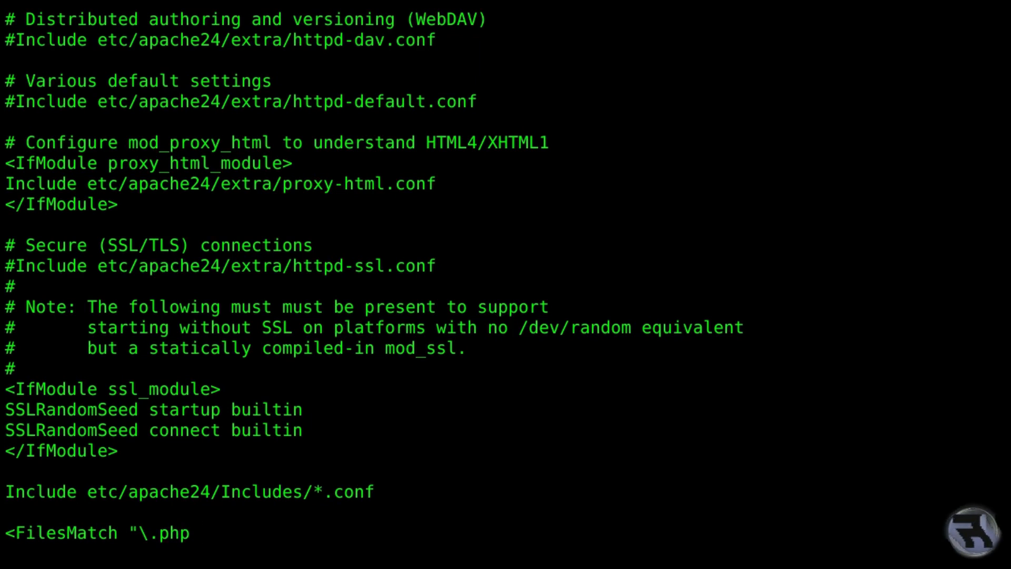
type("$")
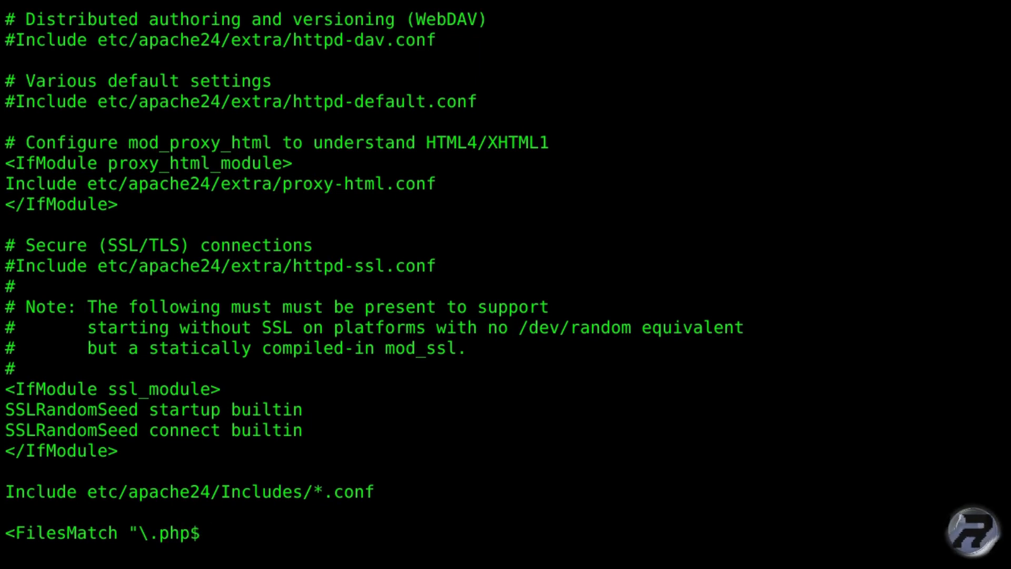
type("\"")
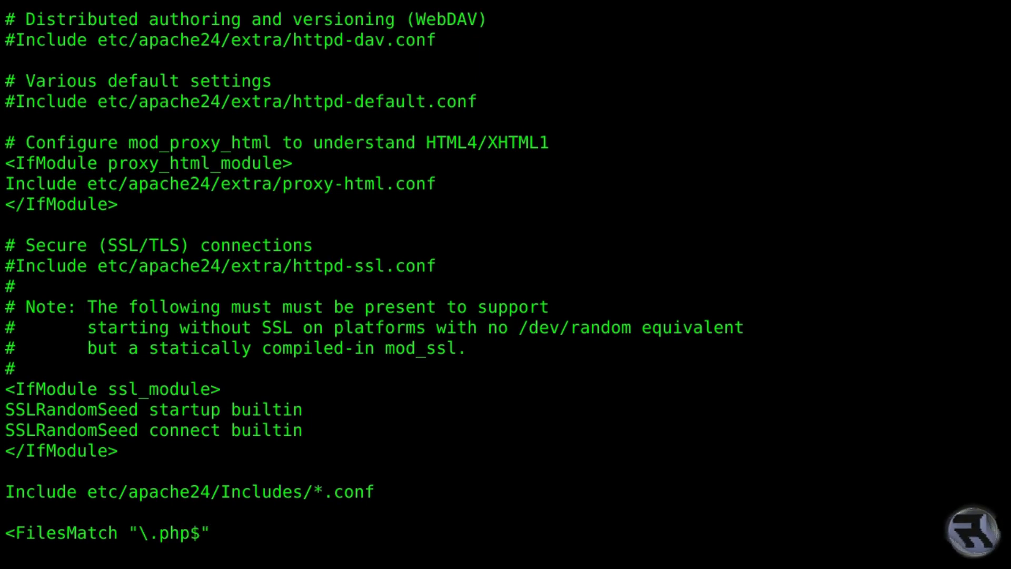
type(">")
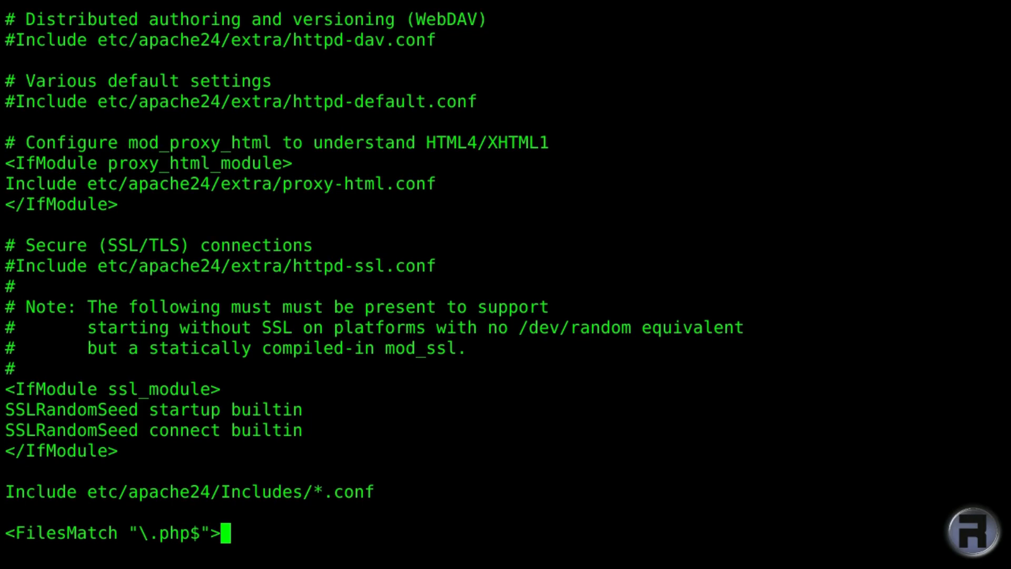
key("Return")
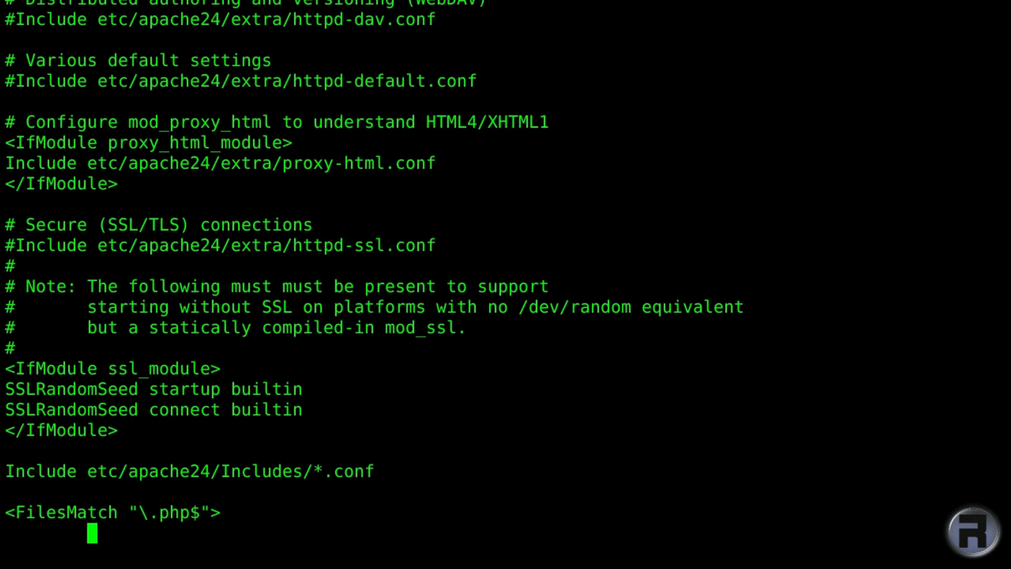
Add 'SetHandler application/x-httpd-php' and the closing </FilesMatch> tag.
type("SetHandl")
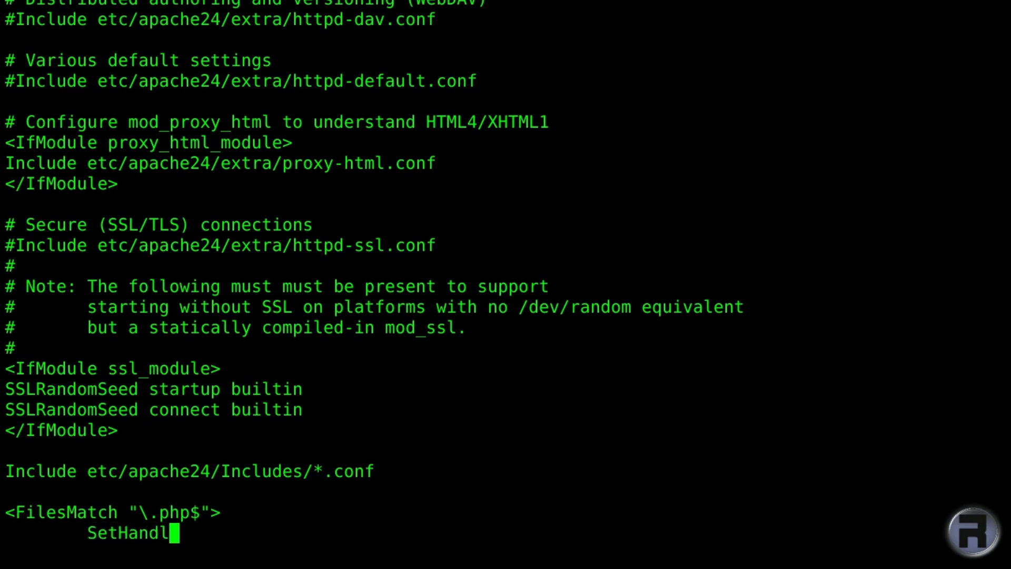
type("er")
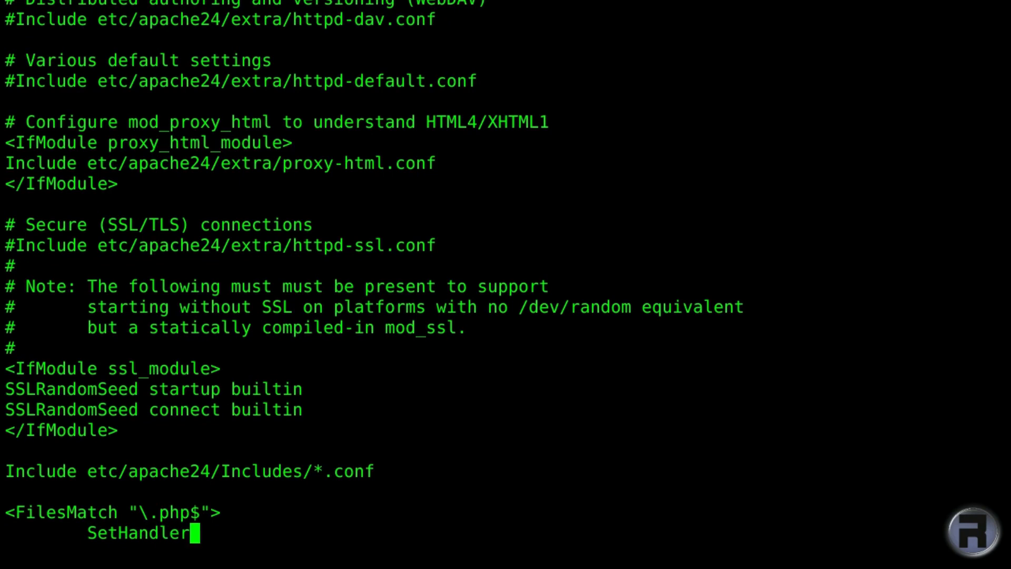
type("a")
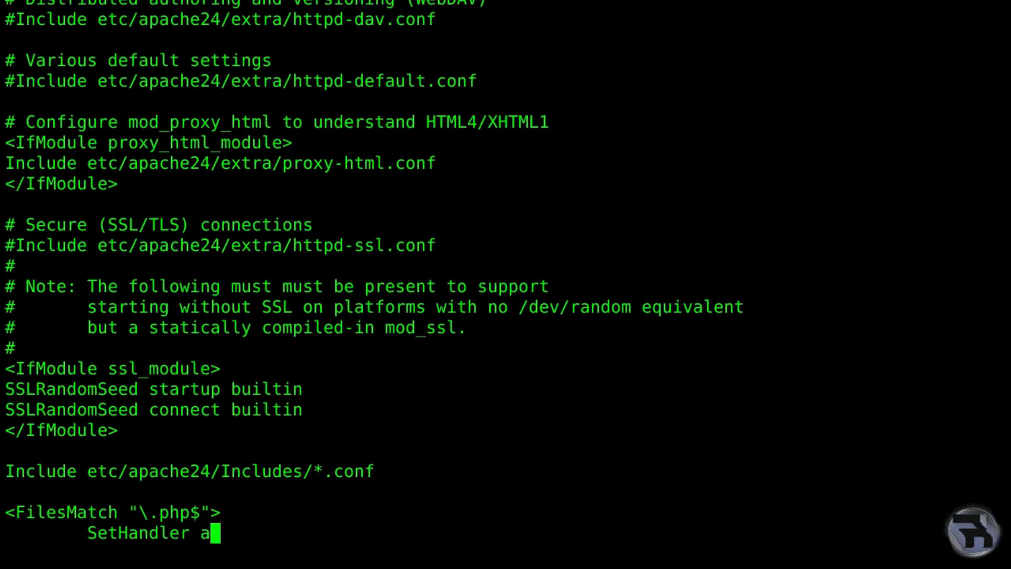
type("pplicatio")
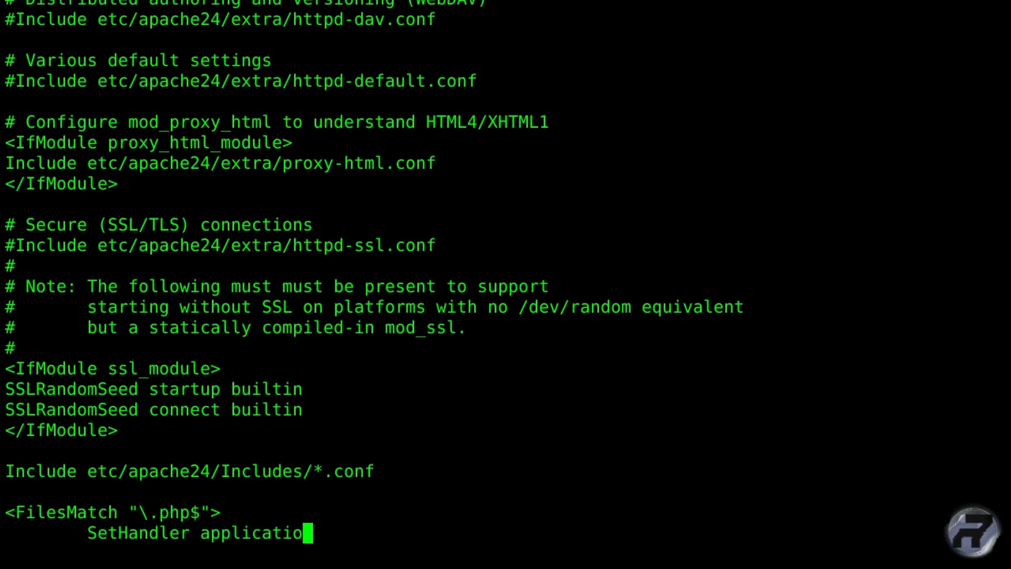
type("n/")
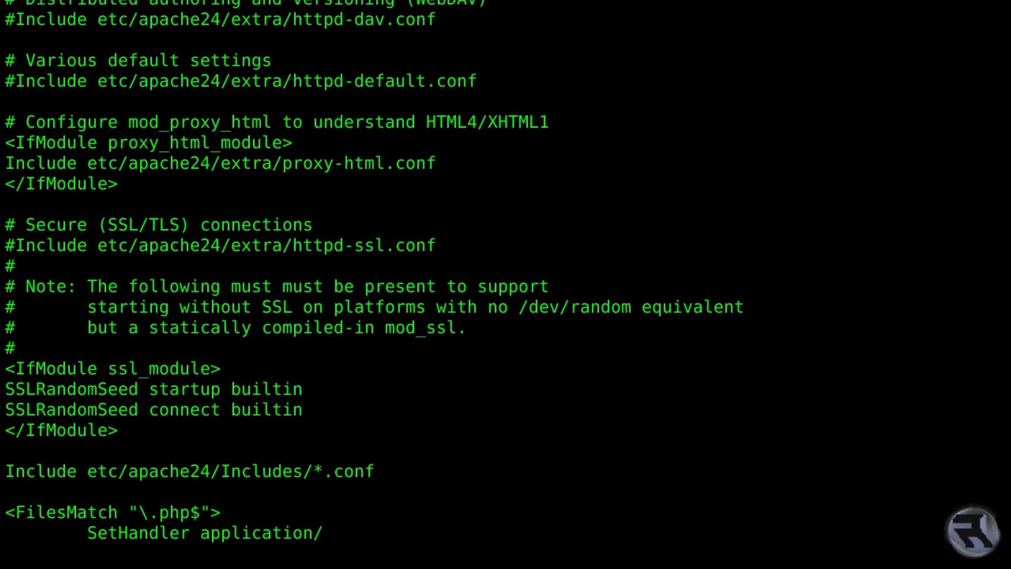
type("x-")
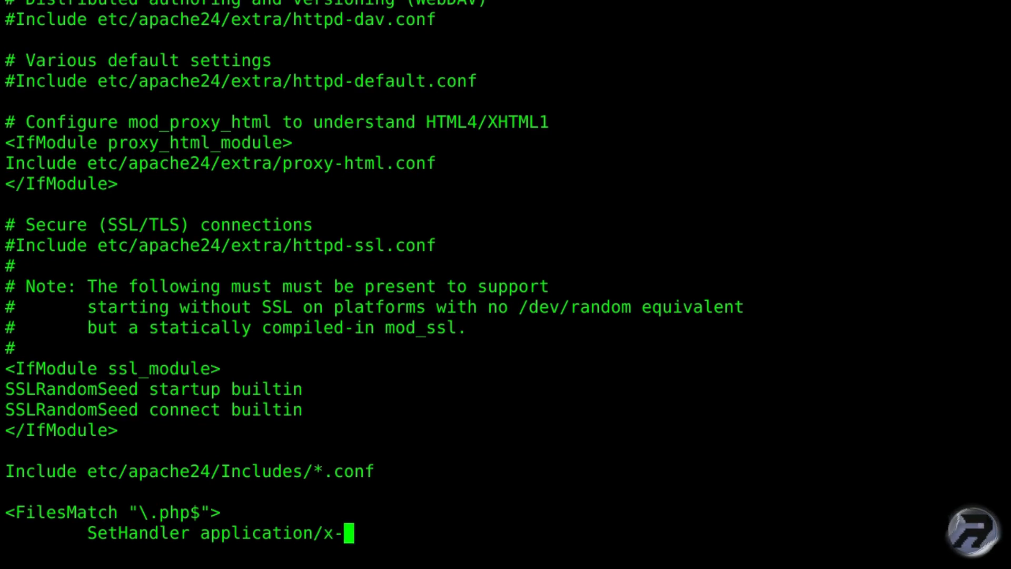
type("http")
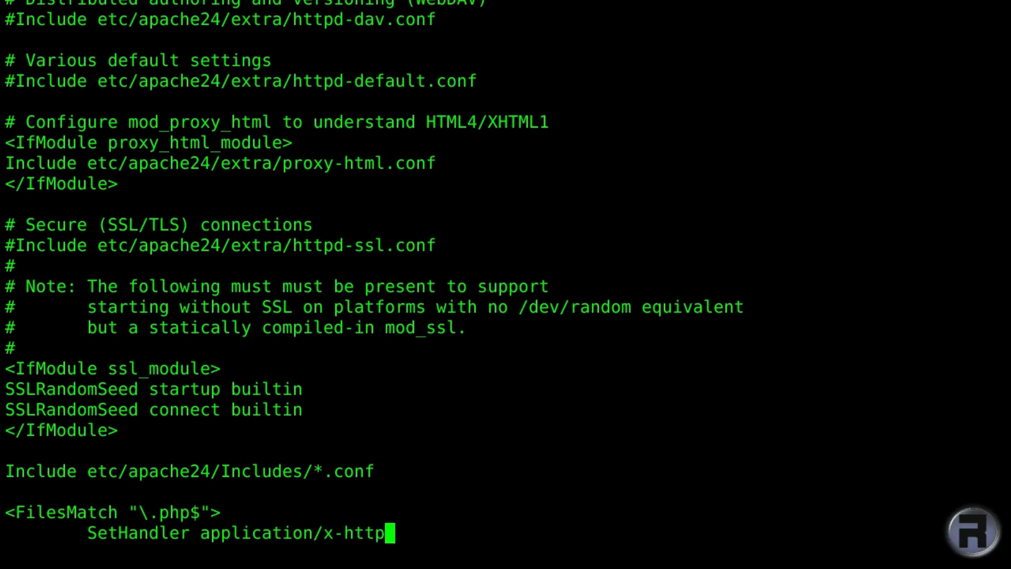
type("-")
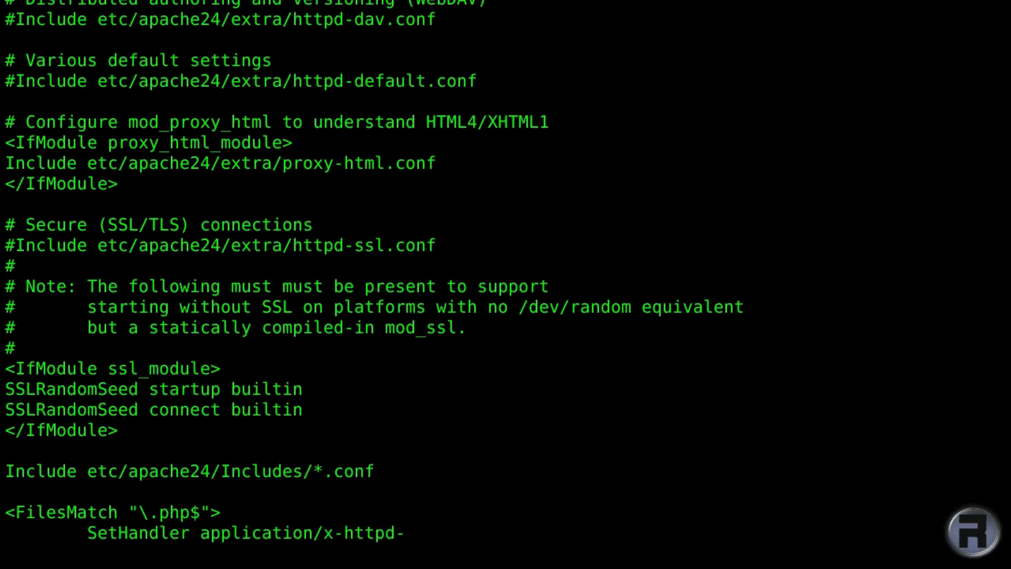
type("php")
type("<")
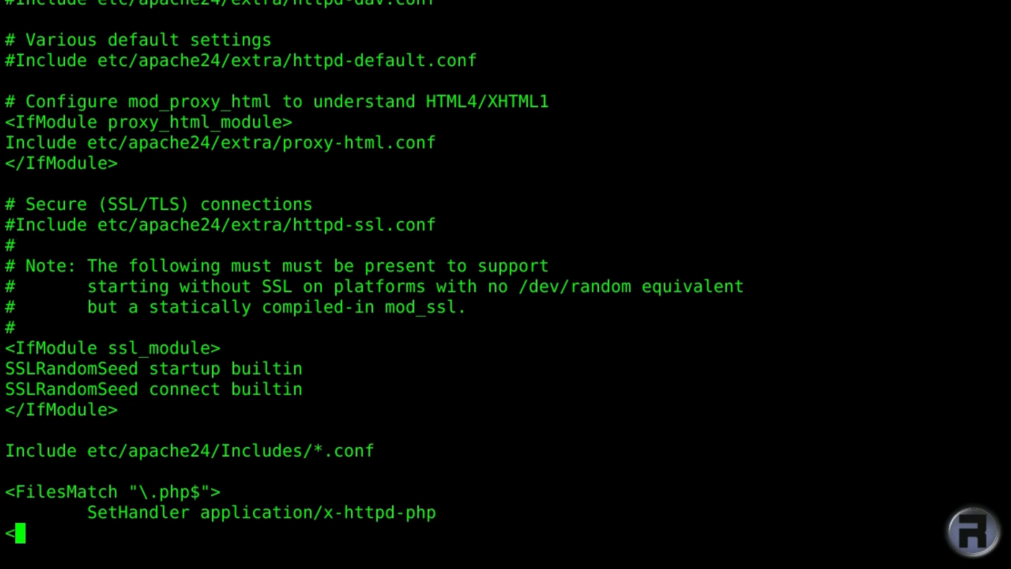
type("/F")
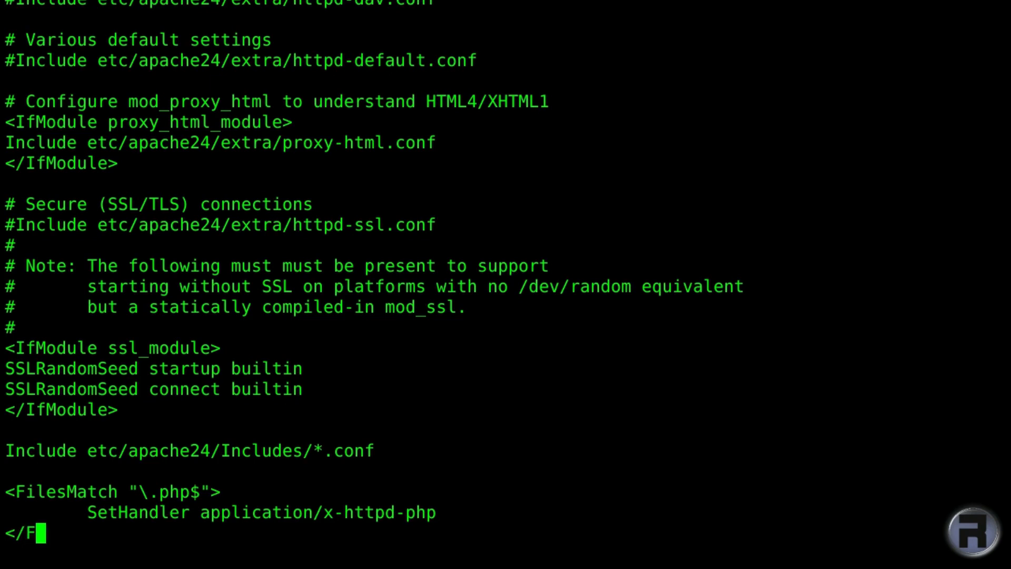
type("ilesMatc")
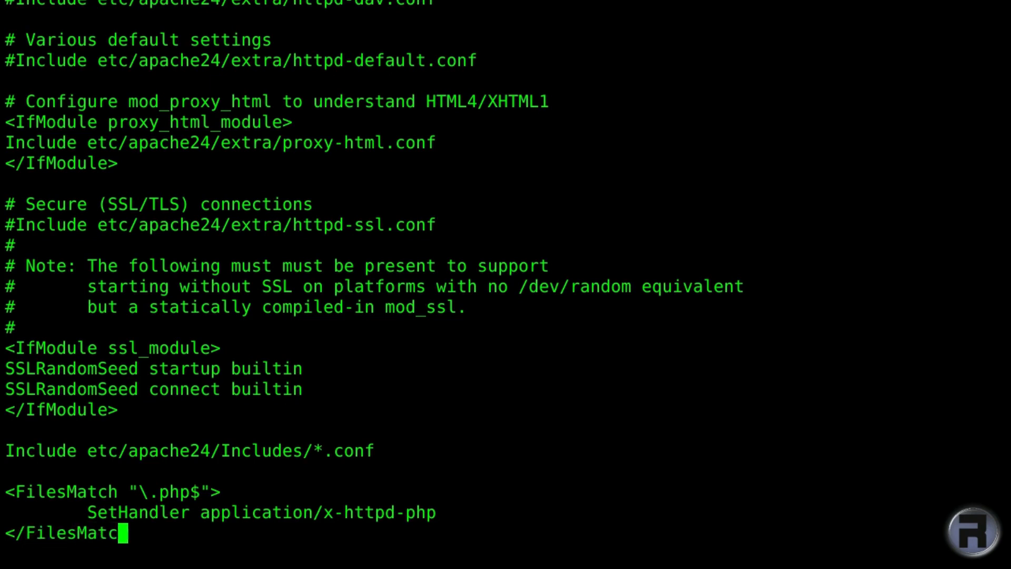
type("h>")
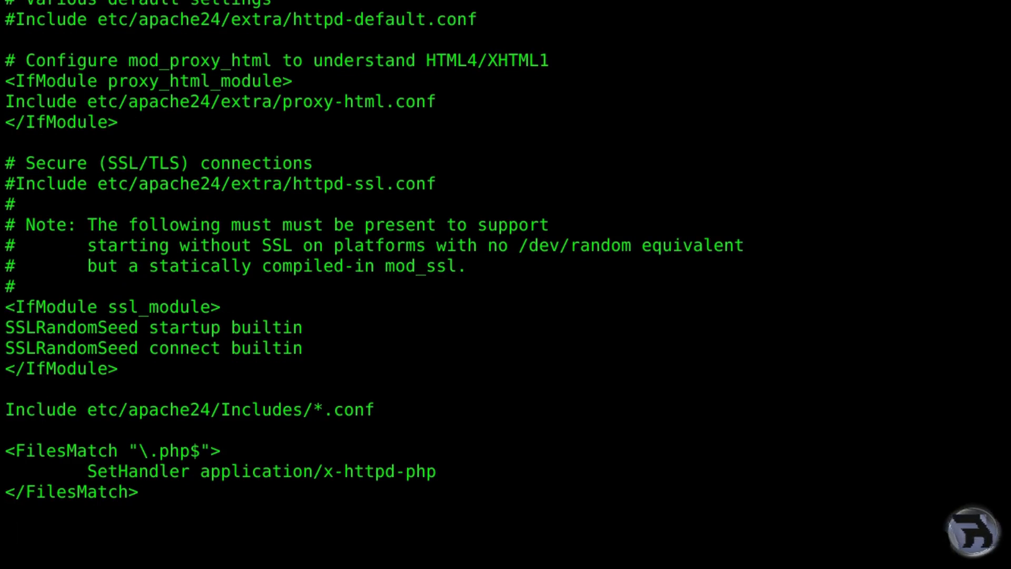
Add the opening <FilesMatch "\.phps$"> line at the end of httpd.conf.
type("<")
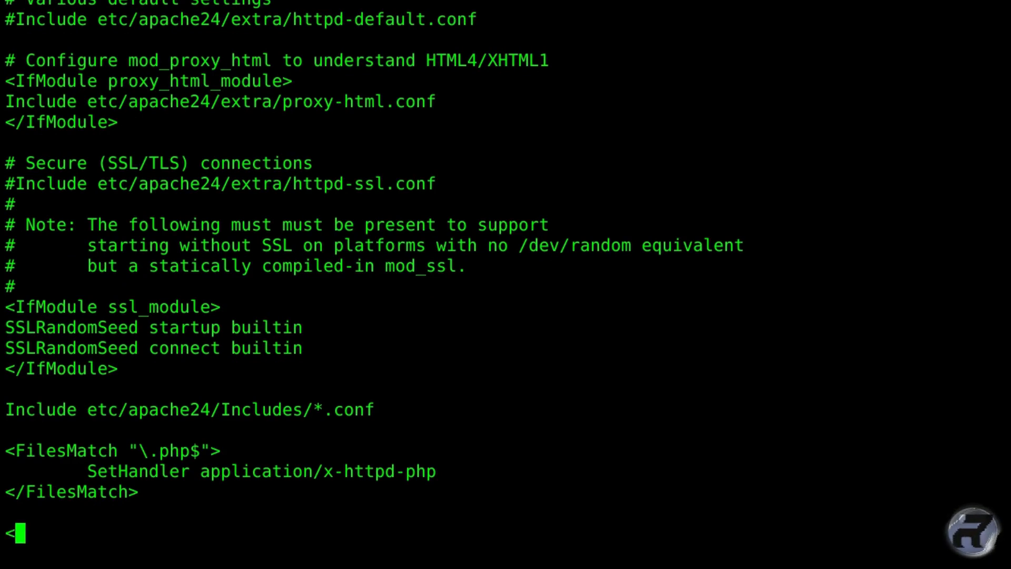
type("Files")
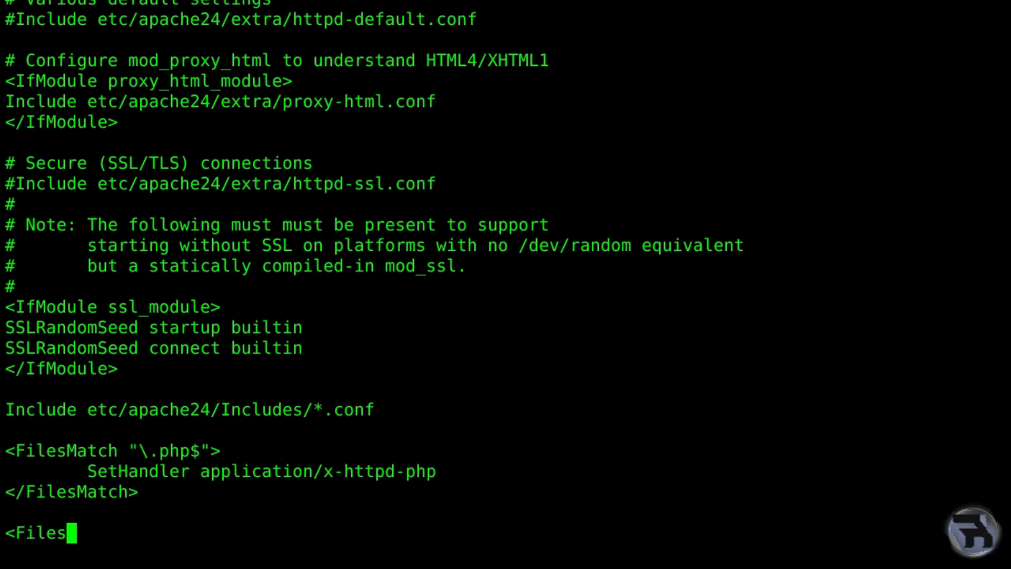
type("Match")
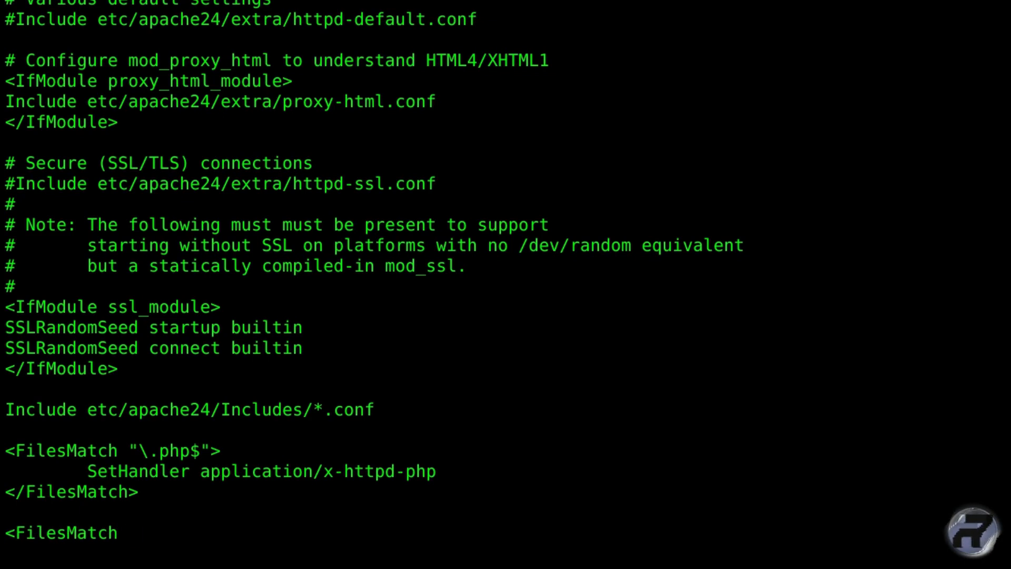
type("\"")
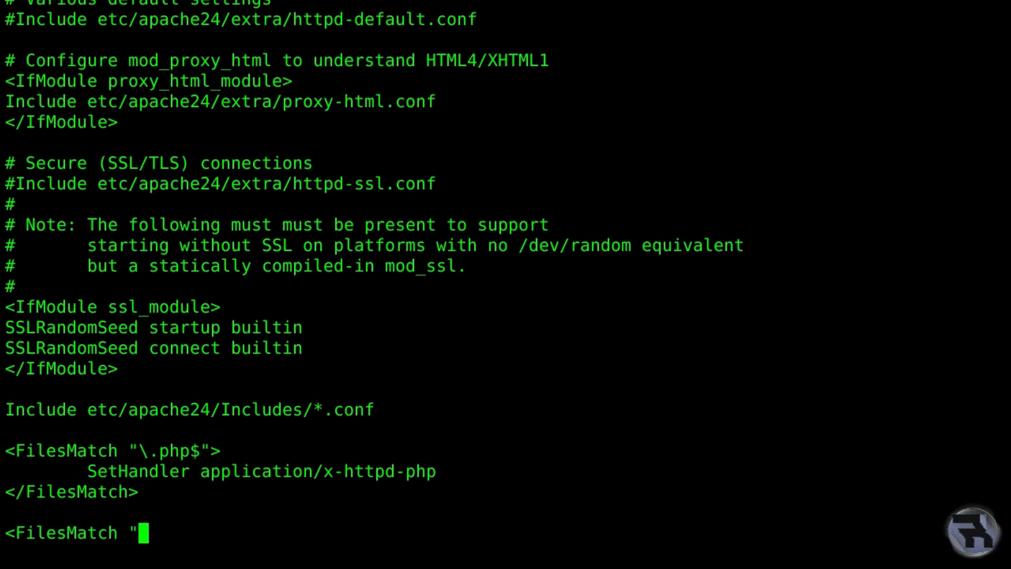
type("\\.")
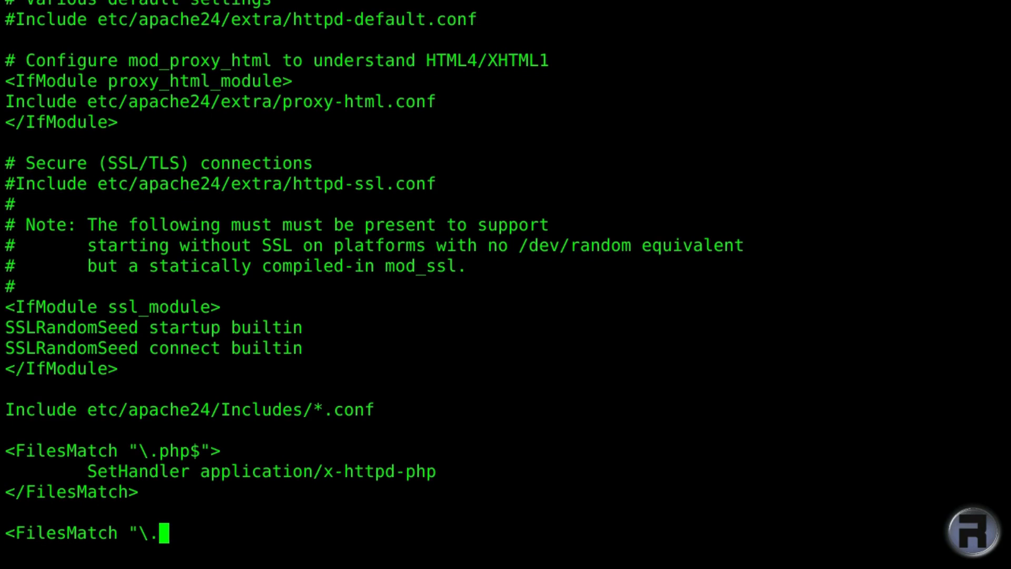
type("php")
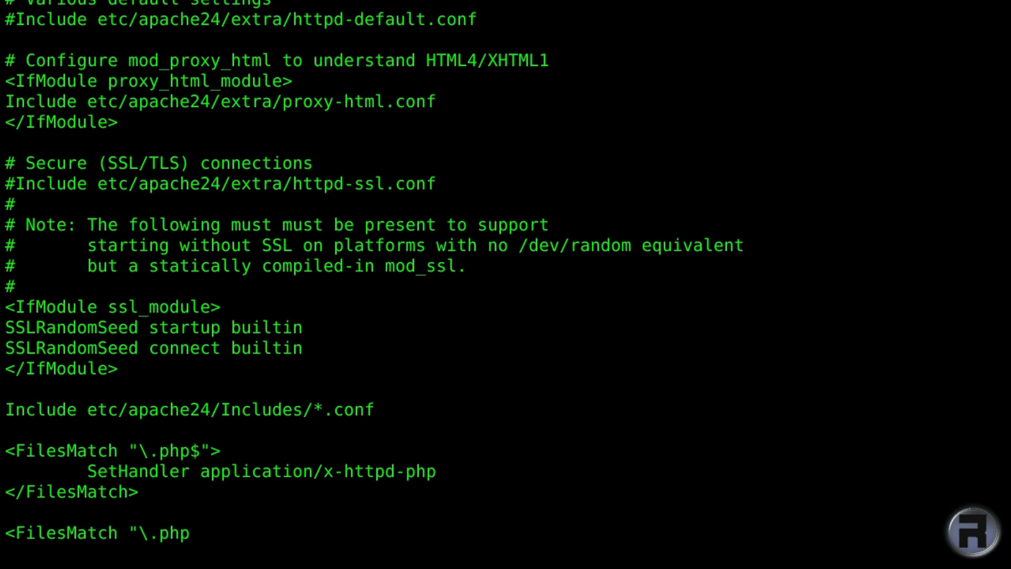
type("s$\">")
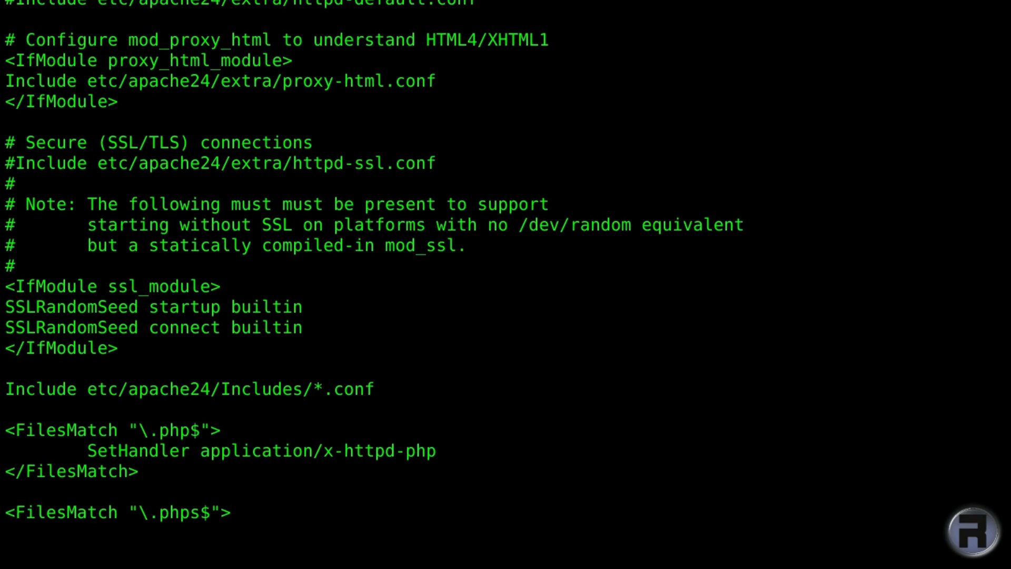
key("Return")
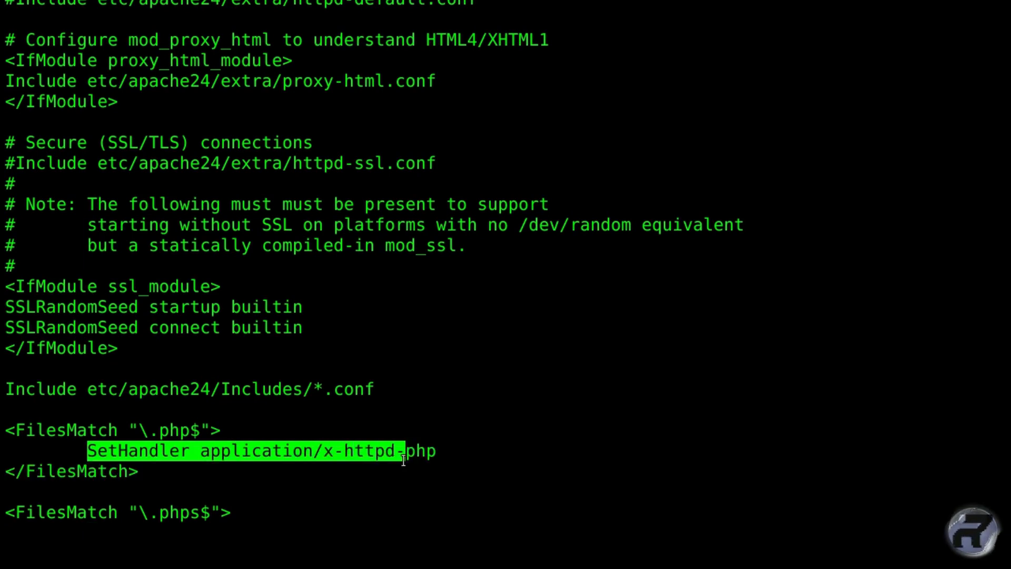
Add SetHandler application/x-httpd-php-source and the closing </FileMatch> tag.
type("SetHandler application/x-httpd-php")
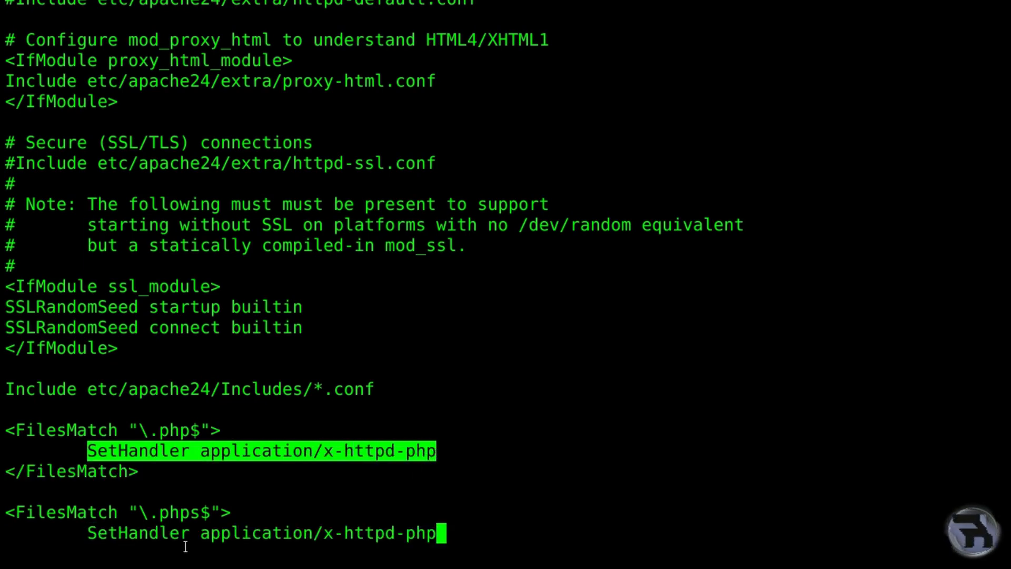
mouse_move(167, 494)
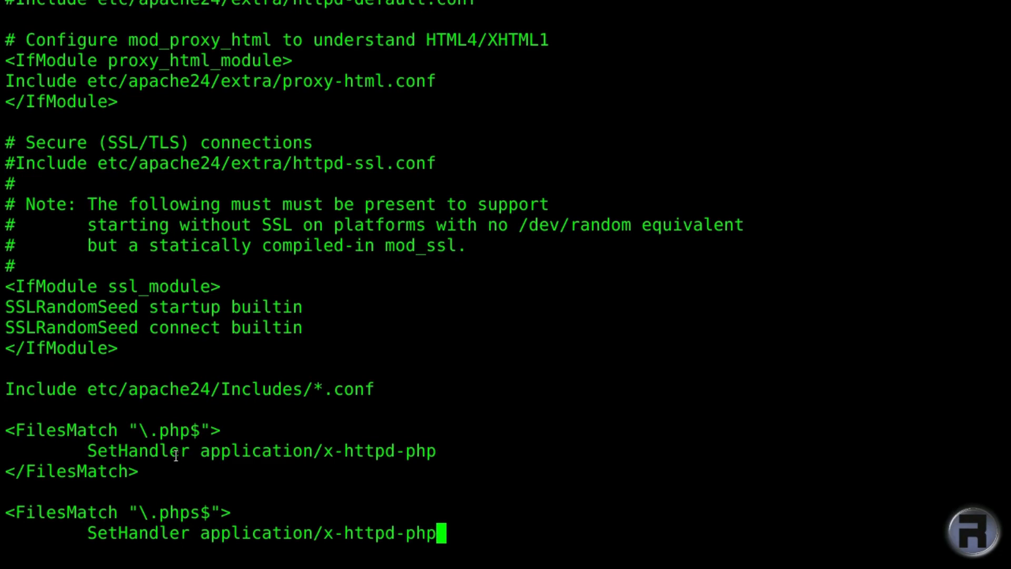
type("-sou")
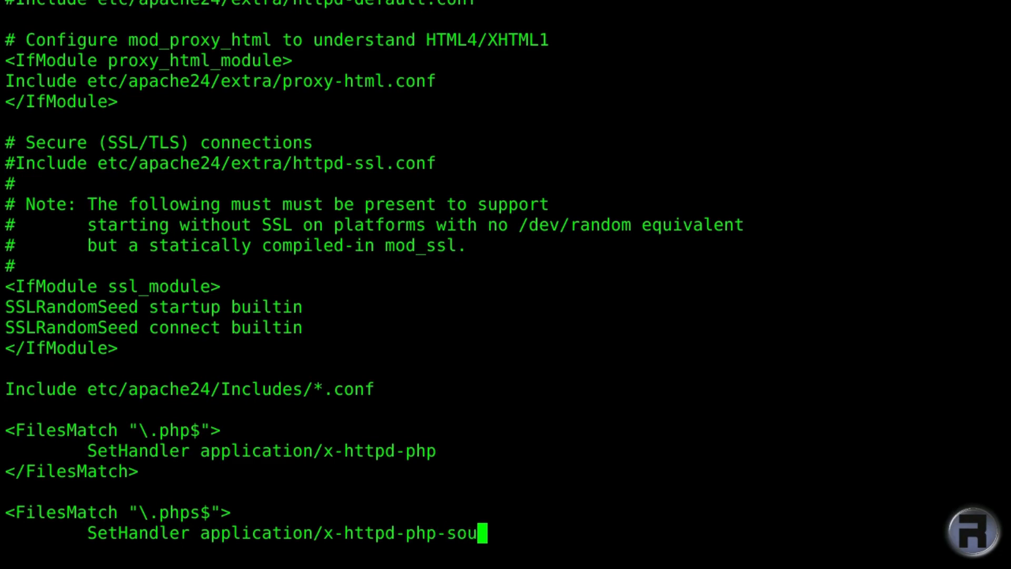
type("rce")
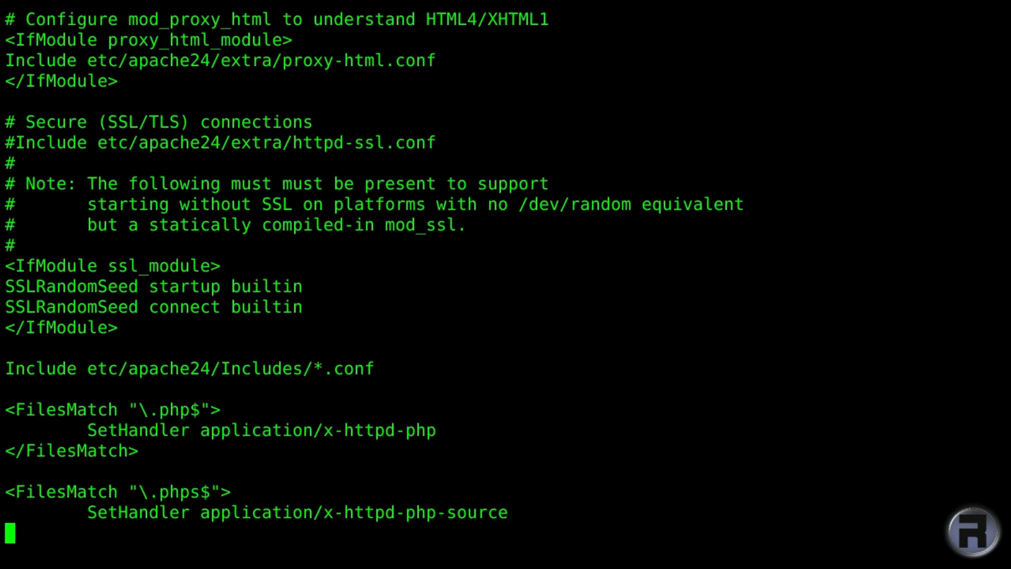
type("</")
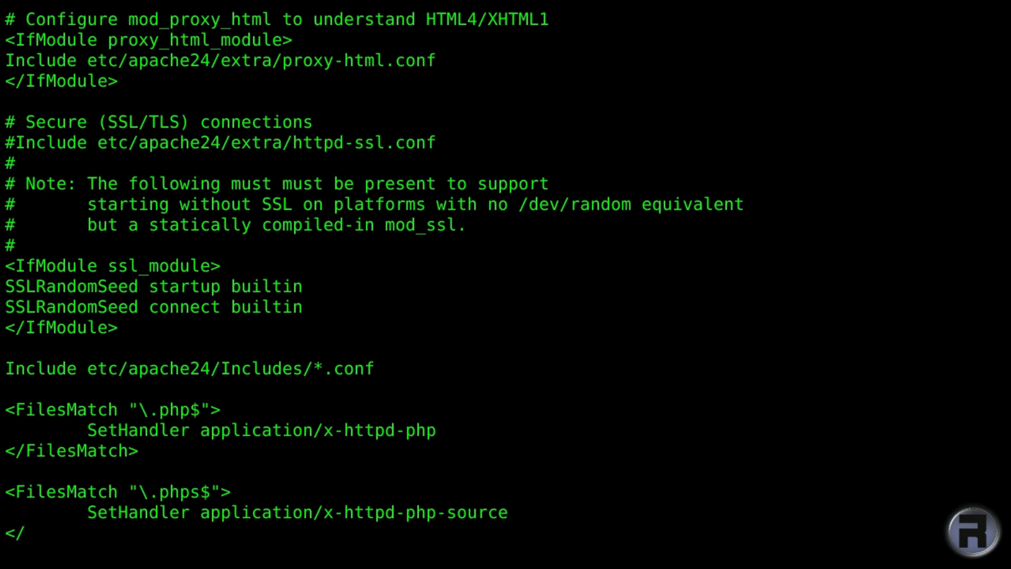
type("File")
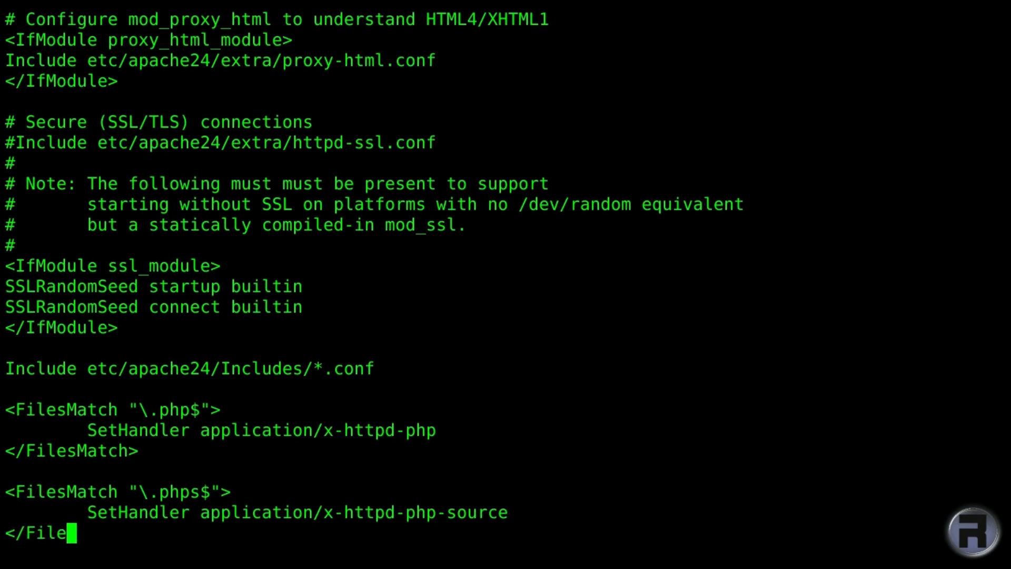
type("Match")
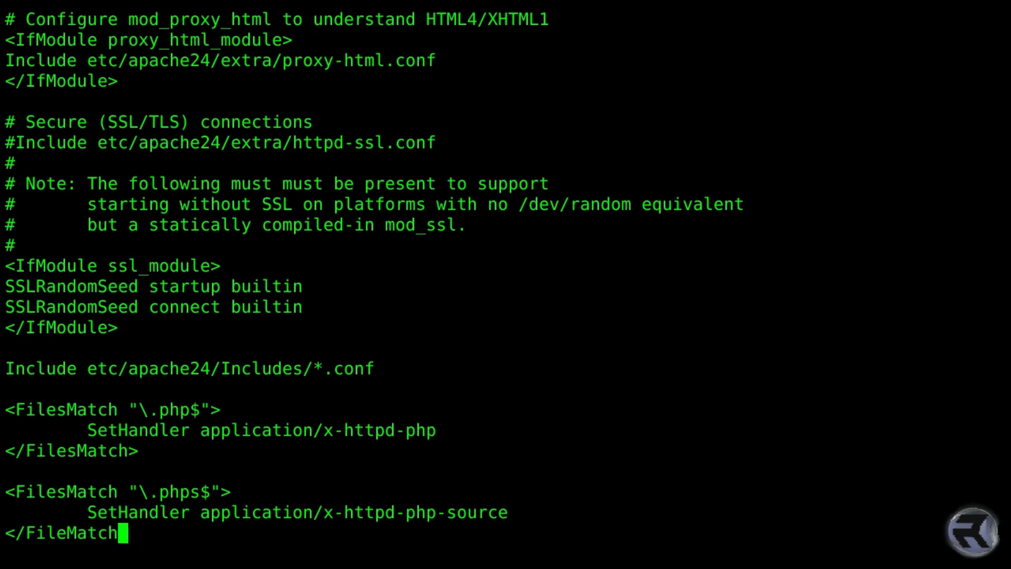
key("Return")
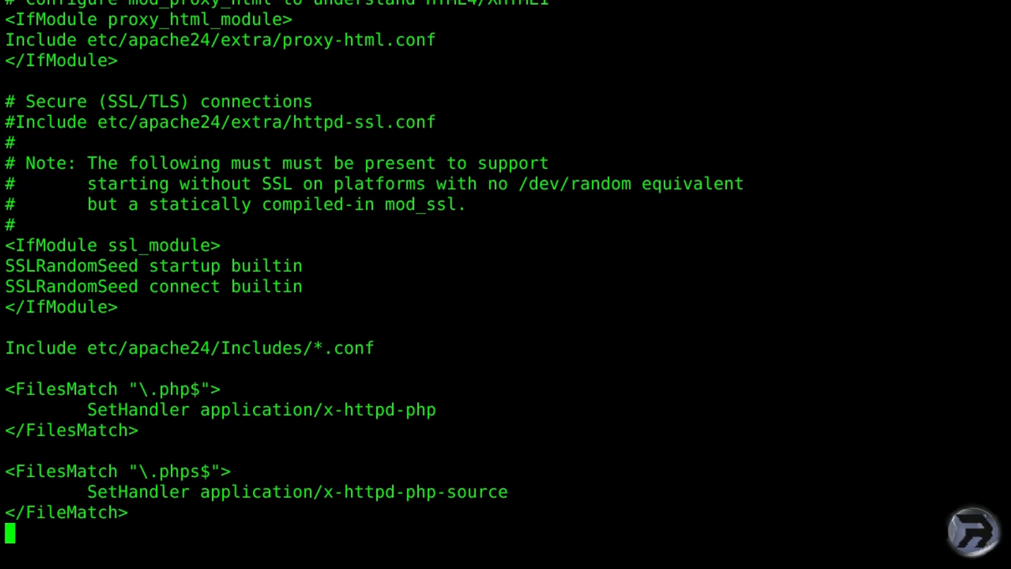
mouse_move(78, 512)
type("s")
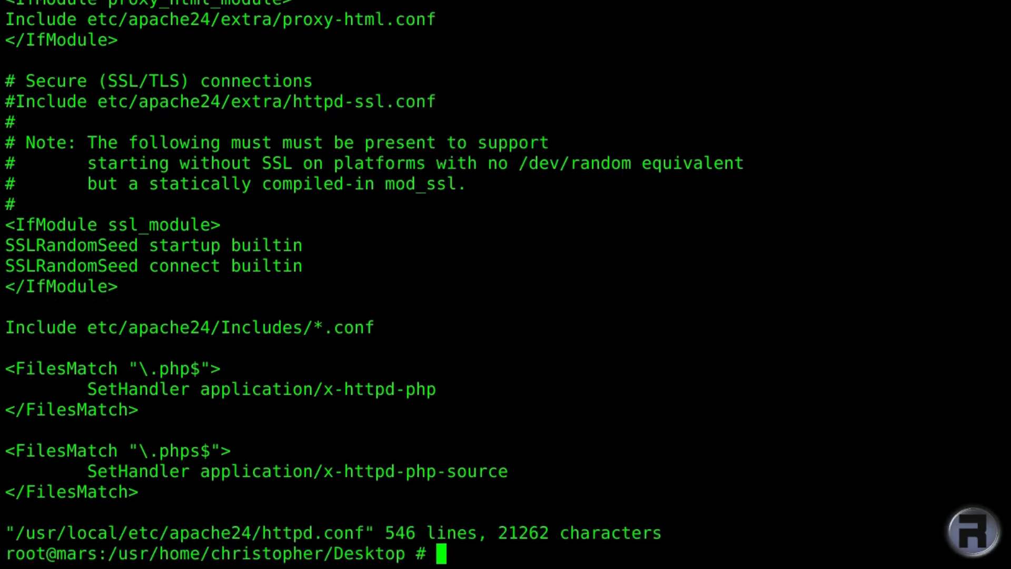
Clear the screen and run service apache24 restart to reload Apache with the new config.
type("cl")
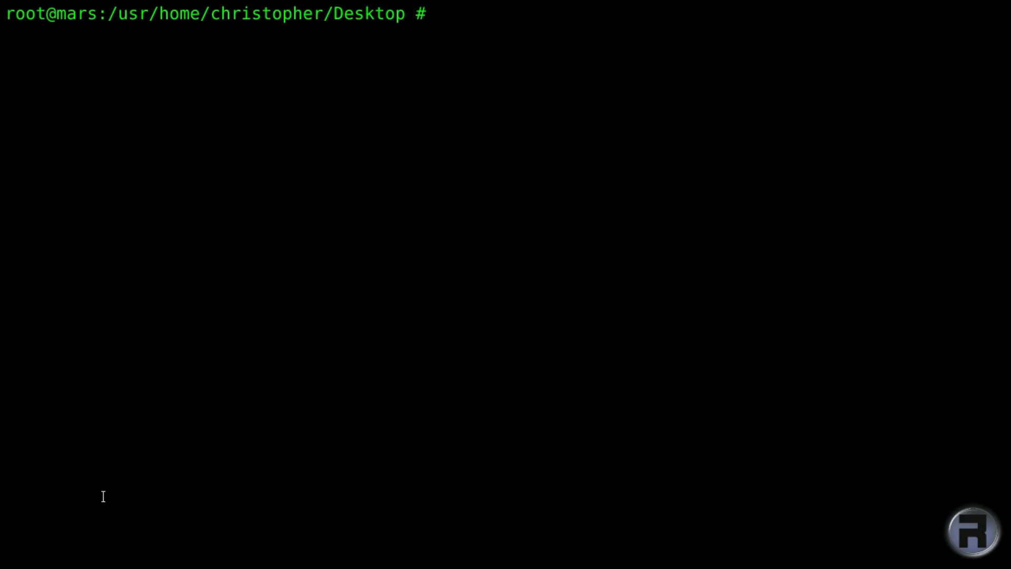
type("servic")
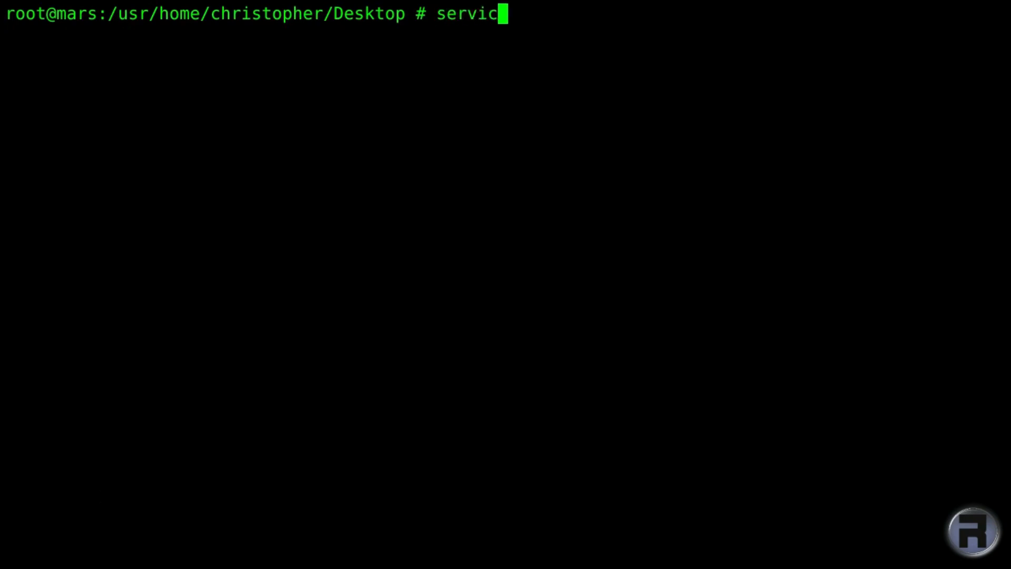
type("e")
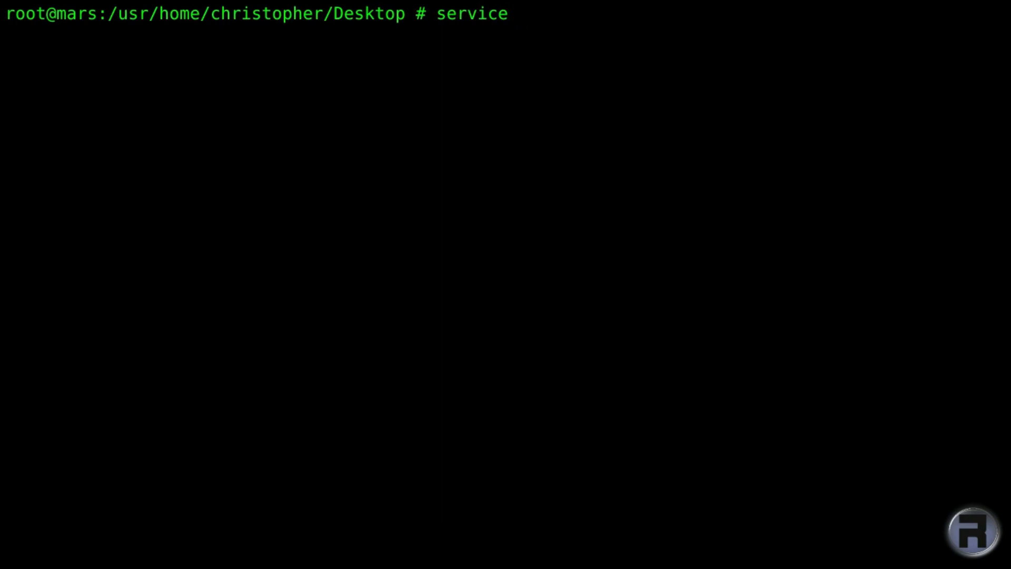
type("apache2")
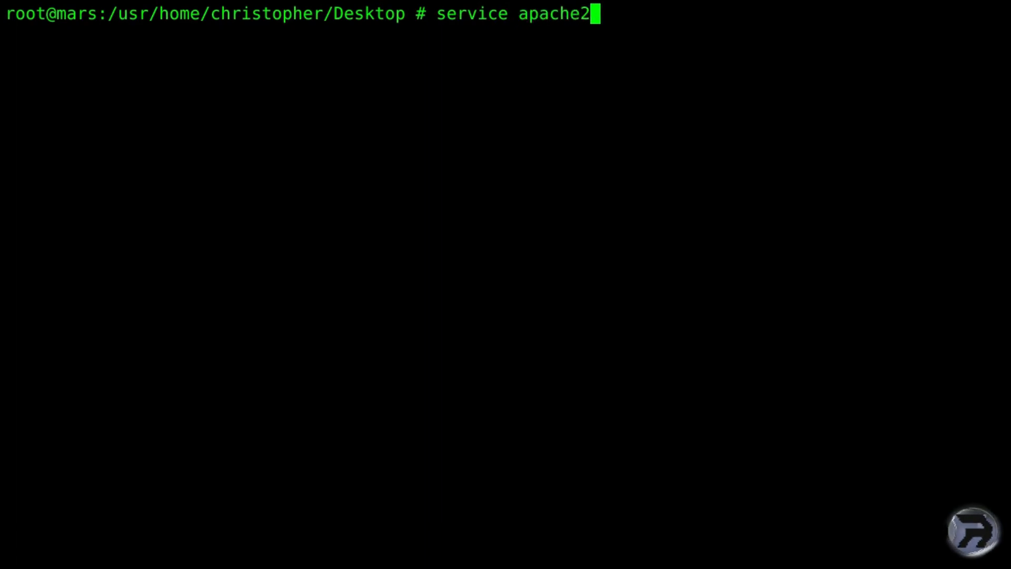
type("4 r")
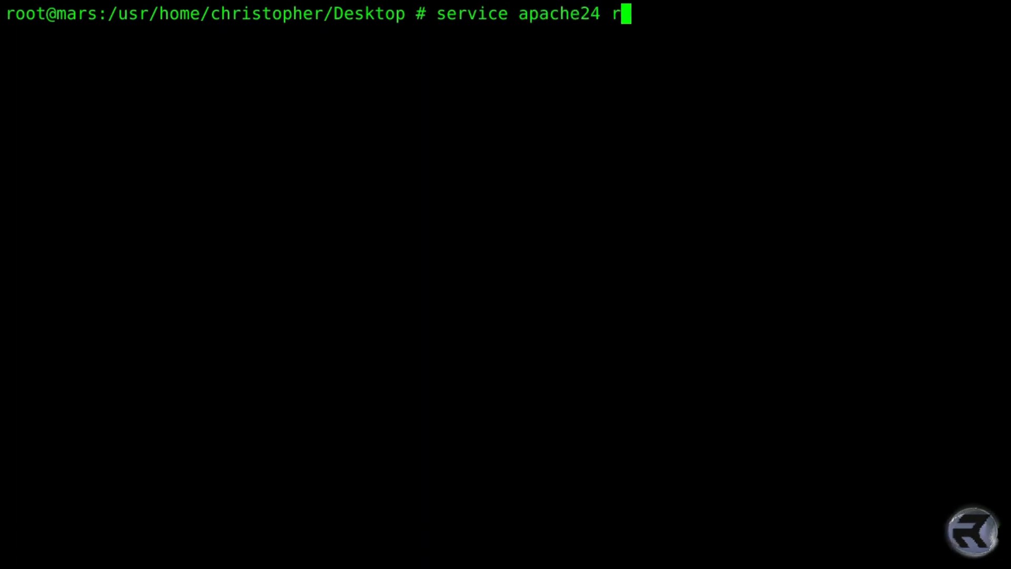
type("estart")
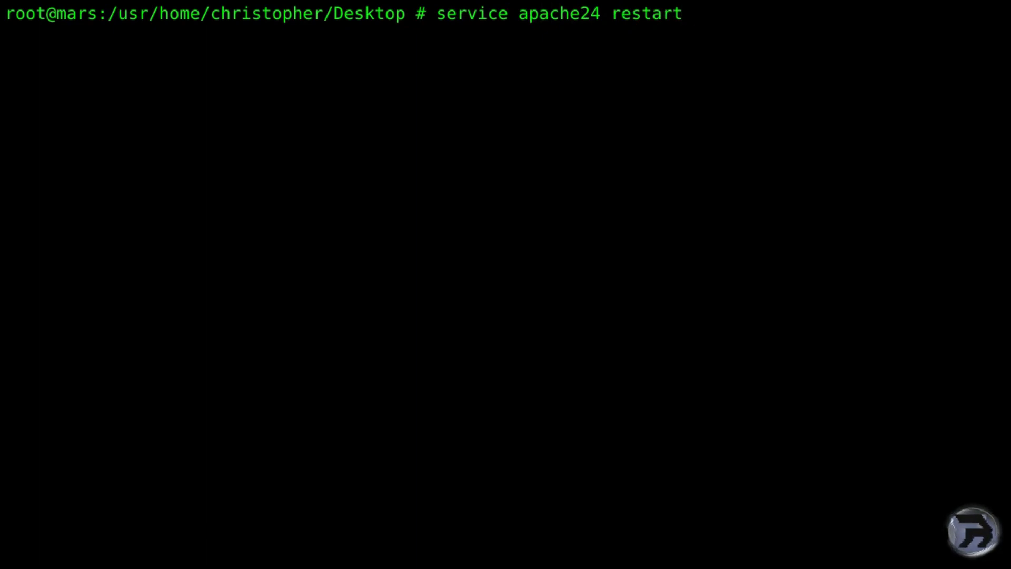
key("Return")
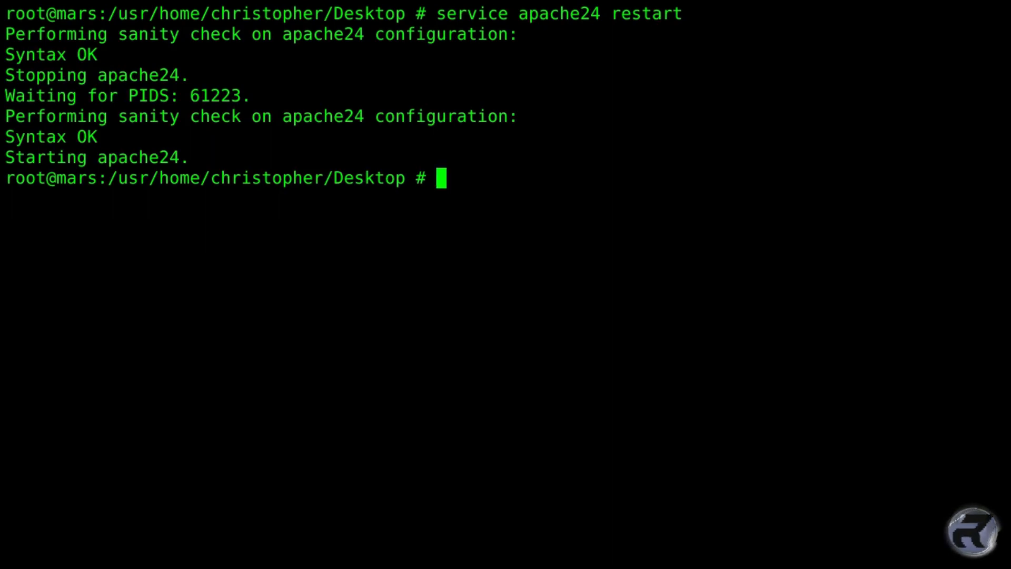
mouse_move(119, 427)
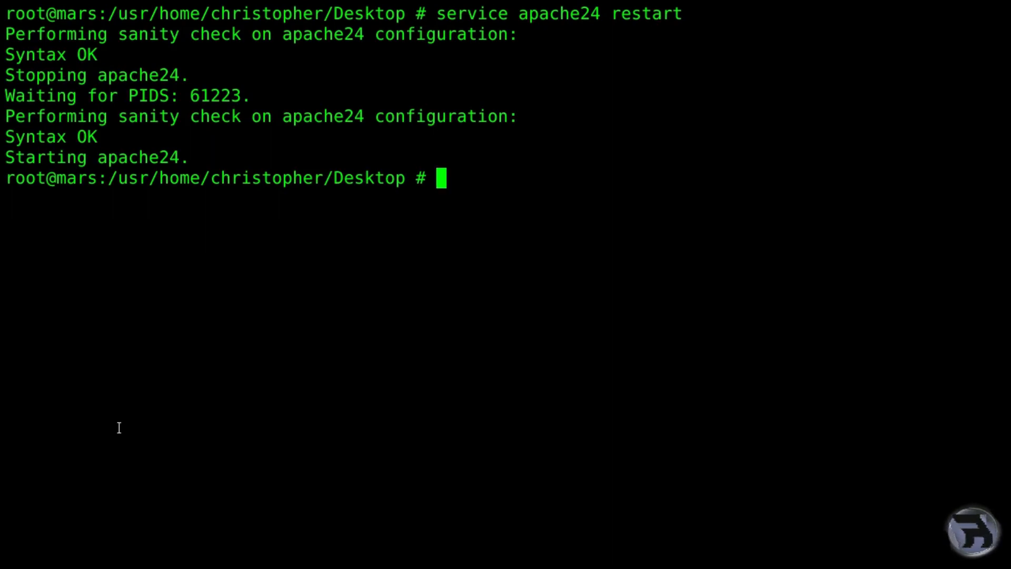
Locate the webmin port with whereis and type a portmaster sysutils/webmin command.
type("whereis web")
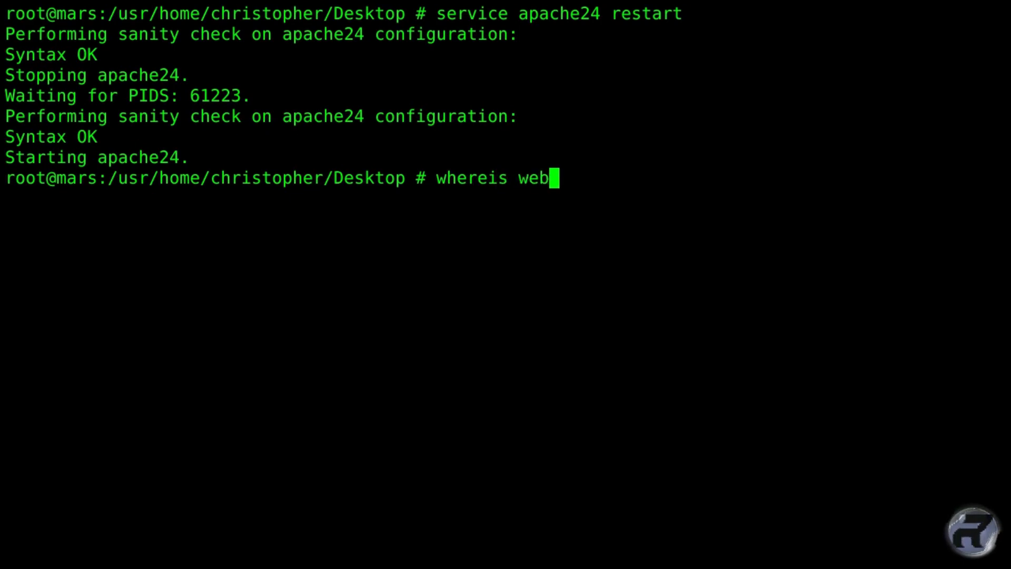
key("Return")
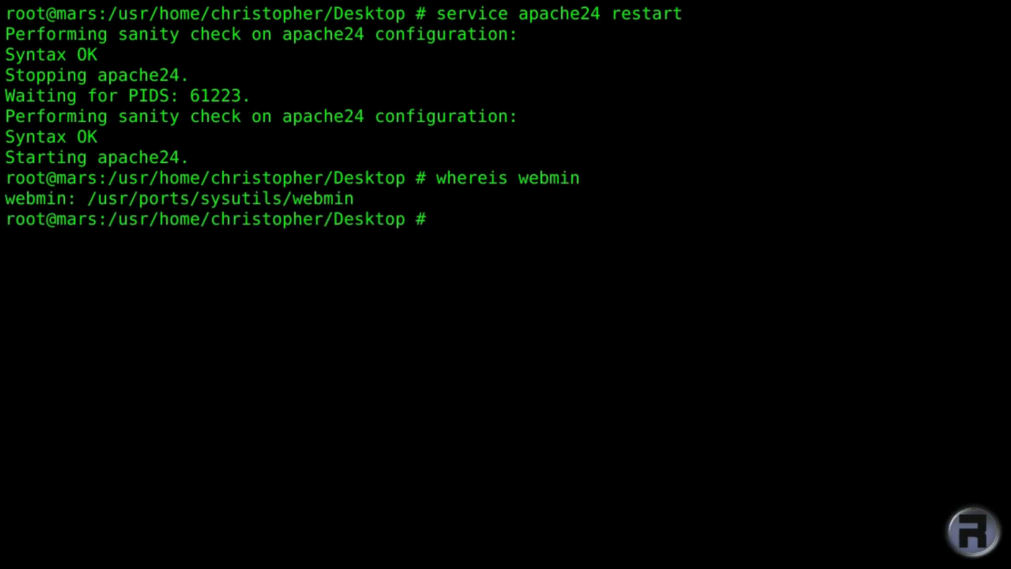
type("port")
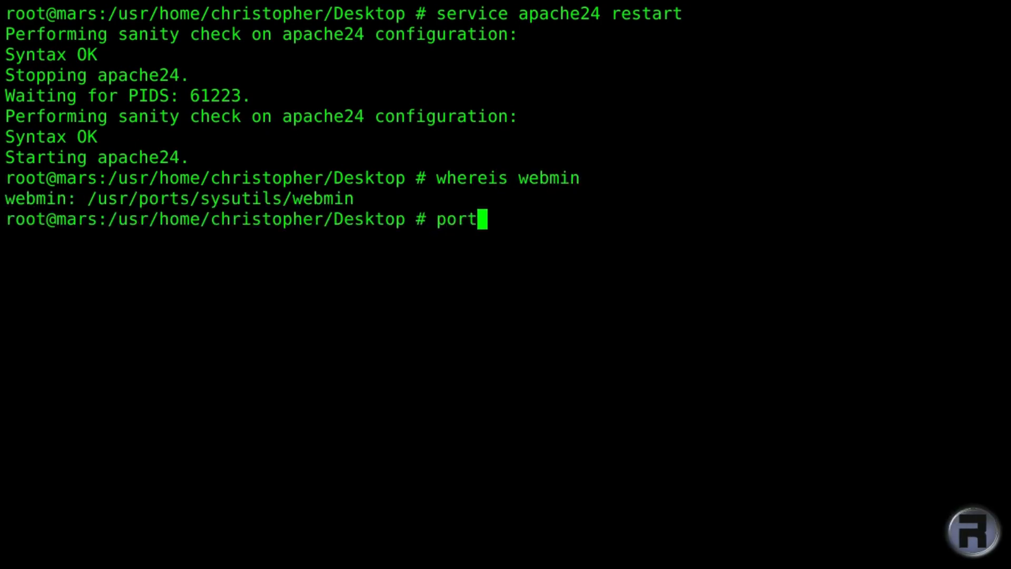
type("master sysutils/webmin")
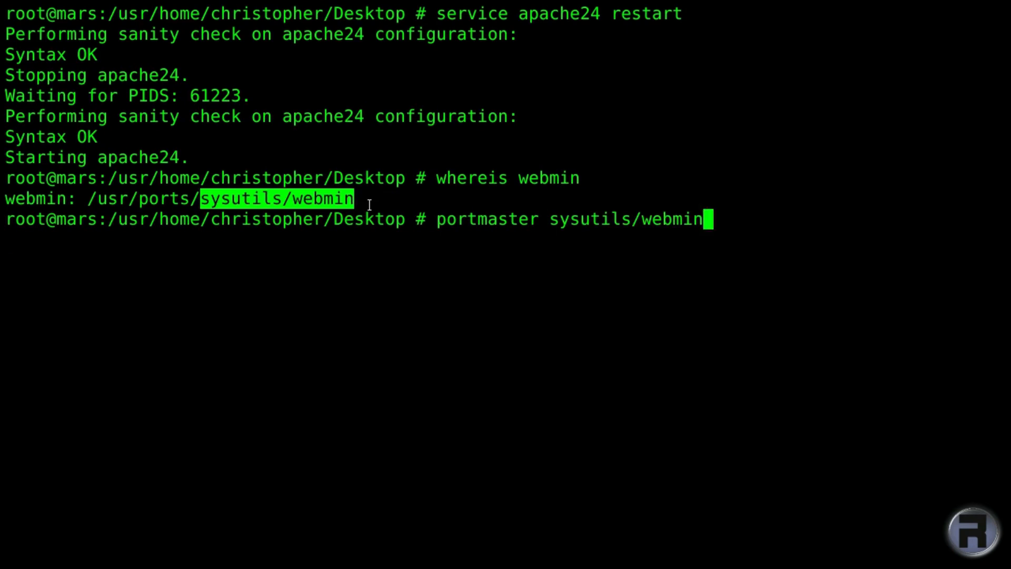
Run the portmaster Webmin install, accept its plan, and scroll through output to the pkg-message.
key("Return")
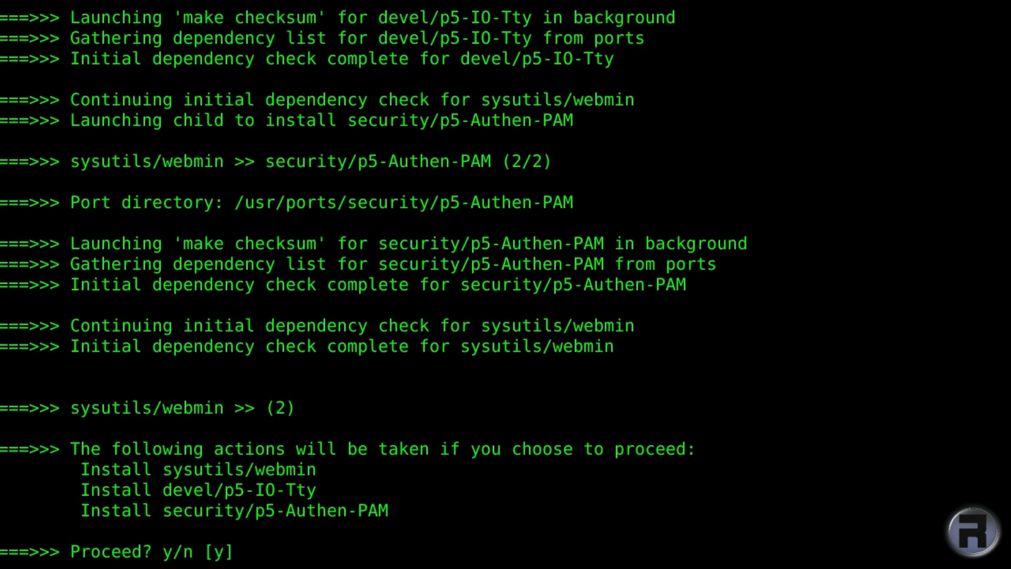
key("Return")
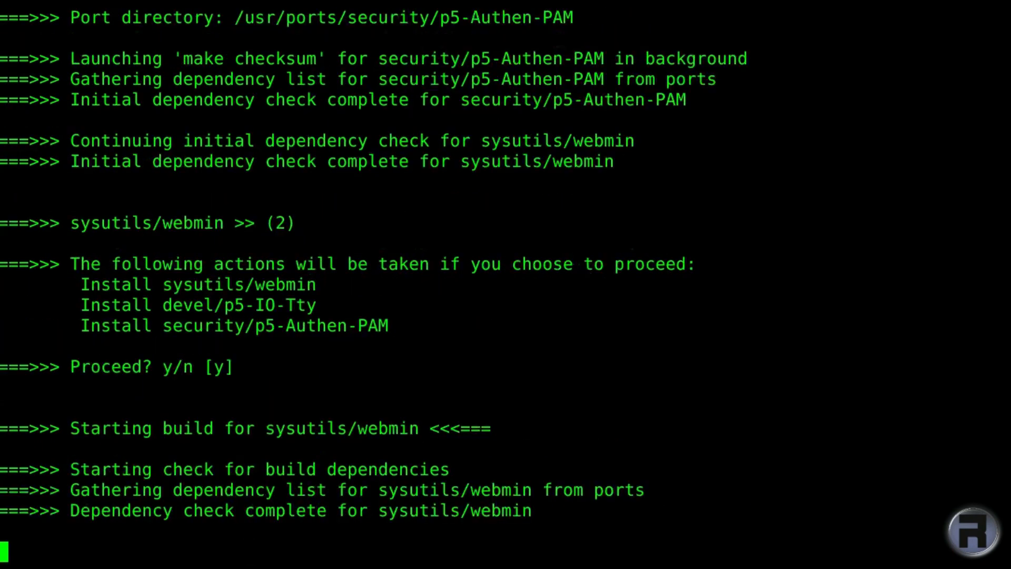
scroll("down", 3)
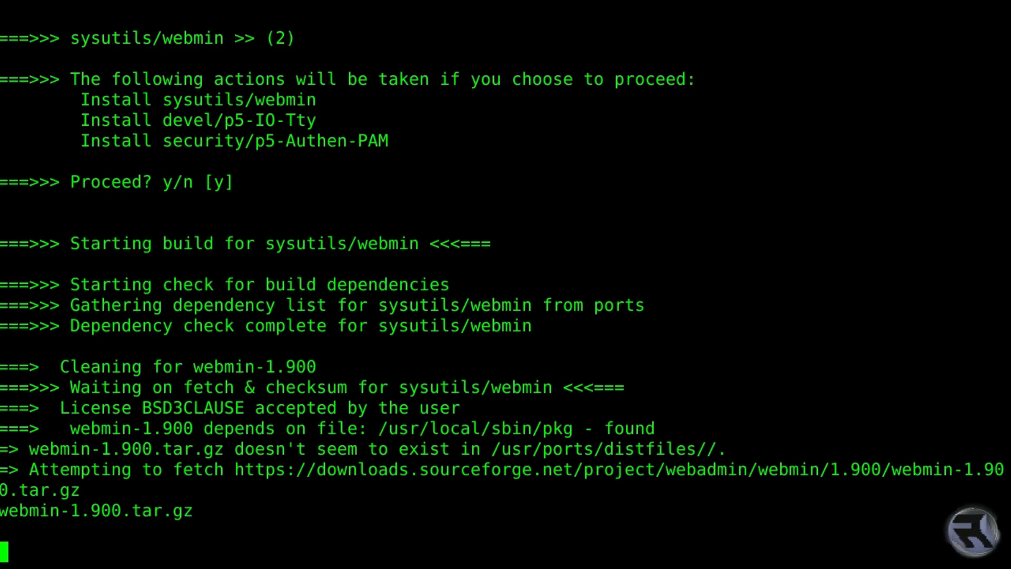
scroll("down", 3)
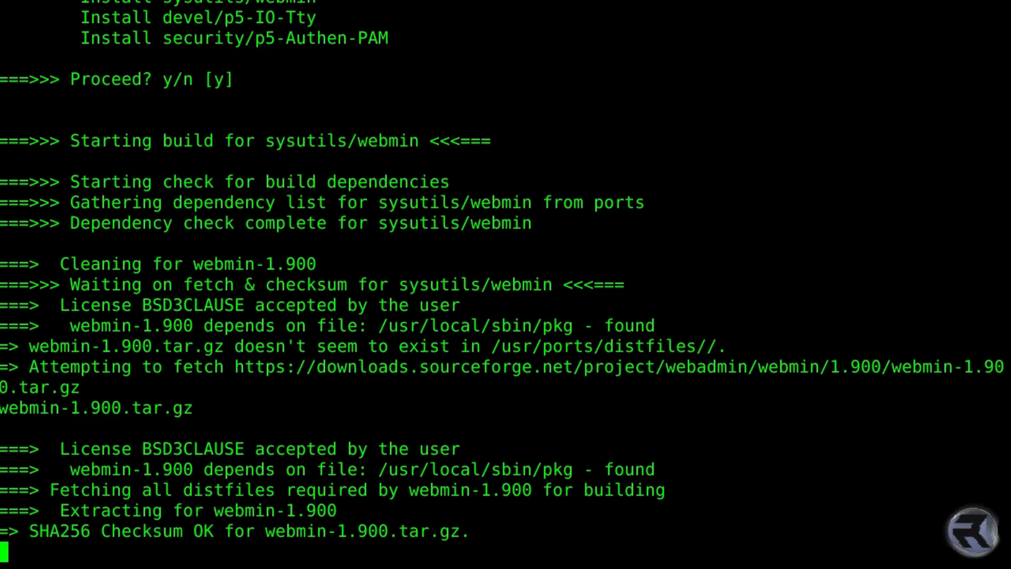
scroll("down", 3)
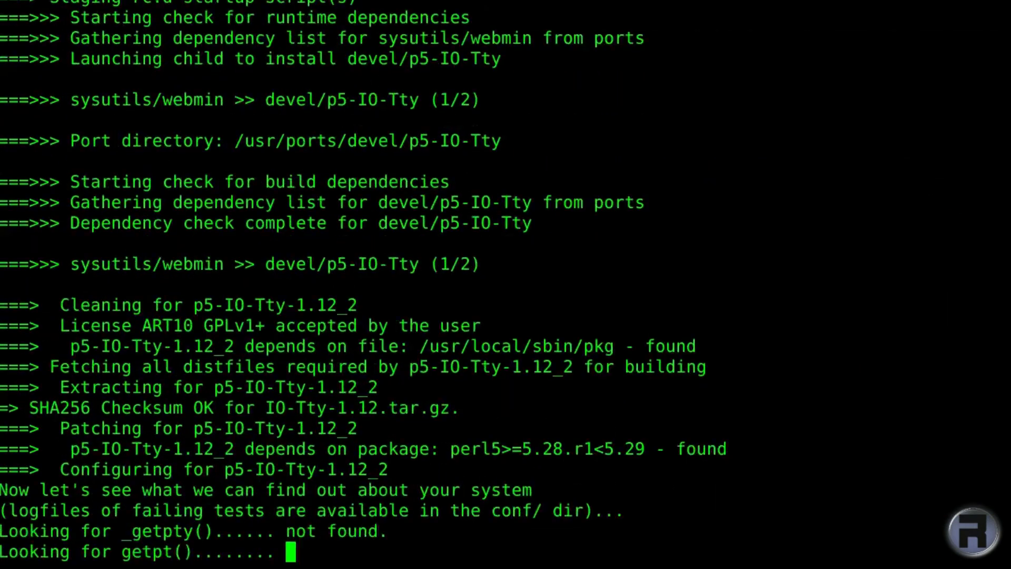
scroll("down", 3)
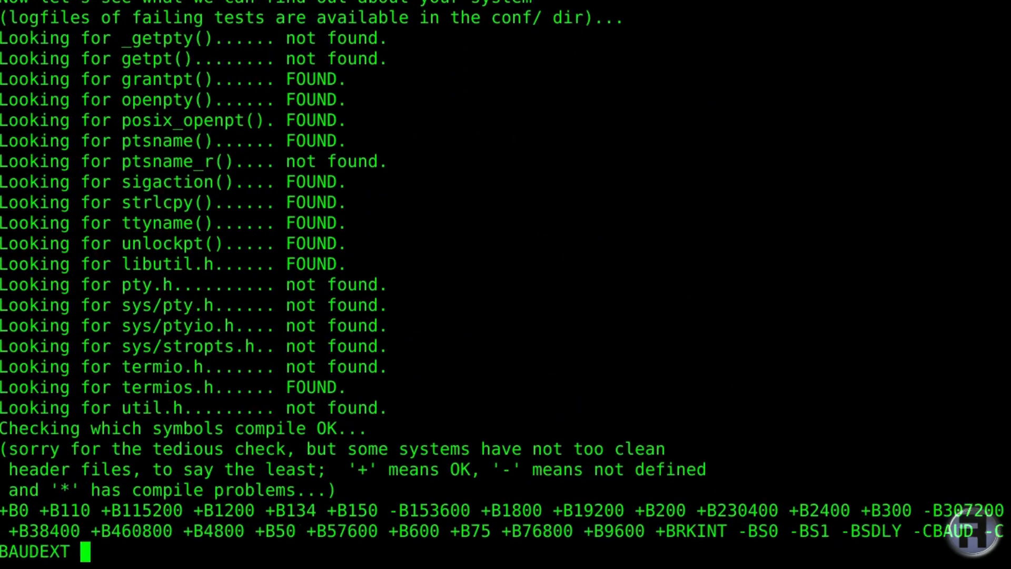
scroll("down", 3)
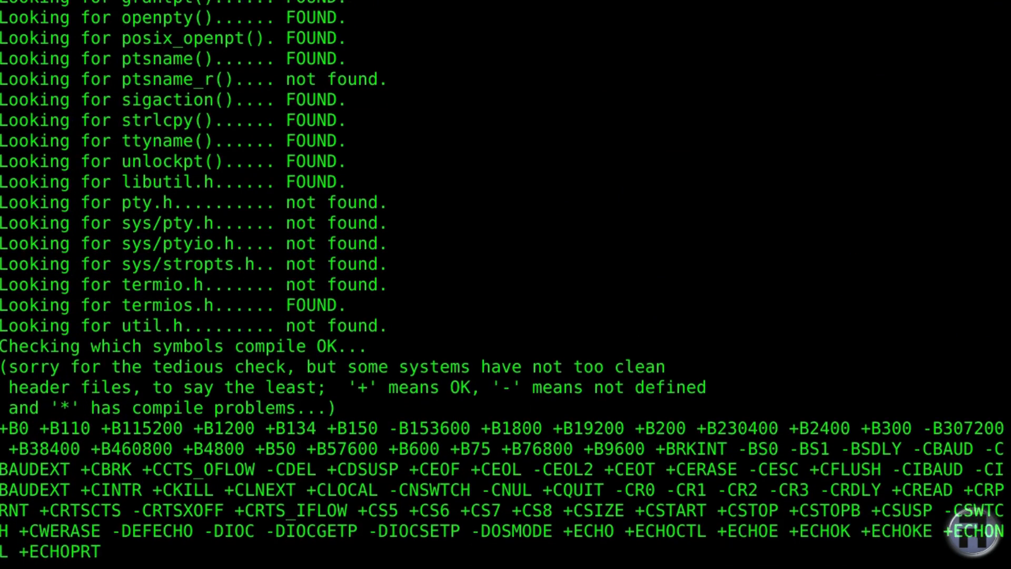
scroll("down", 3)
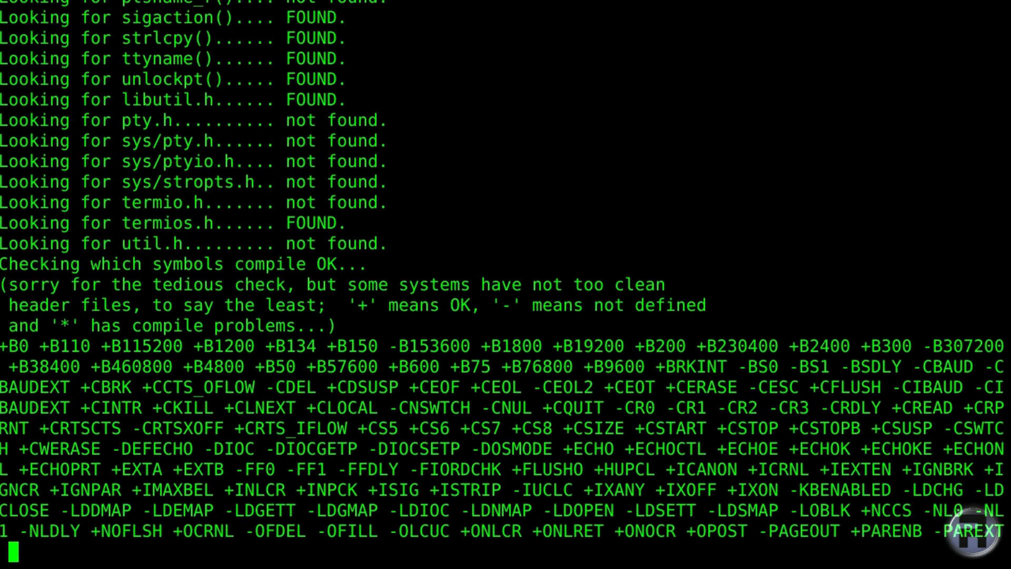
scroll("down", 3)
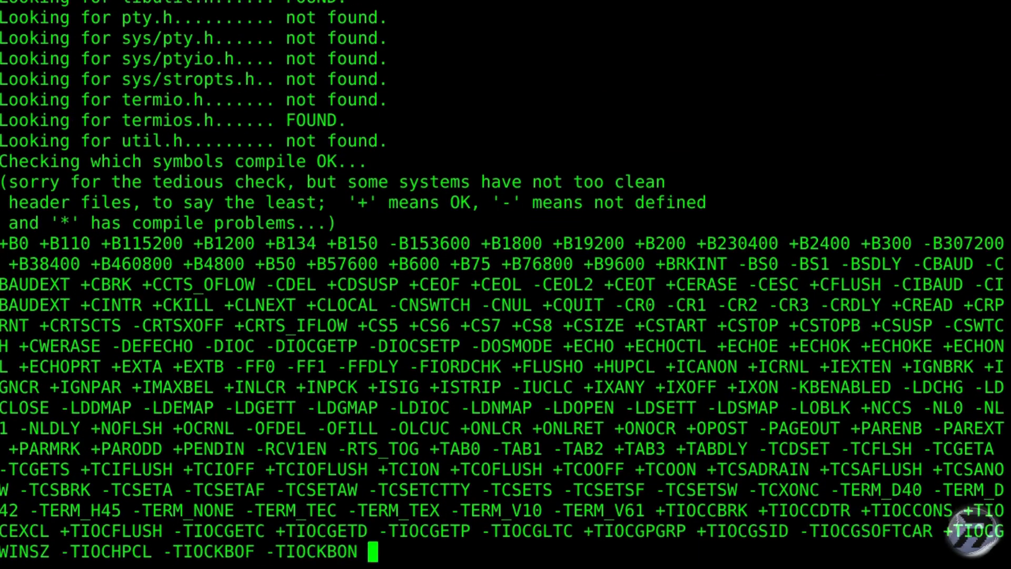
scroll("down", 3)
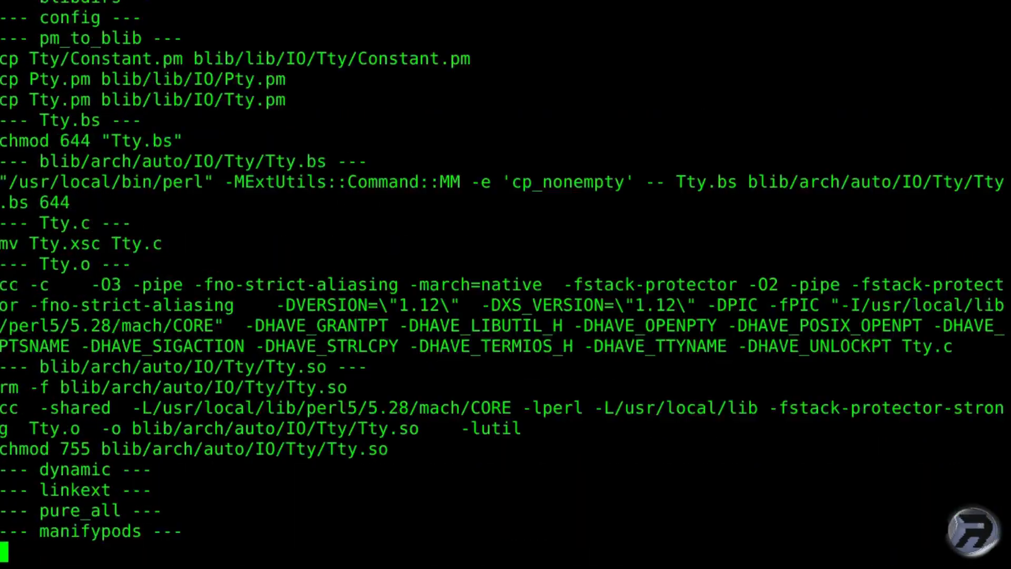
scroll("down", 3)
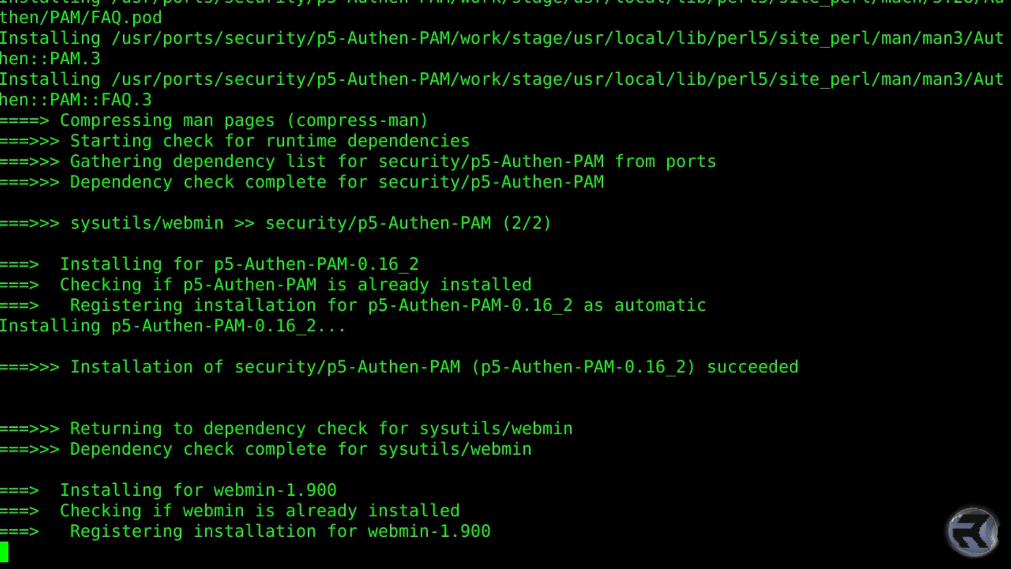
scroll("down", 3)
type("edi")
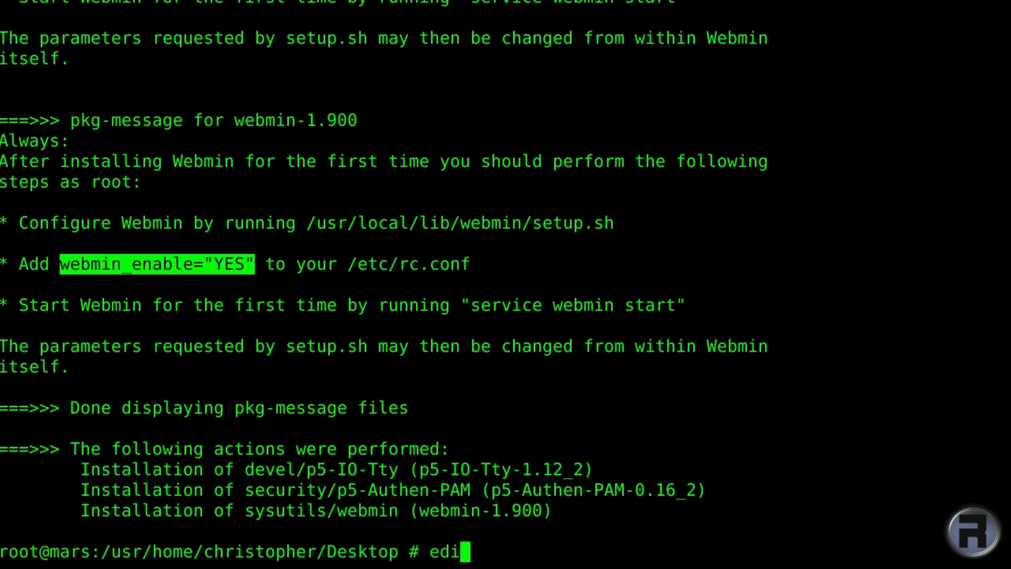
Open /etc/rc.conf in the editor and add webmin_enable="YES".
type("t /etc/")
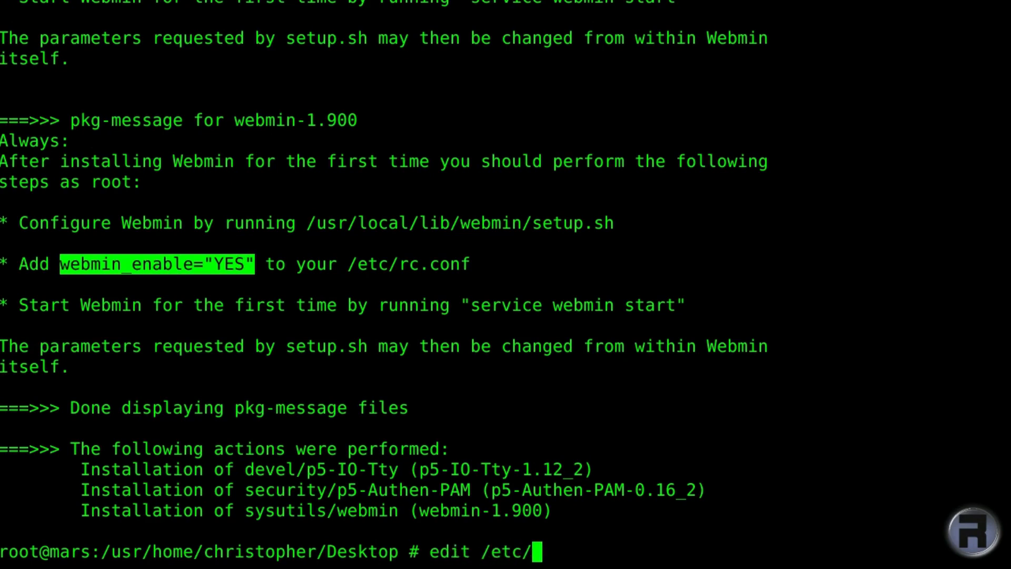
type("rc.conf")
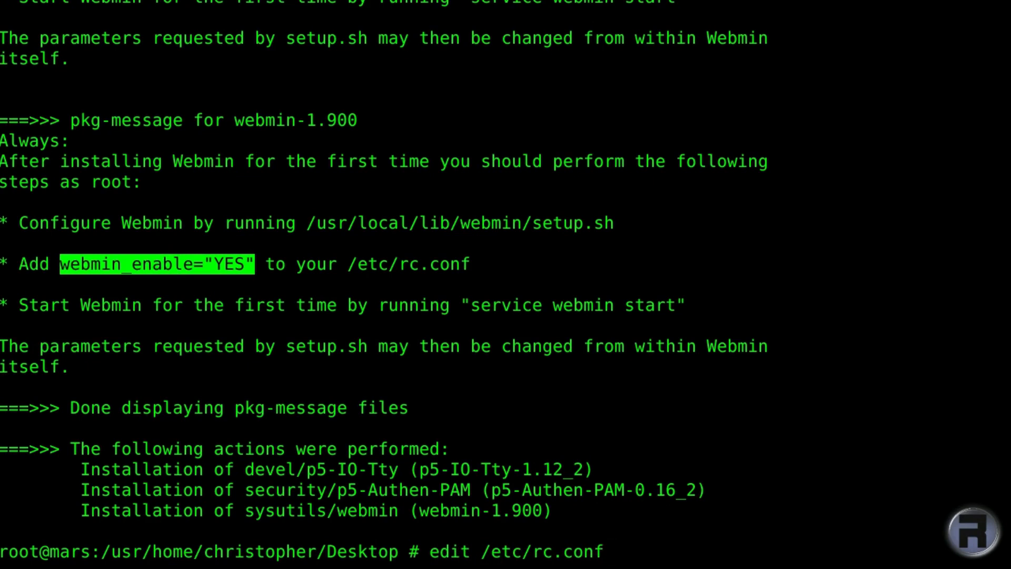
key("Return")
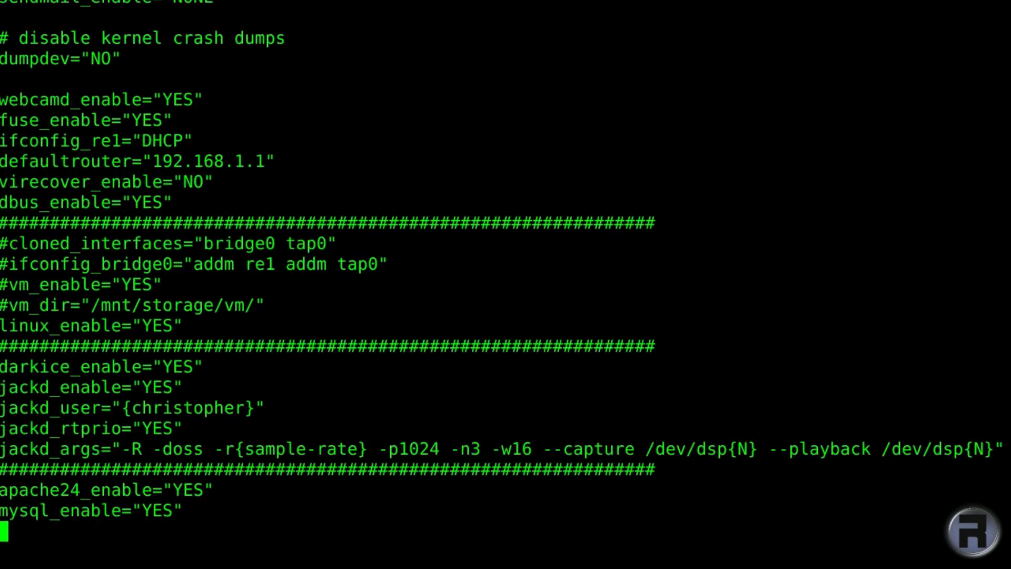
type("webmin_enable=\"YES\"")
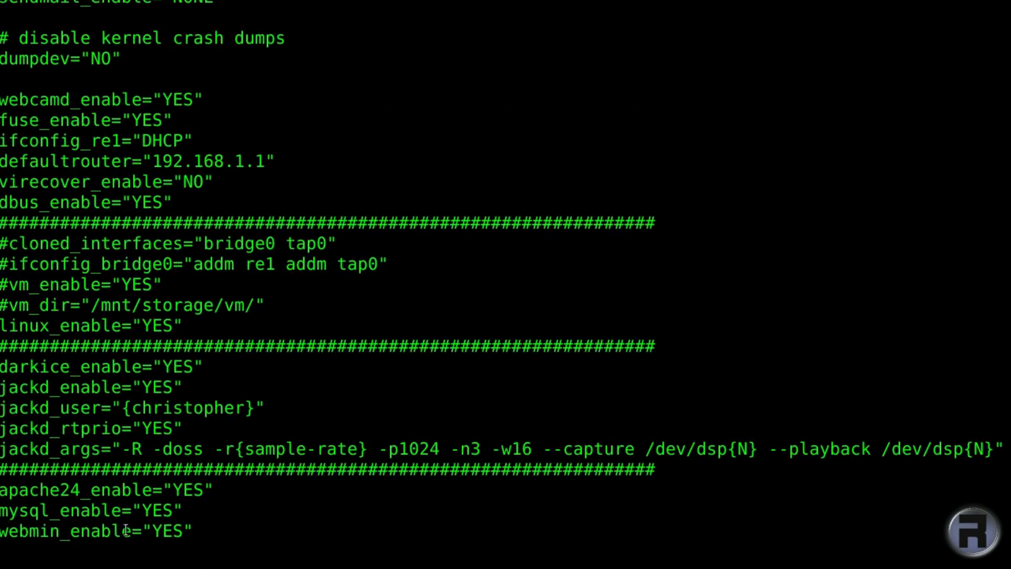
scroll("down", 3)
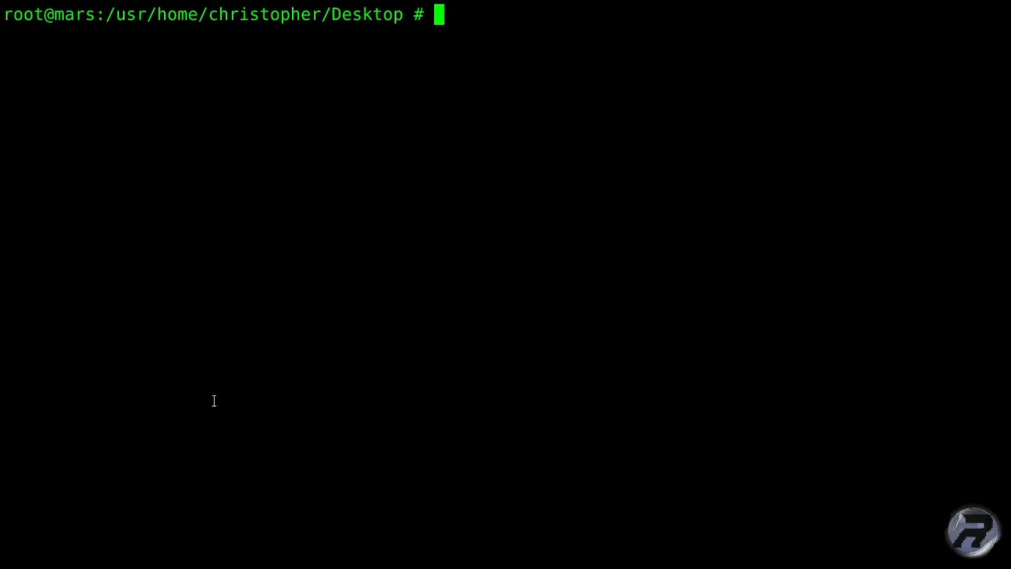
Launch the Webmin setup script /usr/local/lib/webmin/setup.sh.
type("/usr")
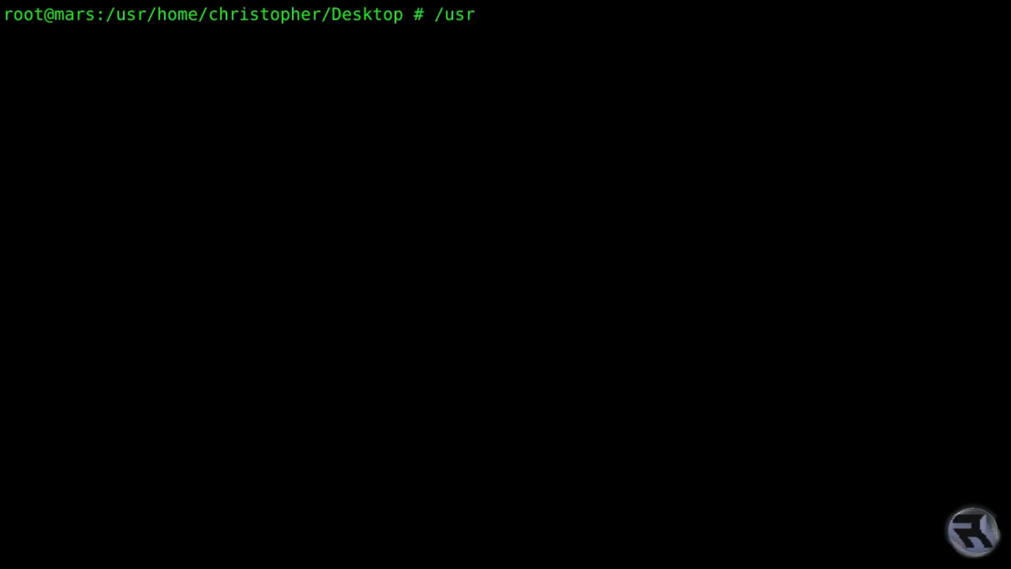
type("/local/")
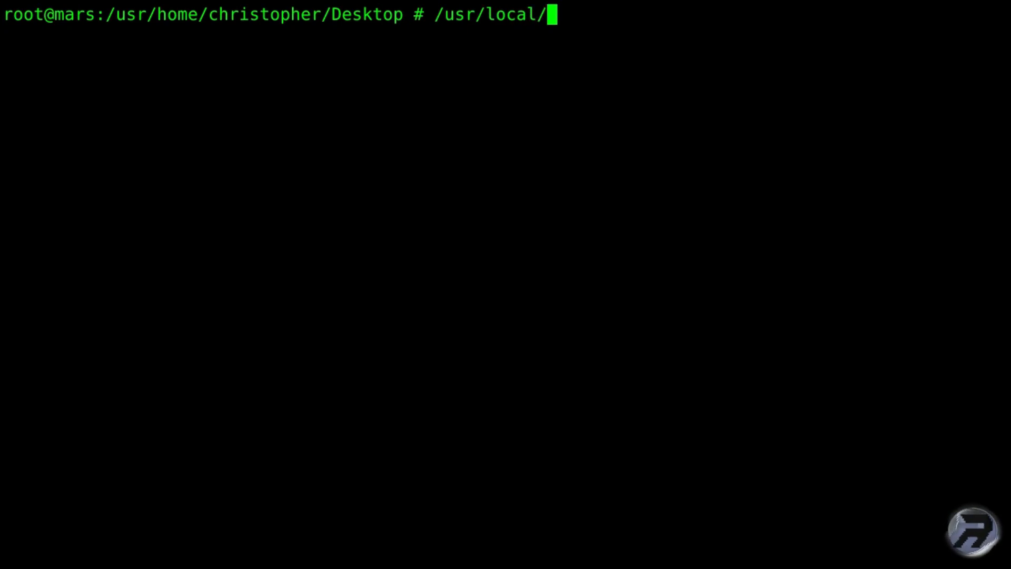
type("li")
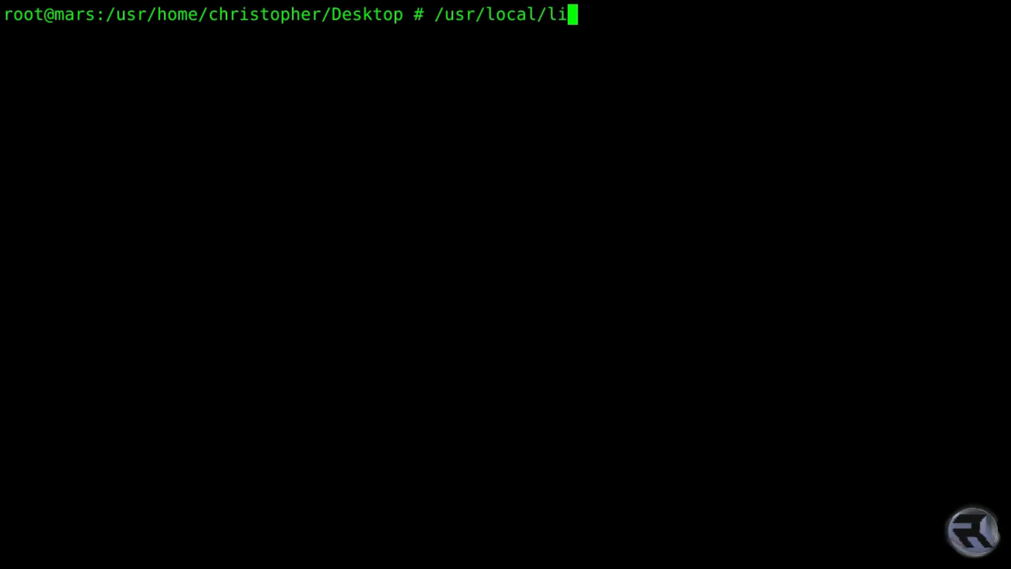
type("b/")
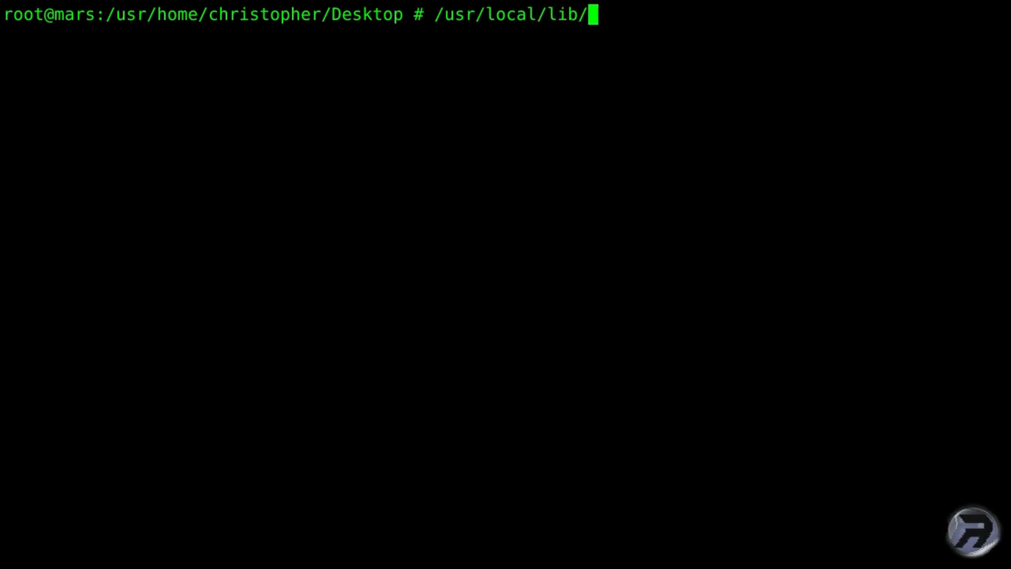
type("webmin/")
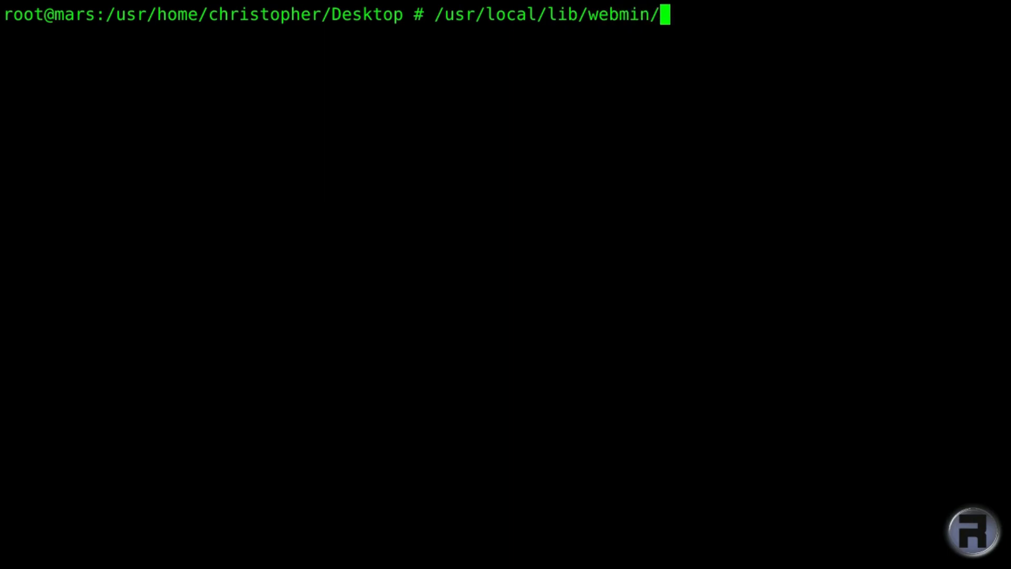
type("setu")
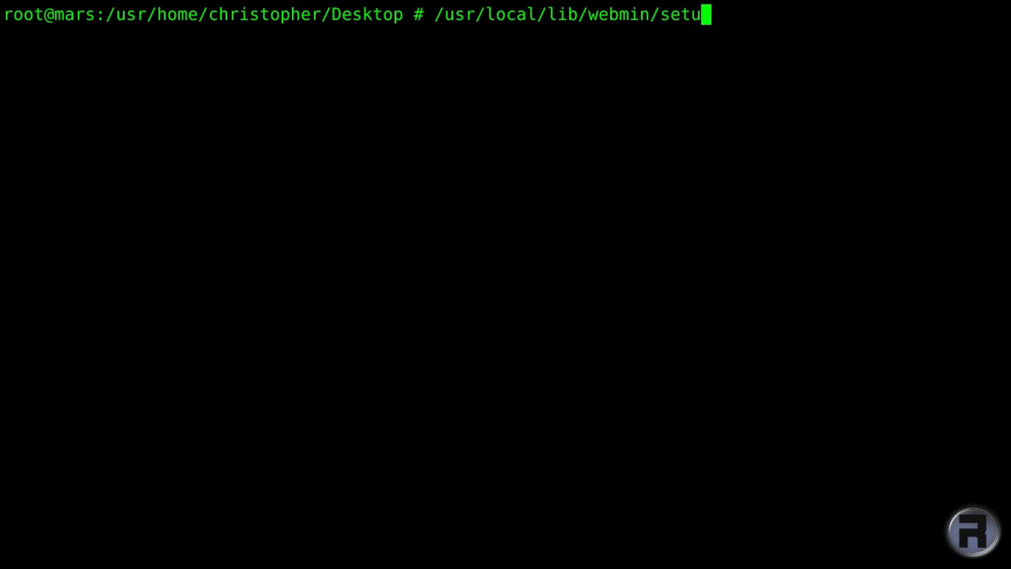
key("Return")
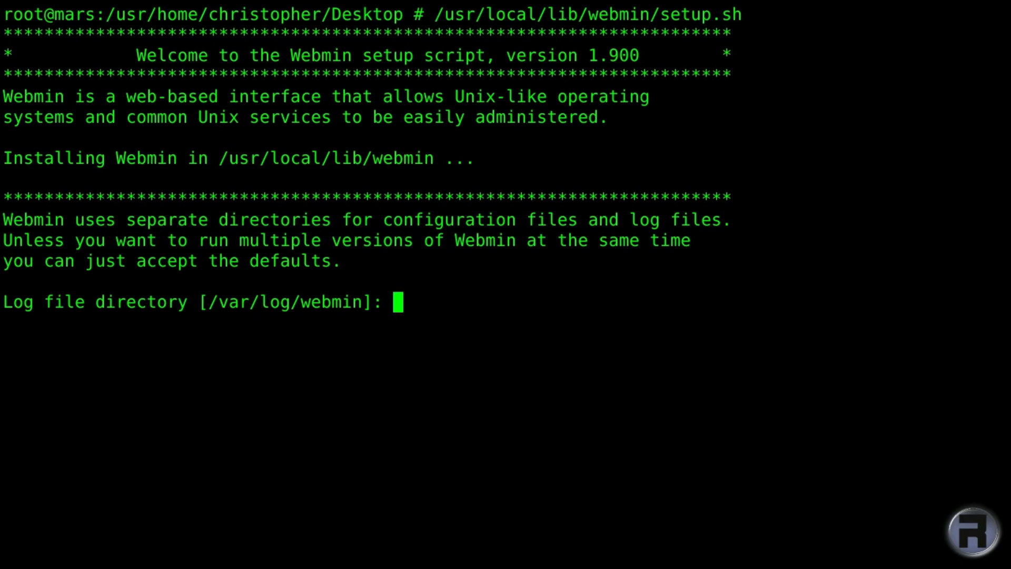
Accept default log directory, Perl path, port 10000 and admin login, set the password, enable SSL.
key("Return")
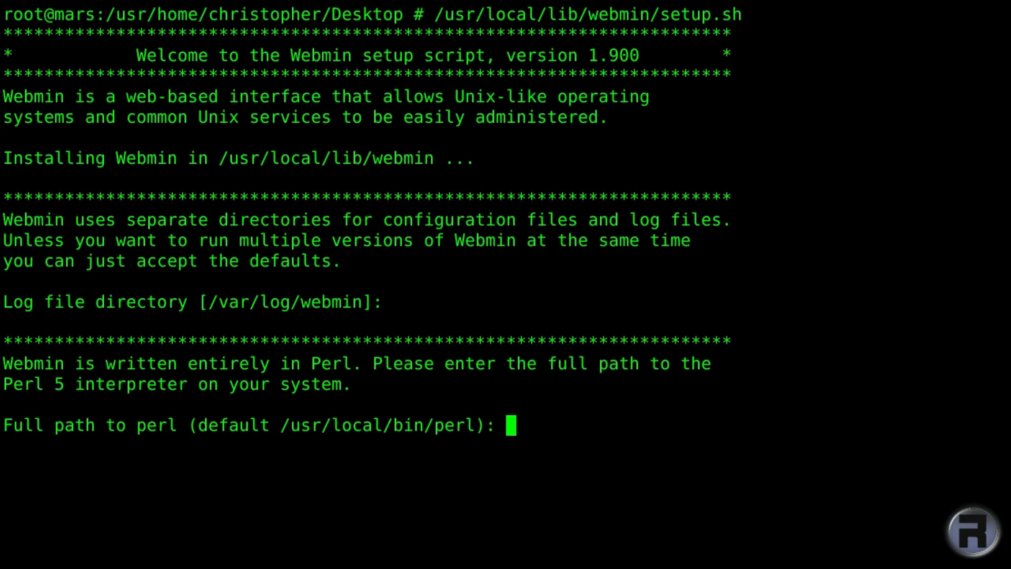
key("Return")
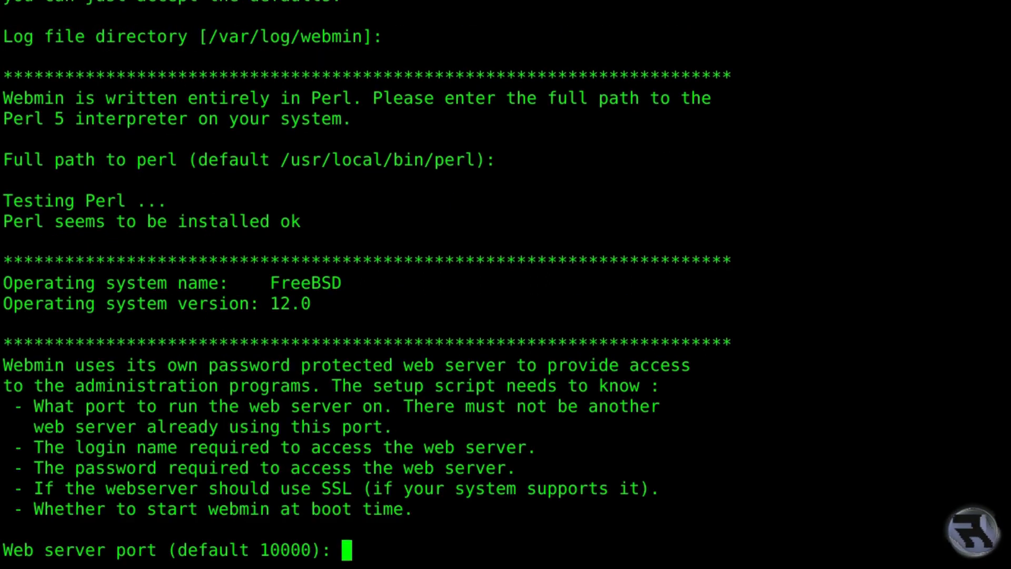
key("Return")
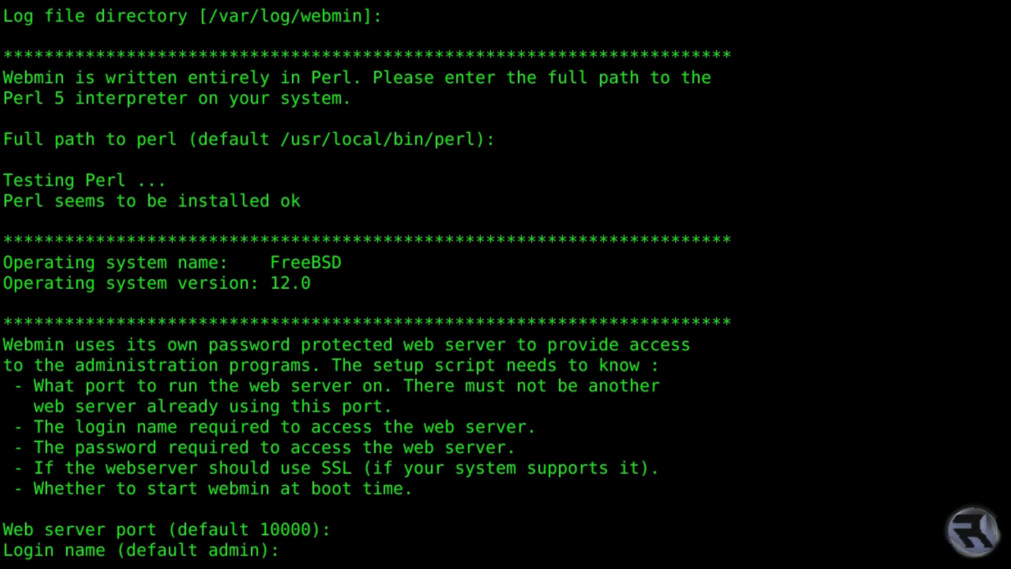
key("Return")
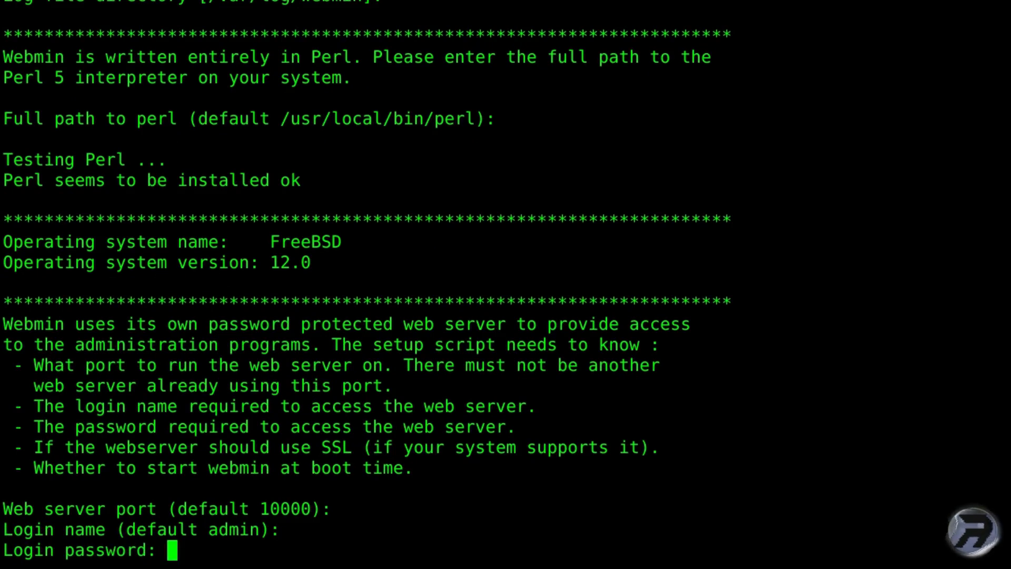
key("Return")
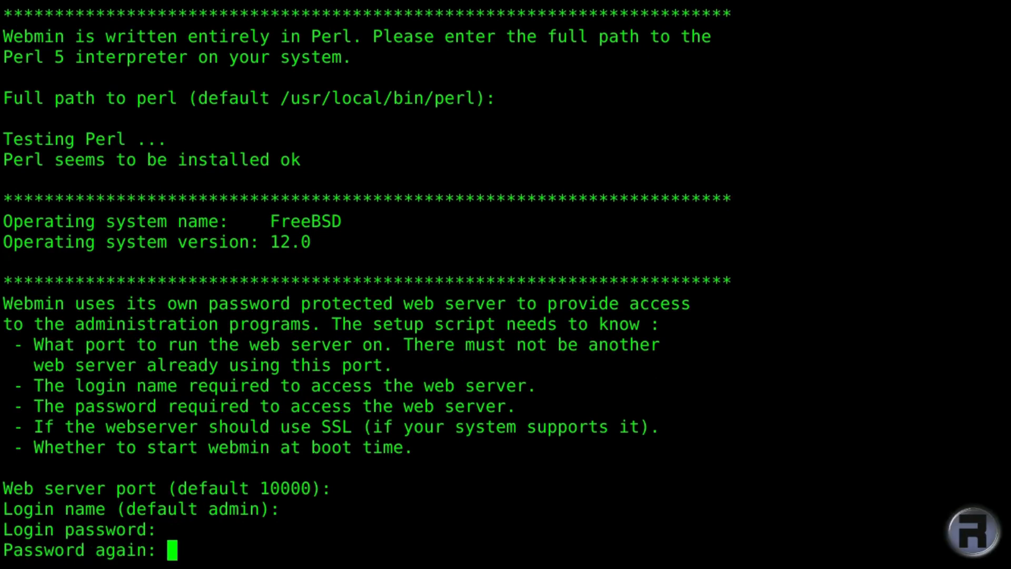
key("Return")
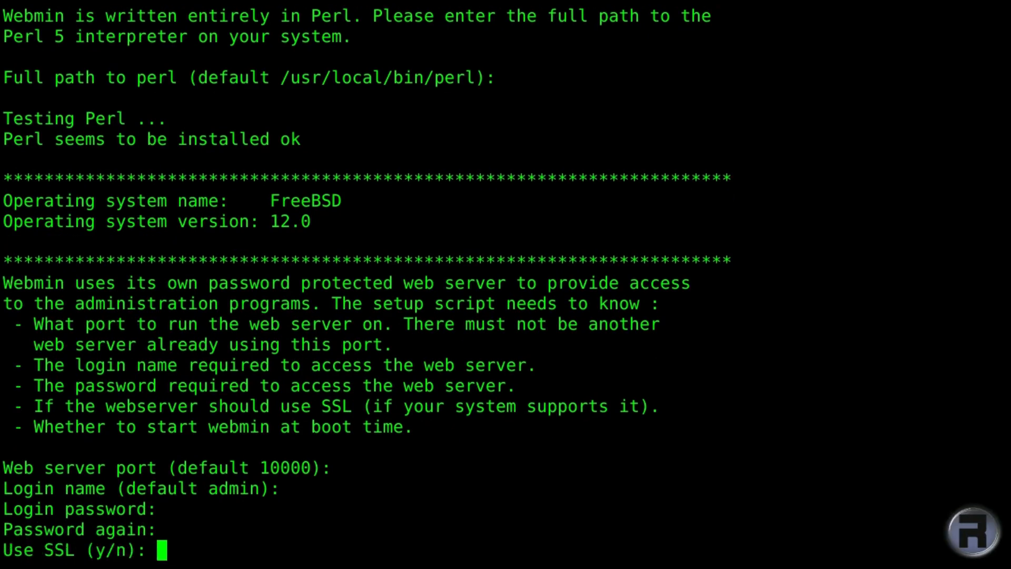
mouse_move(150, 354)
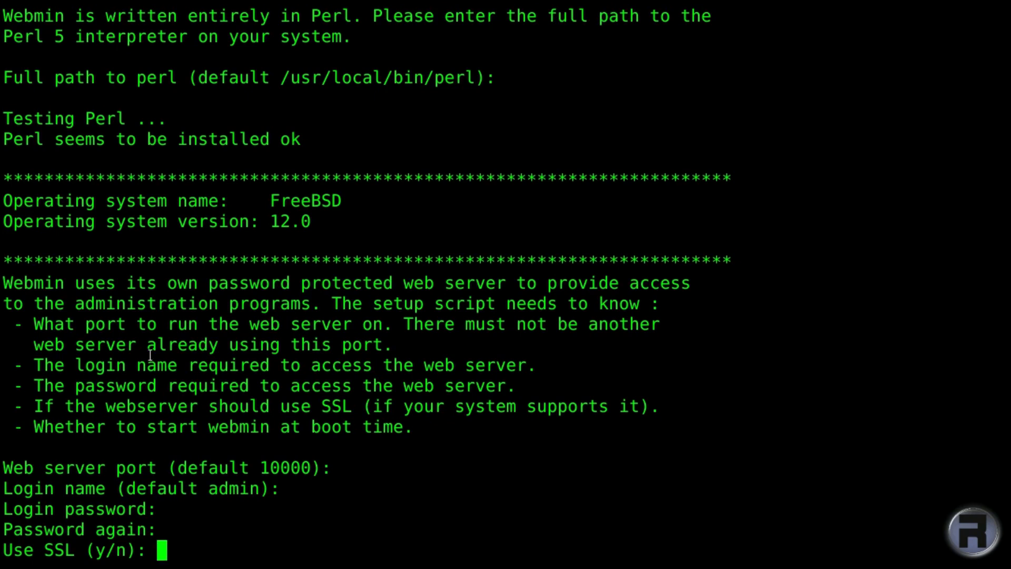
type("y")
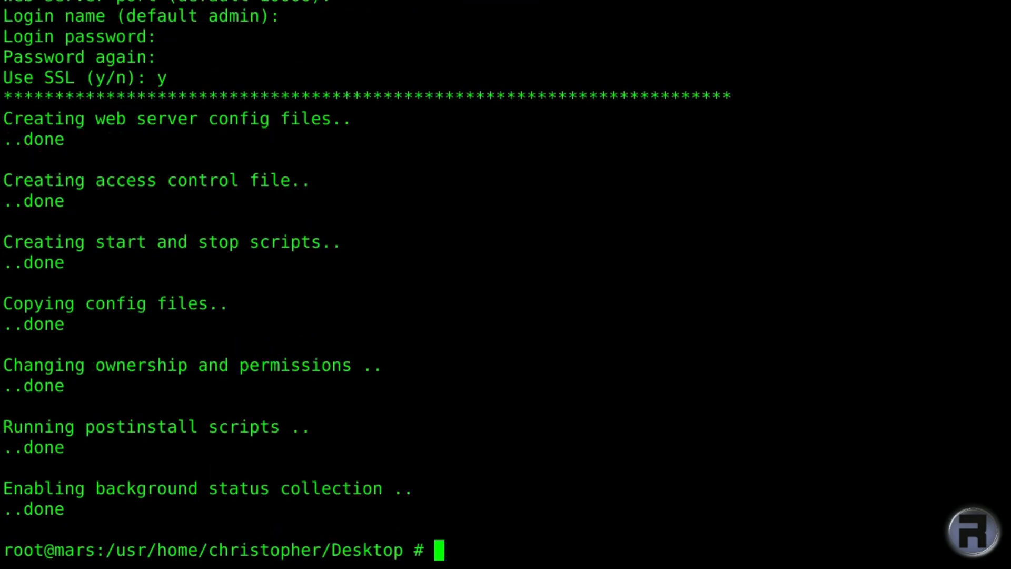
Start the Webmin service and exit the root shell.
type("se")
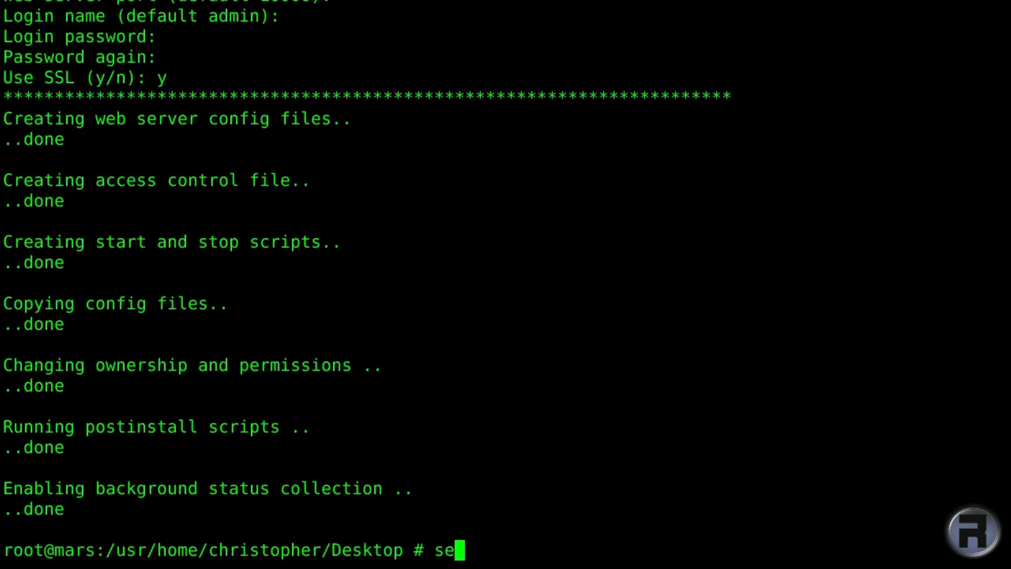
type("rvice")
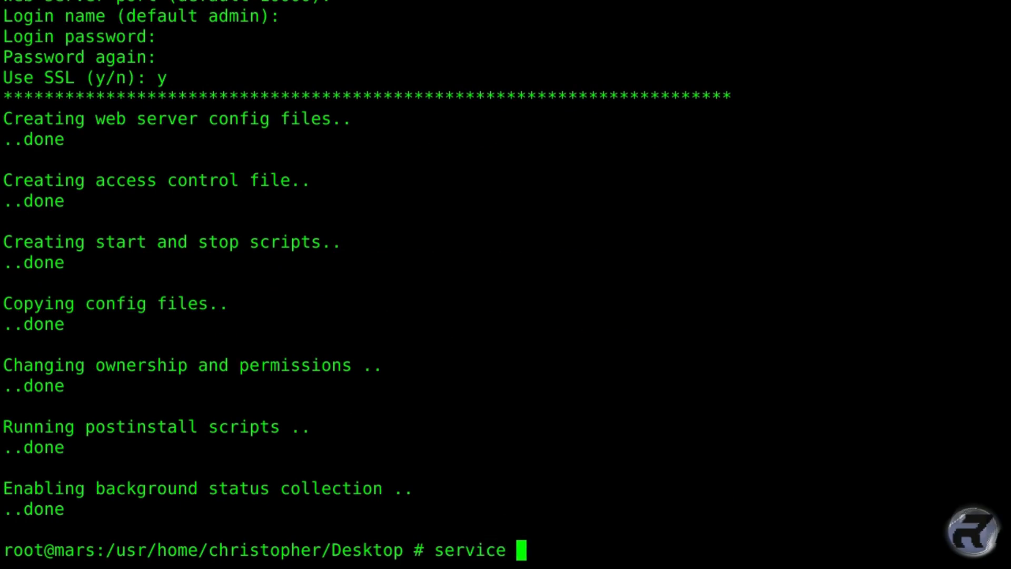
type("webmin start")
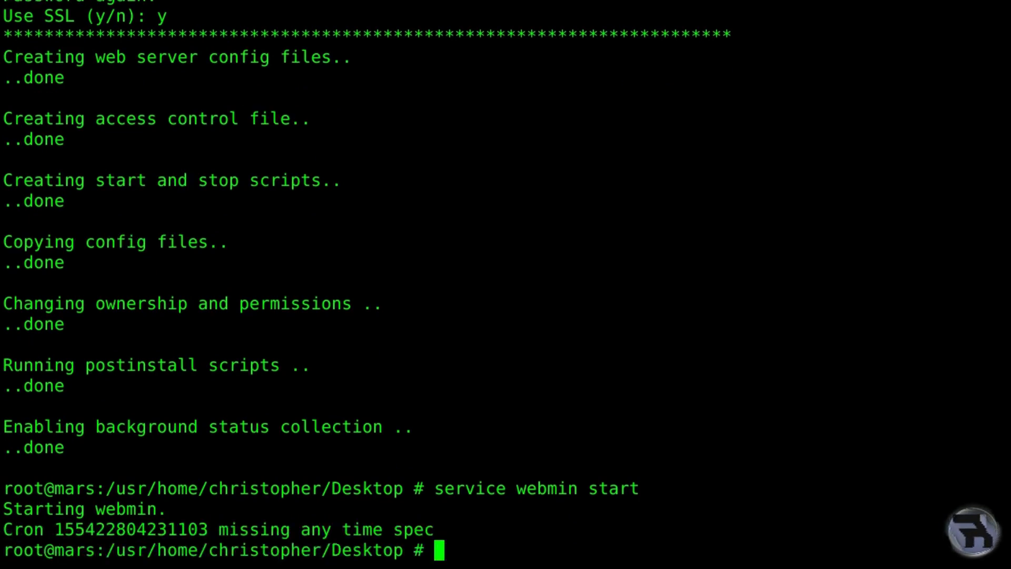
mouse_move(351, 314)
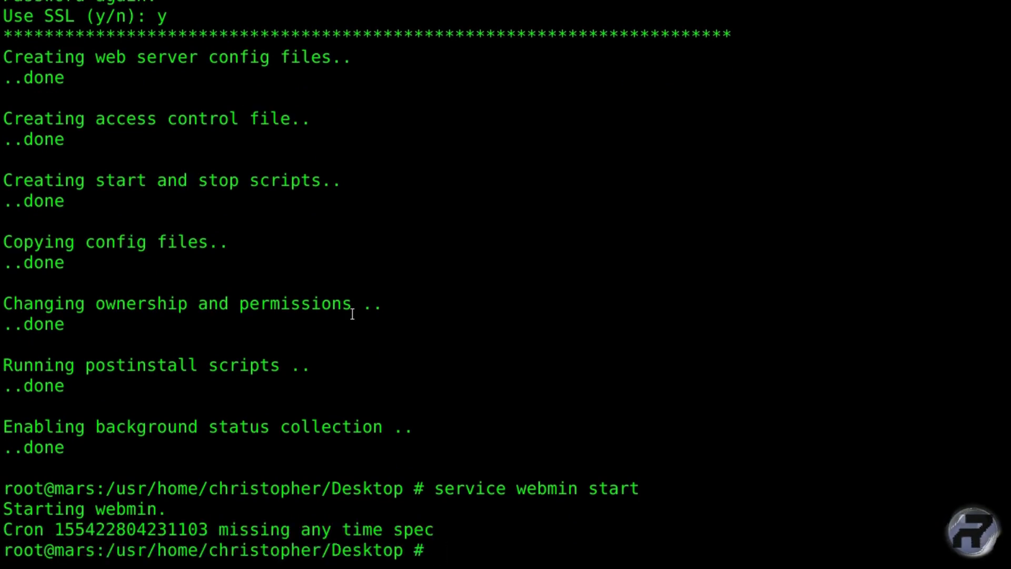
type("exi")
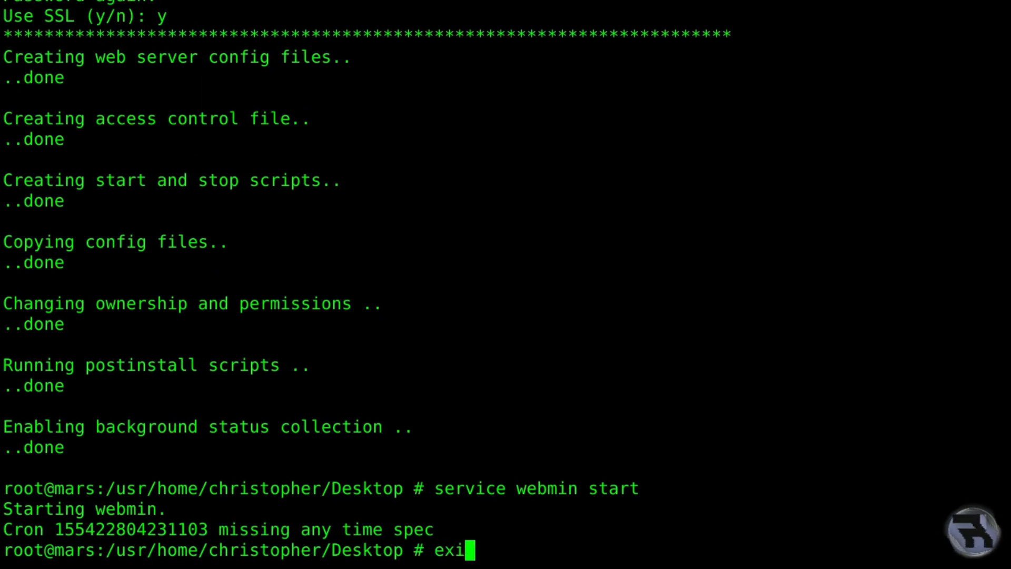
key("Return")
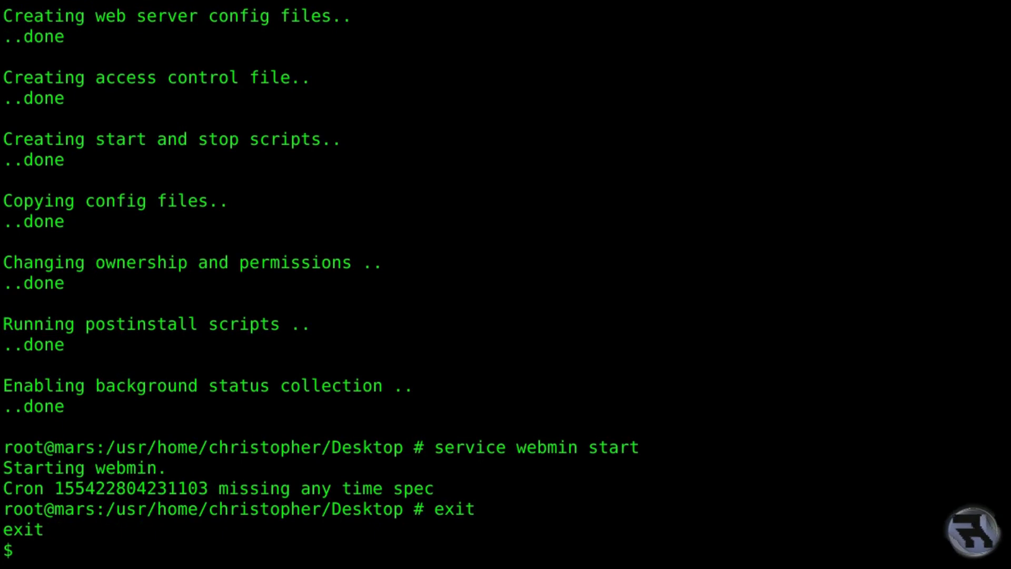
Clear the terminal screen at the user prompt.
type("cler")
type("seamonkey &")
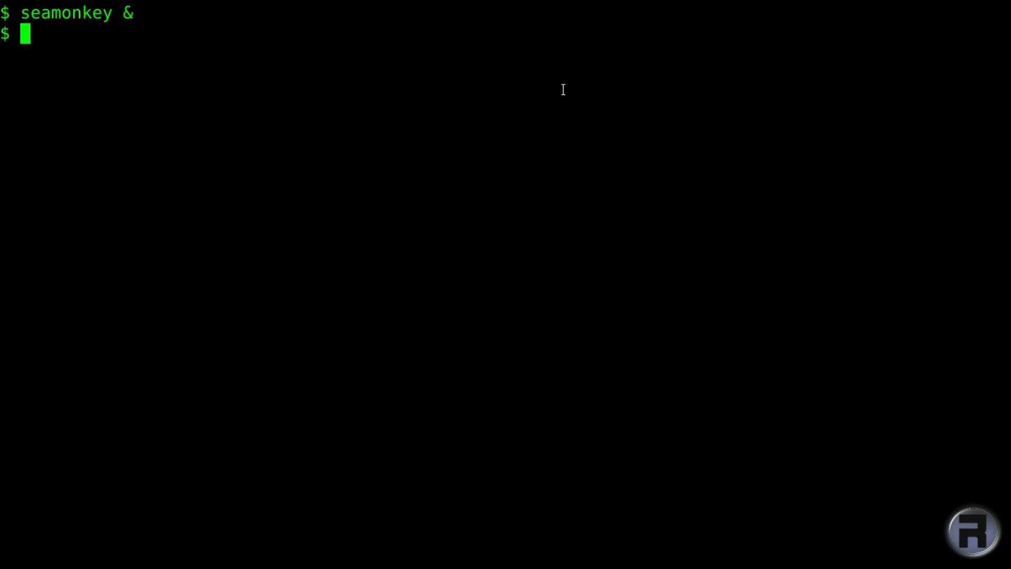
mouse_move(995, 6)
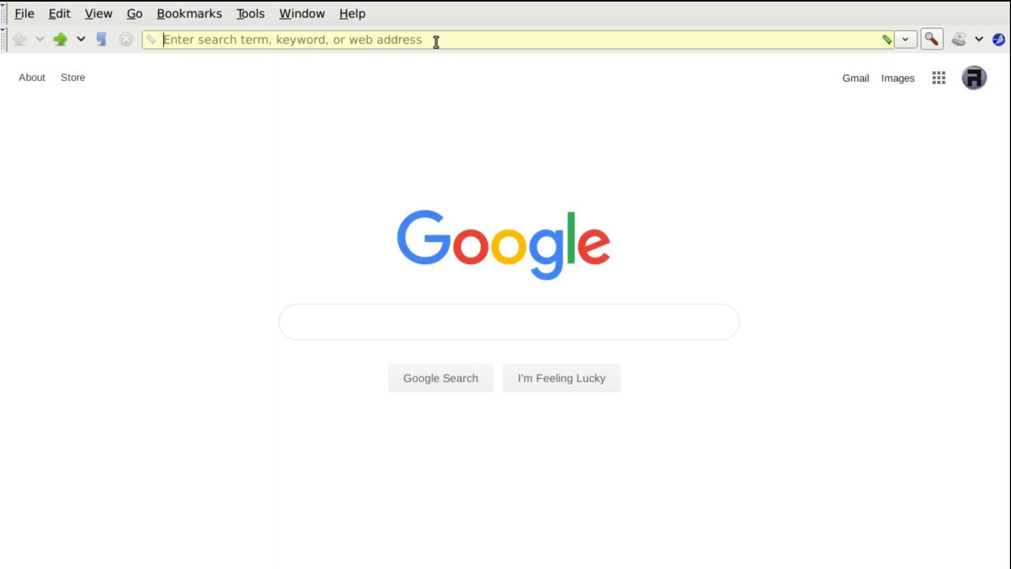
type("https://")
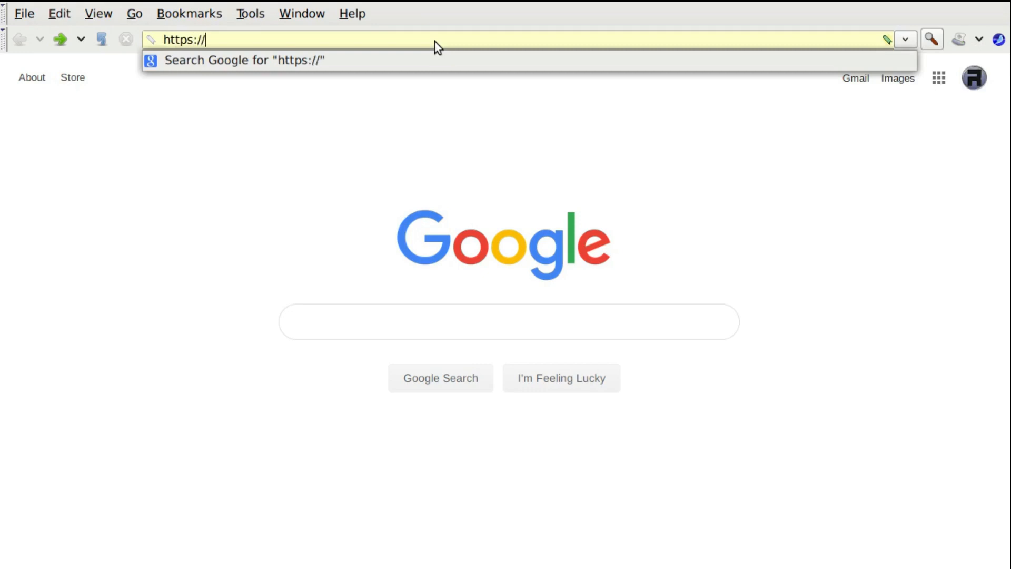
type("192.168")
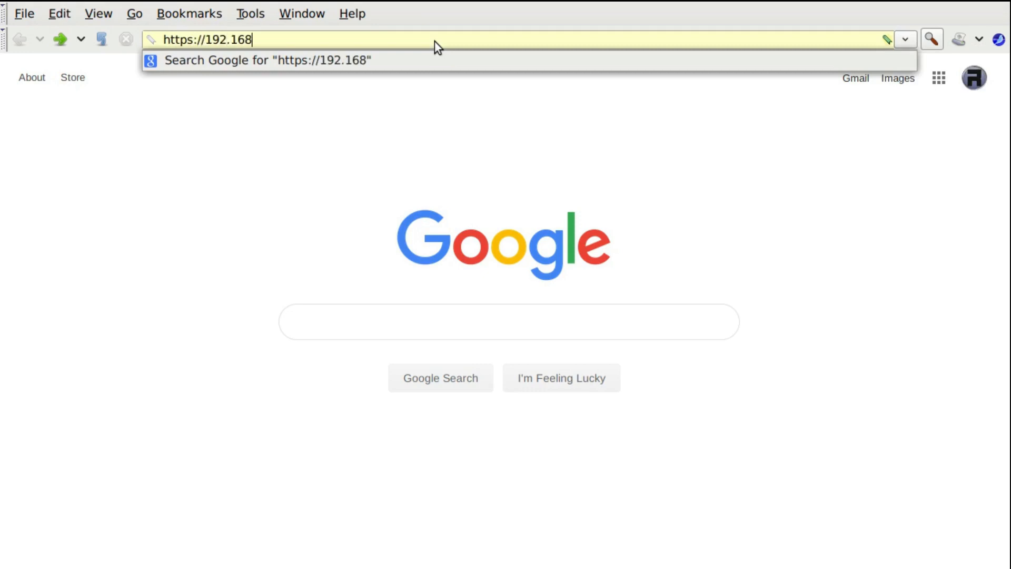
type(".1.104:")
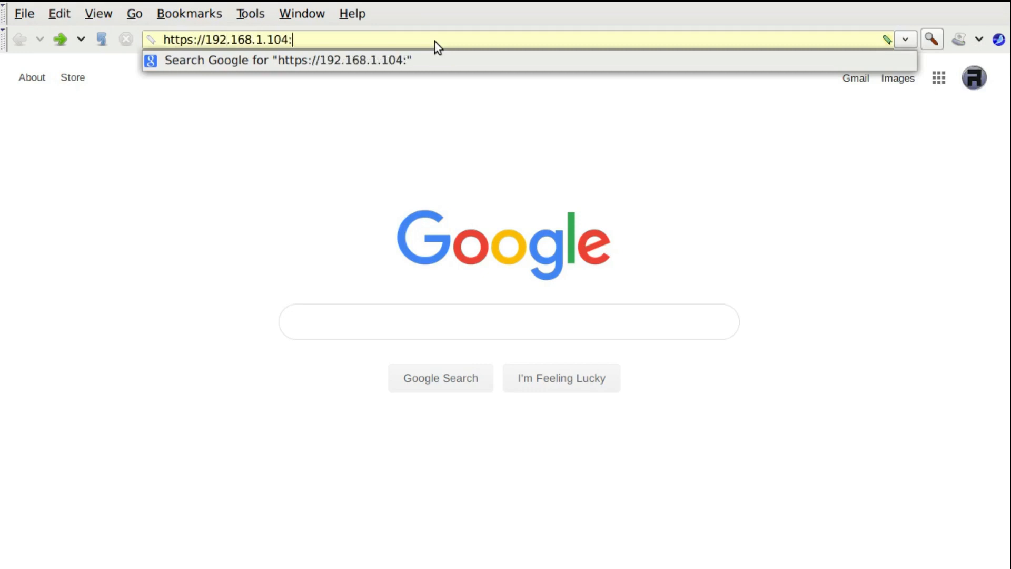
key("BackSpace")
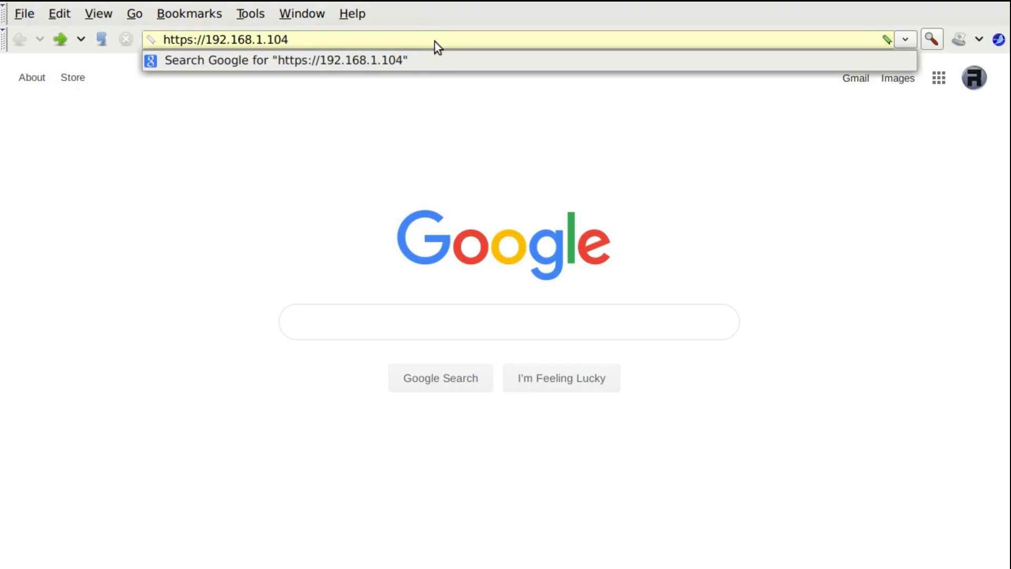
type(":10000/")
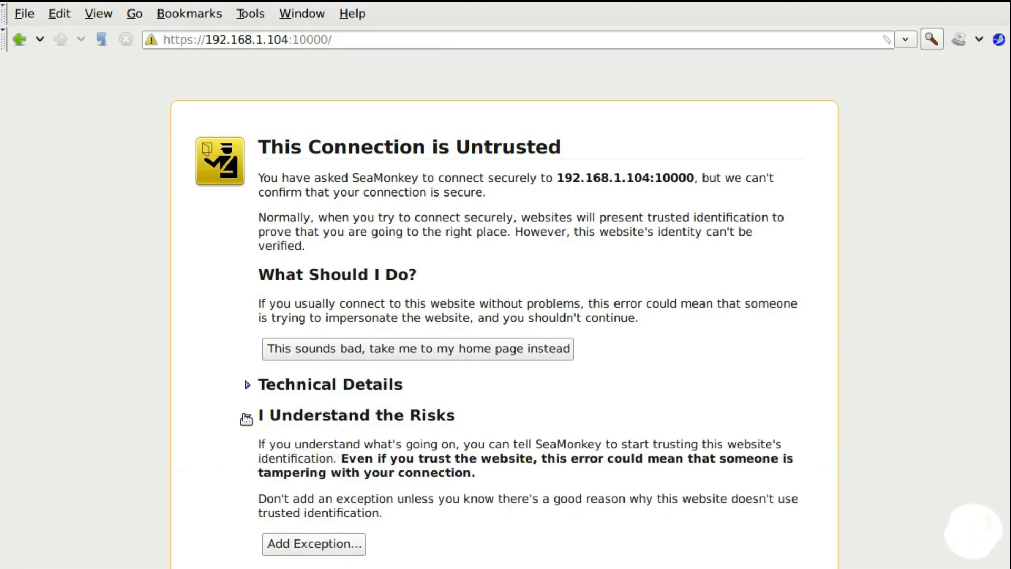
left_click(313, 543)
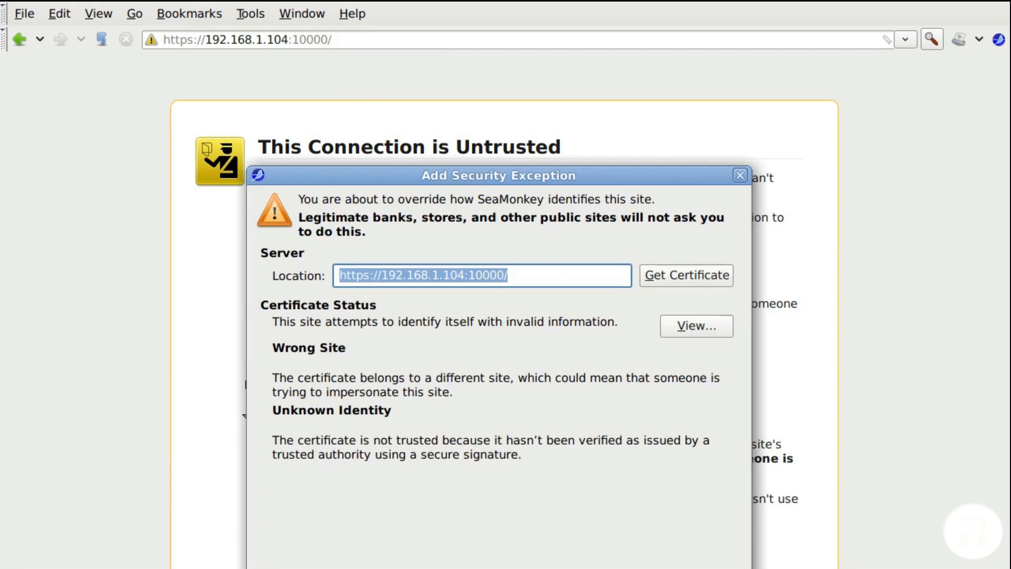
left_click(741, 176)
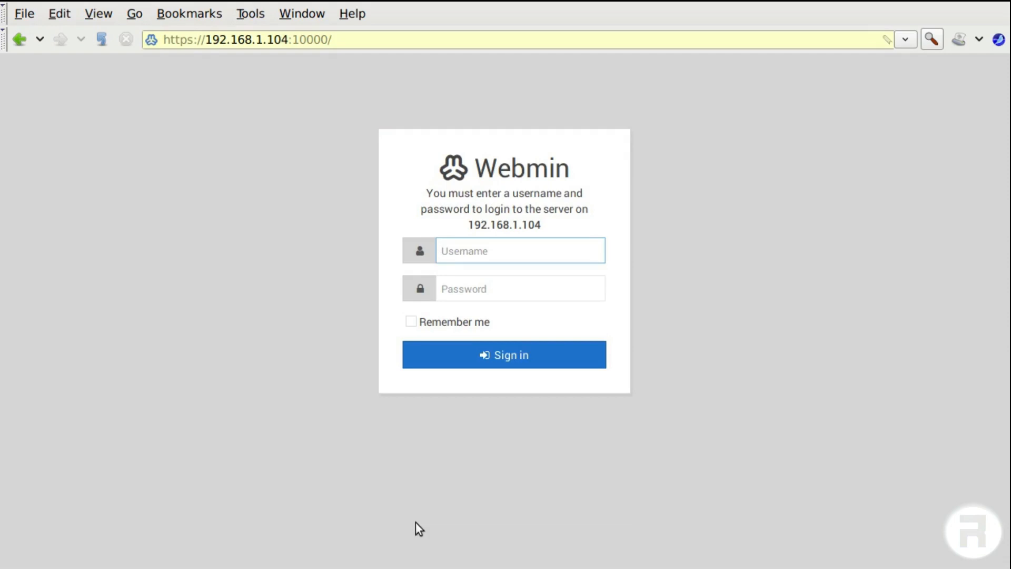
Sign in to Webmin with username admin and the password.
left_click(519, 250)
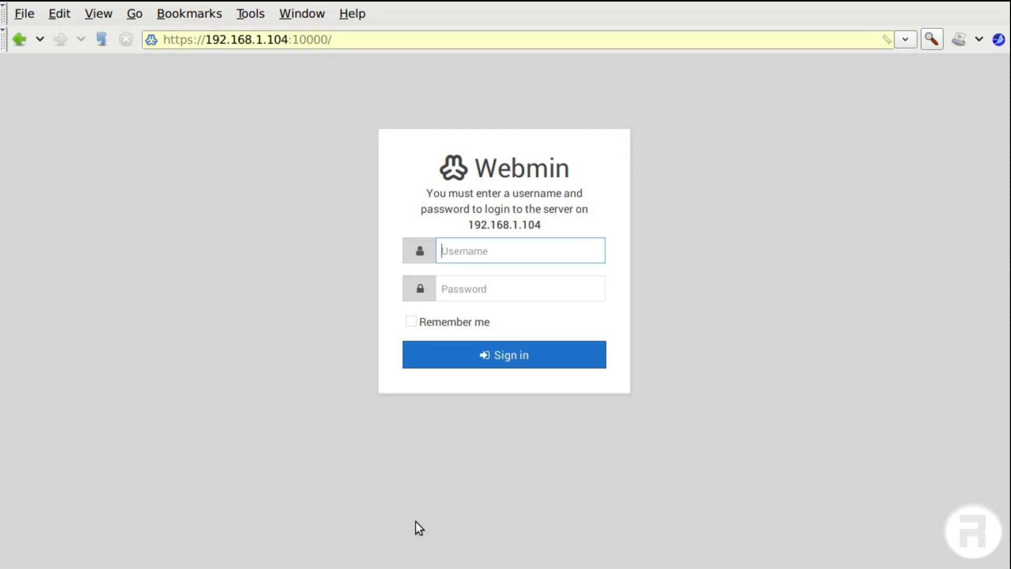
type("adm")
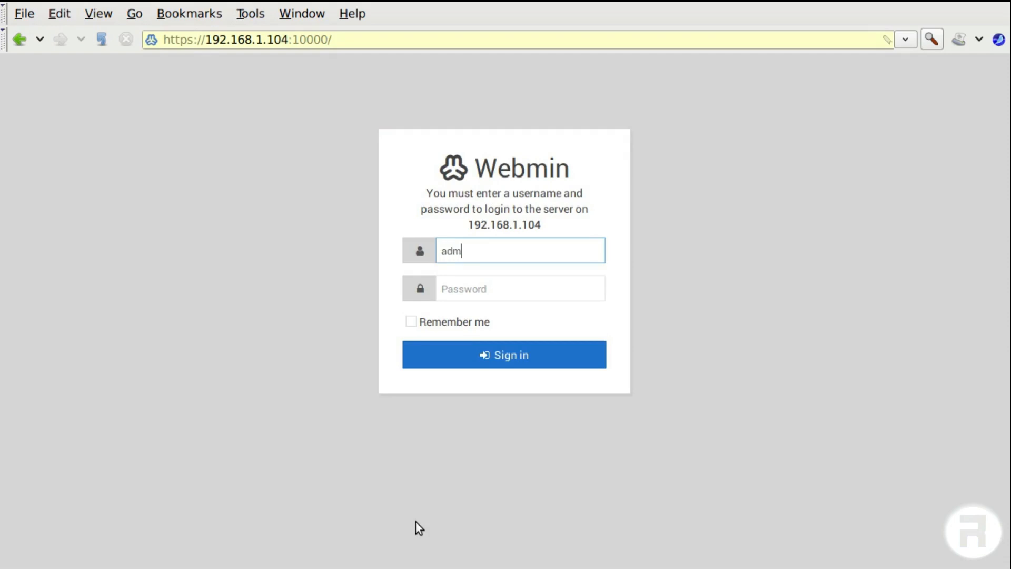
left_click(519, 288)
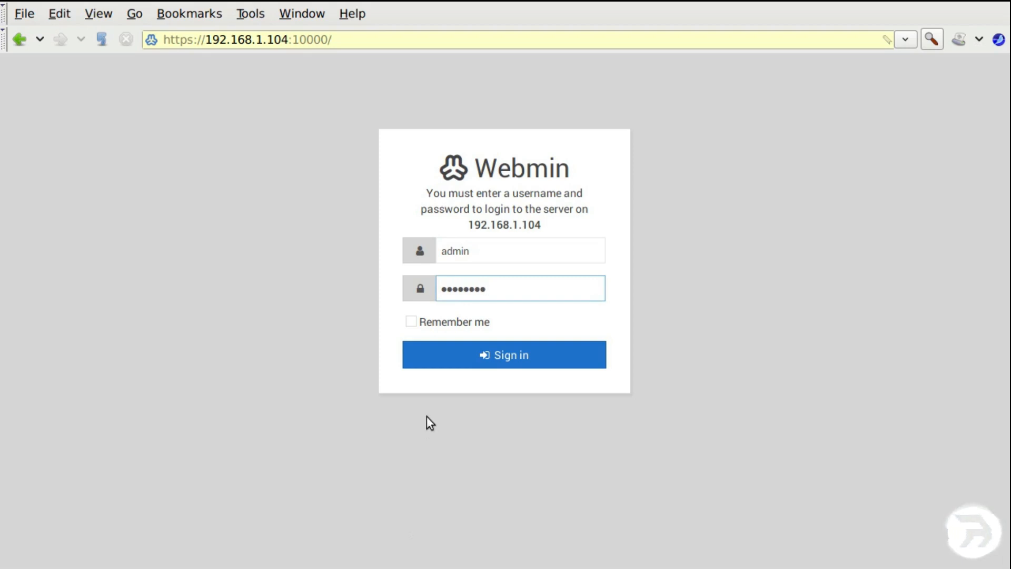
left_click(504, 354)
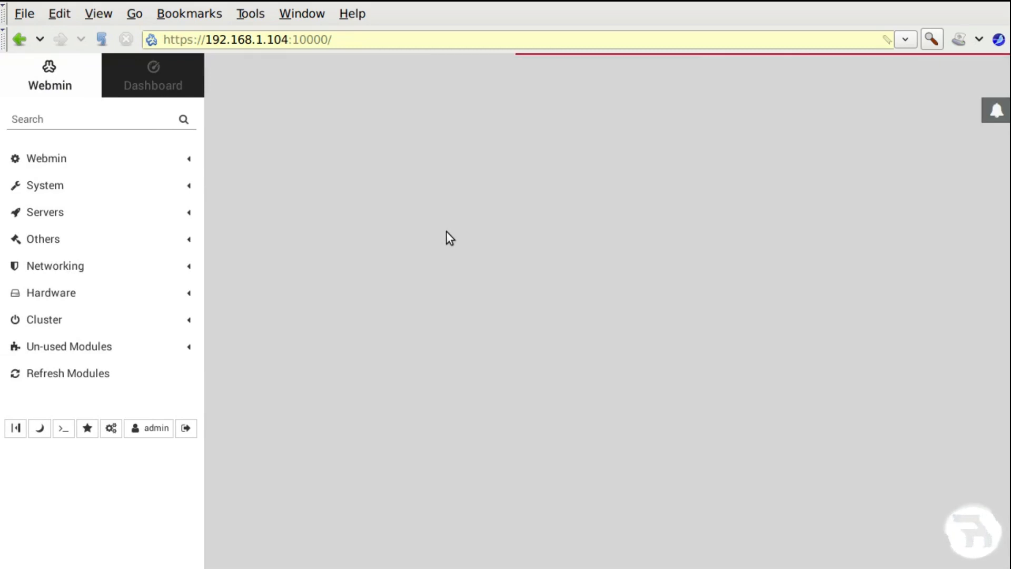
Open Webmin's Dashboard, decline notifications, and view system info: FreeBSD 12.0, Webmin 1.900, 27 updates.
left_click(153, 76)
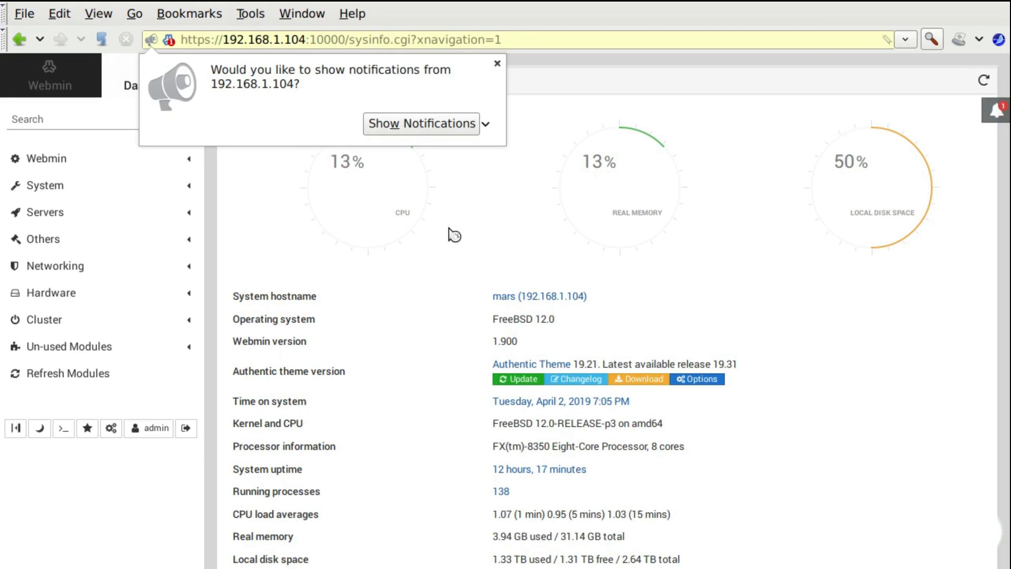
left_click(496, 63)
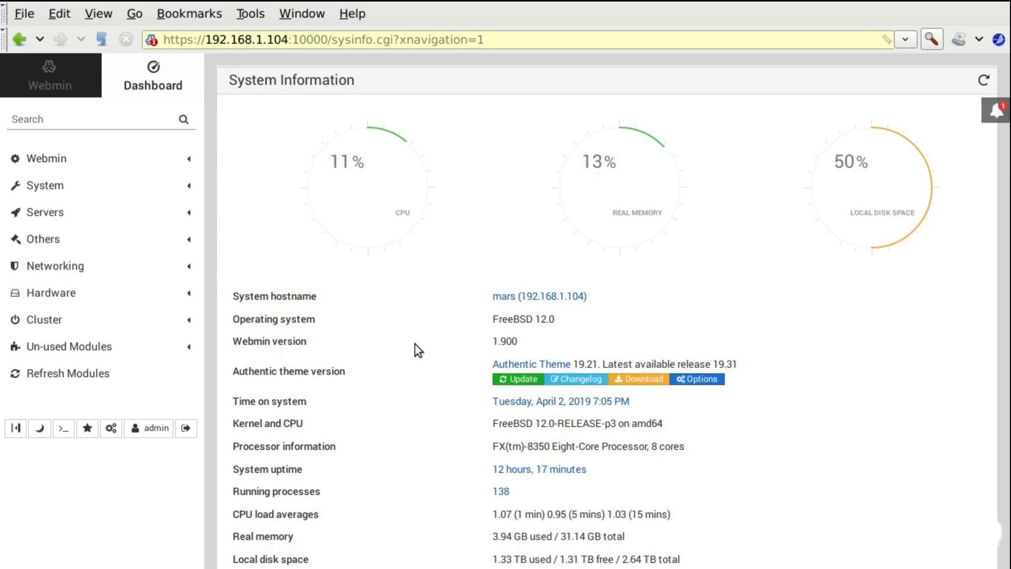
scroll("down", 3)
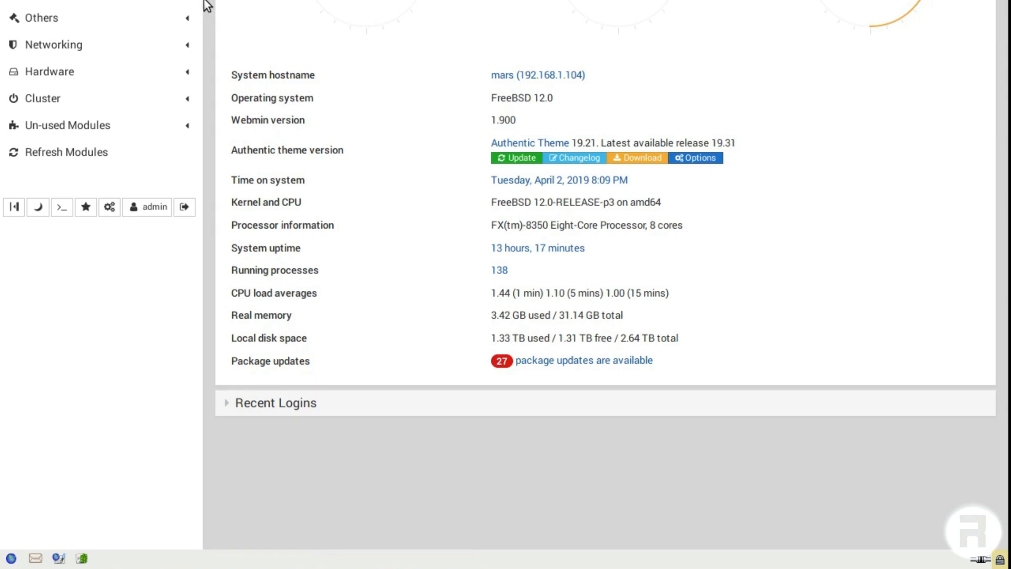
mouse_move(234, 11)
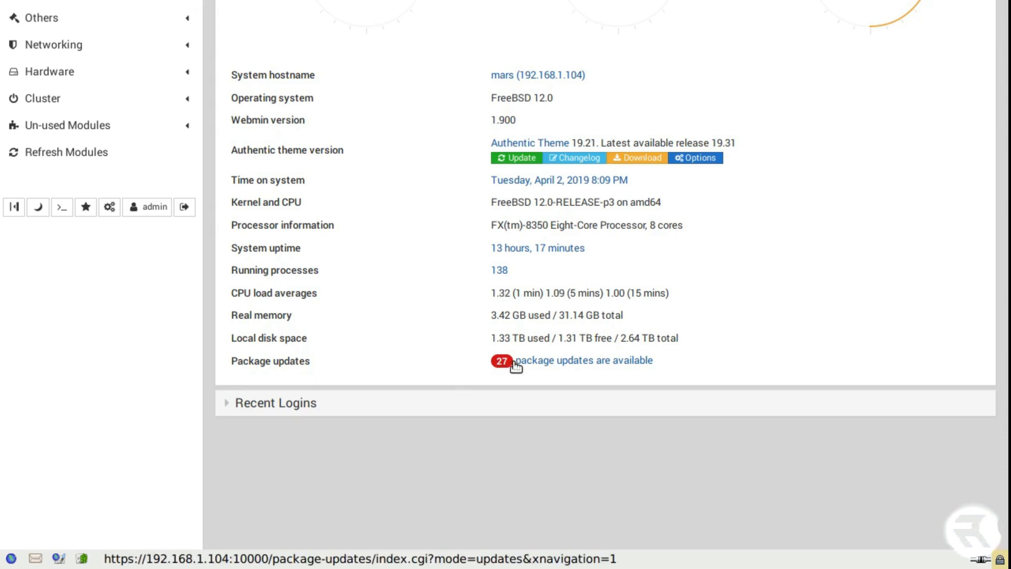
mouse_move(226, 47)
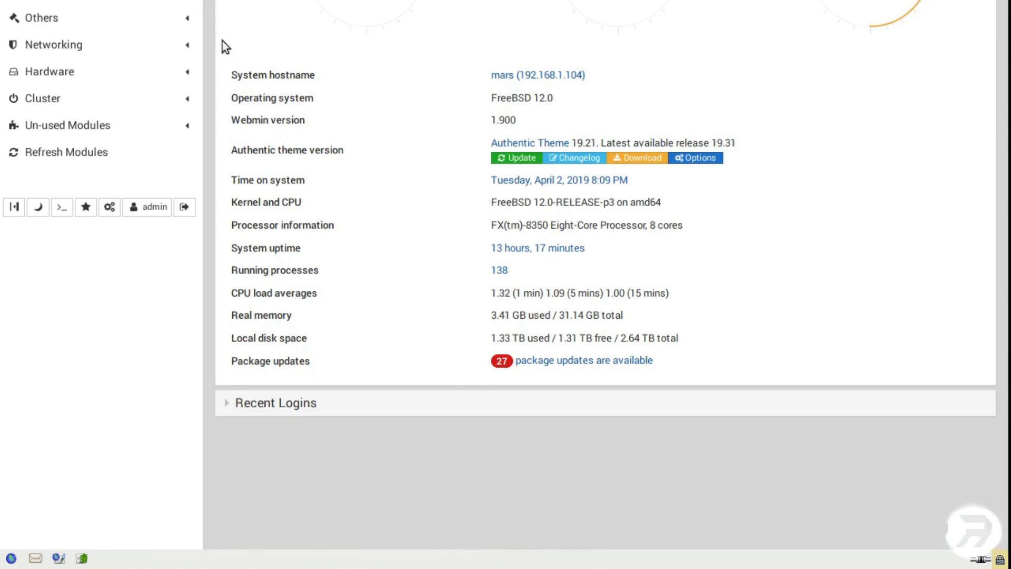
Browse the Hardware and System module groups, then open the server's running processes list.
left_click(49, 72)
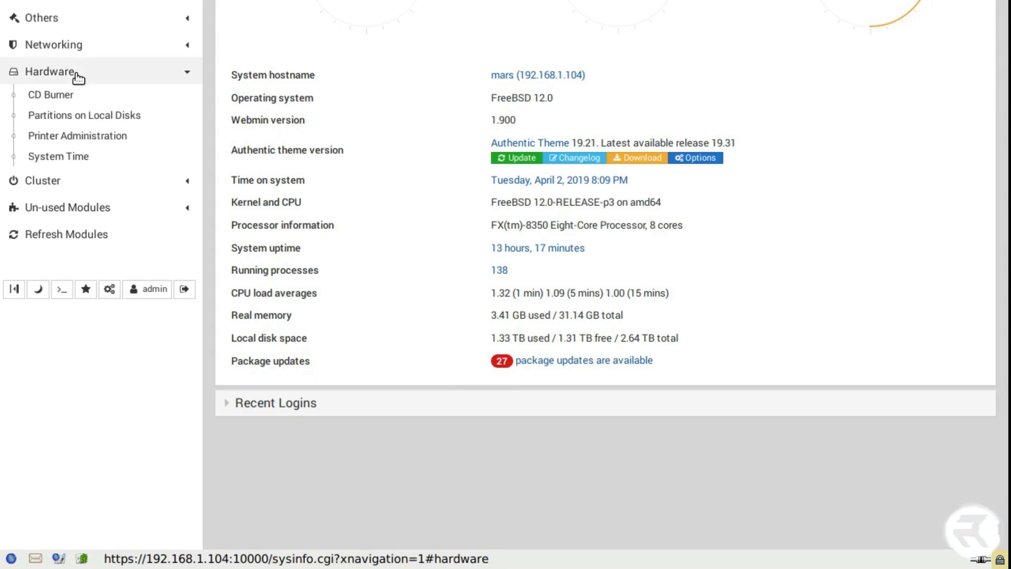
left_click(48, 63)
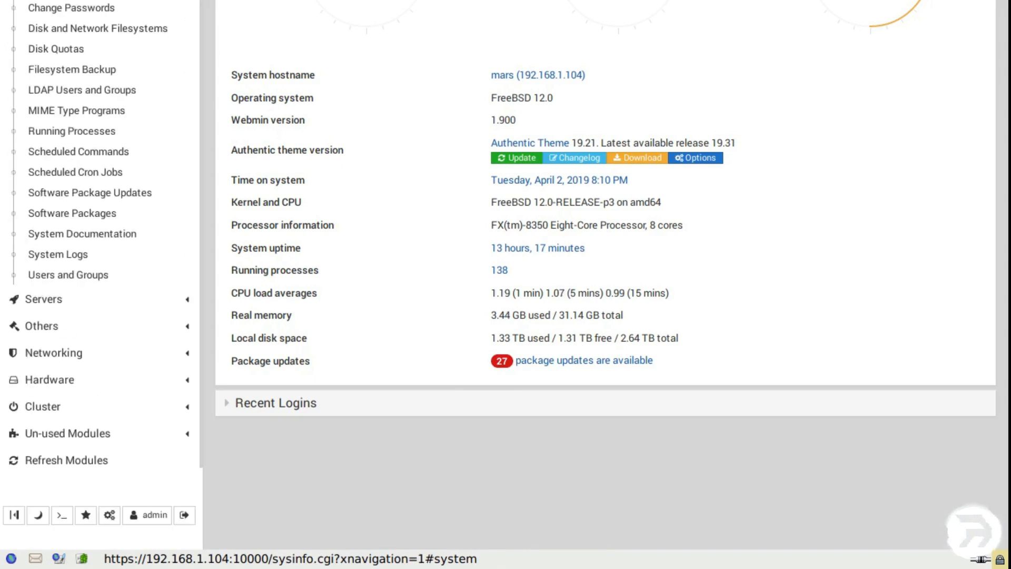
left_click(66, 460)
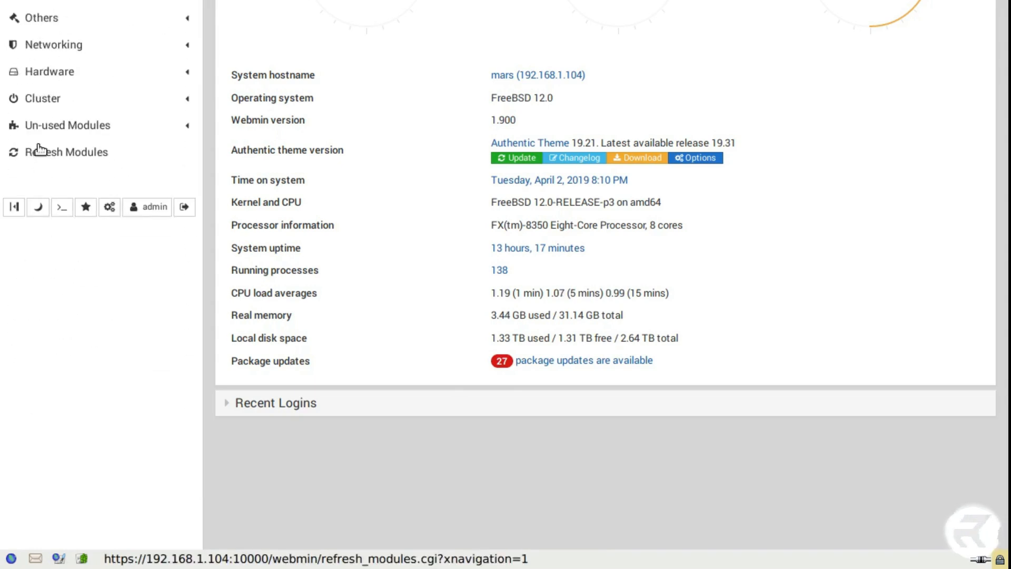
left_click(41, 98)
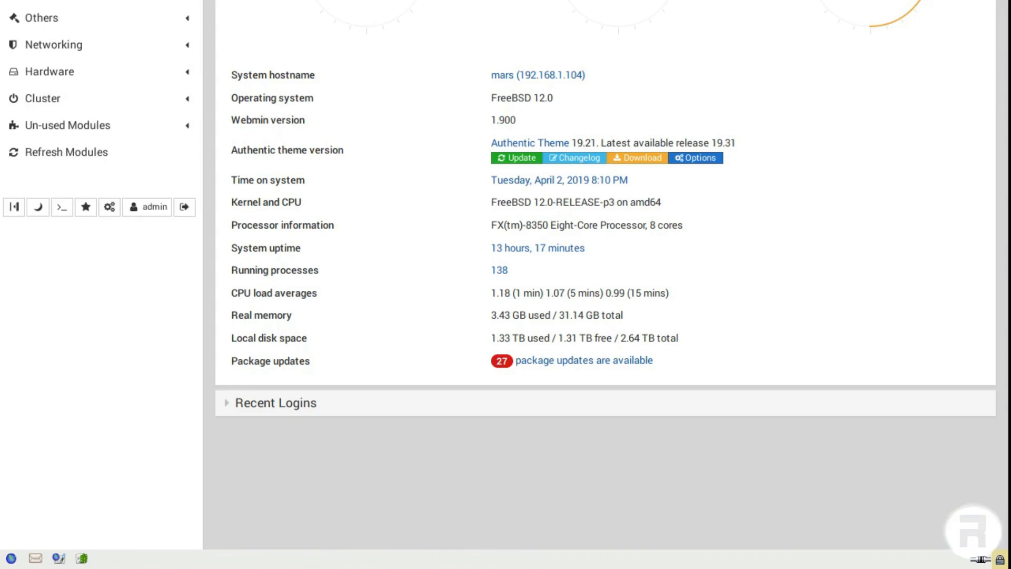
left_click(495, 270)
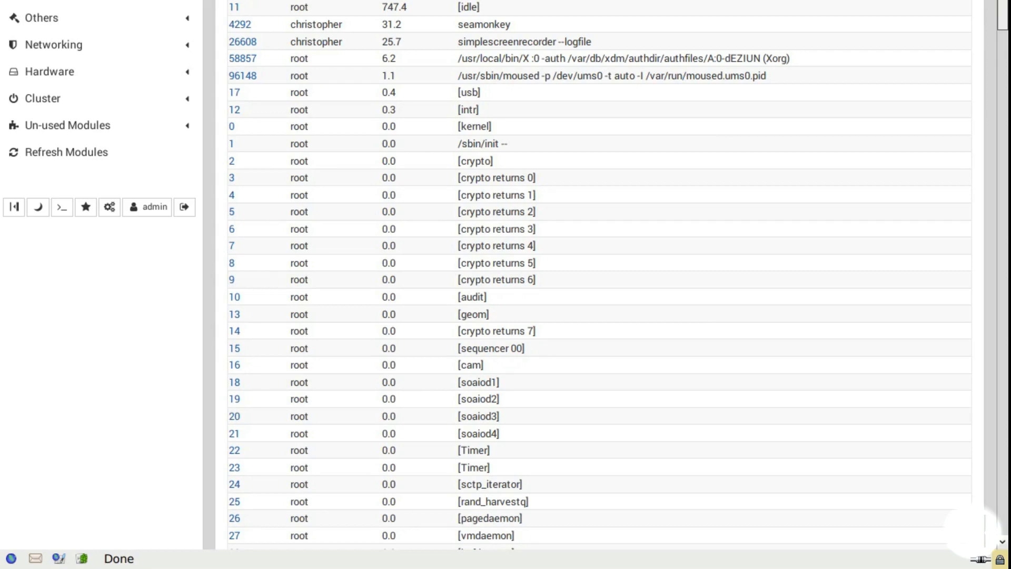